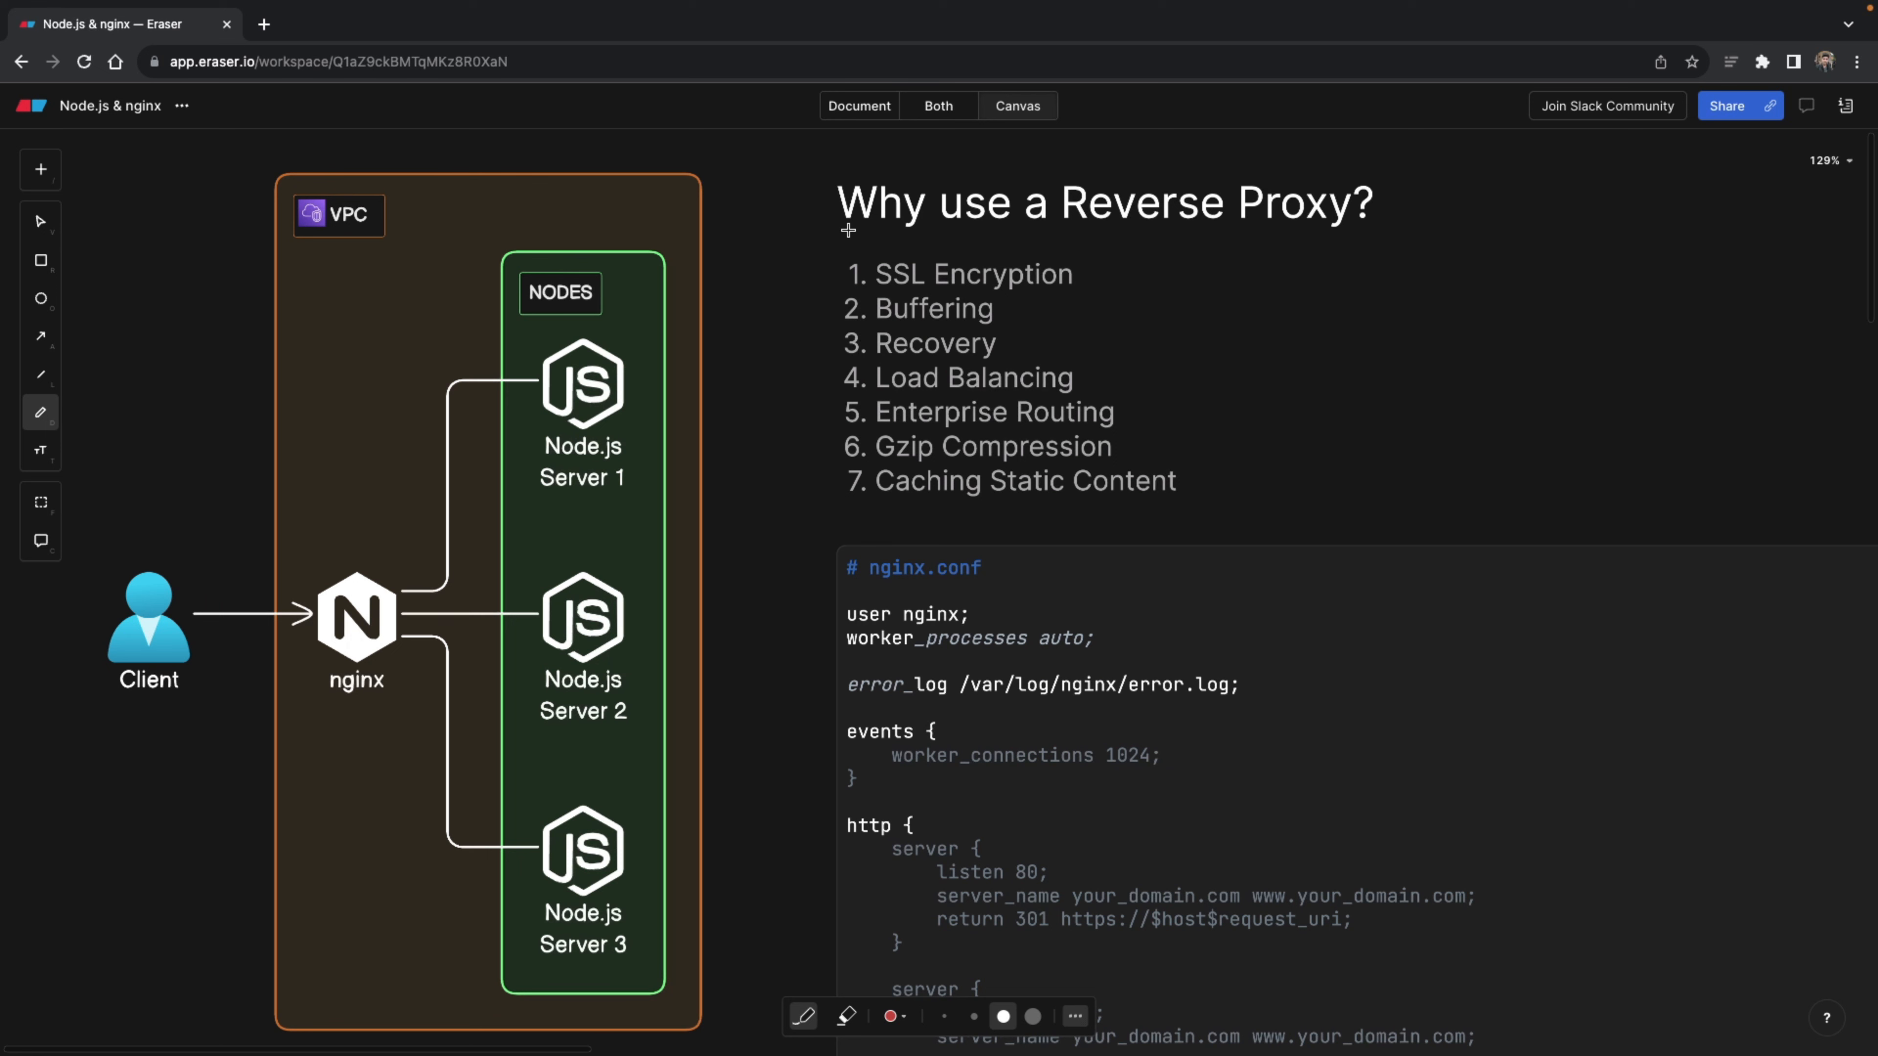
- Underline 'use' and 'Reverse Proxy' in the title and draw a red line from Client to nginx
left_click_drag(849, 229, 965, 231)
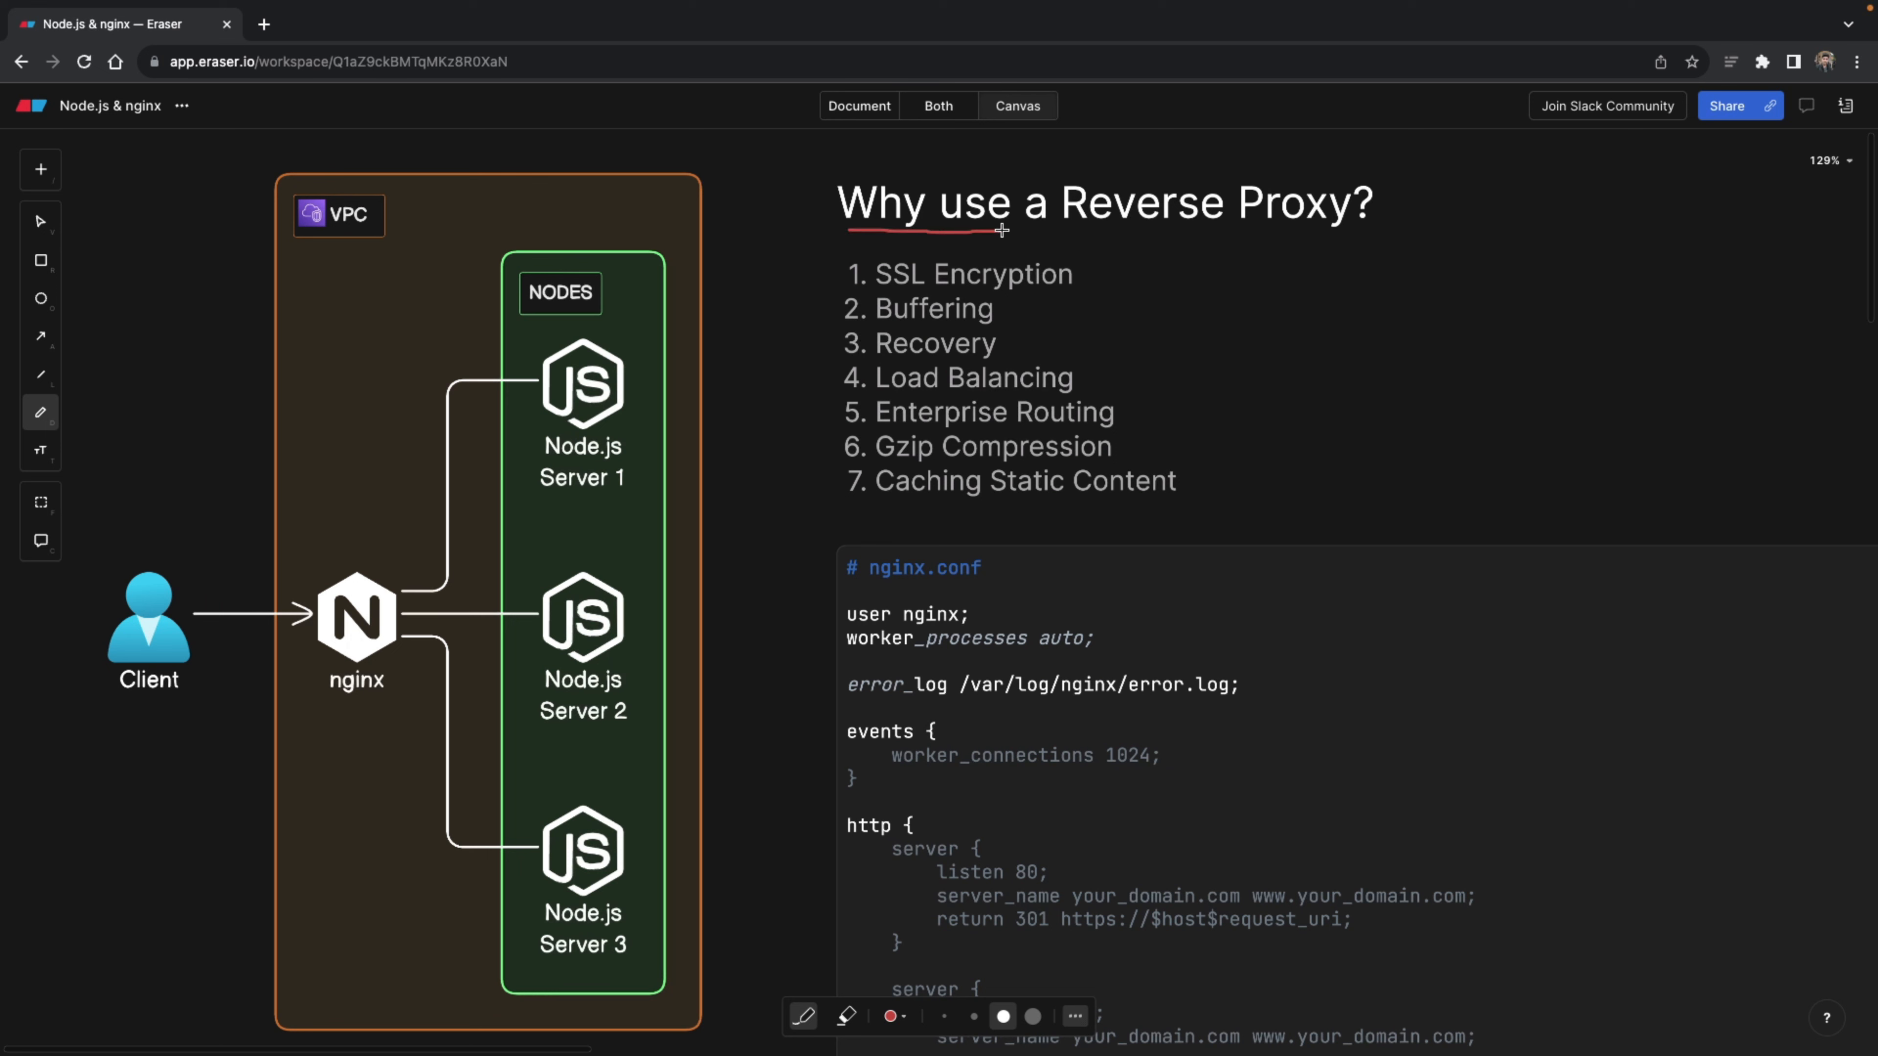
left_click_drag(1003, 229, 1162, 236)
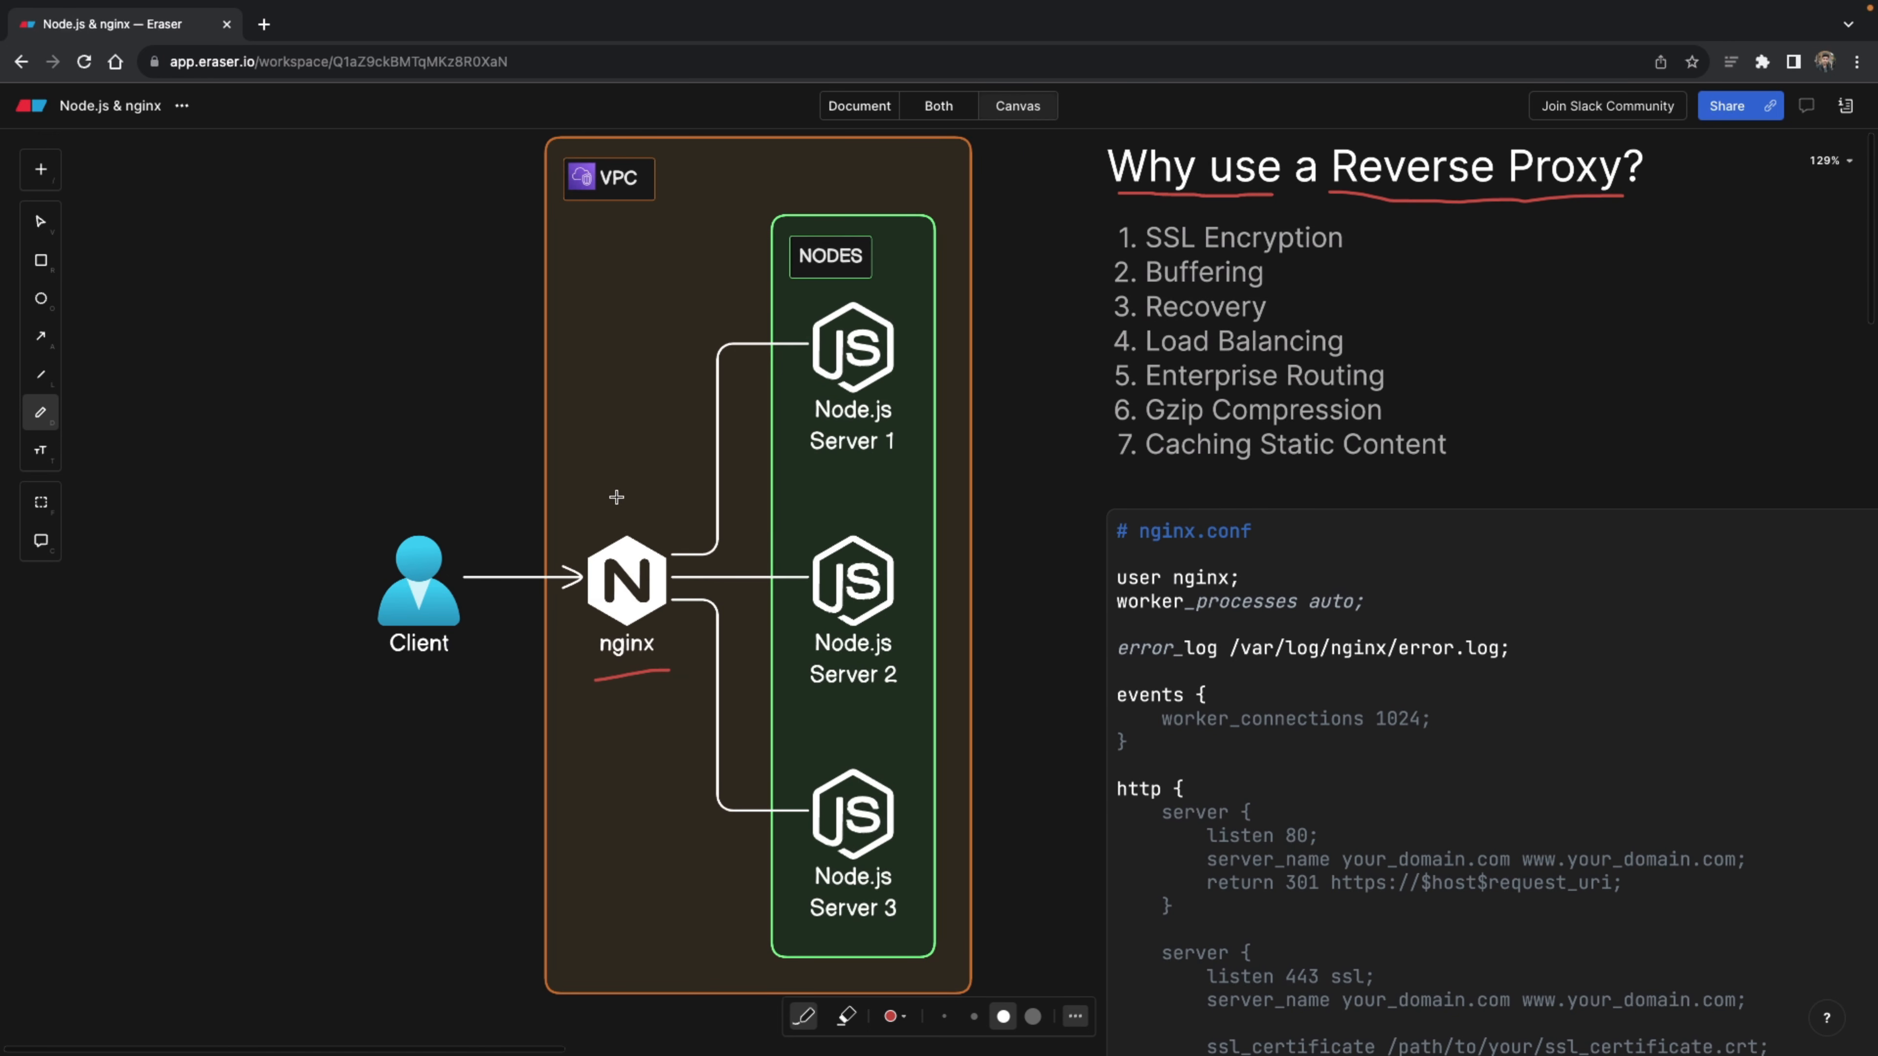
mouse_move(464, 610)
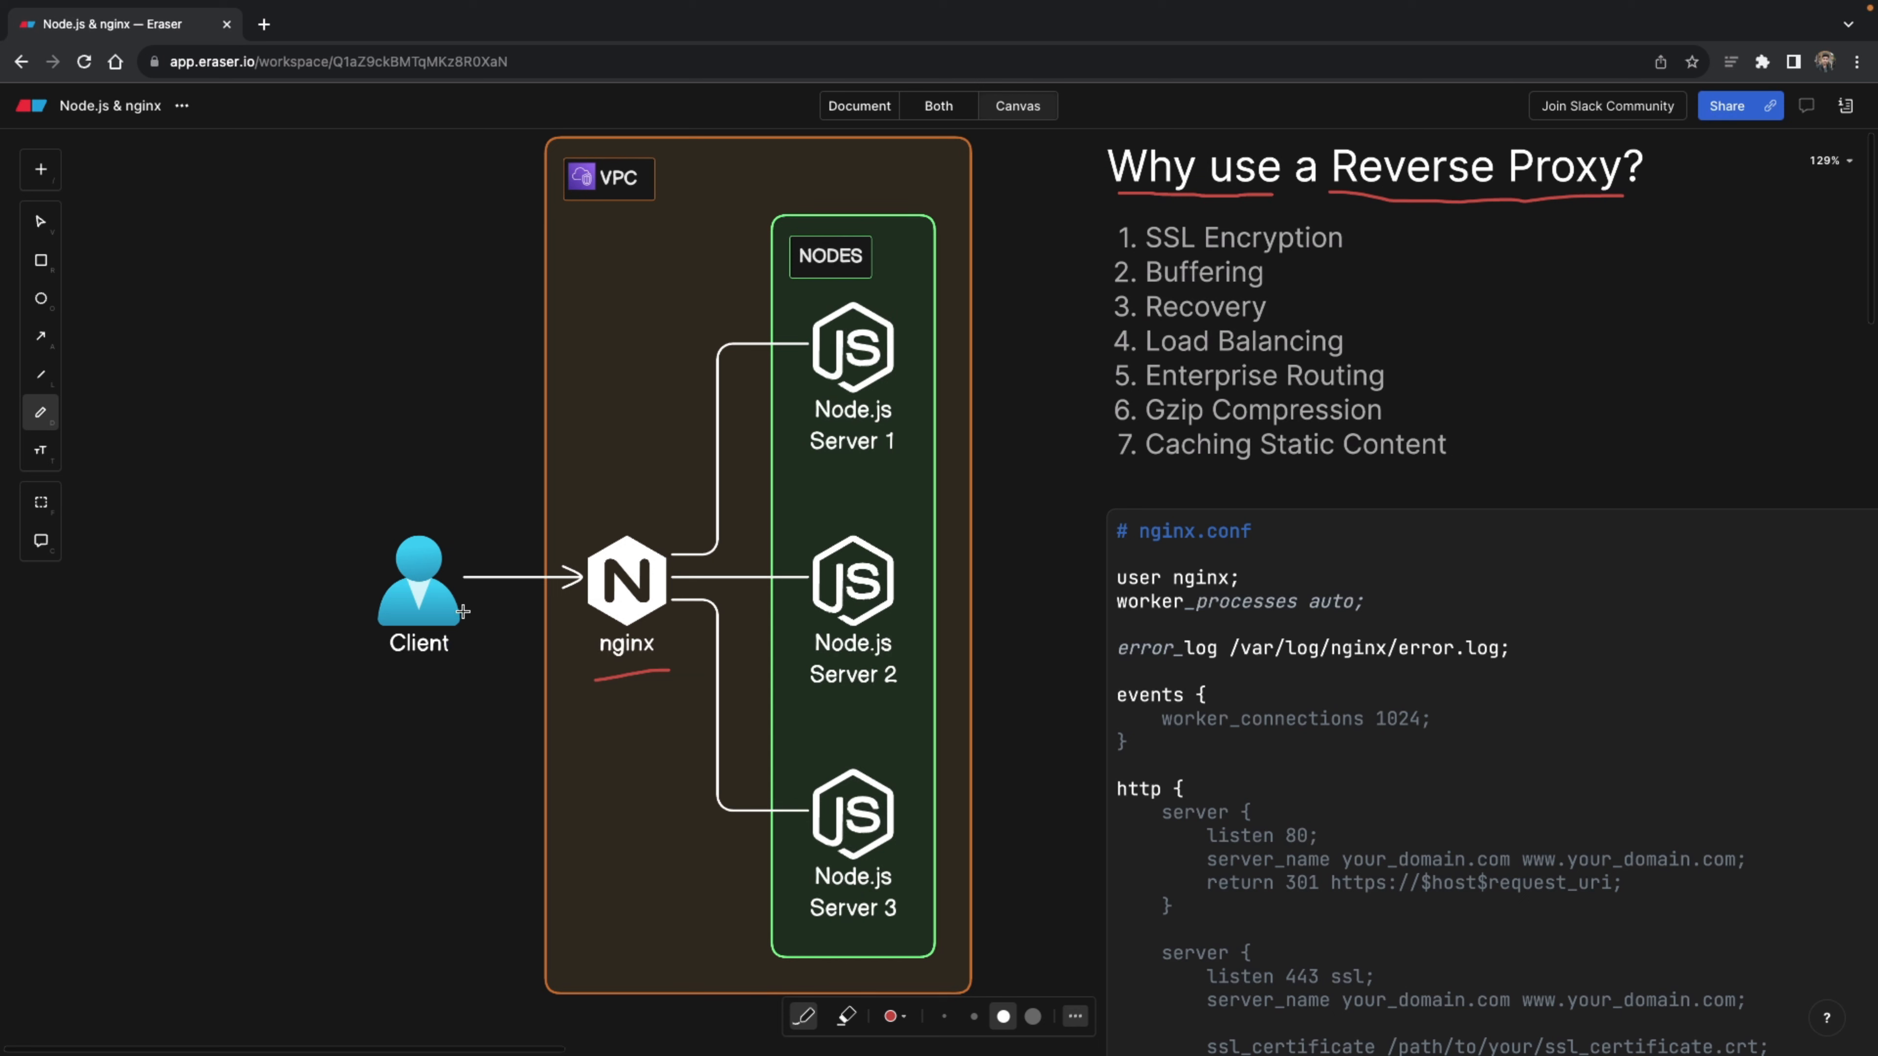
left_click_drag(461, 610, 578, 609)
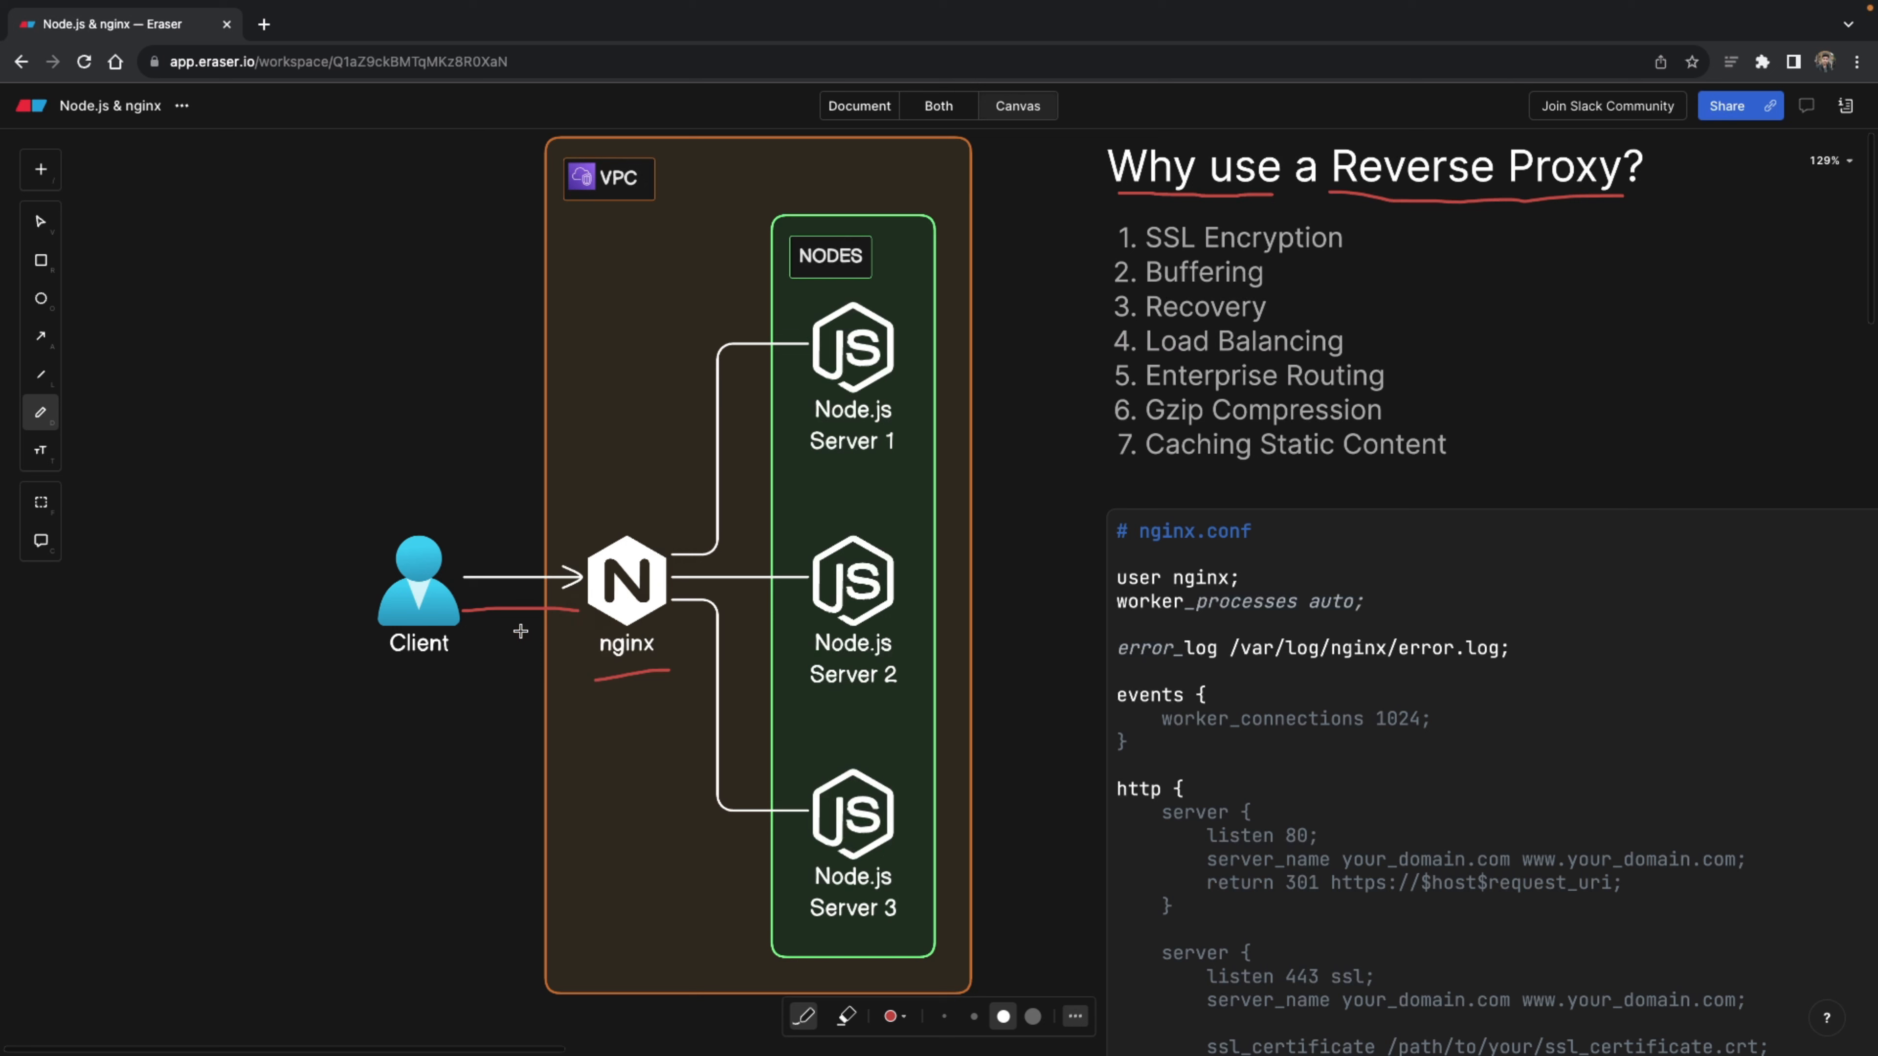
- Write the letters H and B in red below the nginx node
left_click_drag(522, 629, 554, 704)
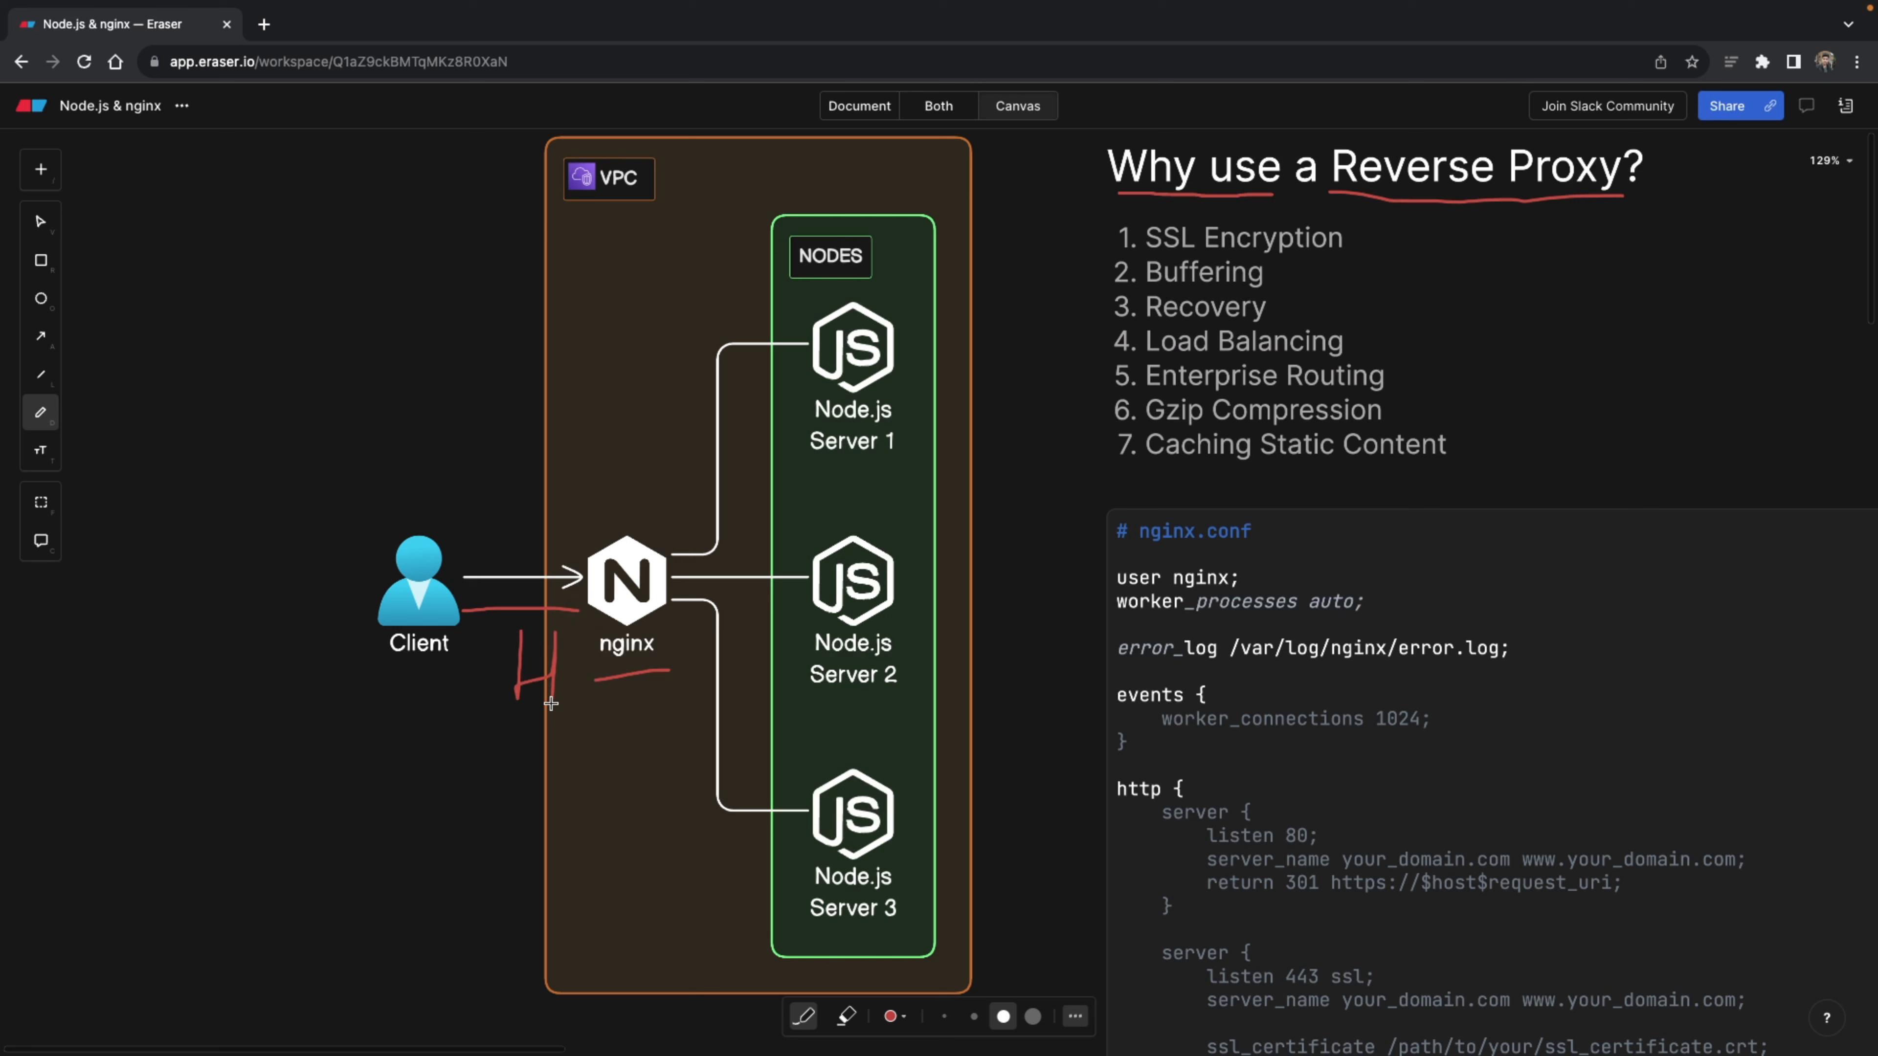
left_click_drag(491, 708, 528, 708)
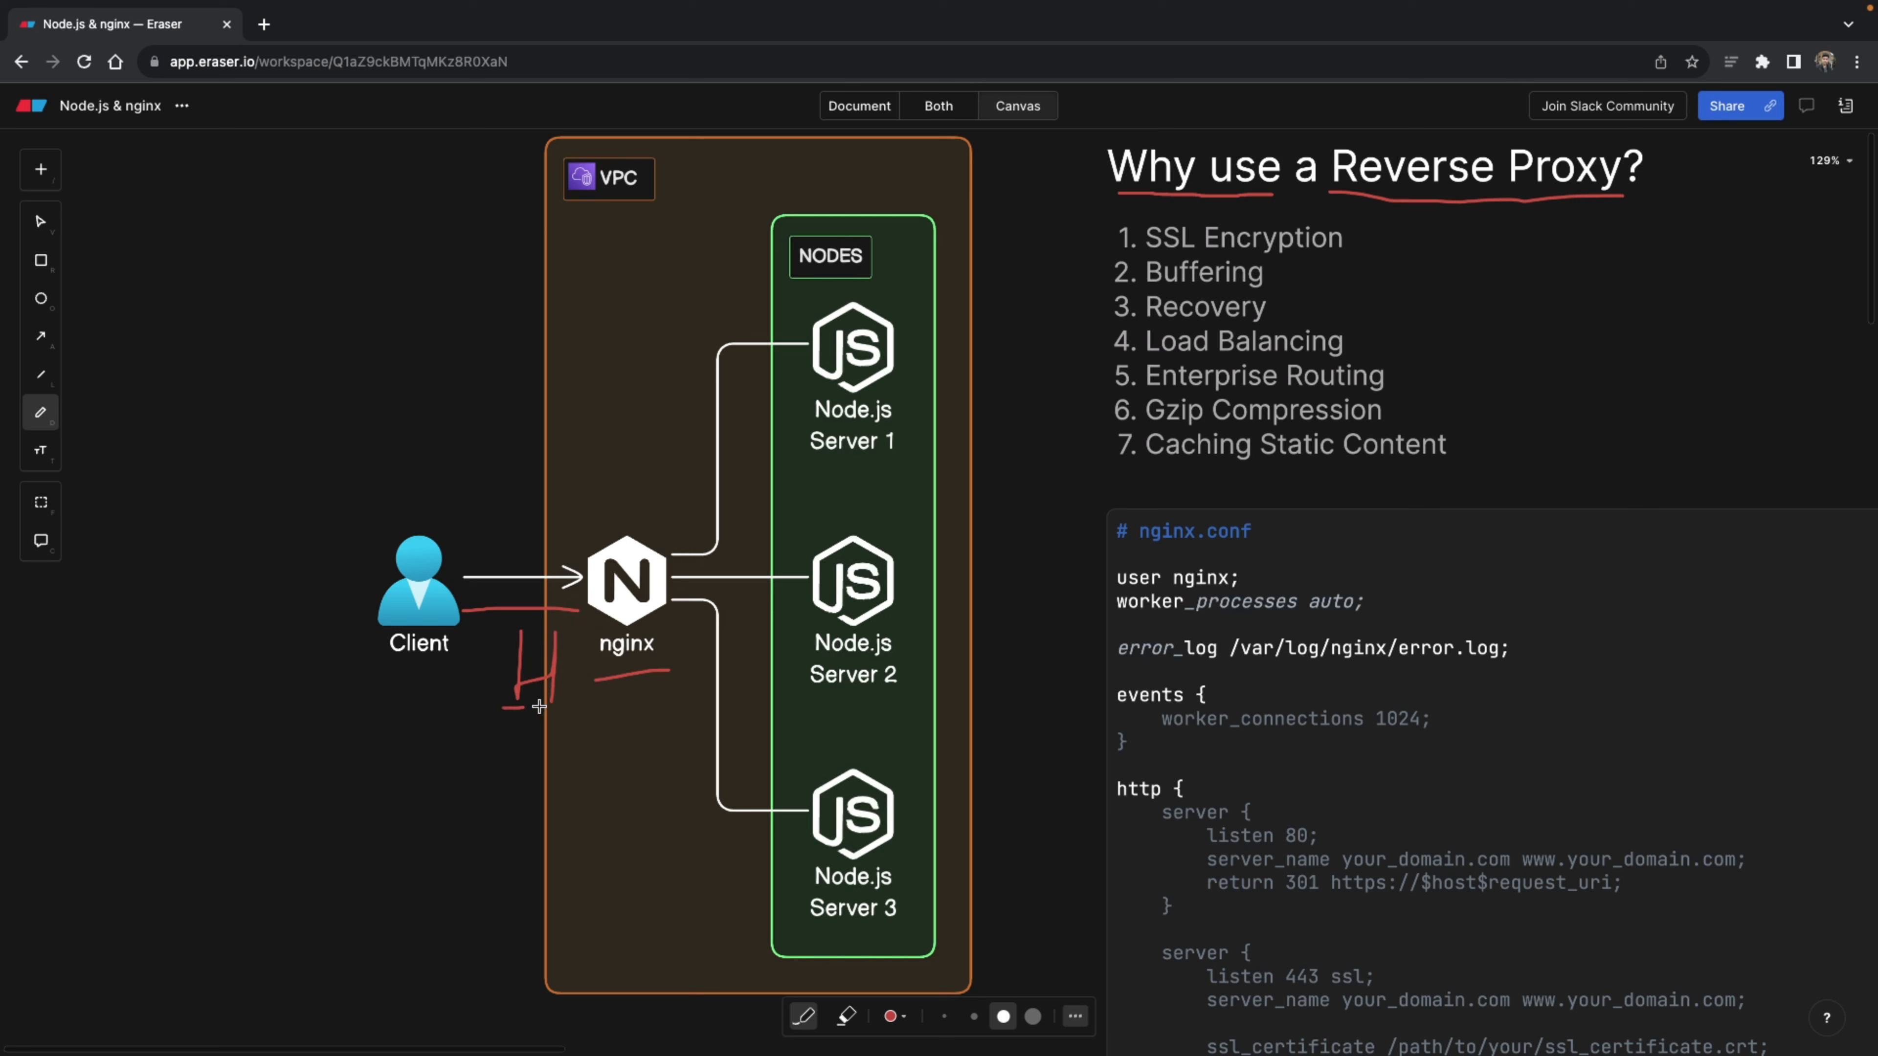
left_click_drag(528, 707, 587, 705)
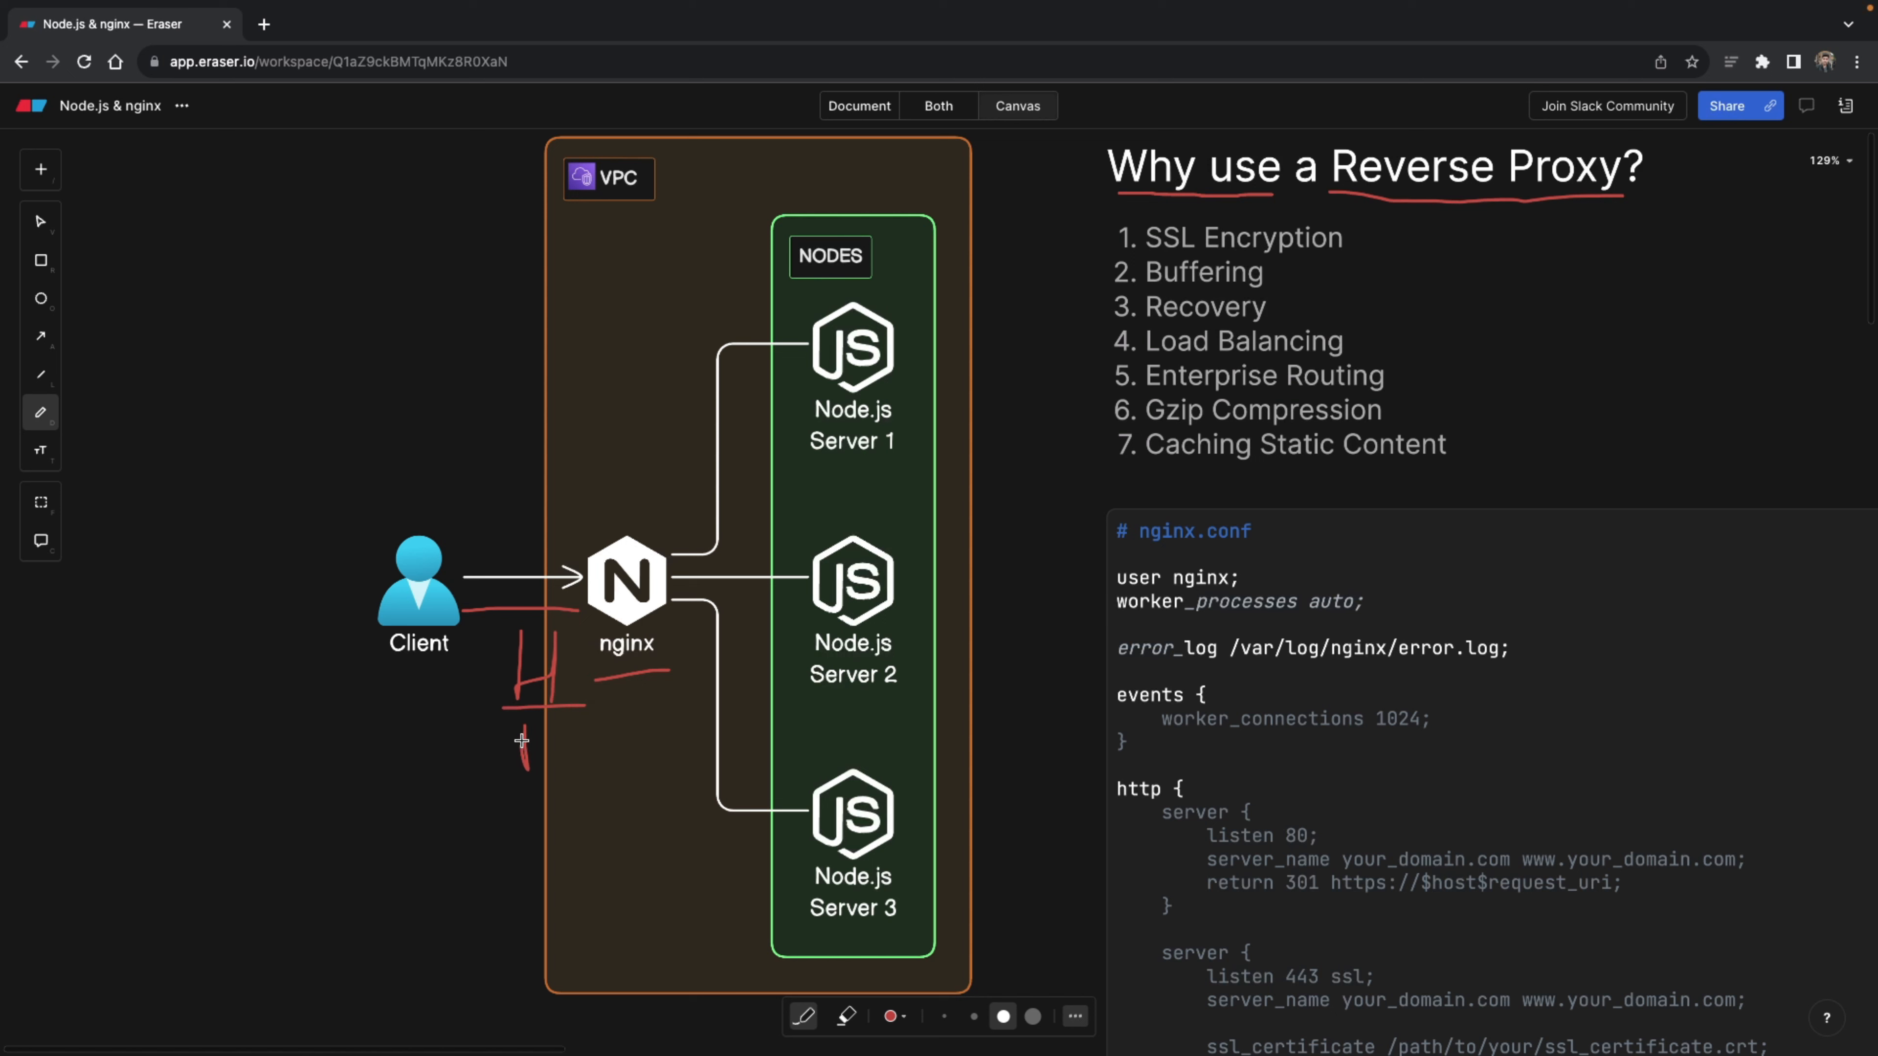
left_click_drag(524, 725, 553, 773)
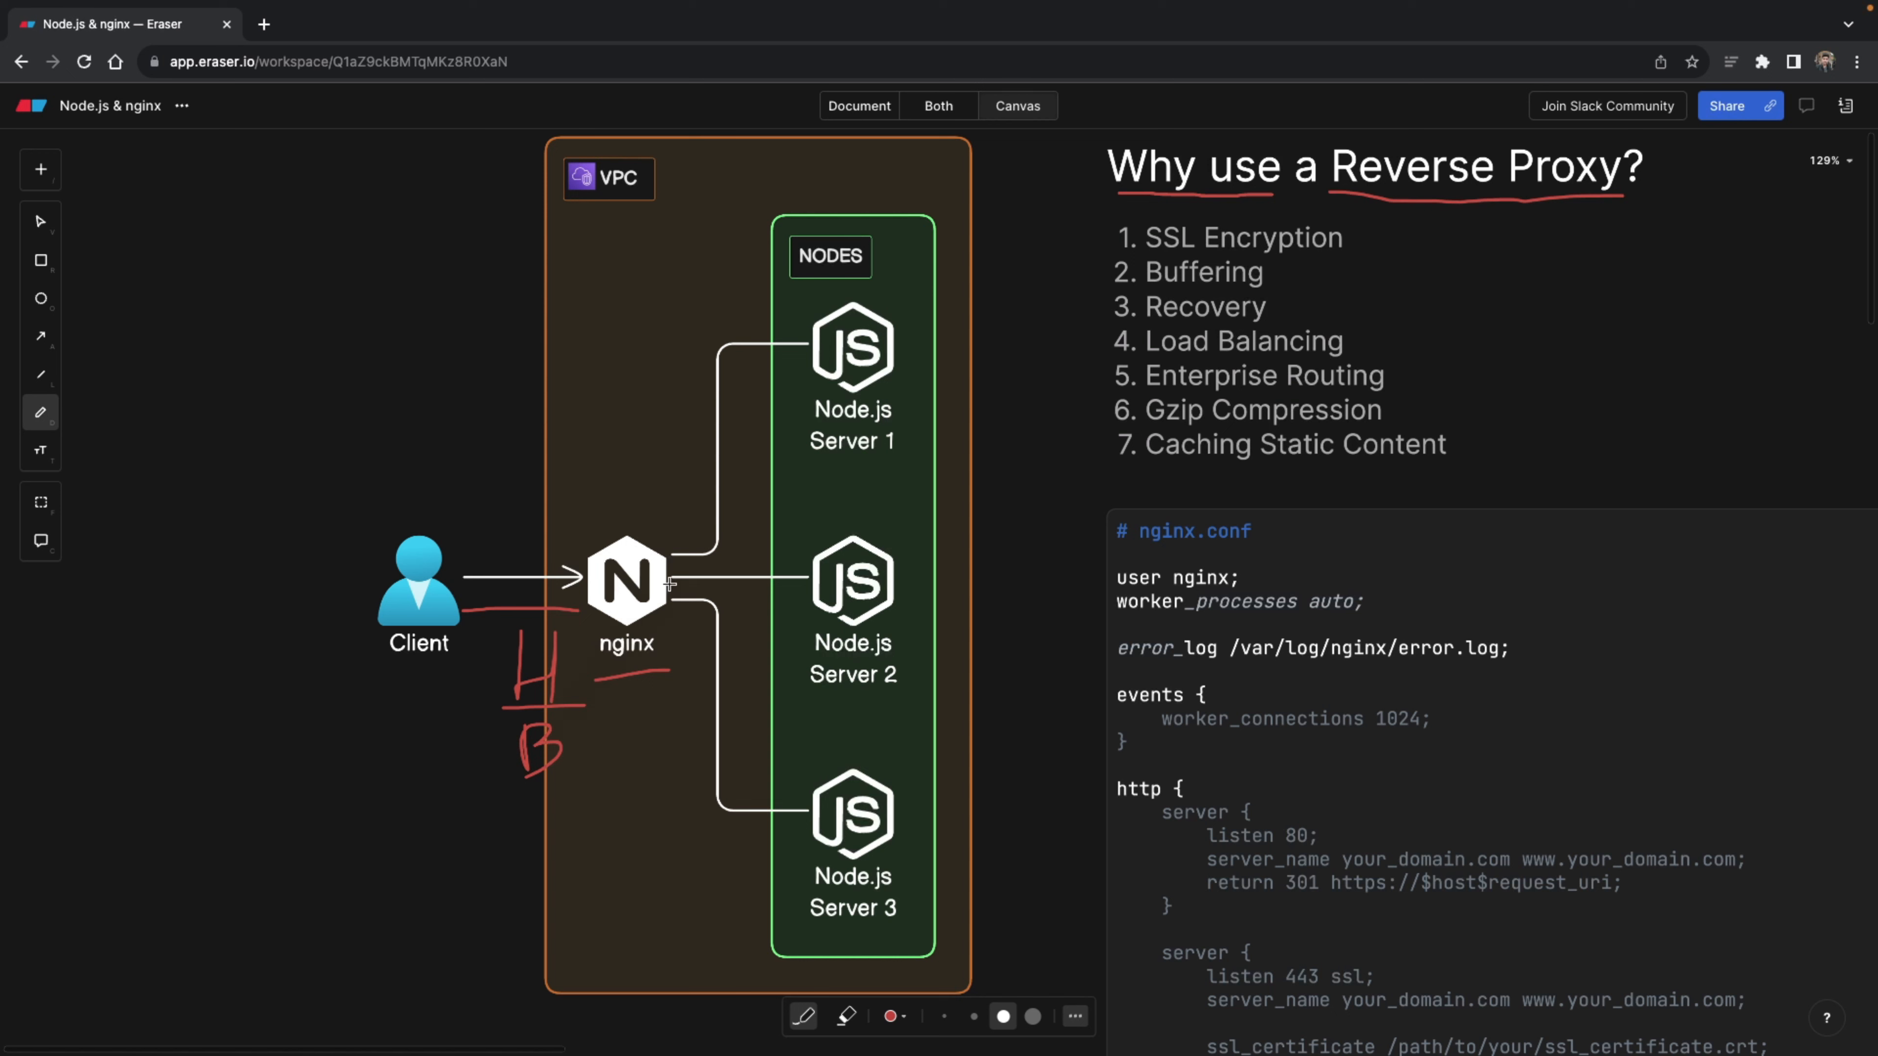
- Draw an arrow from nginx to Server 2, circle nginx, and add a return arrow toward Client
left_click_drag(668, 586, 802, 565)
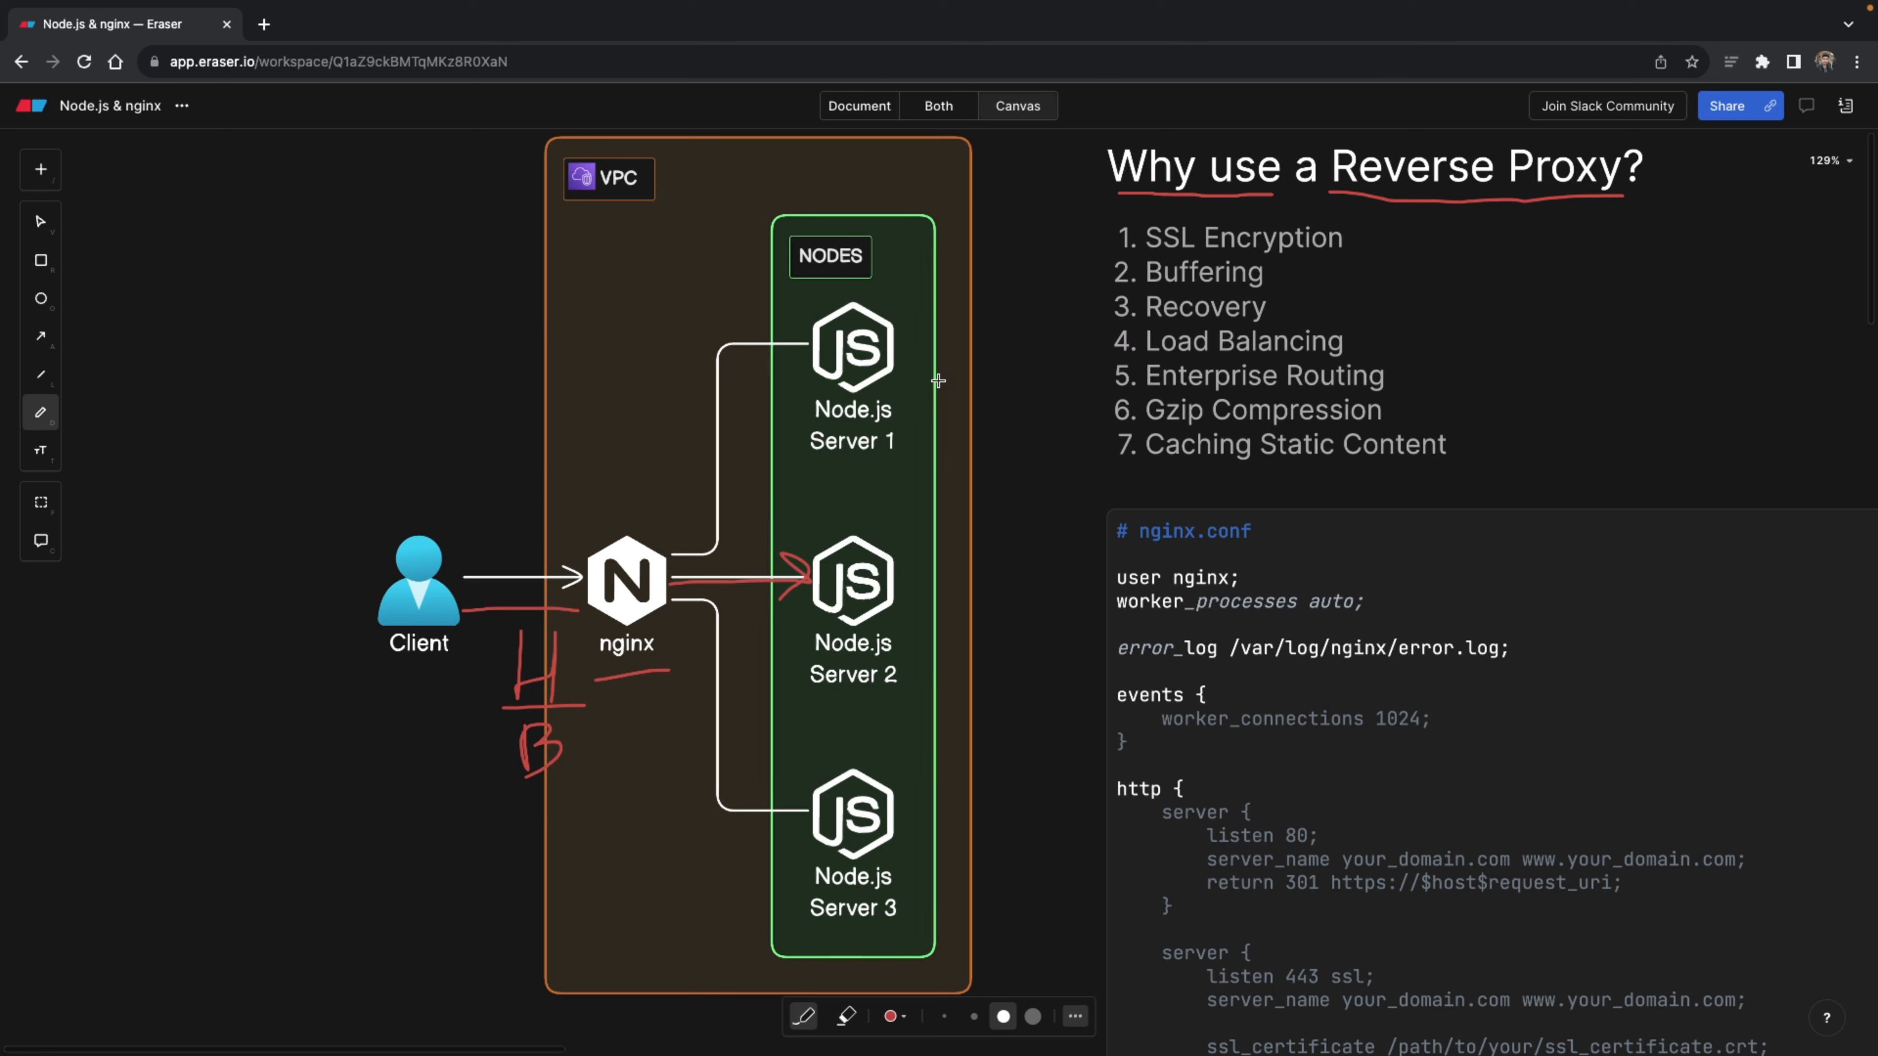
mouse_move(791, 550)
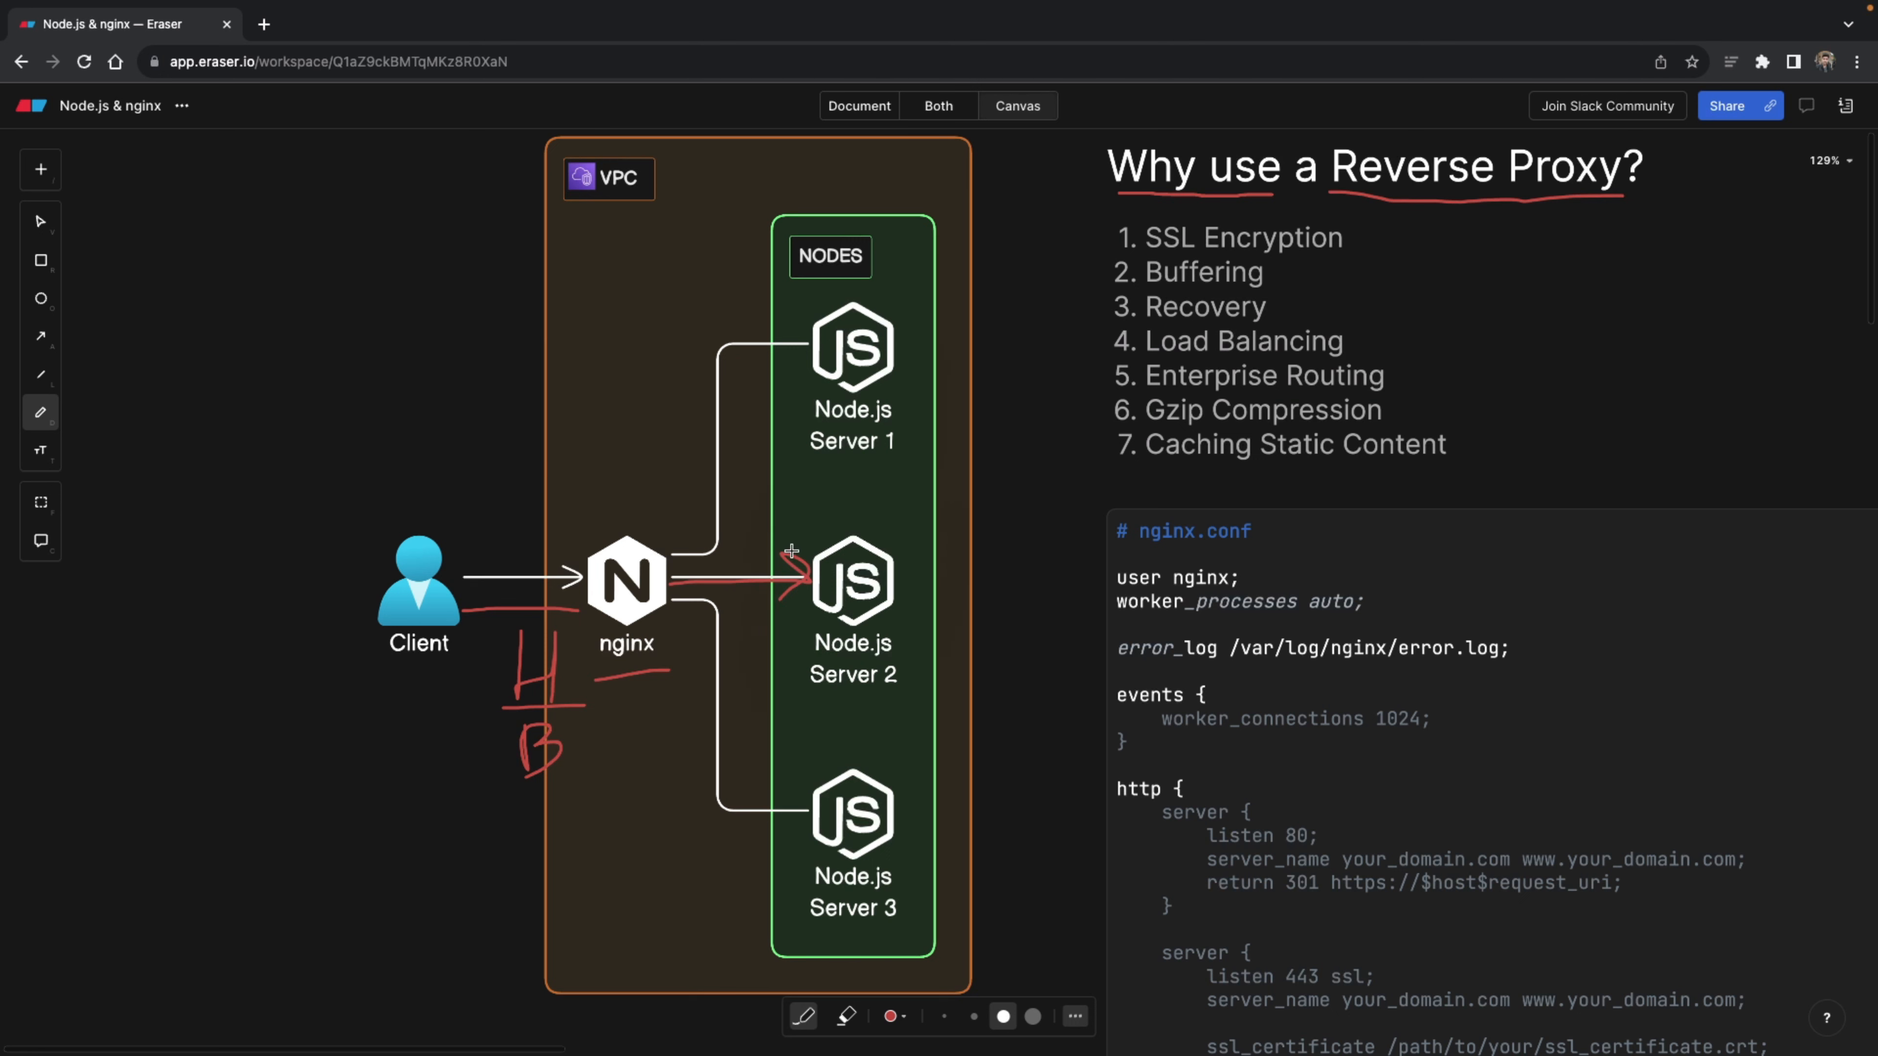
left_click_drag(671, 574, 791, 550)
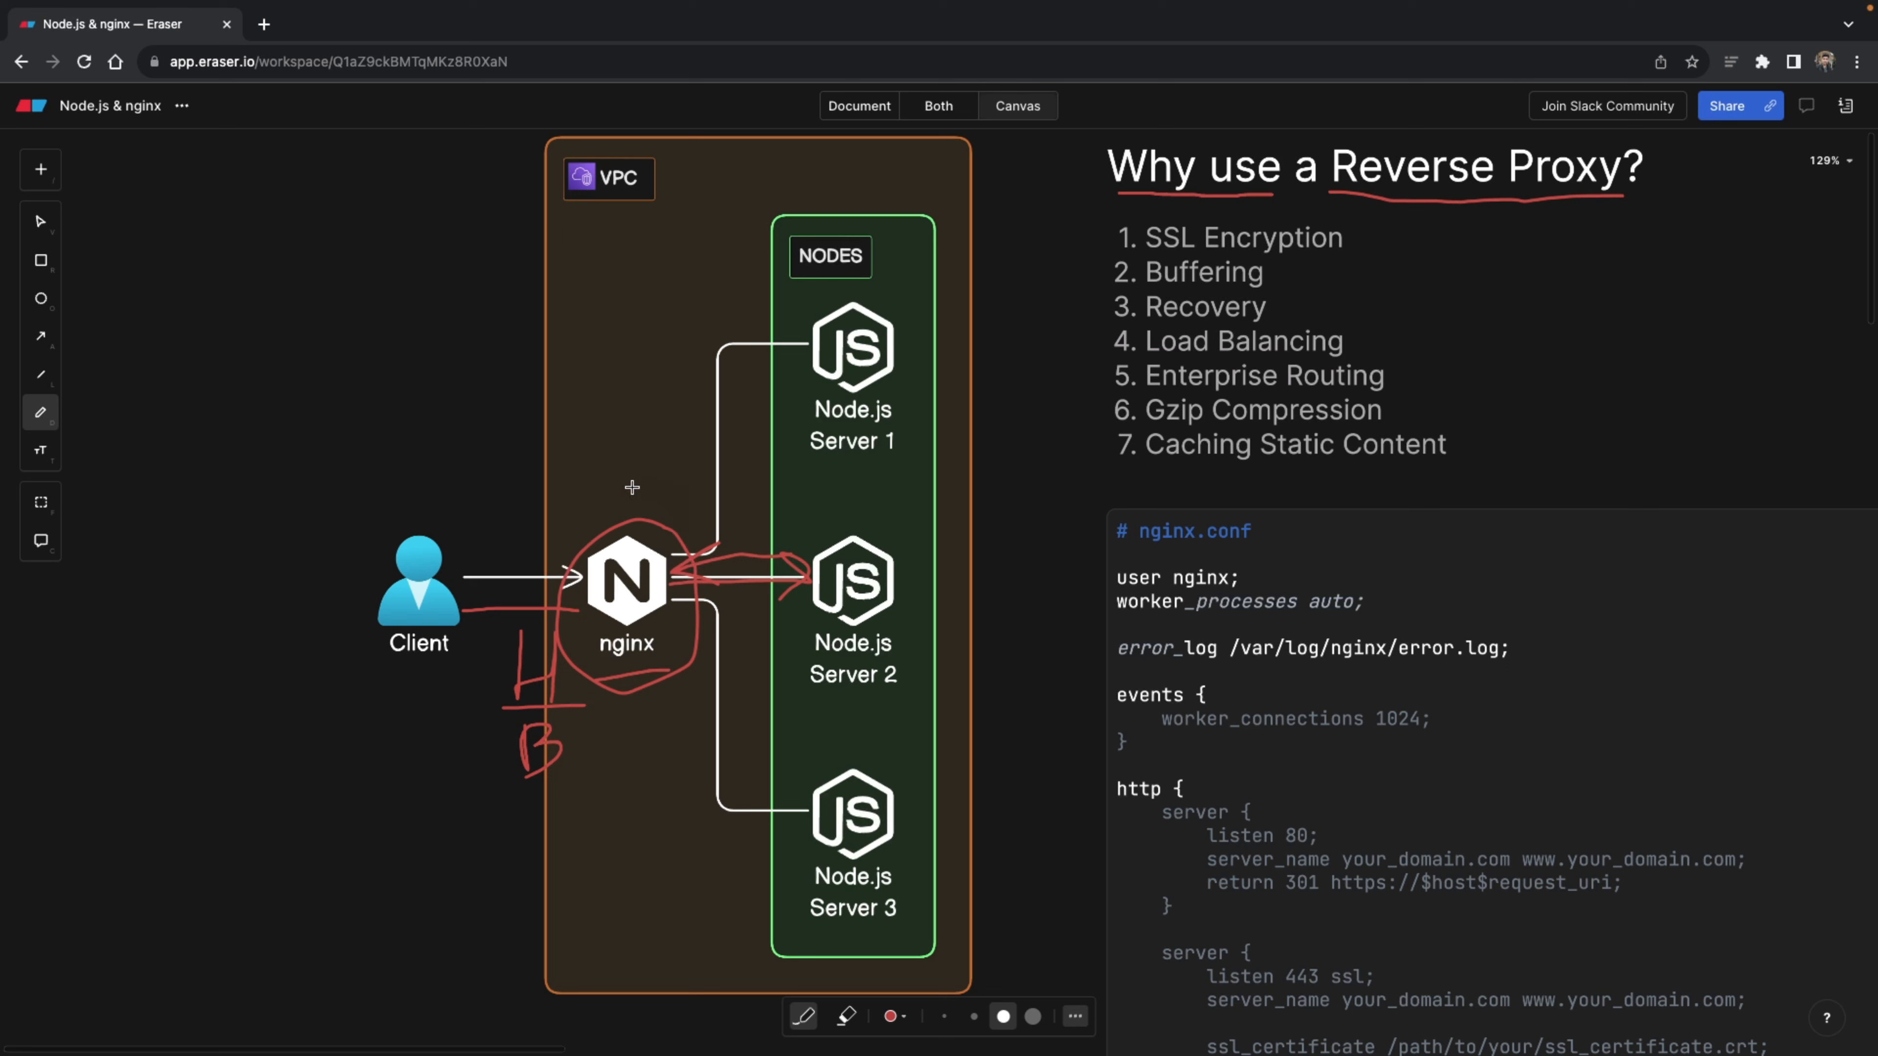
left_click_drag(617, 516, 635, 485)
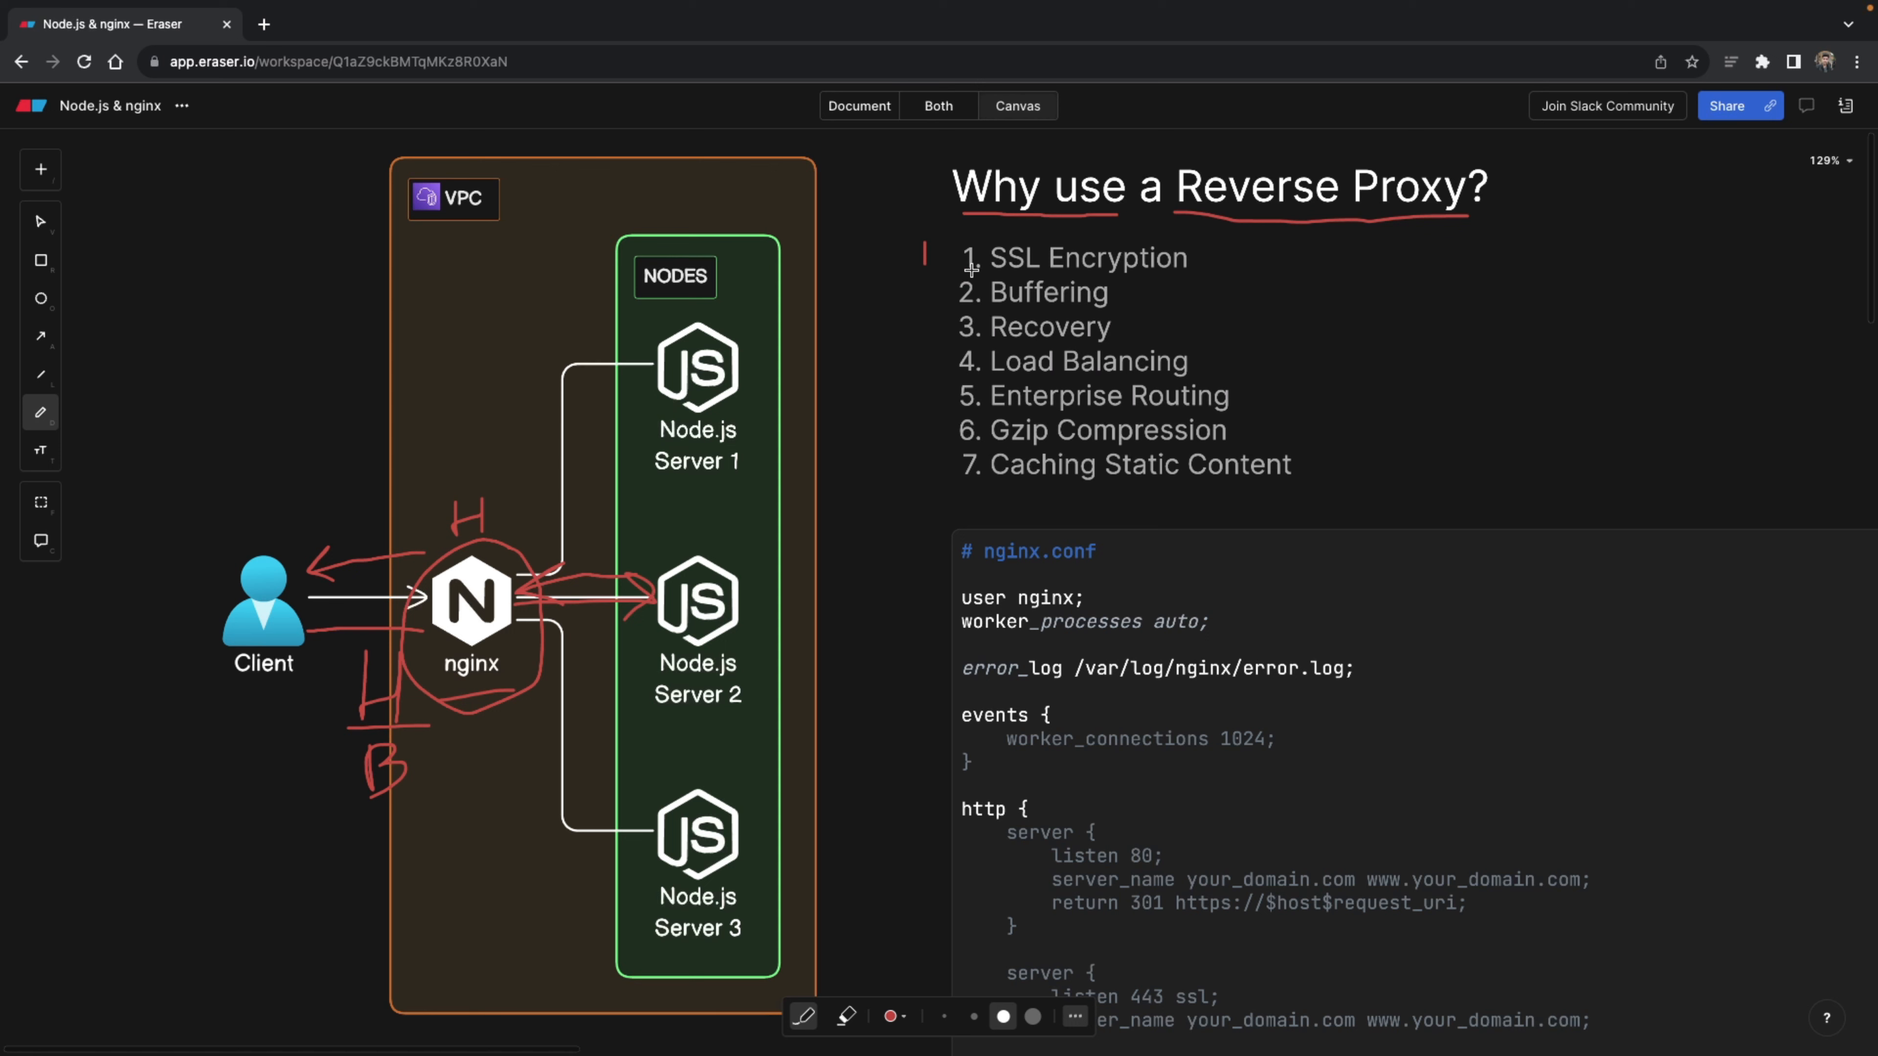
- Strike through '1. SSL Encryption' and draw a downward arrow from Server 1 to Server 2
left_click_drag(973, 270, 1207, 267)
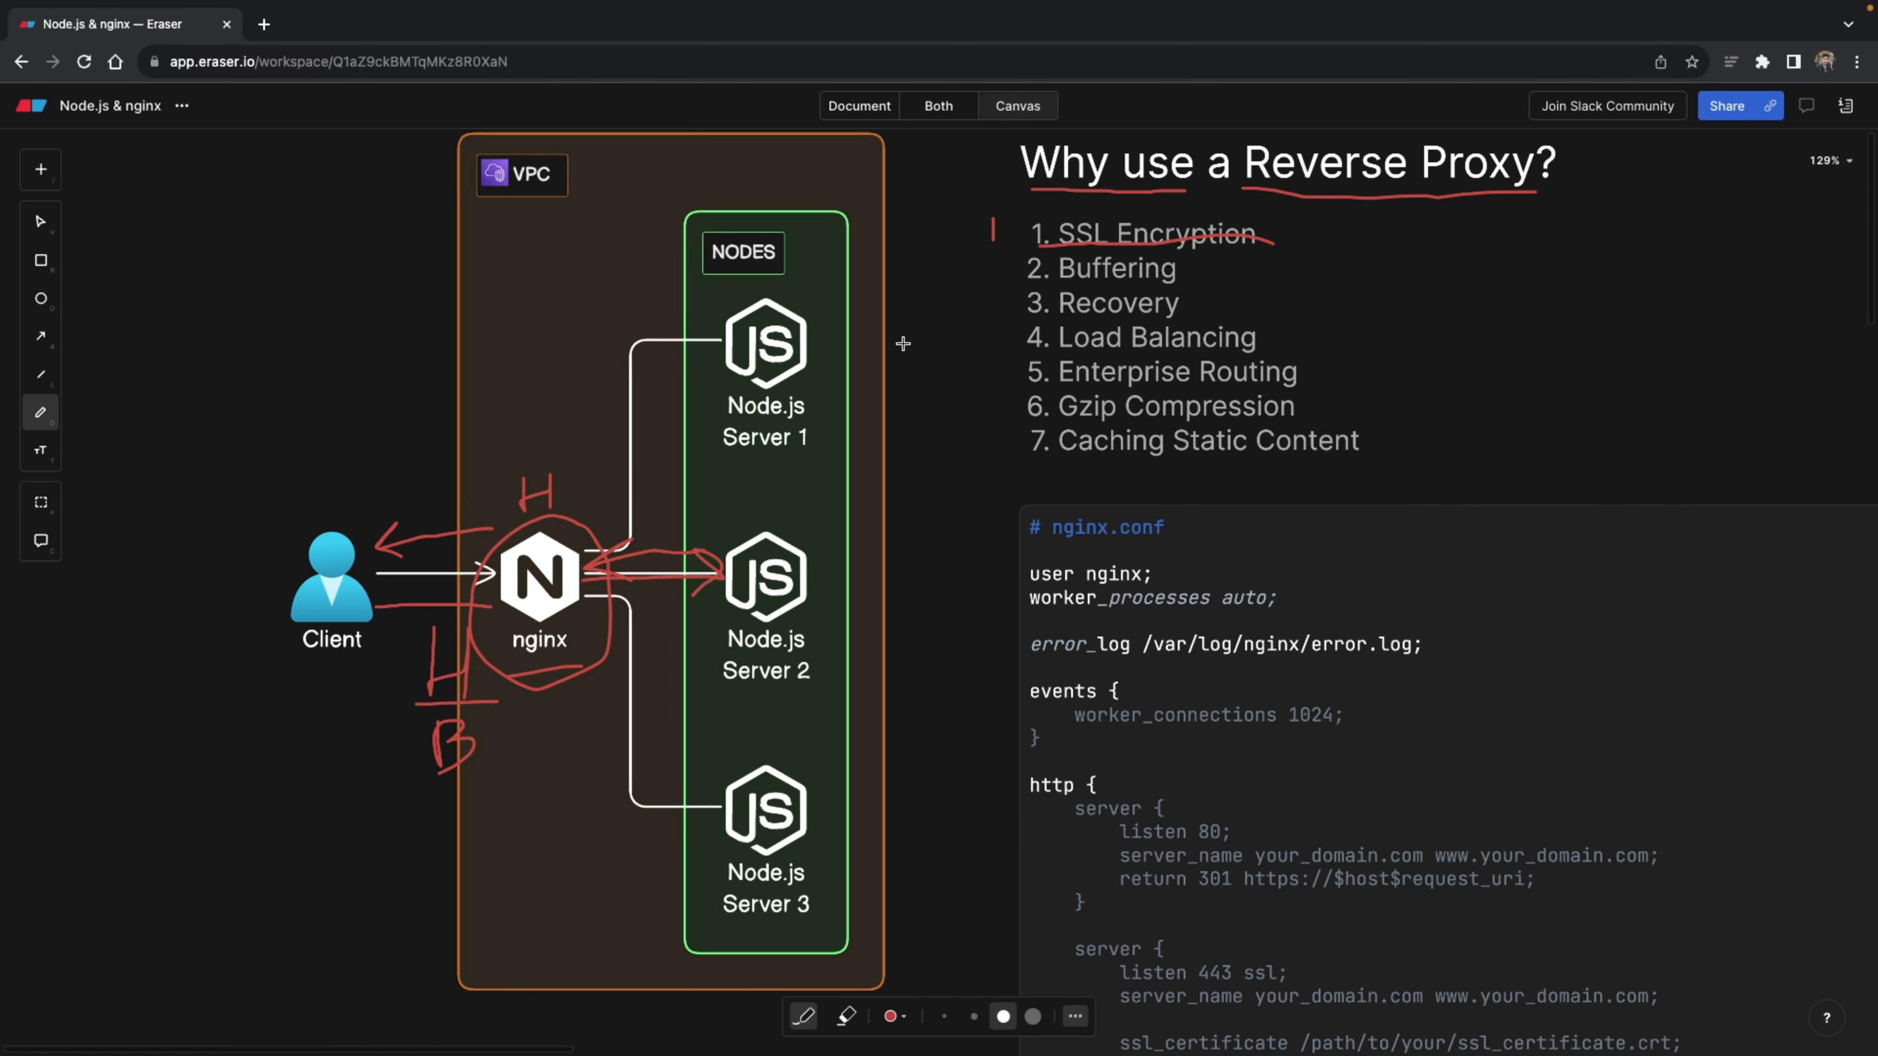
scroll("down", 3)
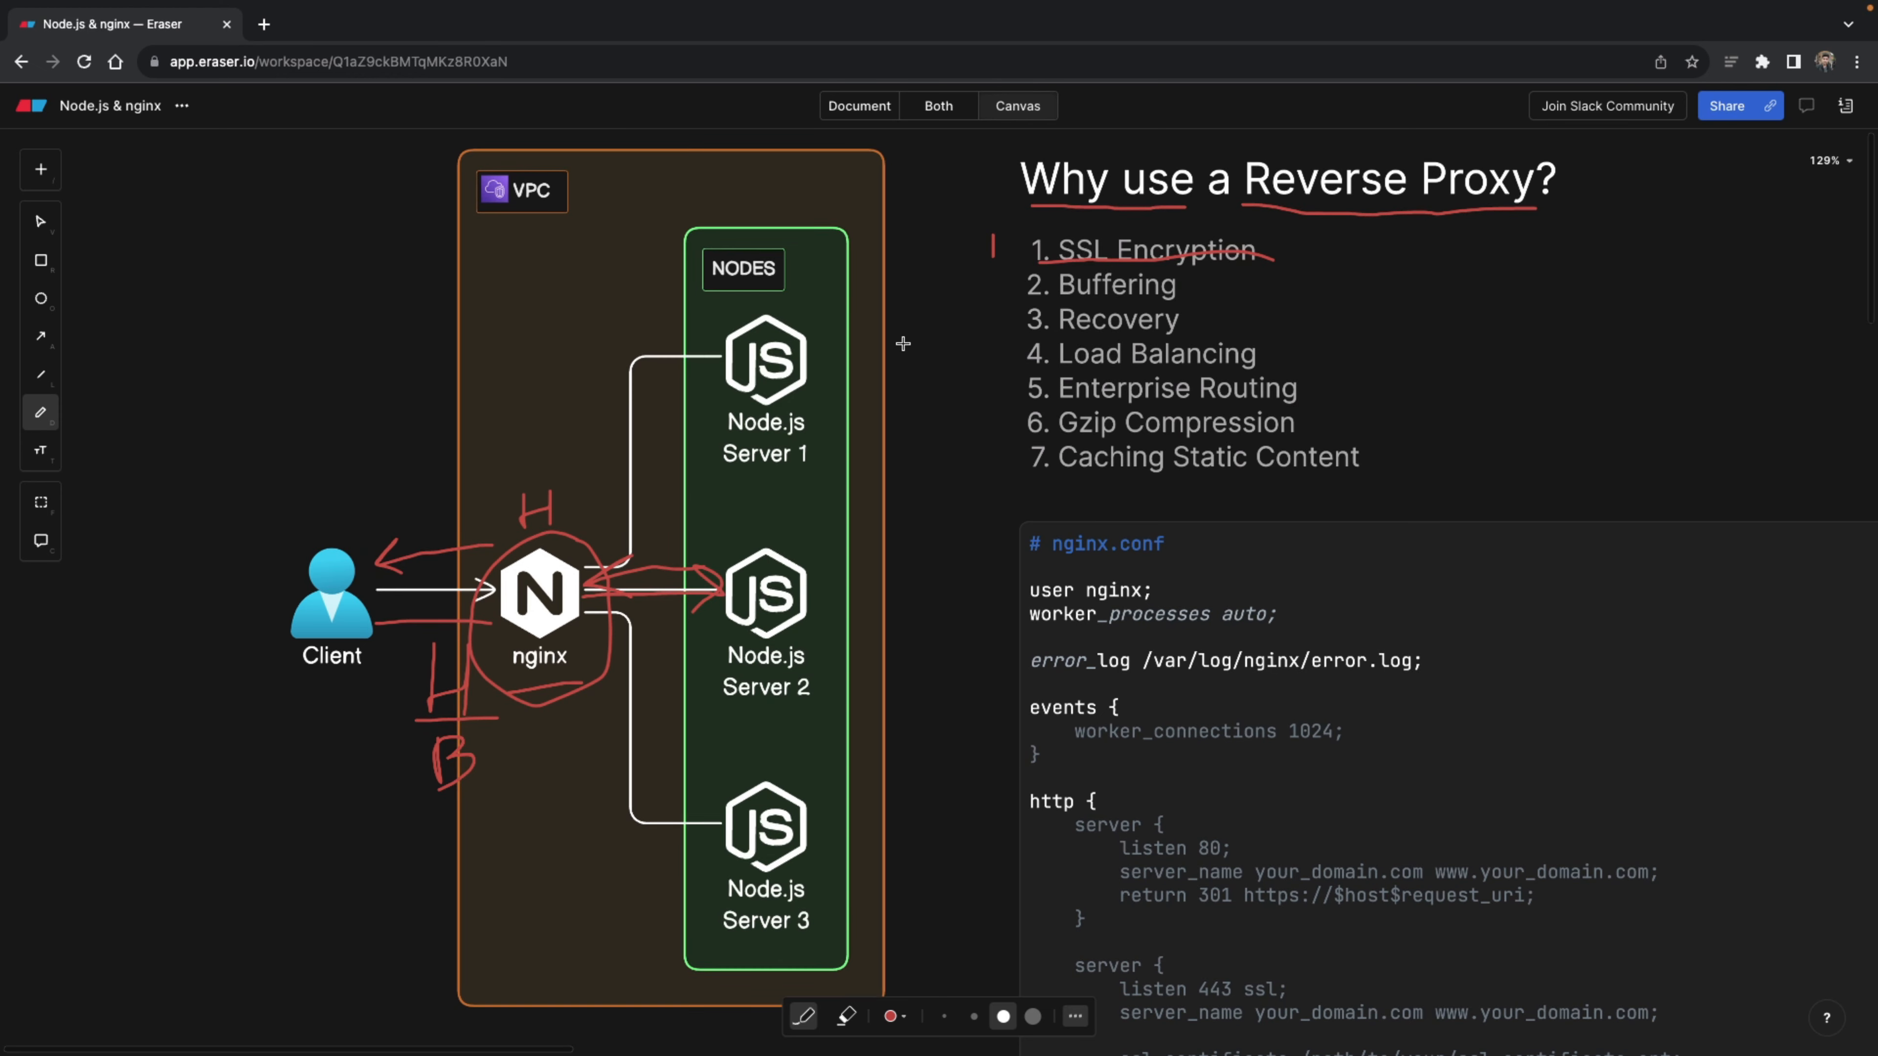
mouse_move(758, 468)
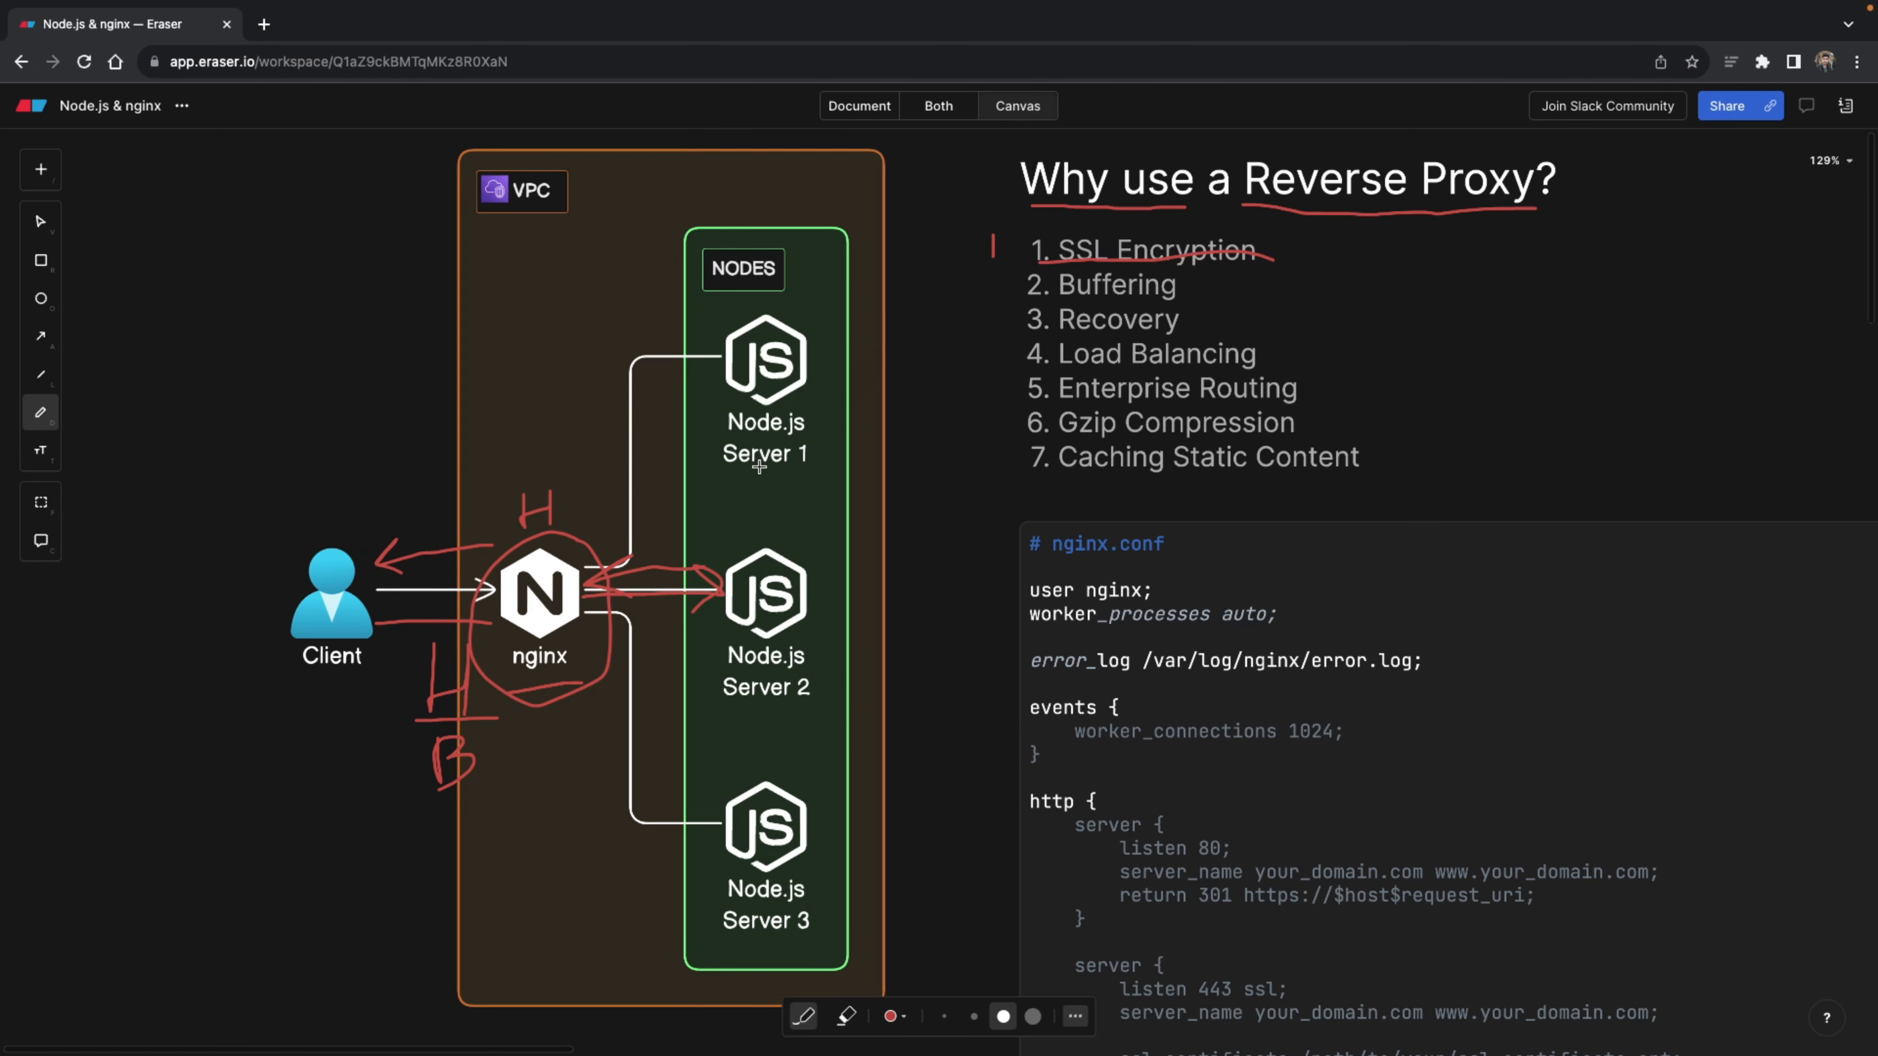
mouse_move(758, 469)
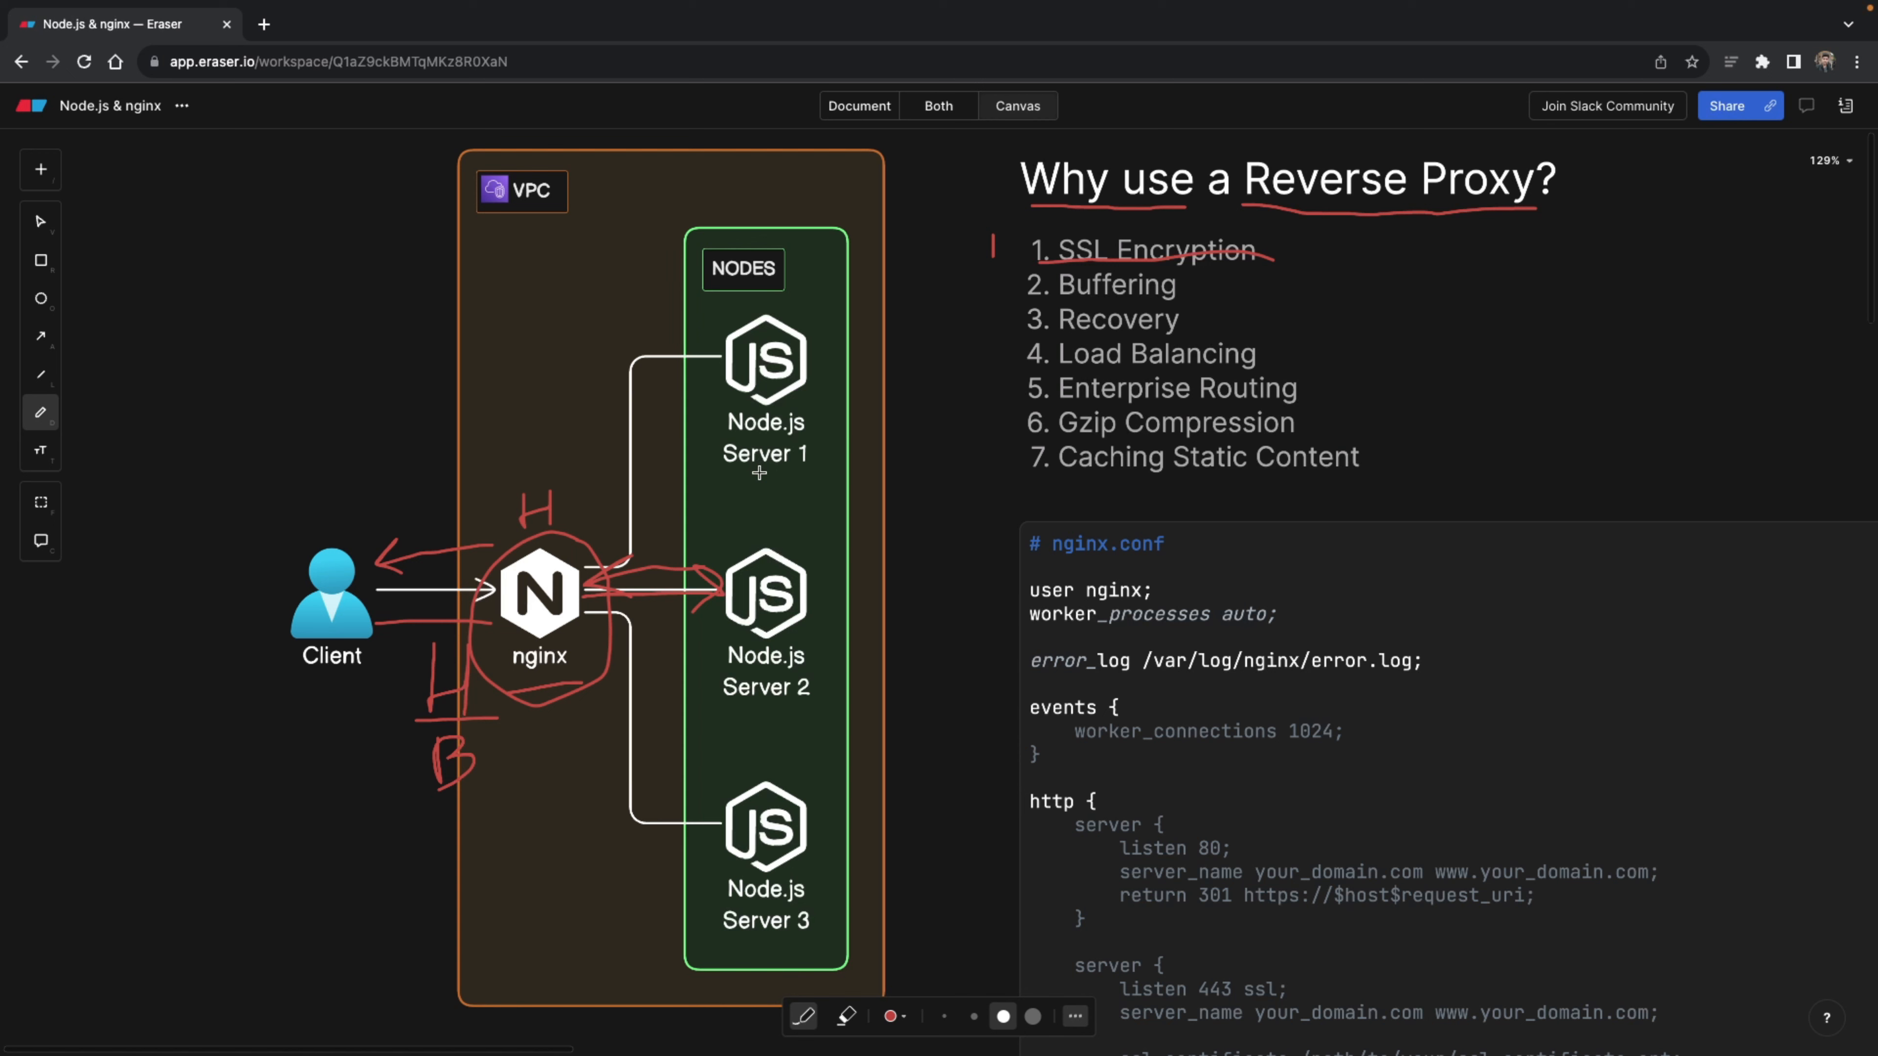
left_click_drag(758, 472, 758, 532)
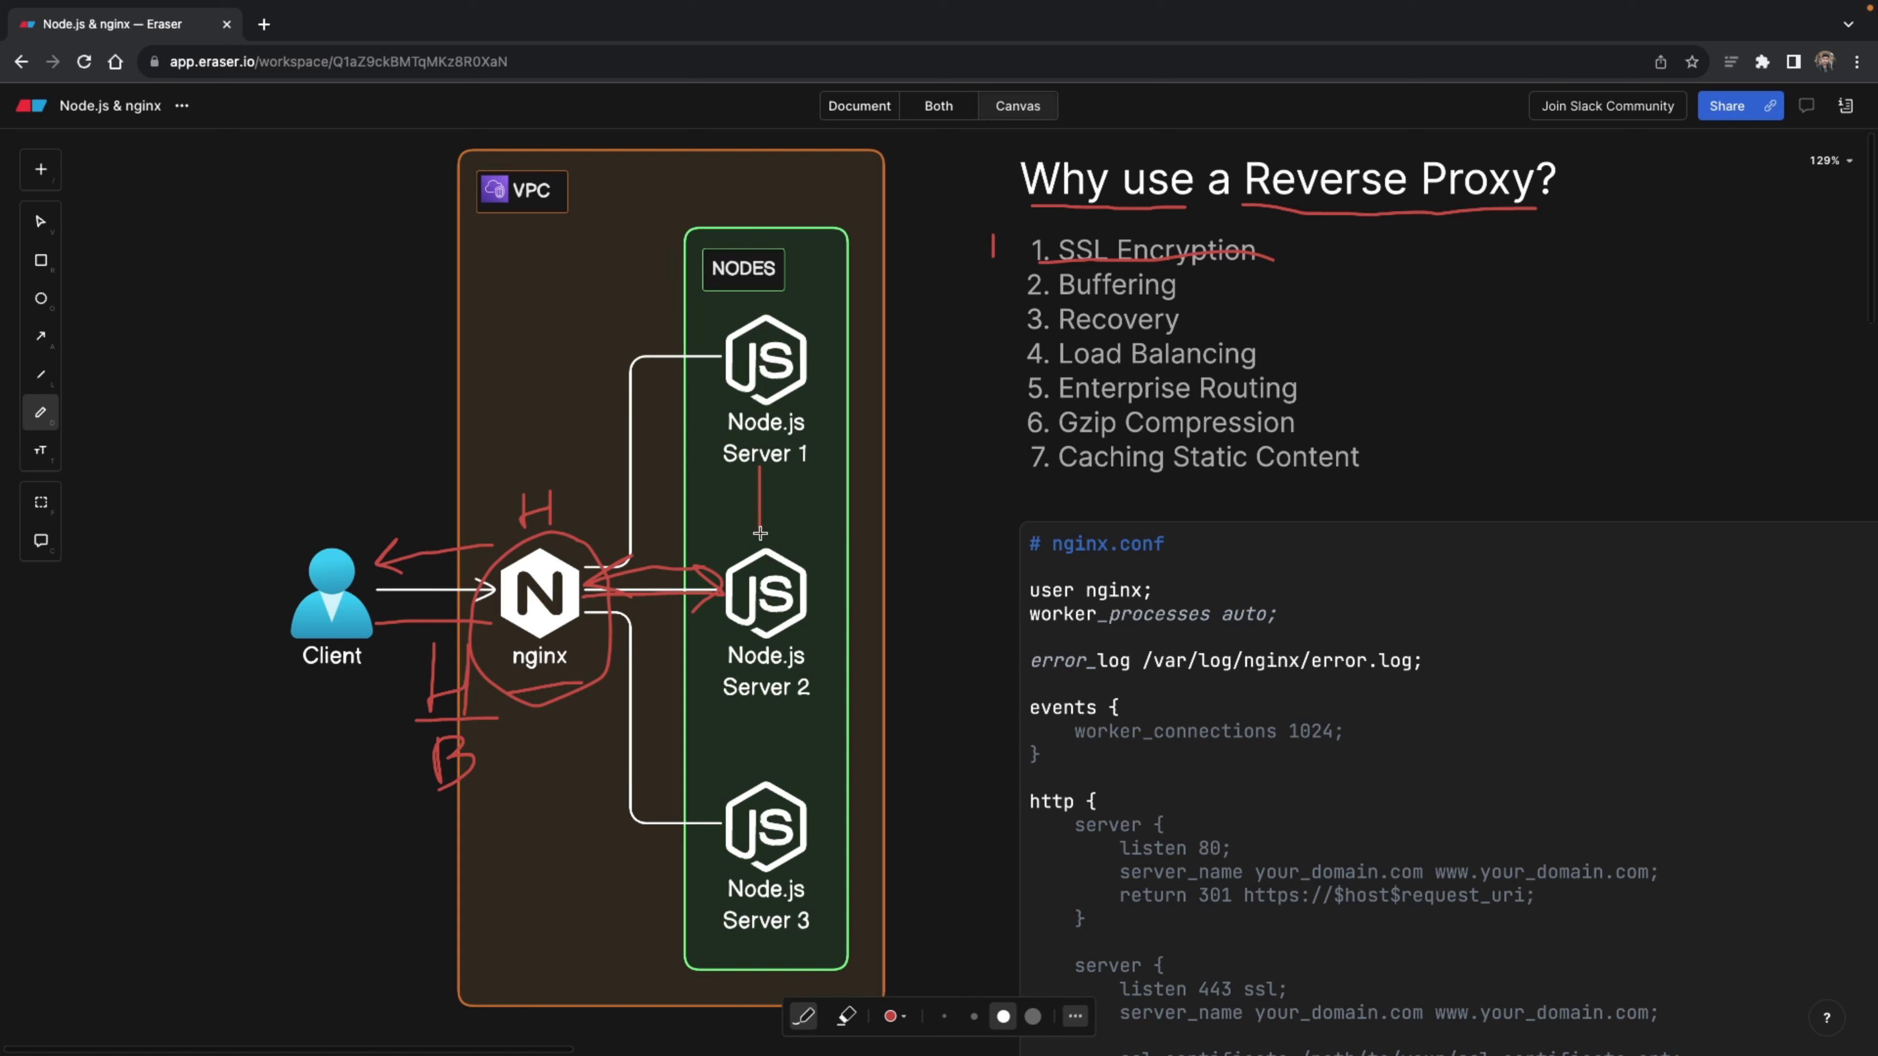
left_click_drag(765, 497, 765, 533)
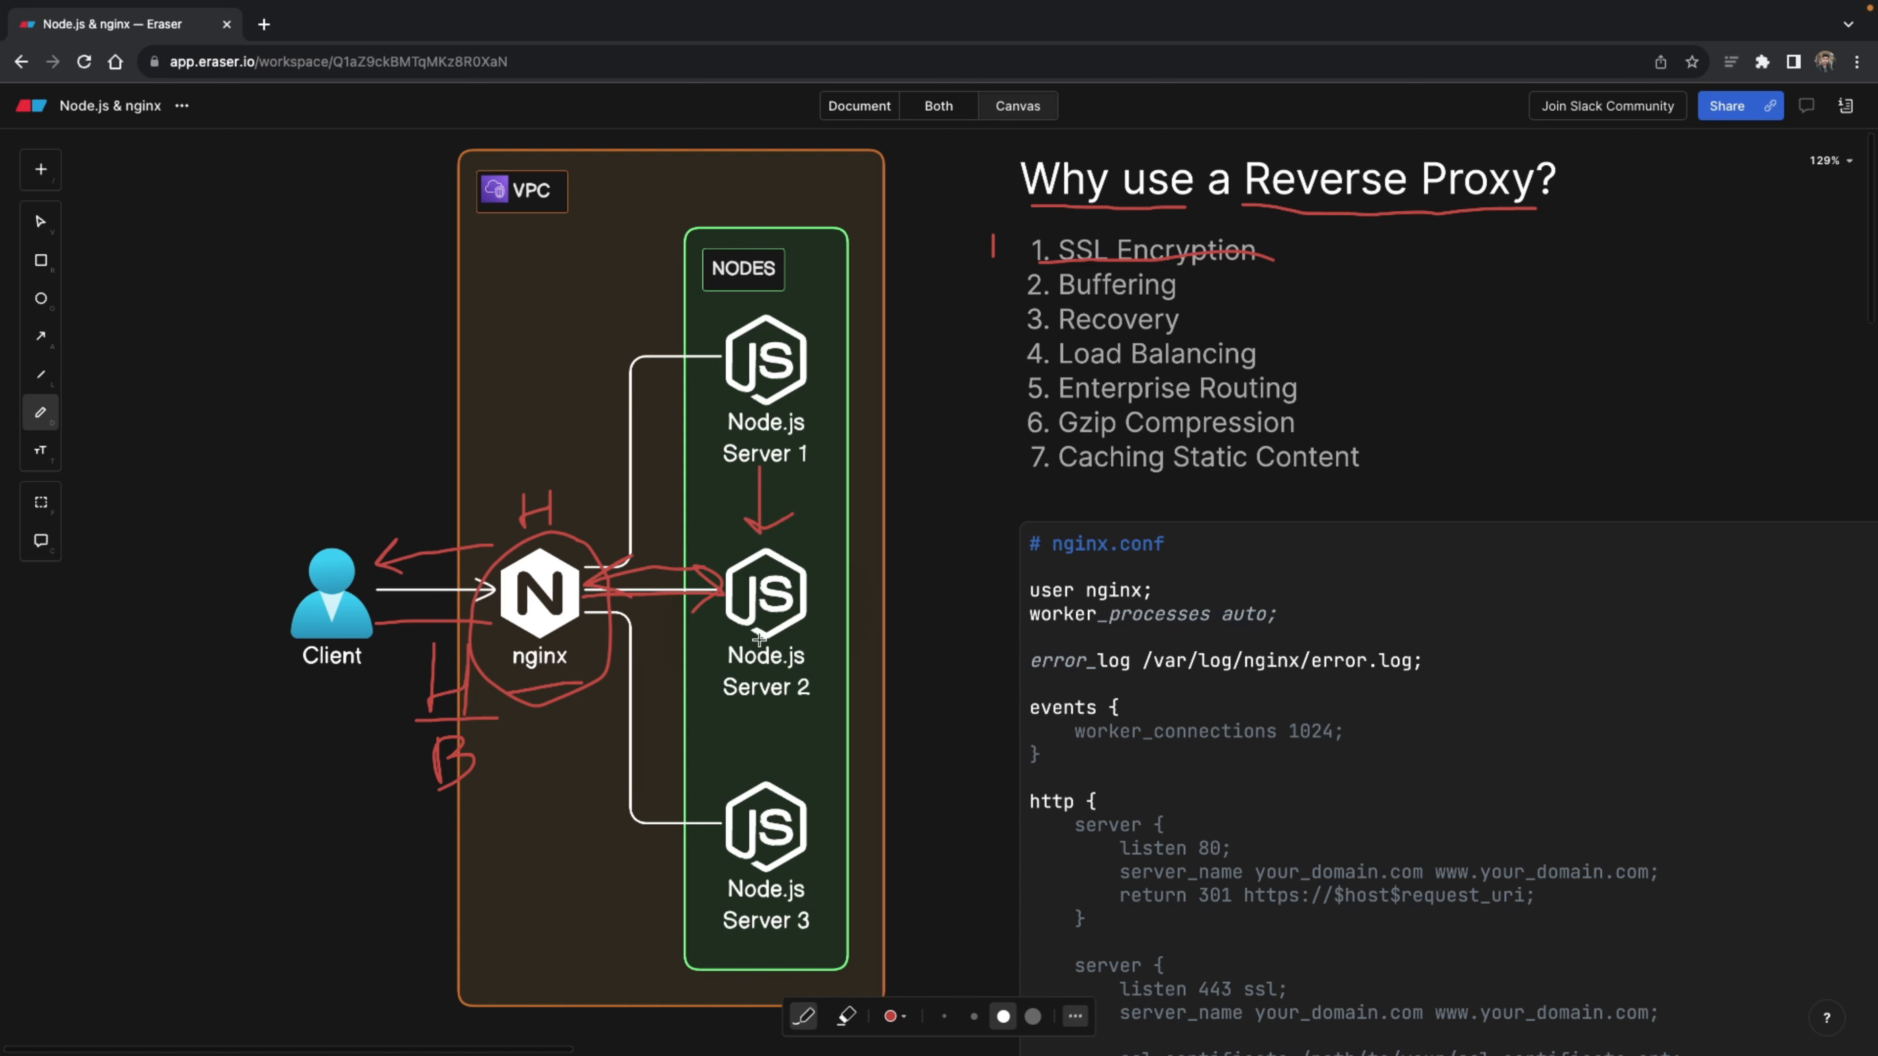
mouse_move(644, 703)
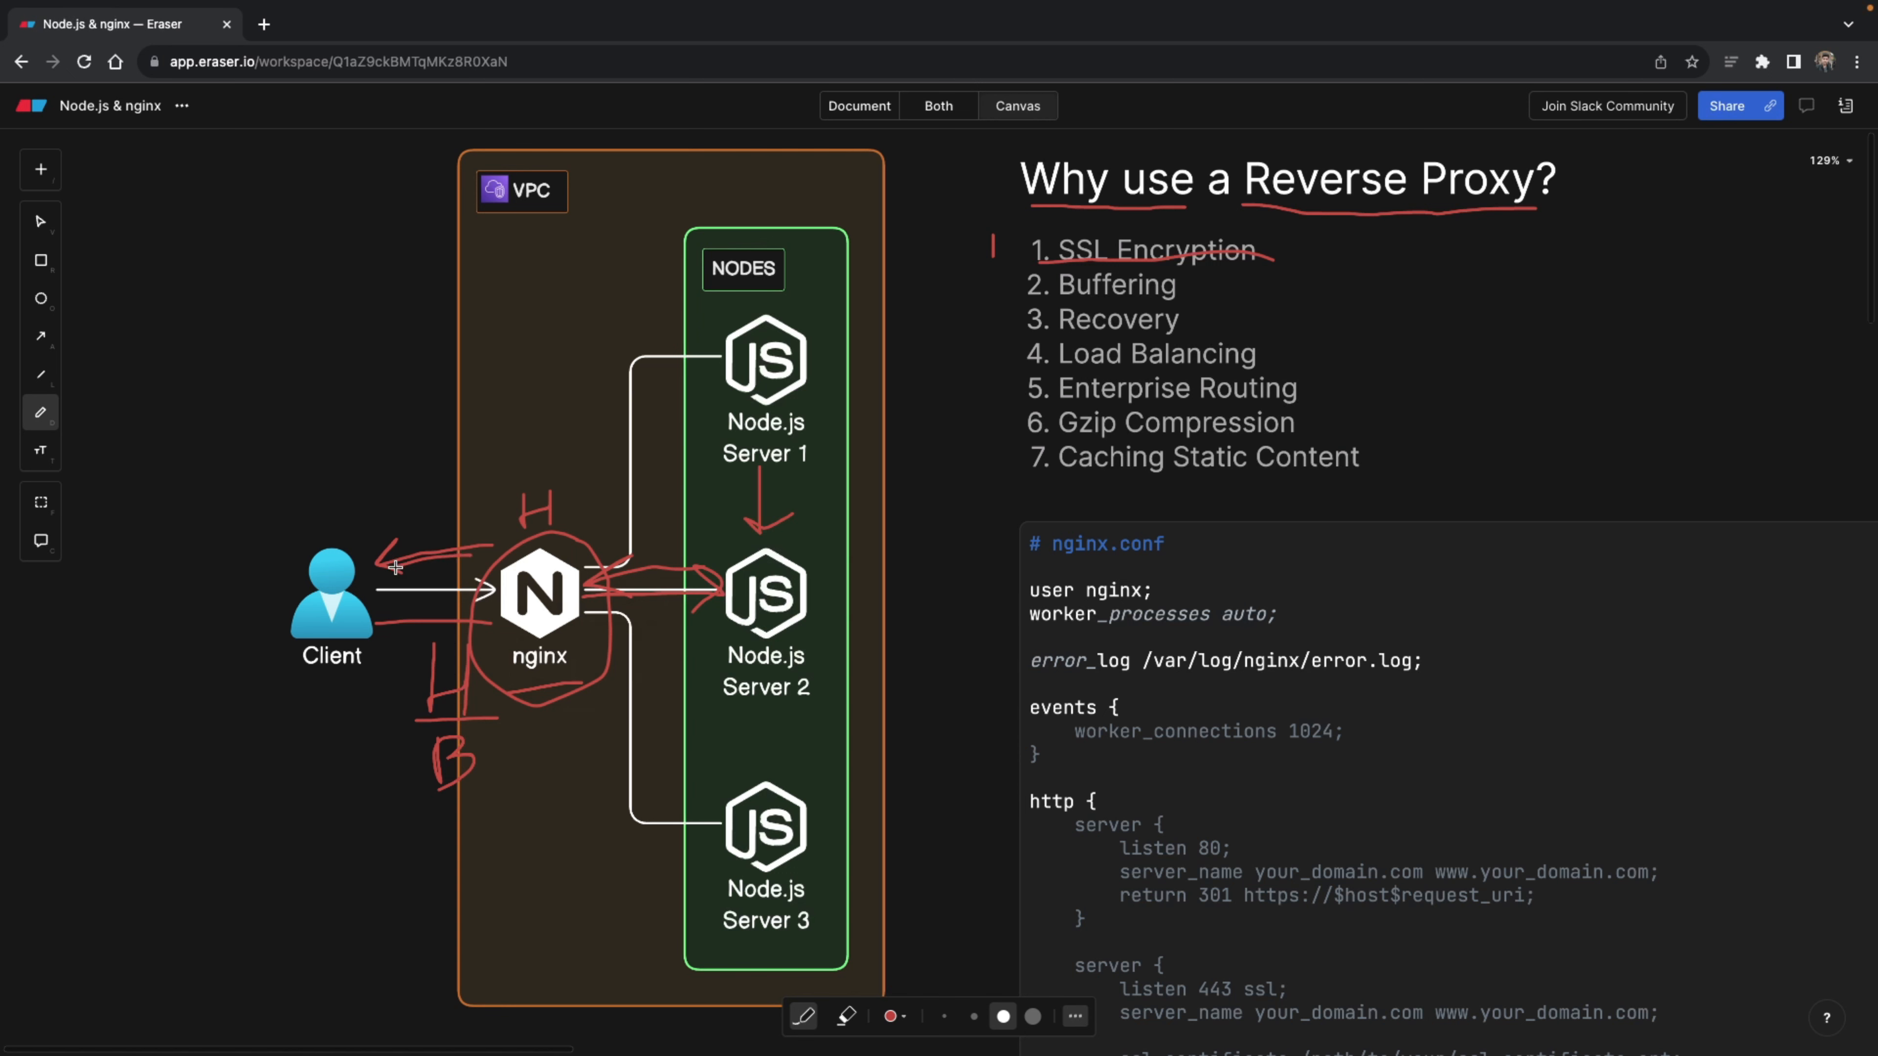
- Circle Client with its arrow to nginx and underline the Server 1 label
left_click_drag(396, 566, 294, 704)
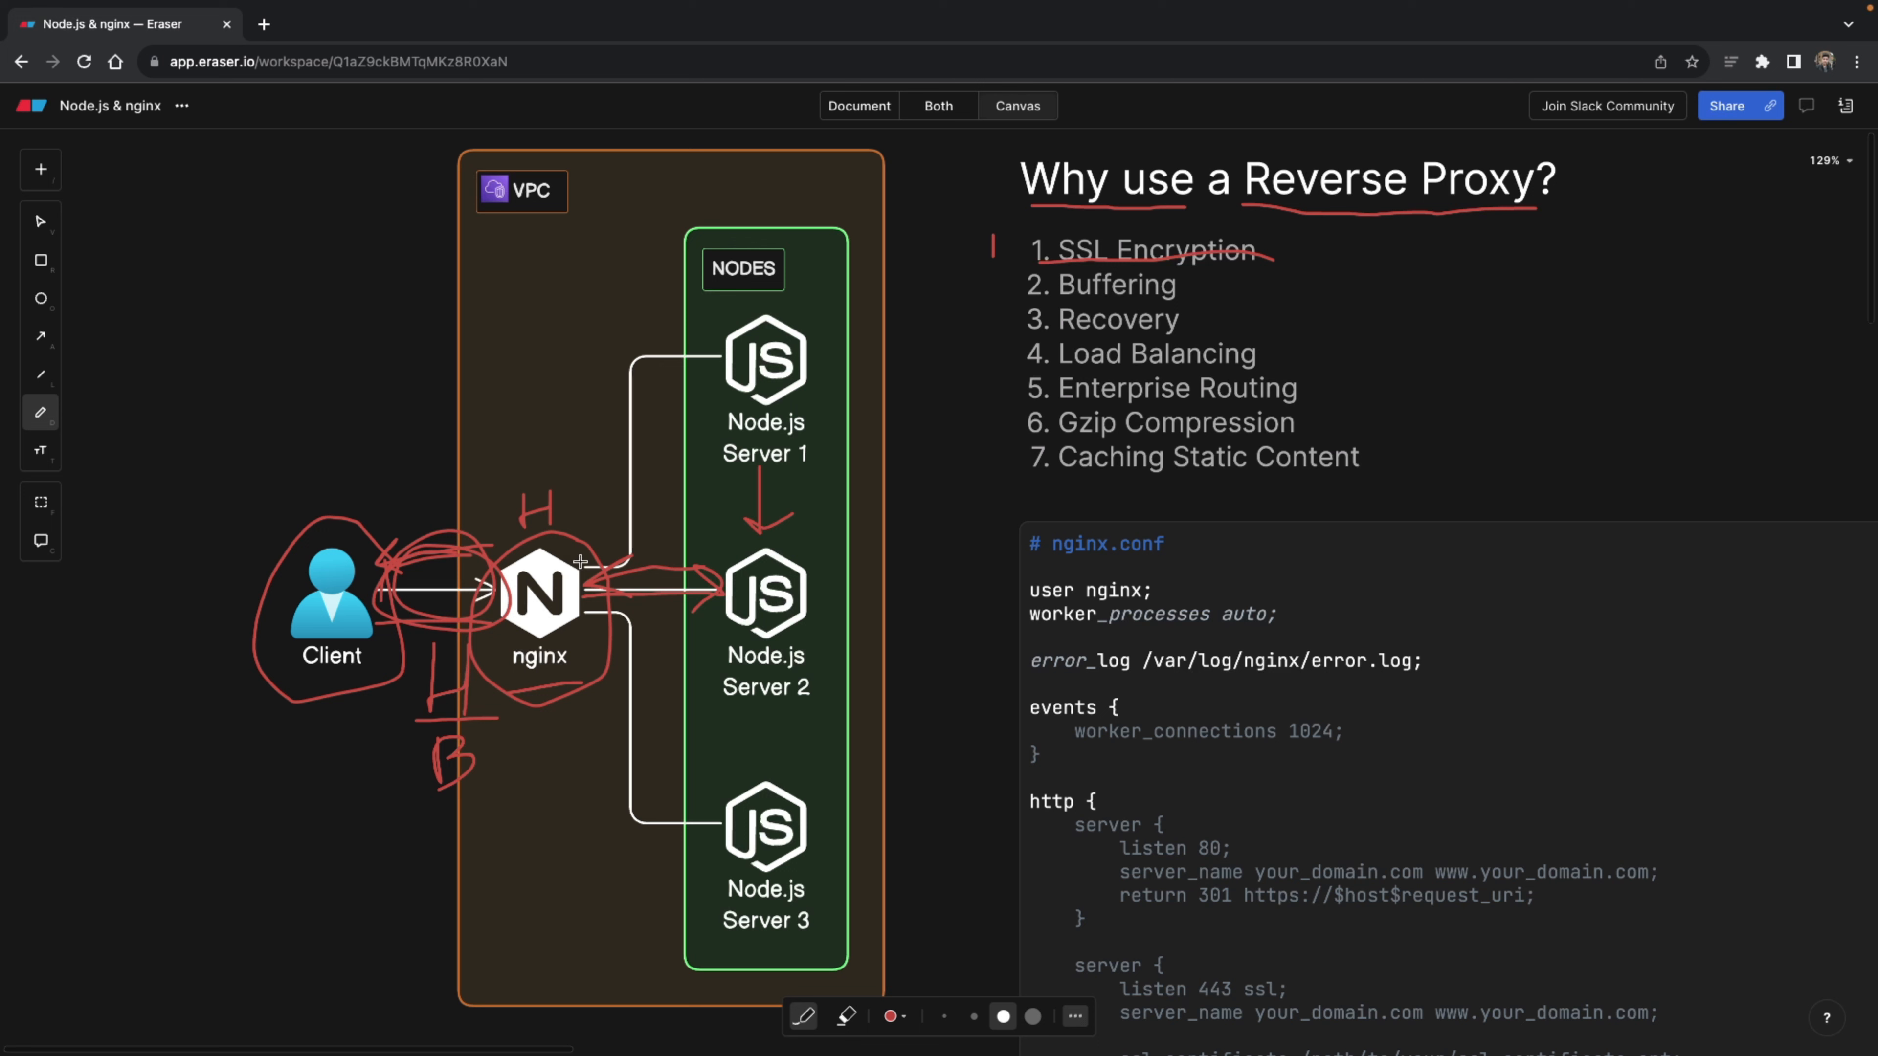
mouse_move(706, 546)
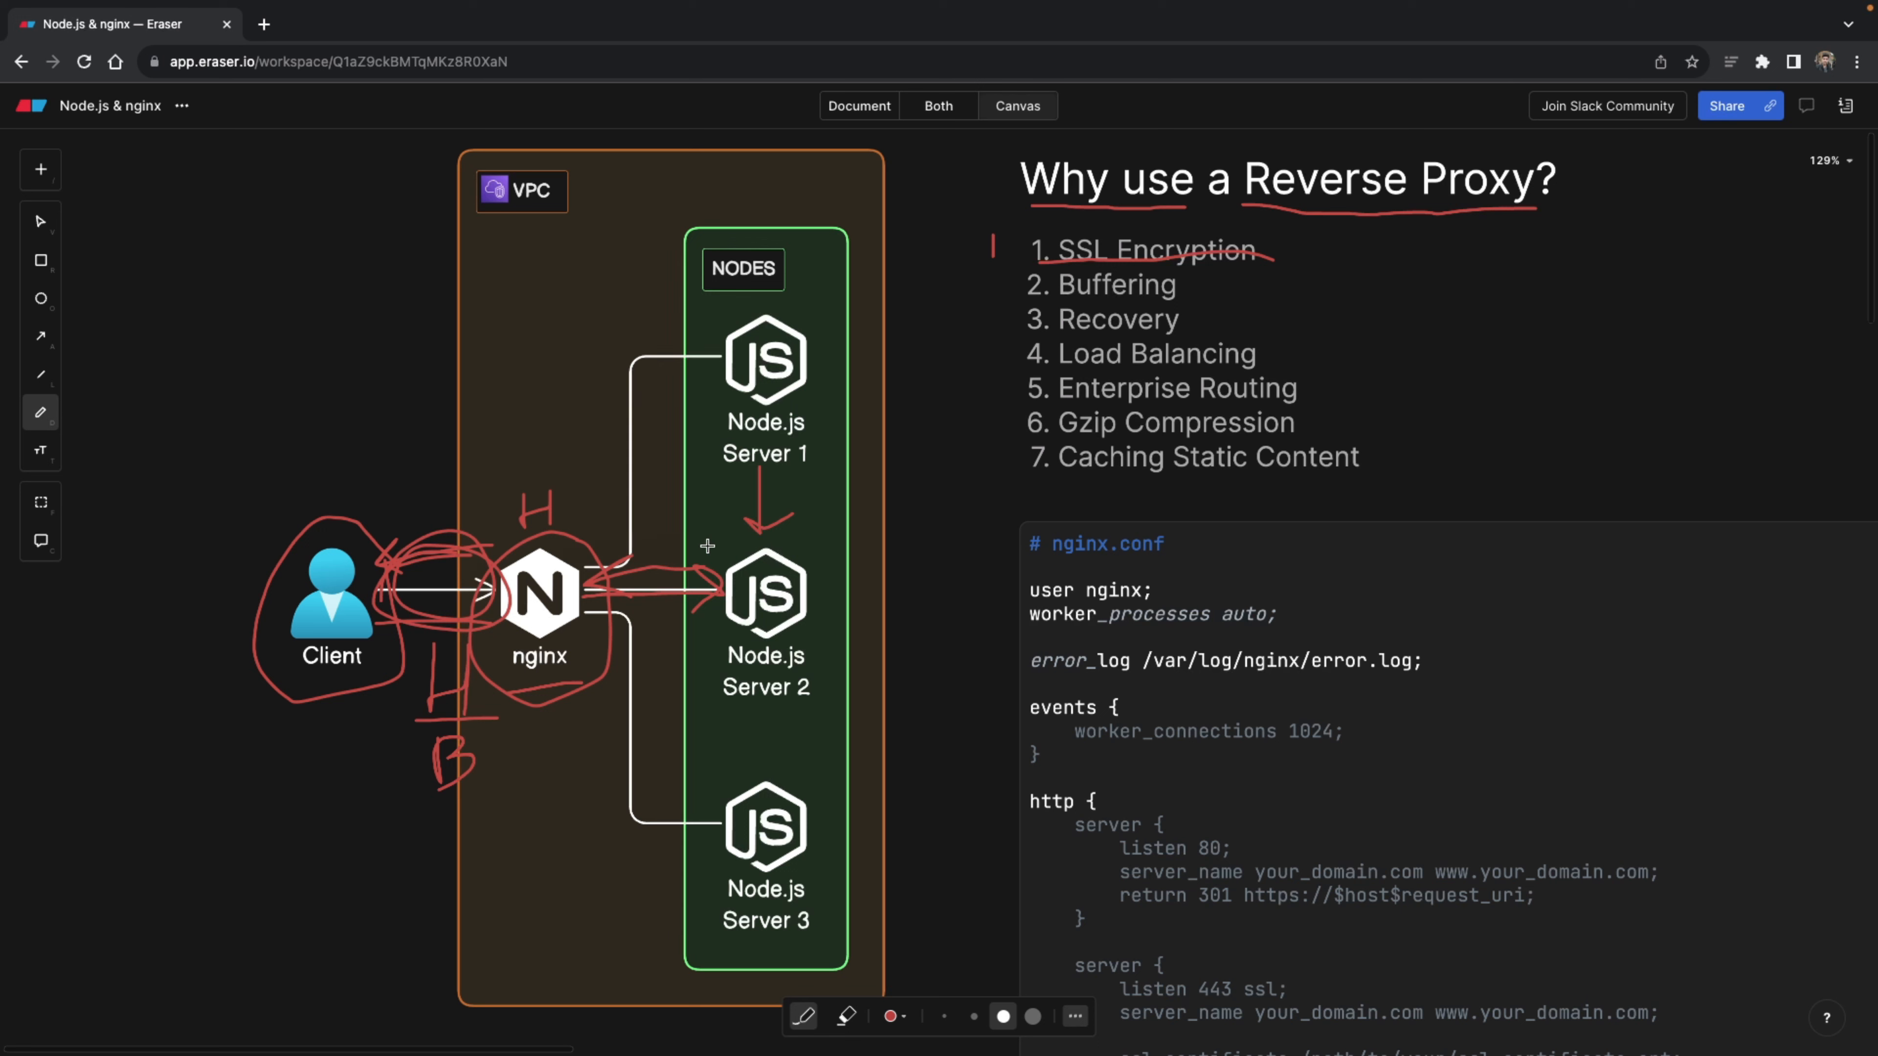
mouse_move(815, 519)
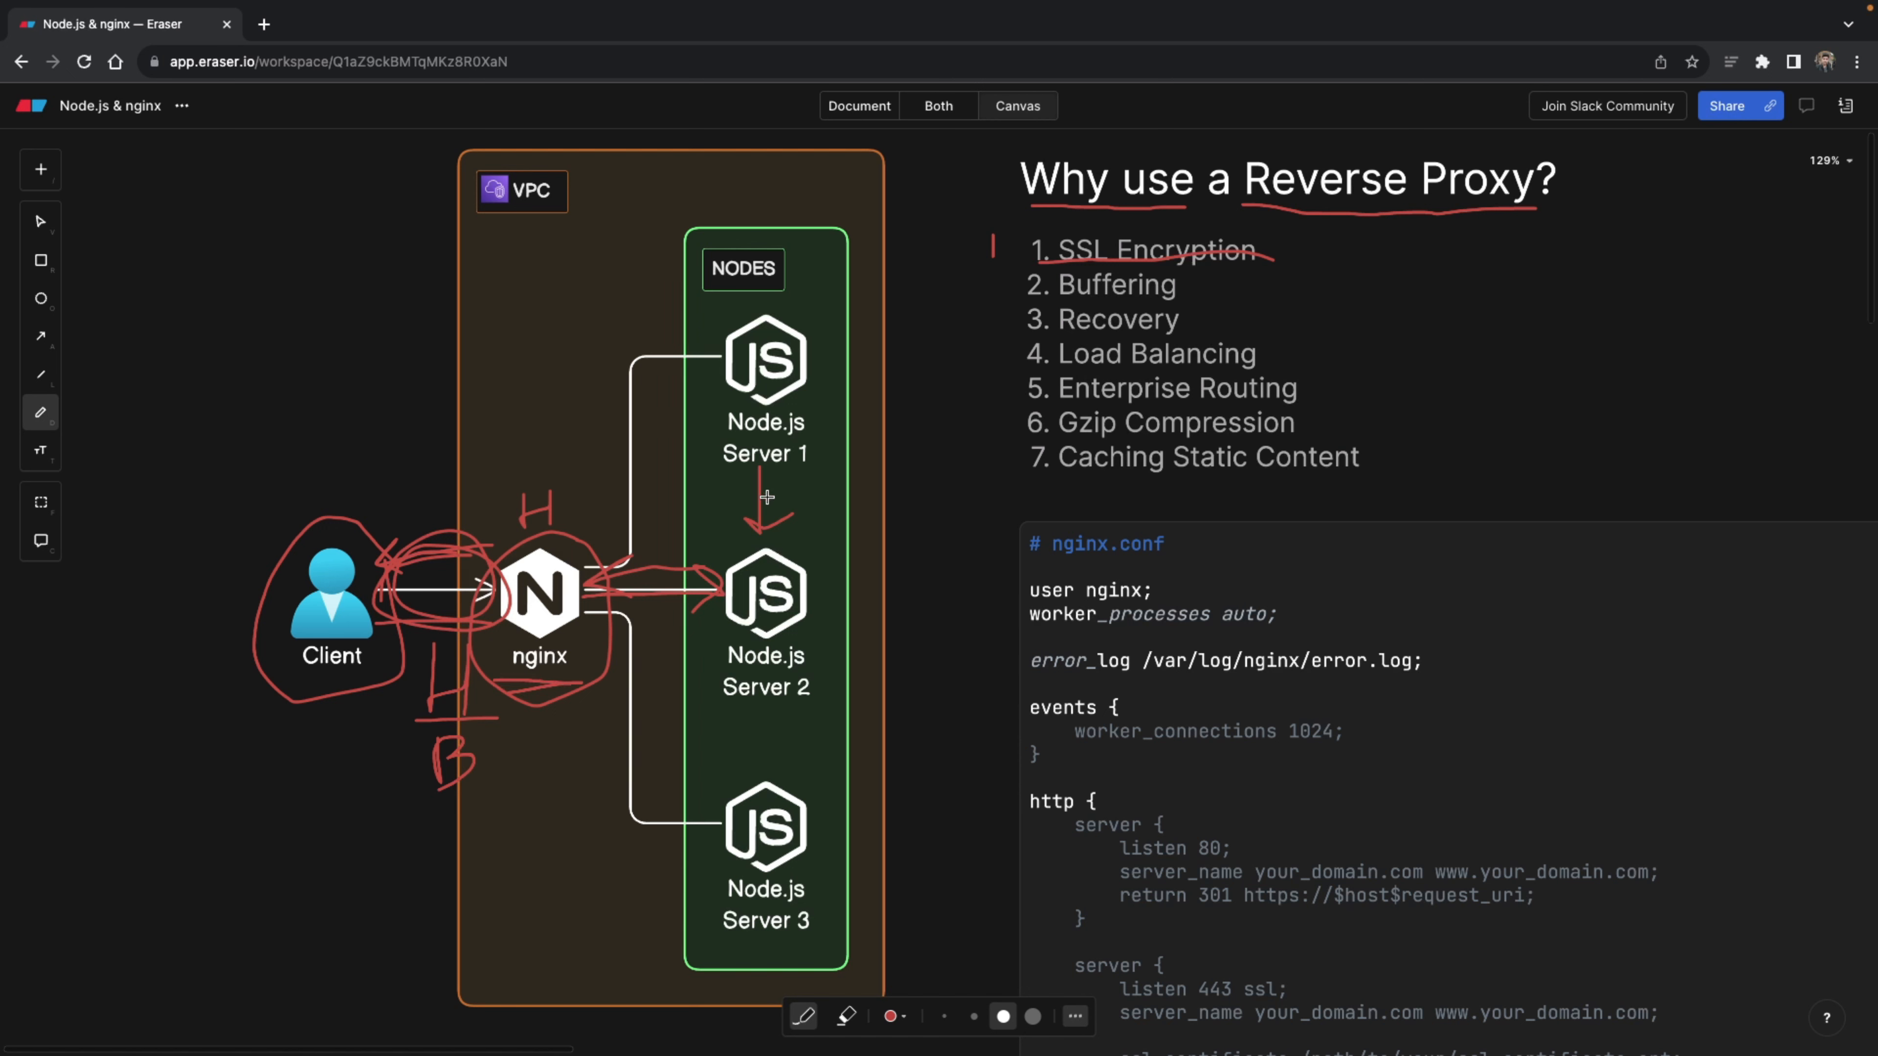
mouse_move(724, 471)
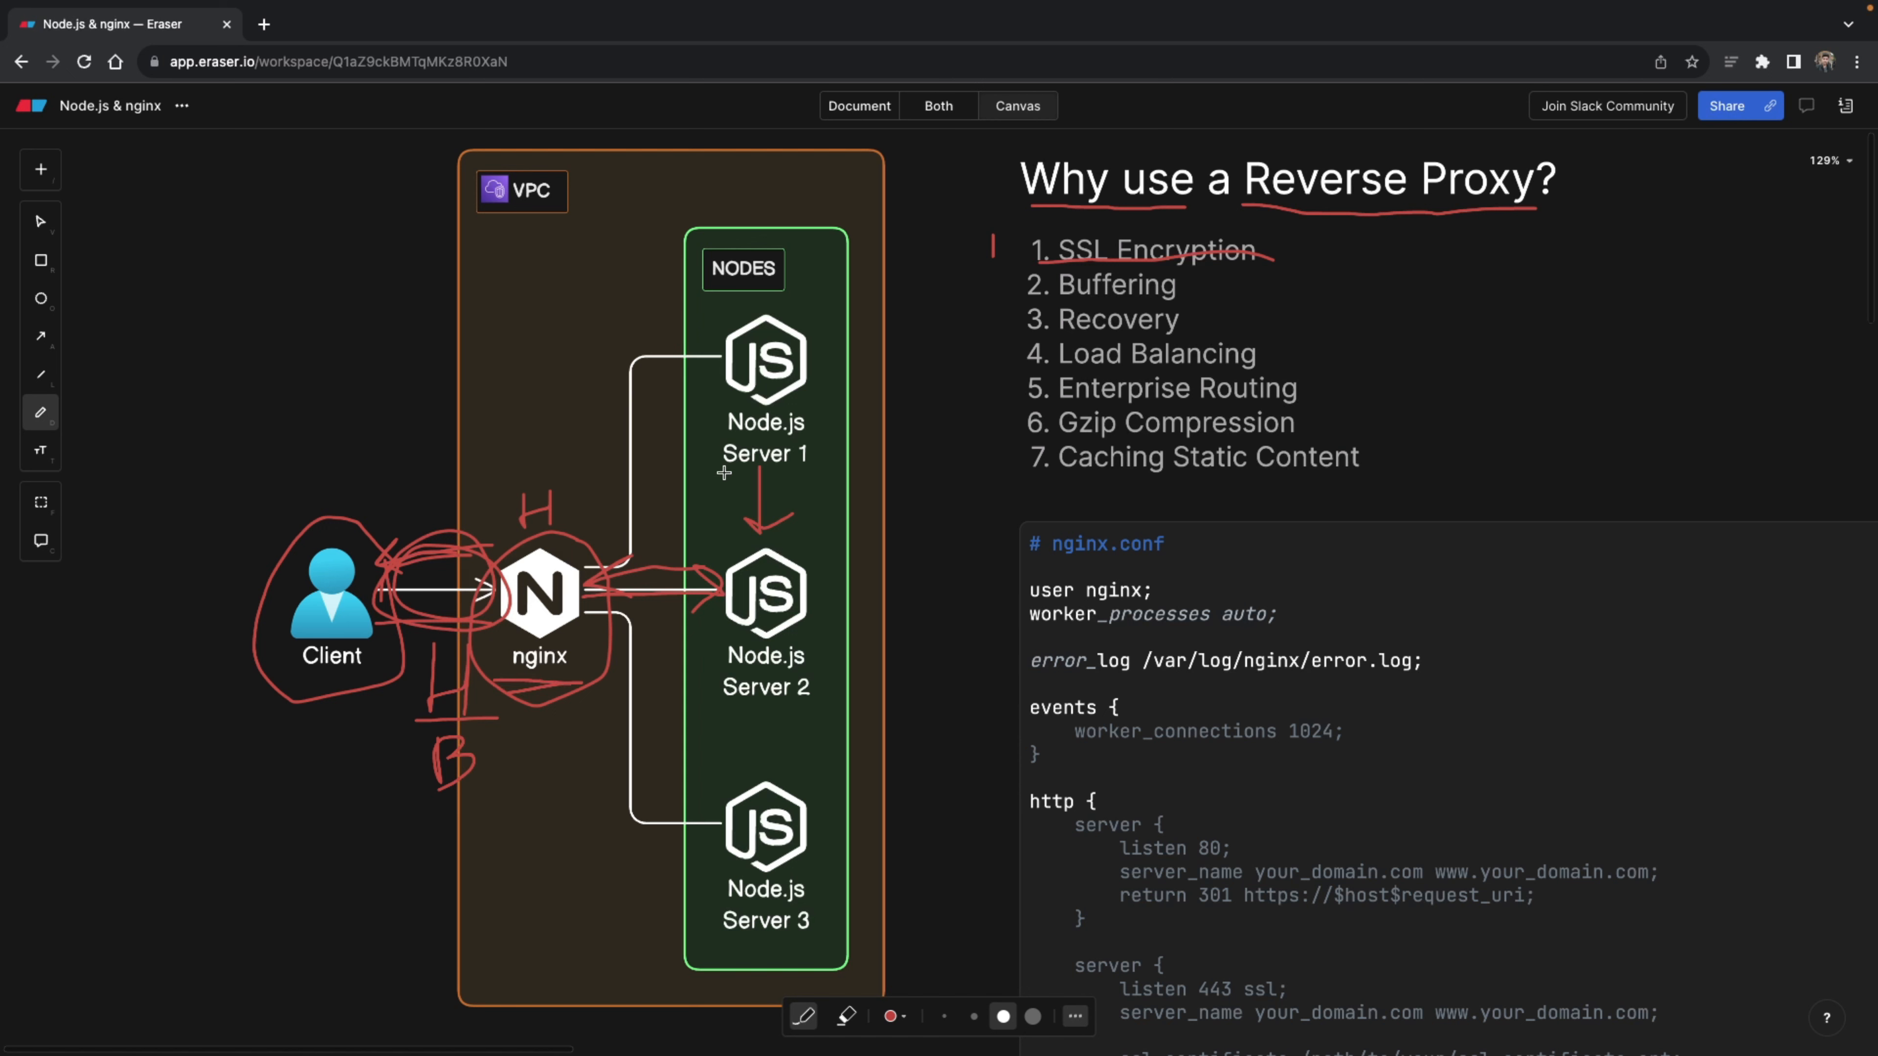
left_click_drag(724, 470, 815, 469)
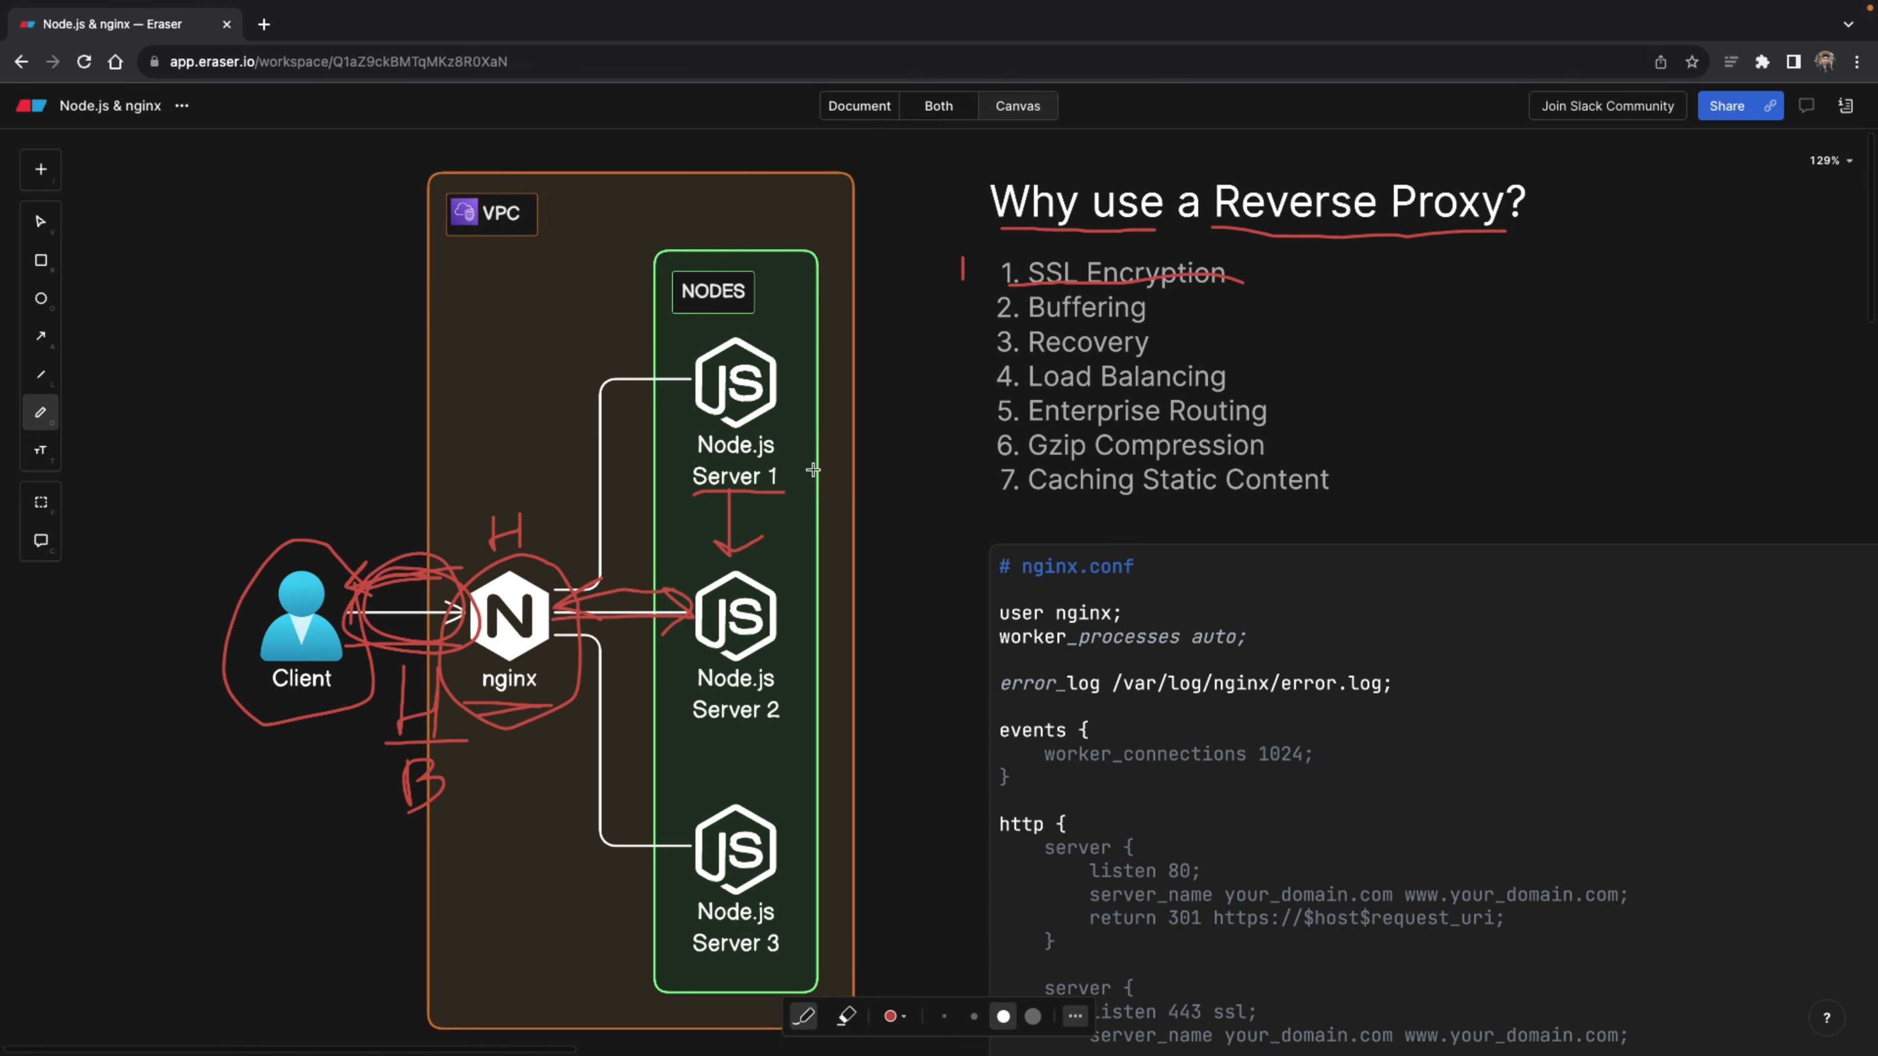
mouse_move(875, 406)
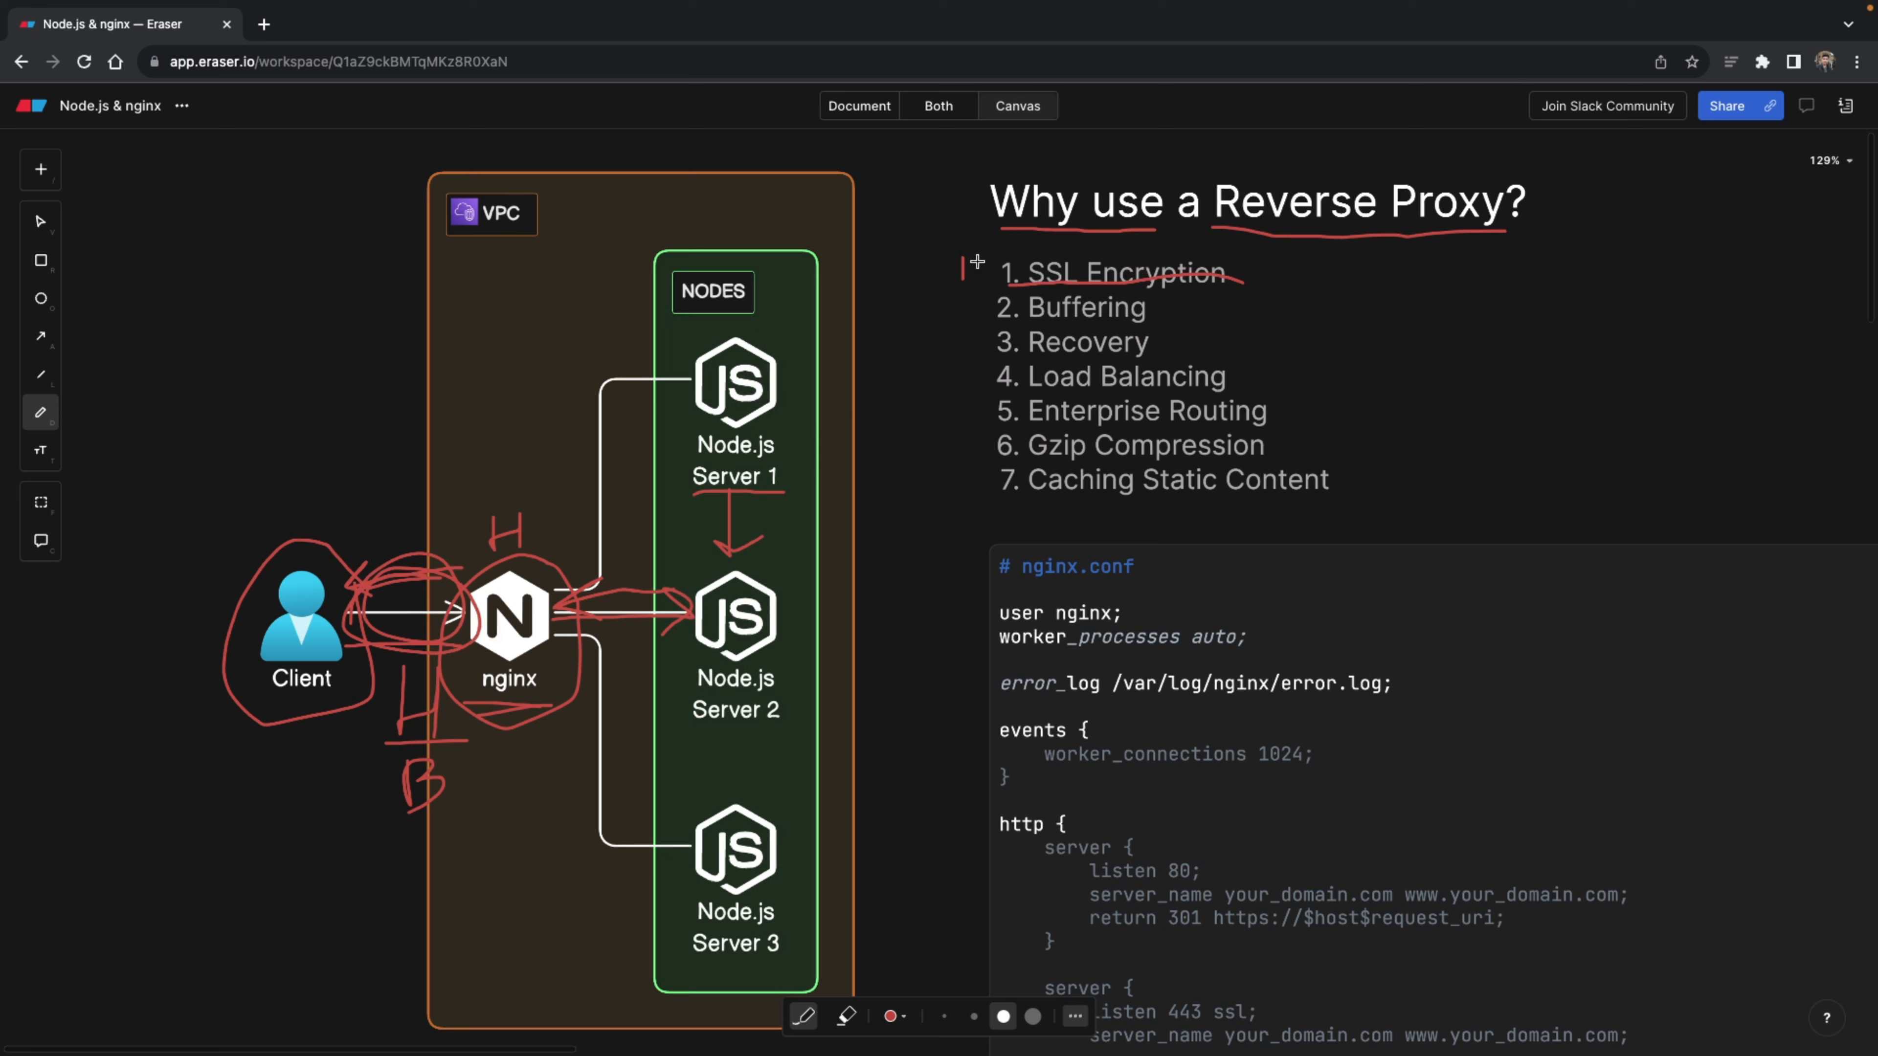
mouse_move(975, 292)
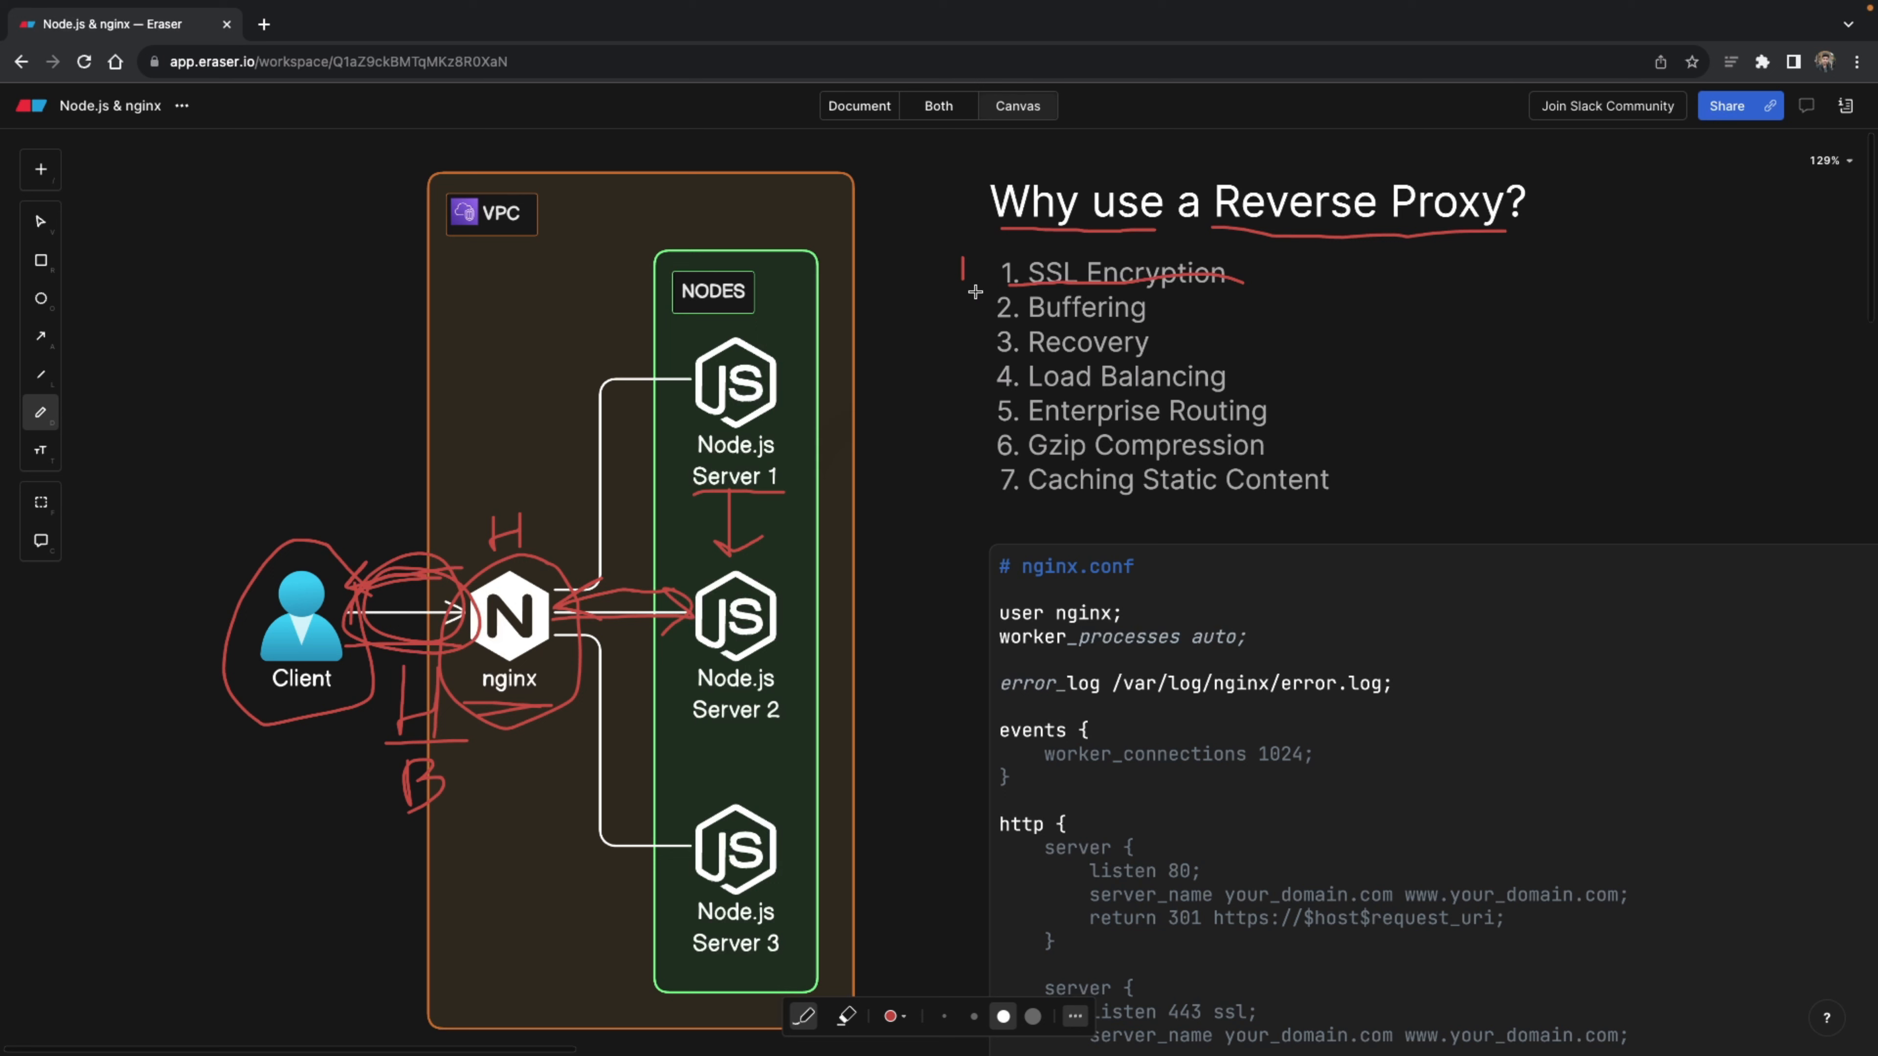
mouse_move(970, 325)
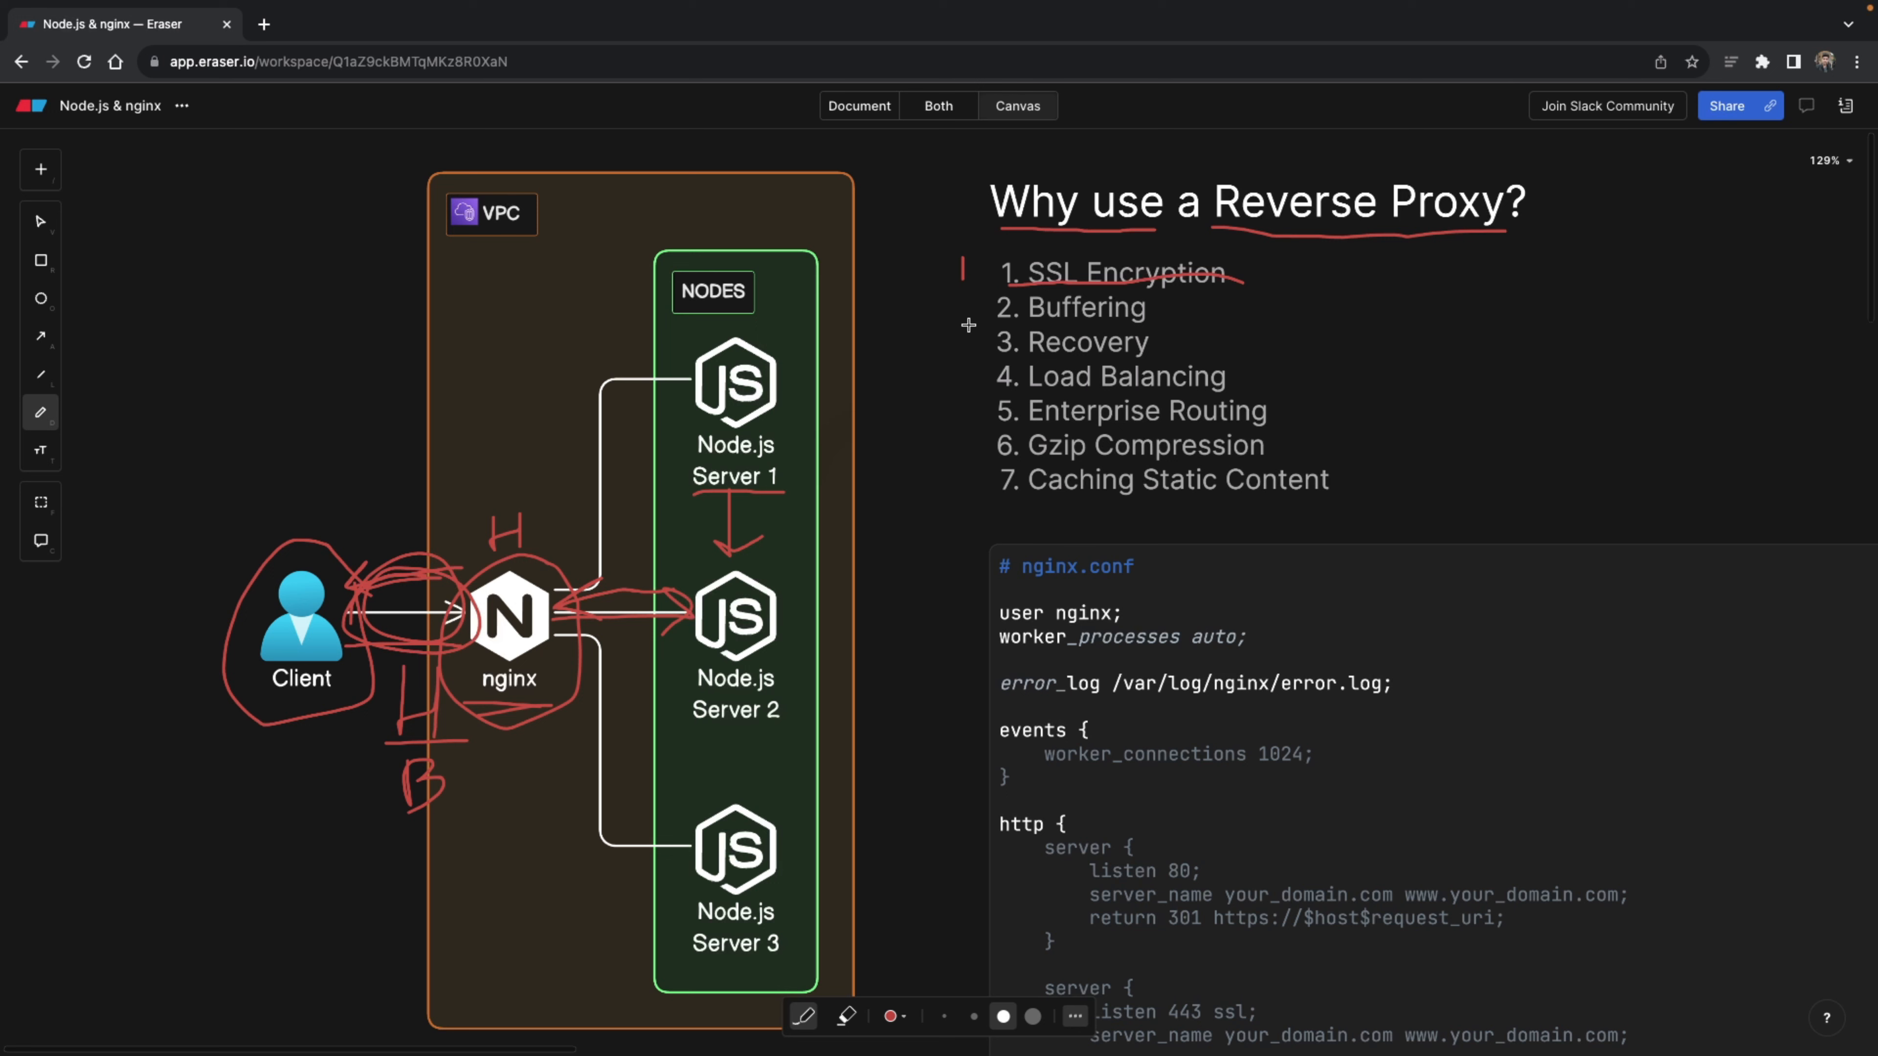
mouse_move(693, 491)
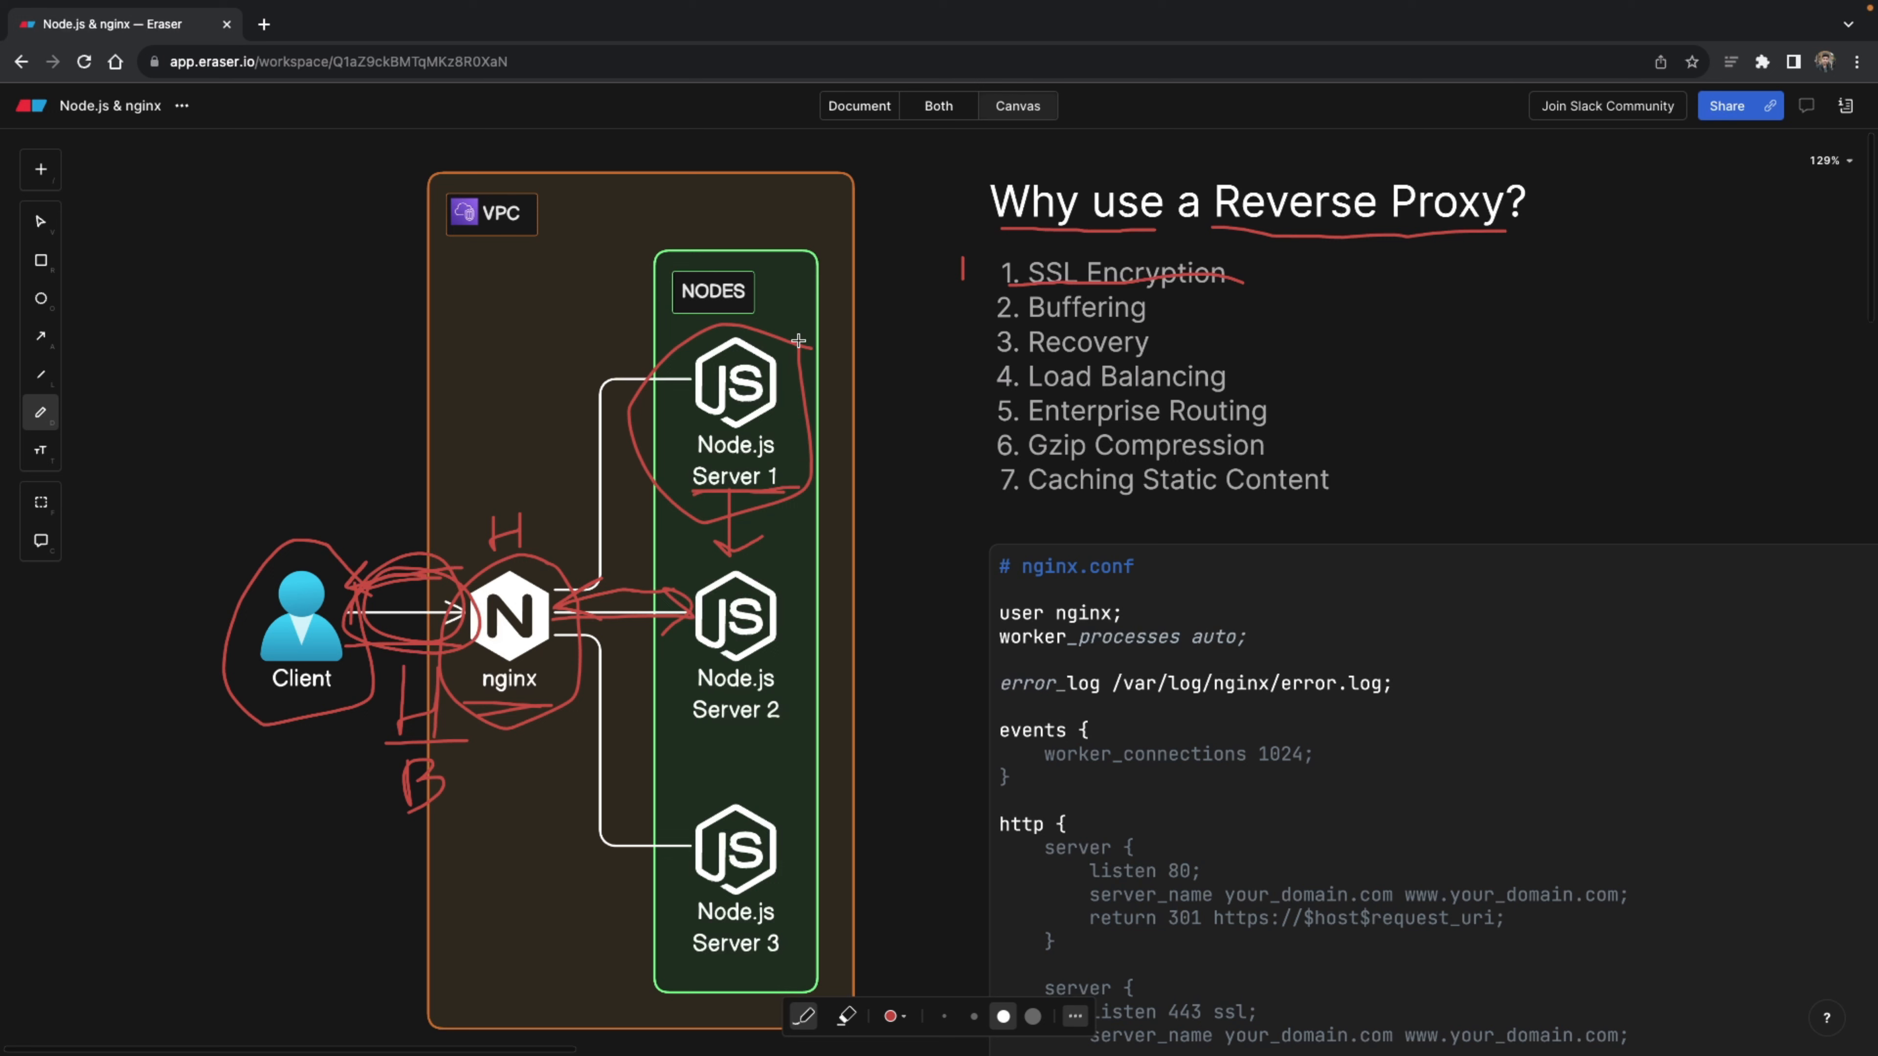
mouse_move(464, 706)
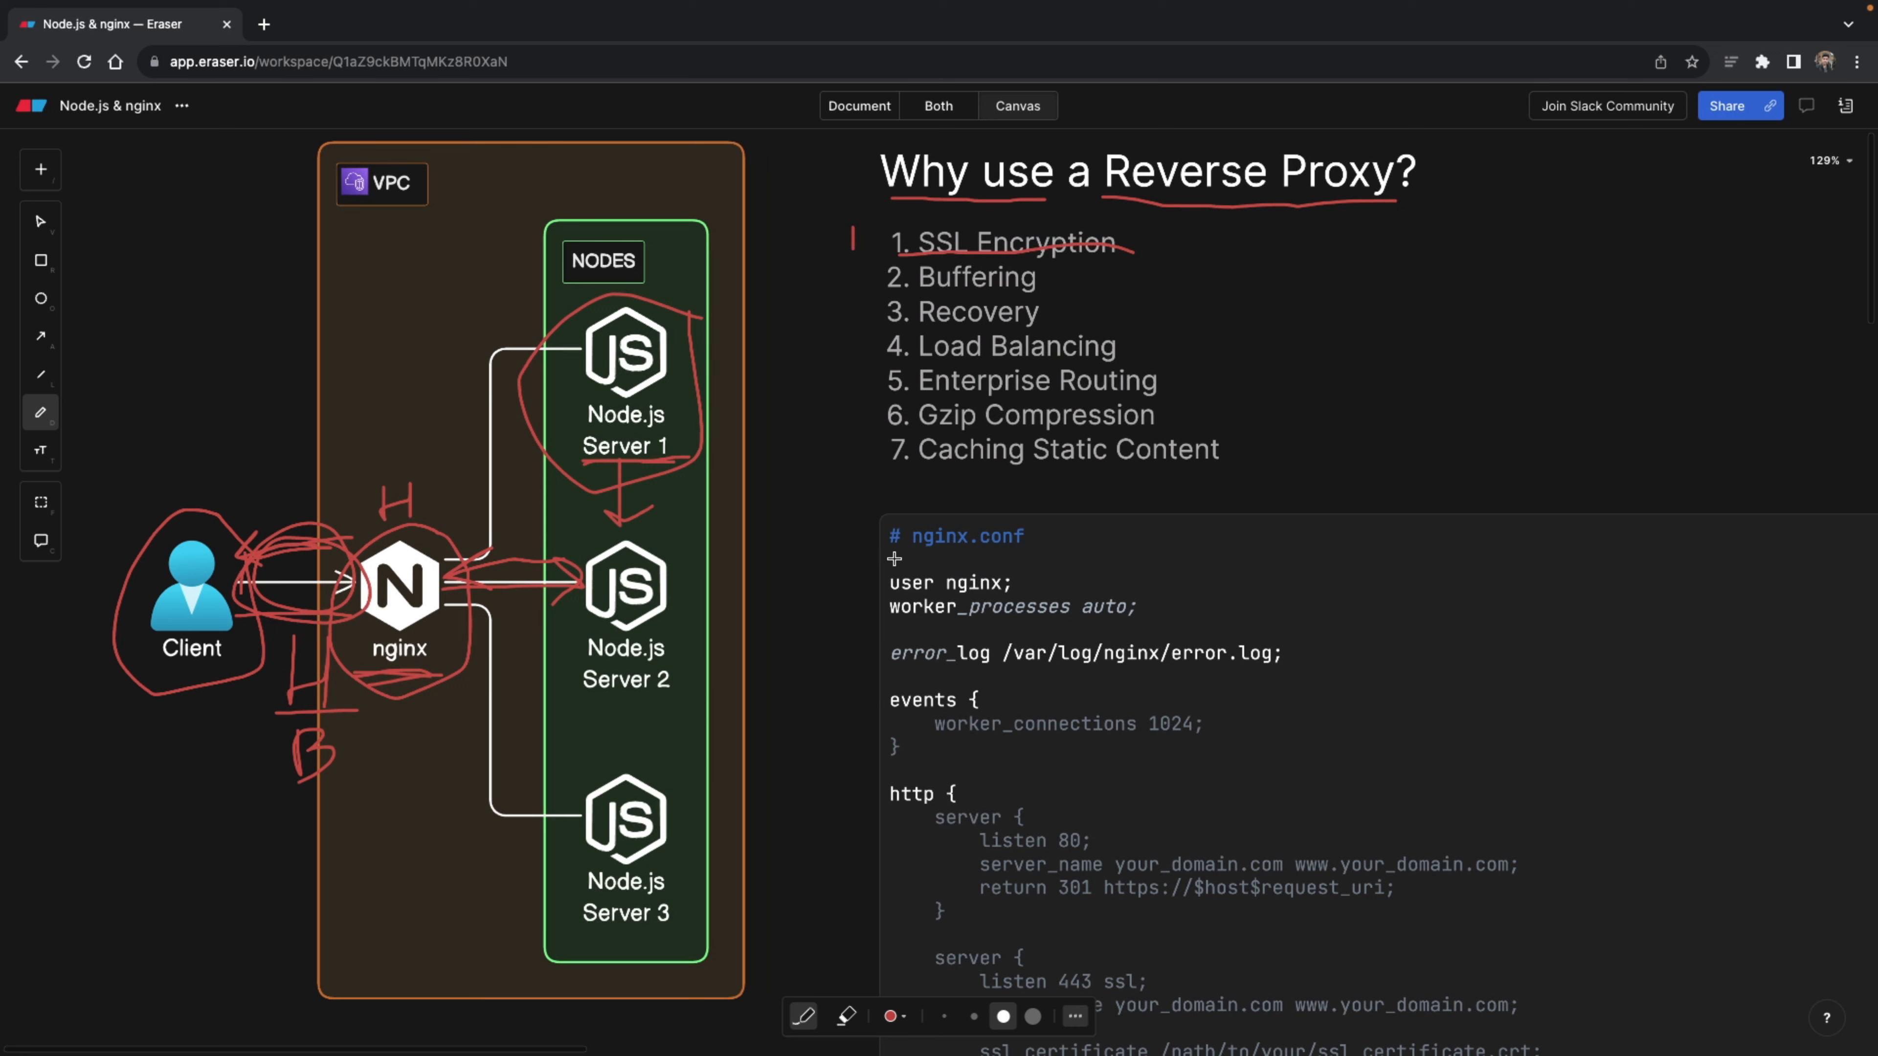
- Underline the nginx.conf heading and bracket the HTTP-to-HTTPS redirect server block
left_click_drag(896, 559, 1066, 552)
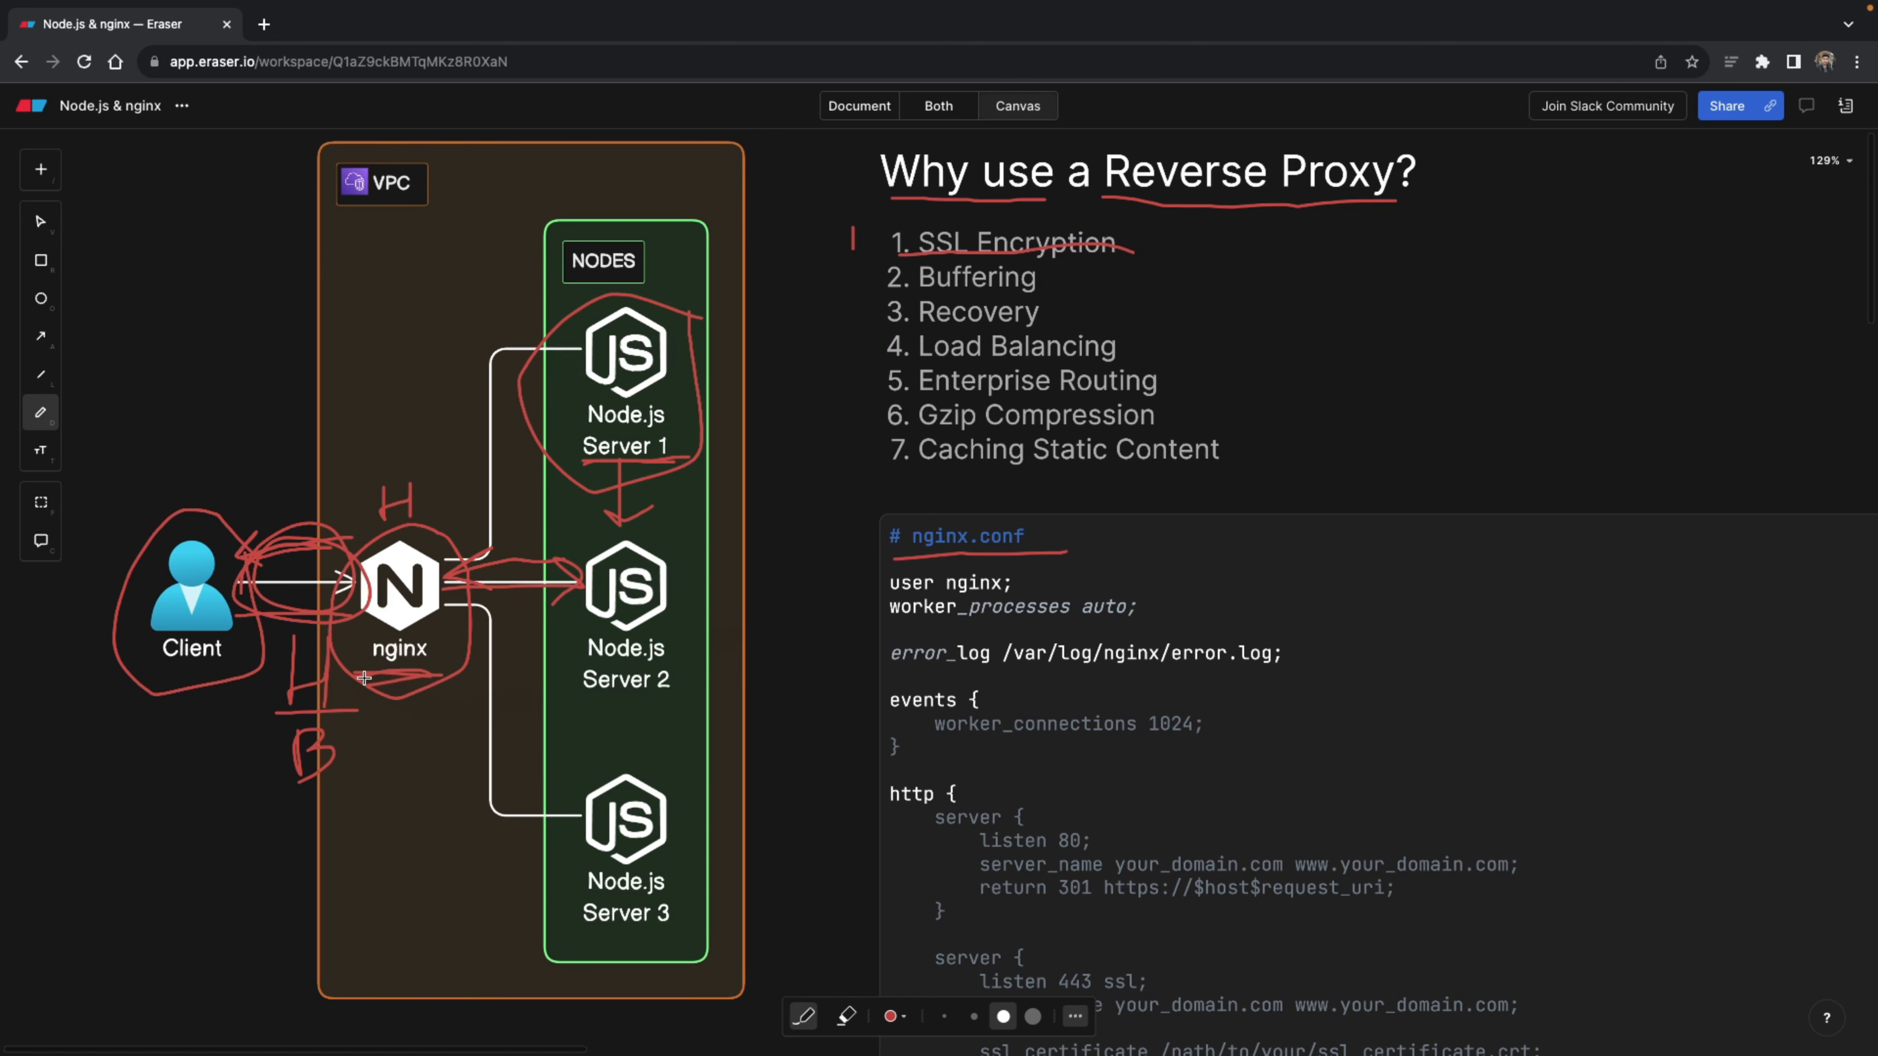
scroll("down", 3)
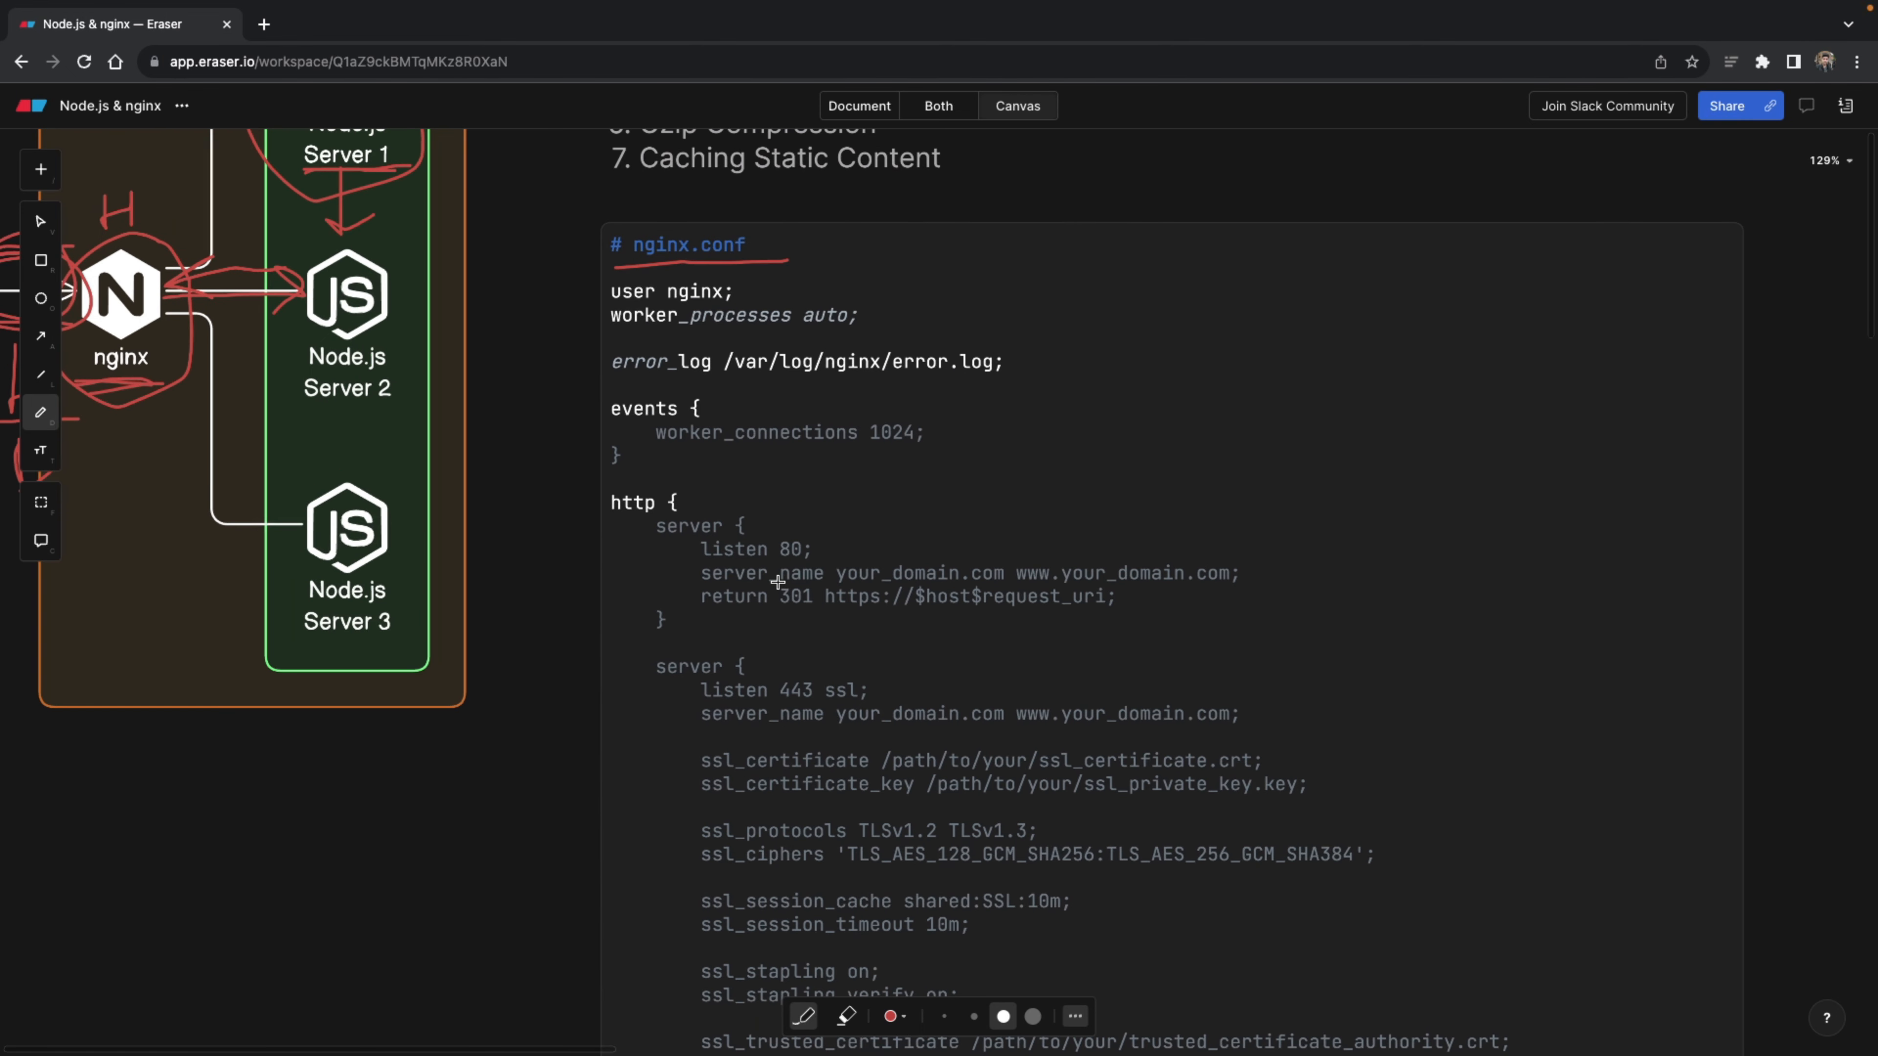
scroll("down", 3)
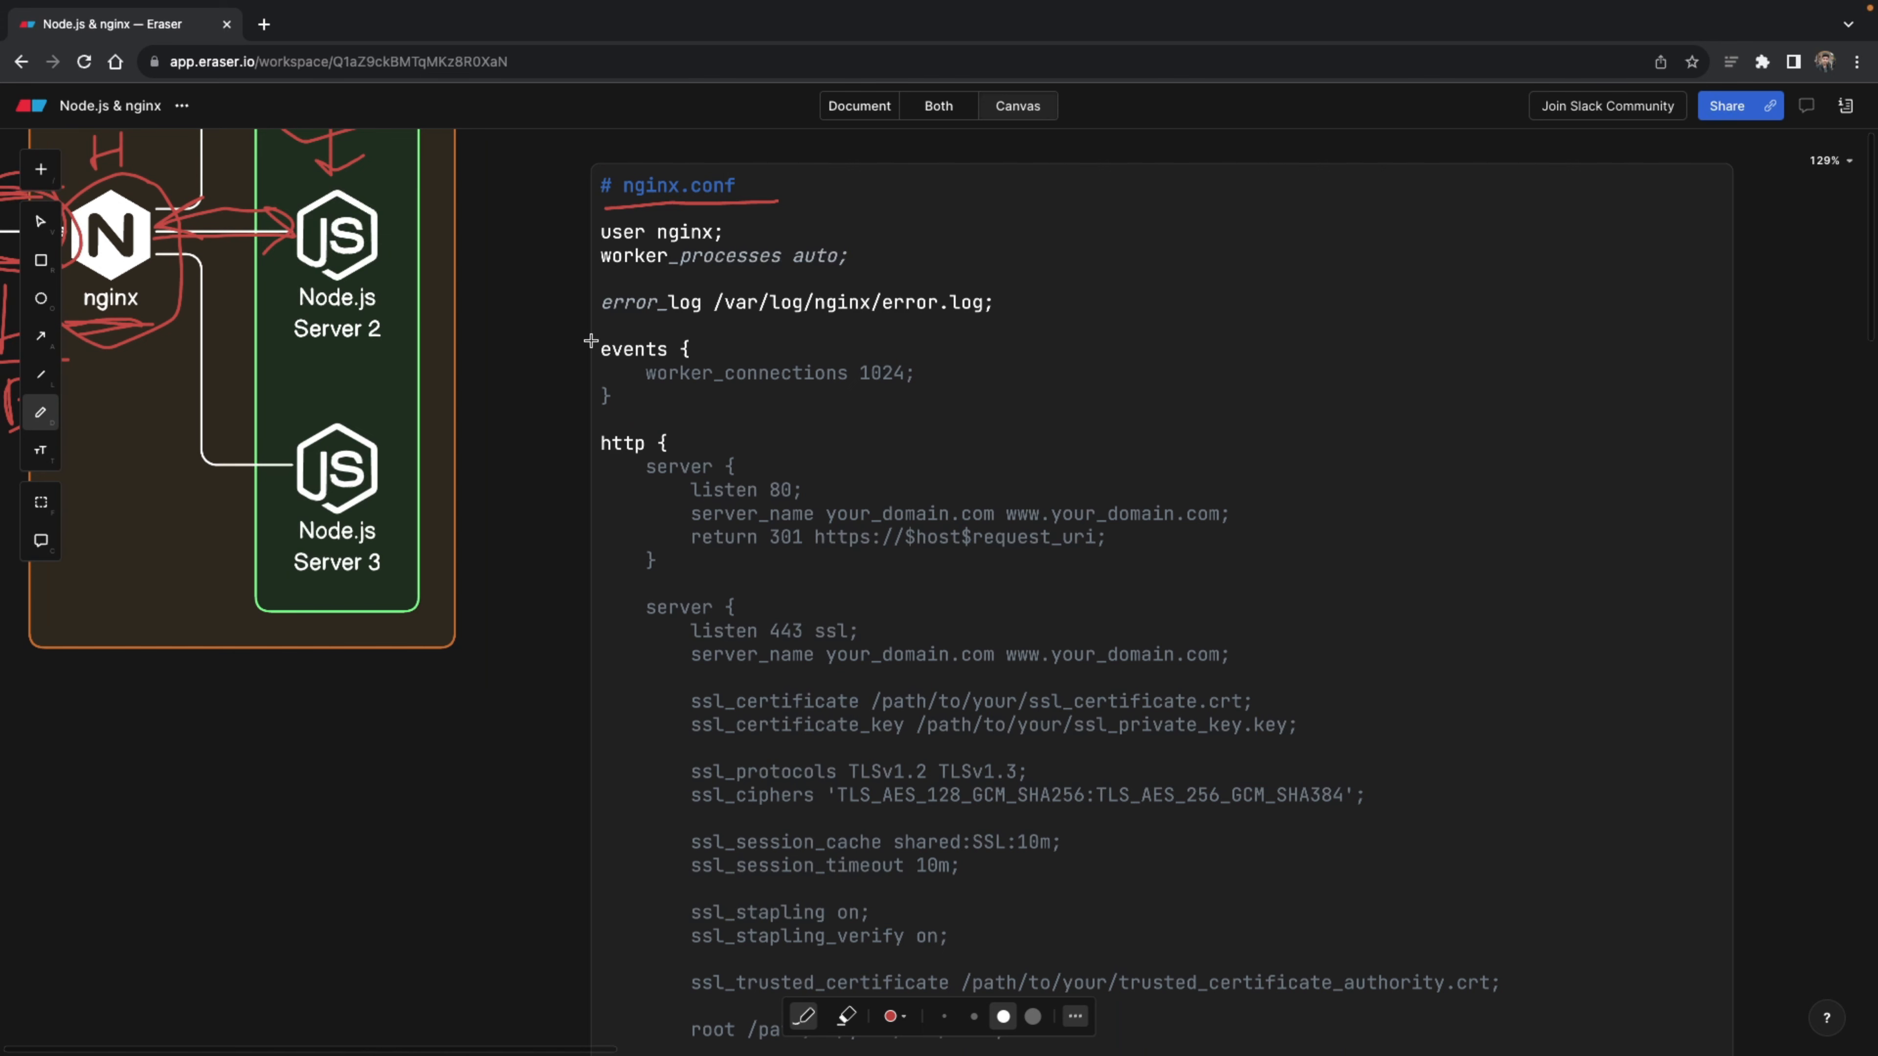
scroll("down", 3)
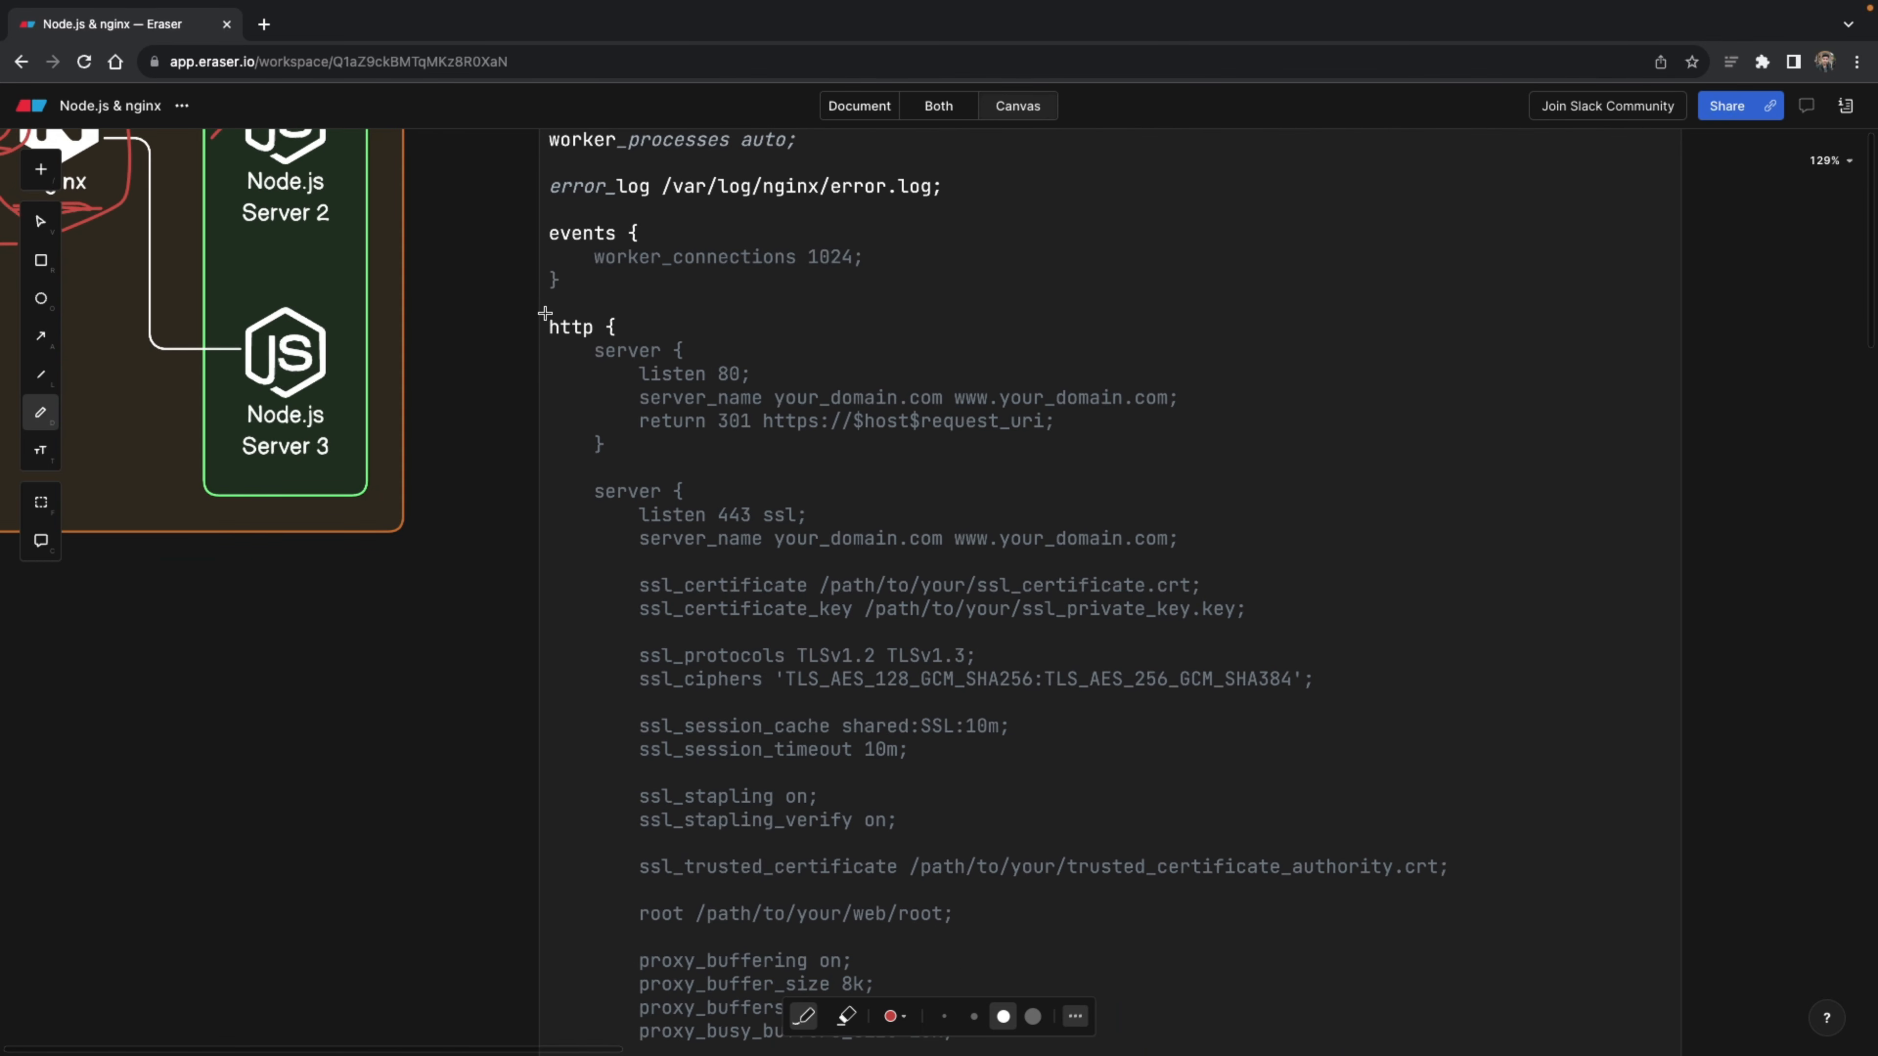
left_click_drag(540, 314, 537, 359)
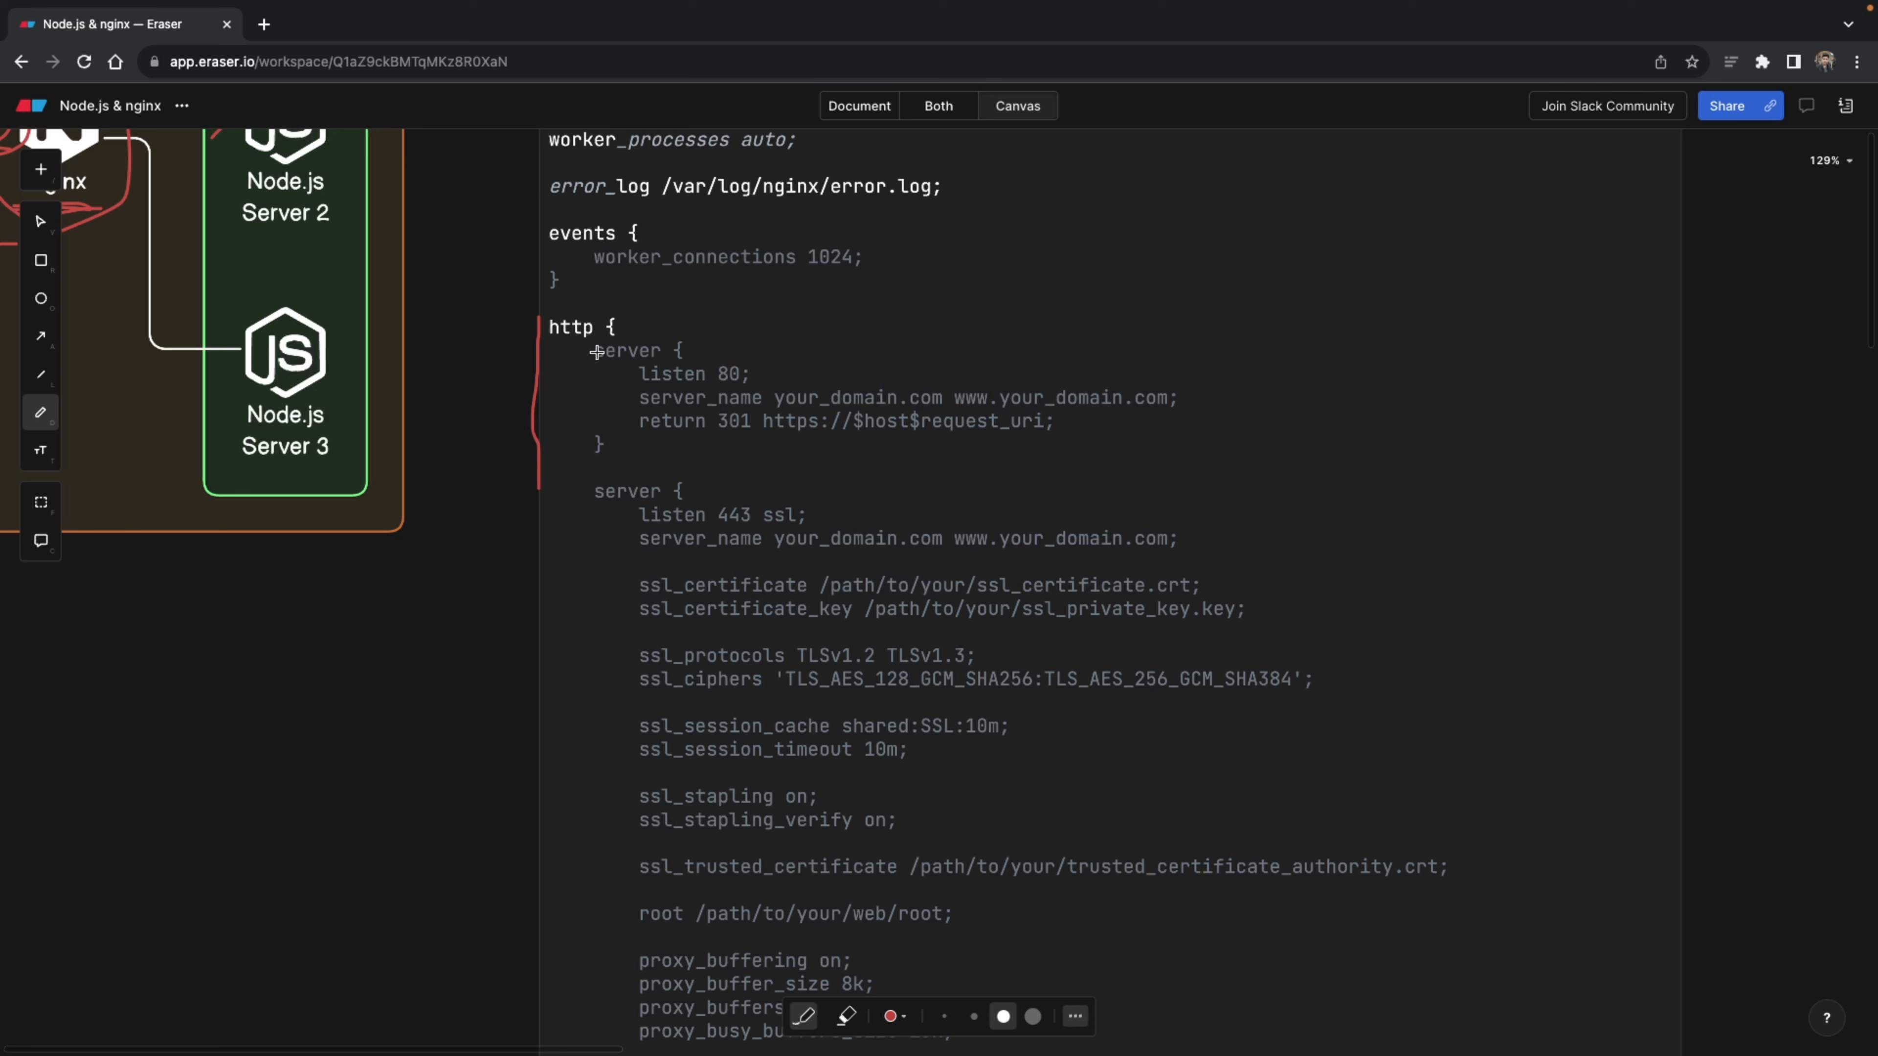
mouse_move(589, 345)
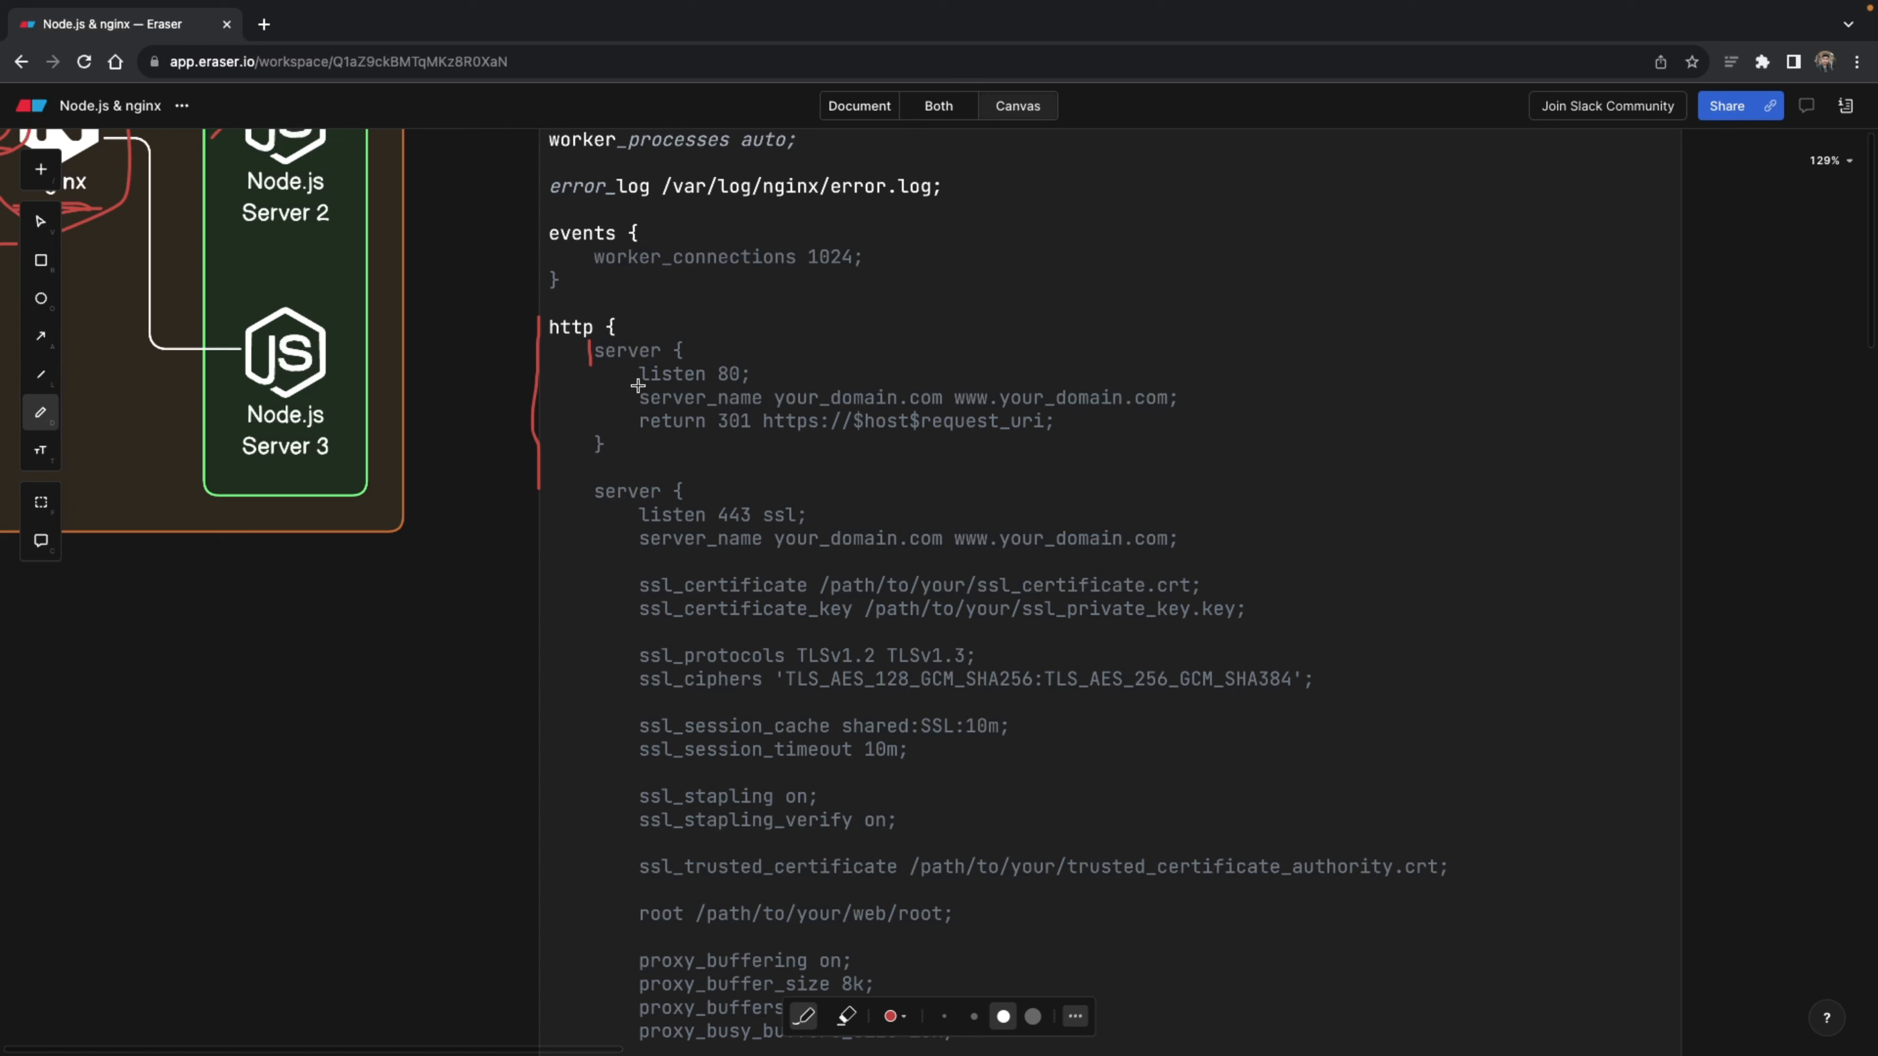
- Underline listen 80, your_domain.com and the return 301 redirect URL in the first server block
left_click_drag(639, 386, 752, 383)
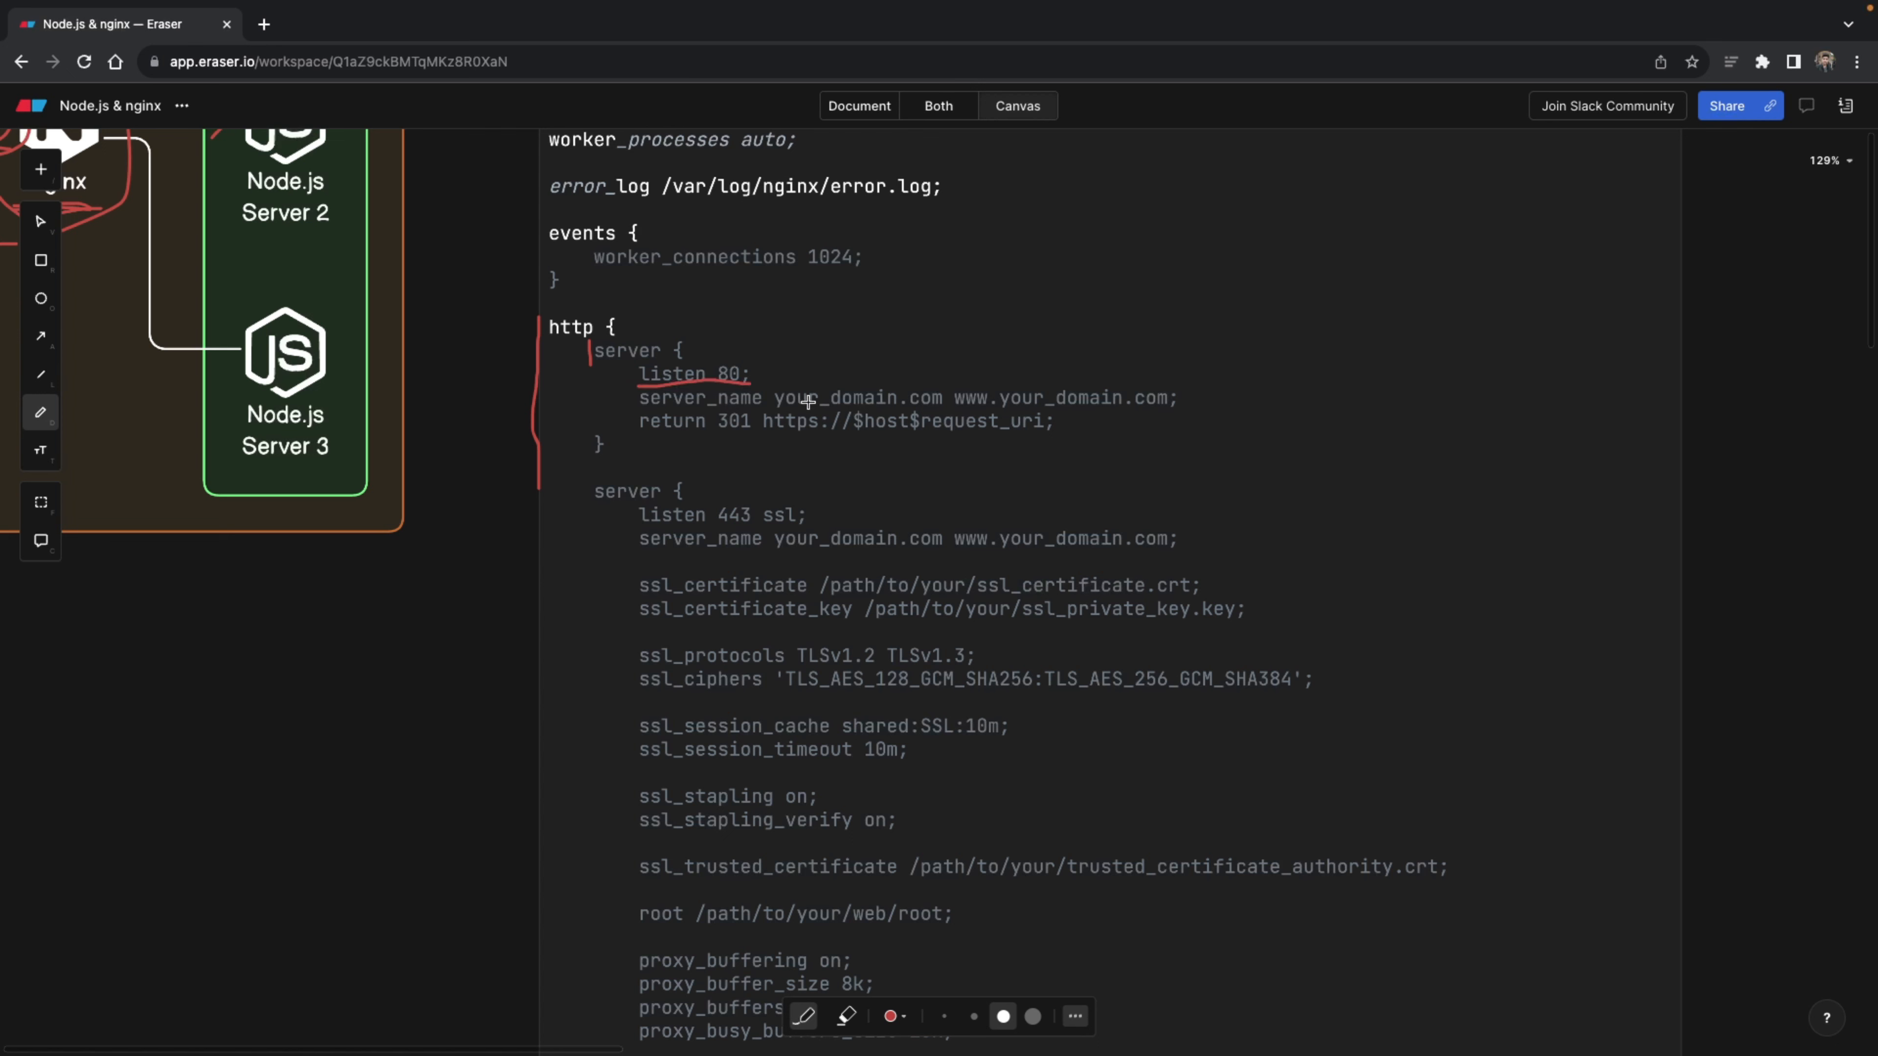
left_click_drag(784, 407, 922, 407)
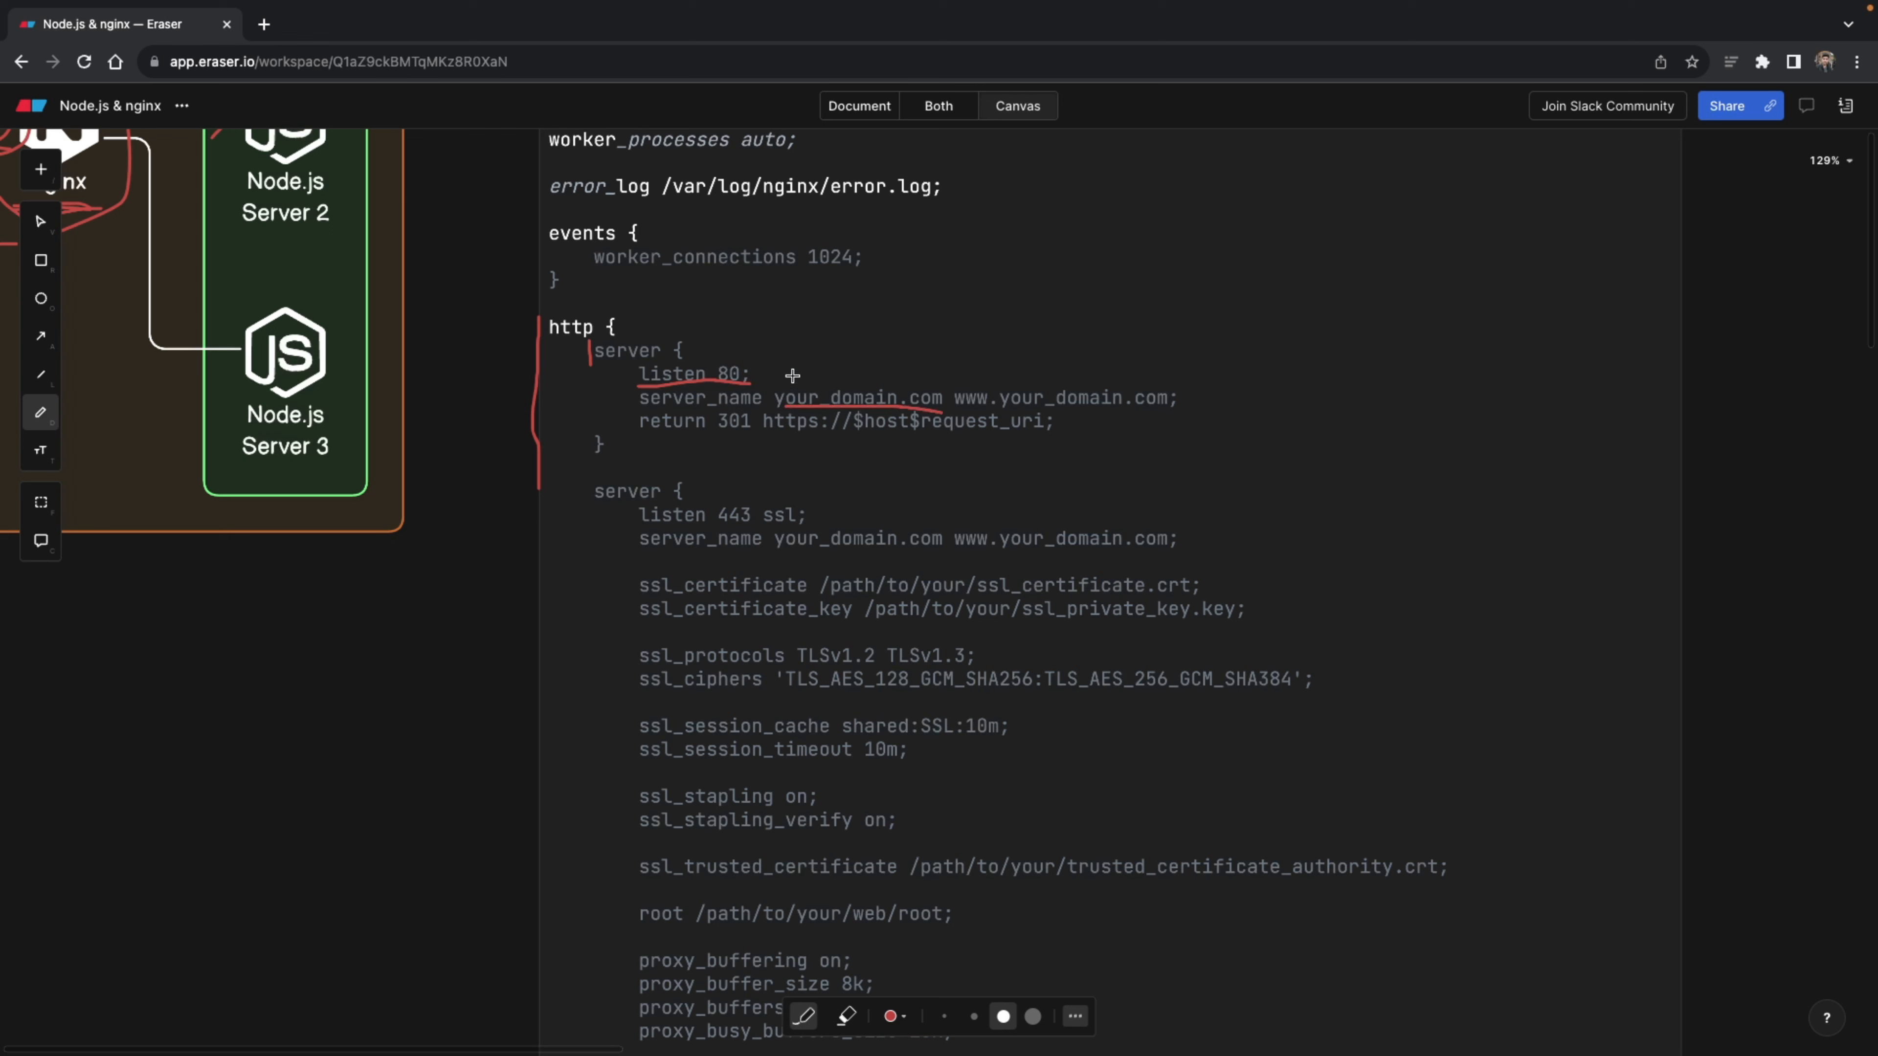
mouse_move(706, 379)
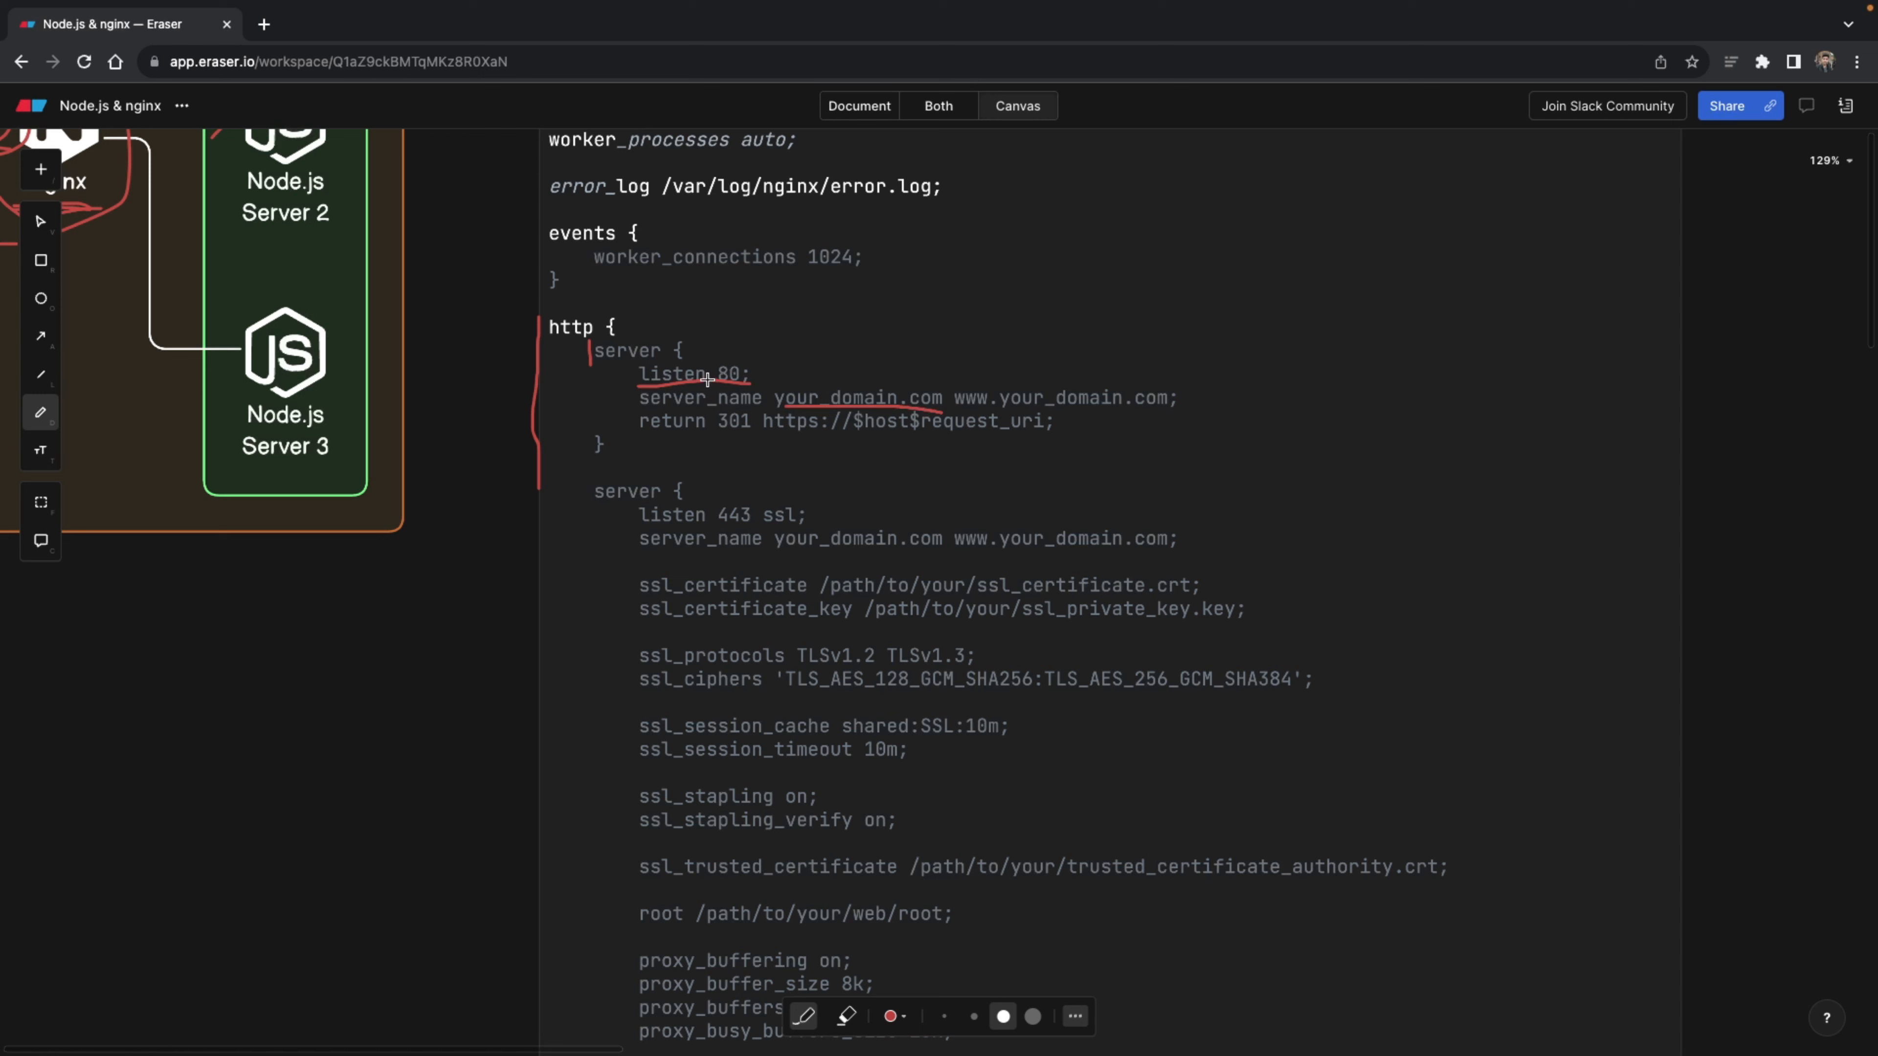
left_click_drag(639, 431, 709, 435)
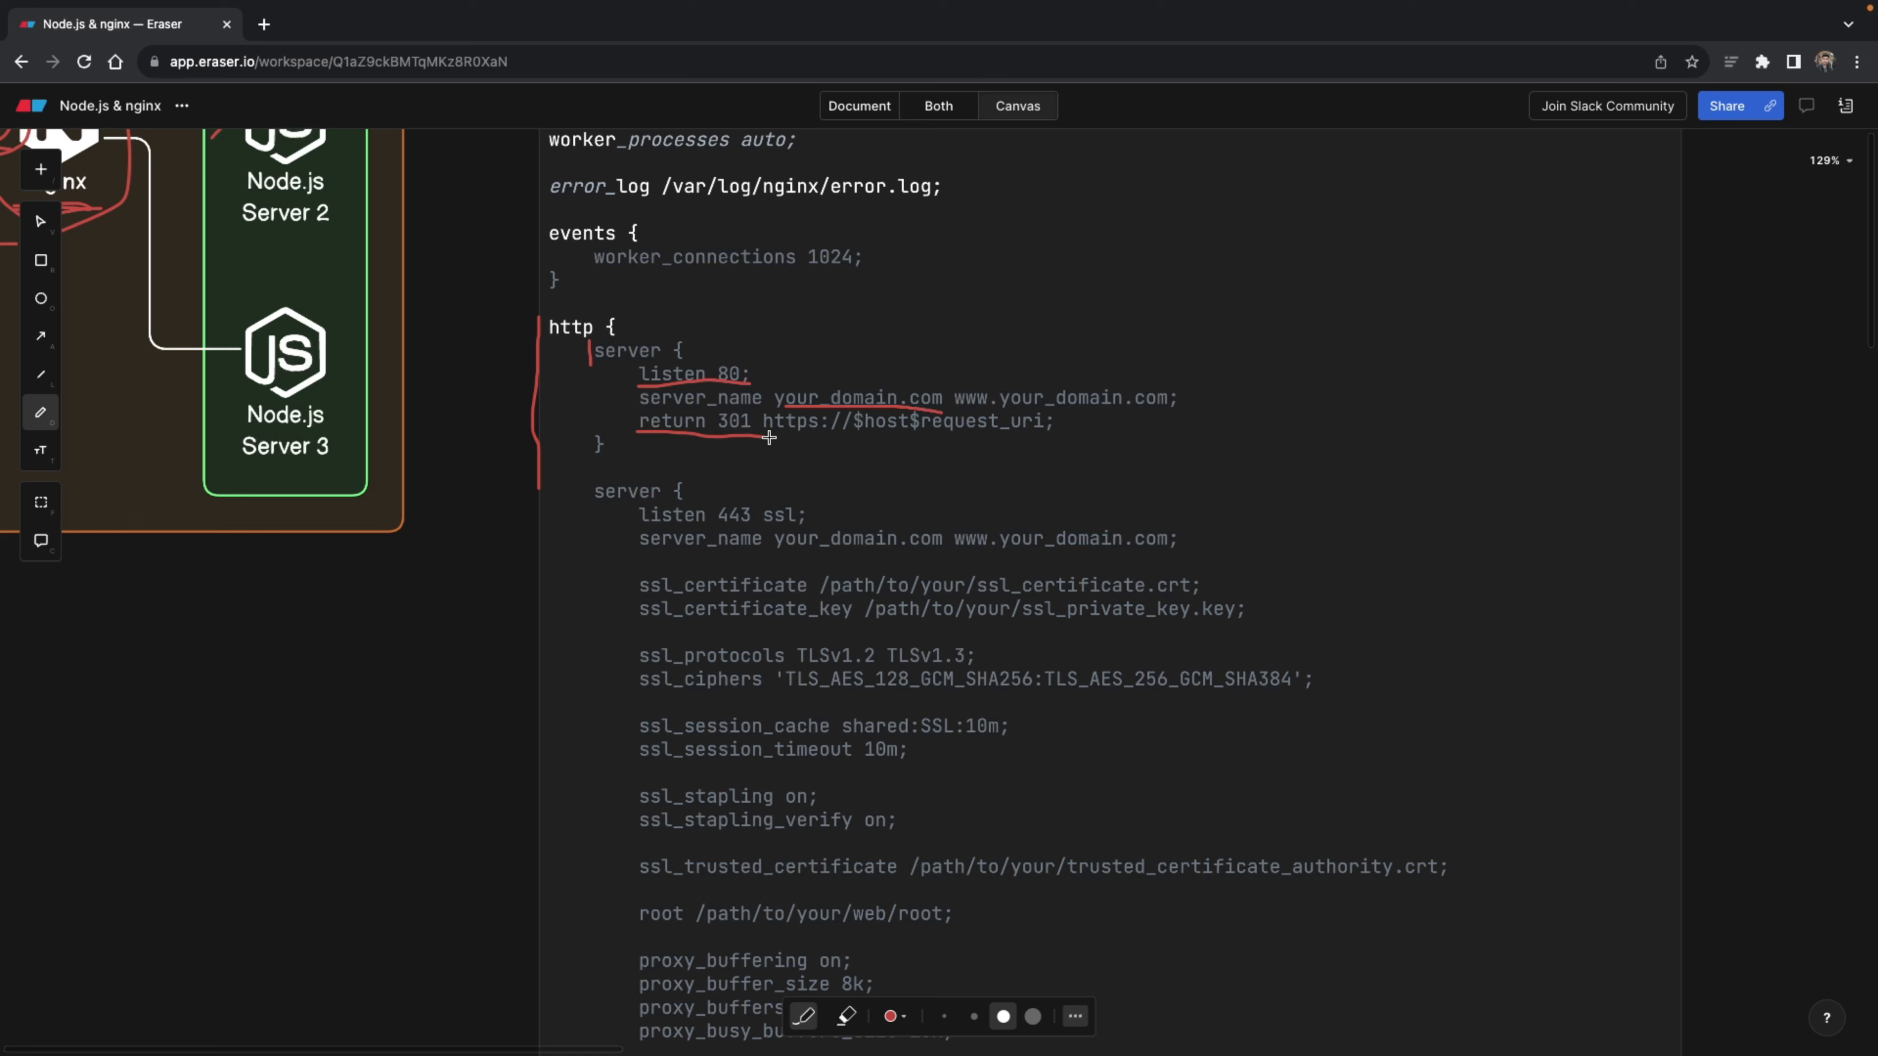
left_click_drag(769, 439, 937, 444)
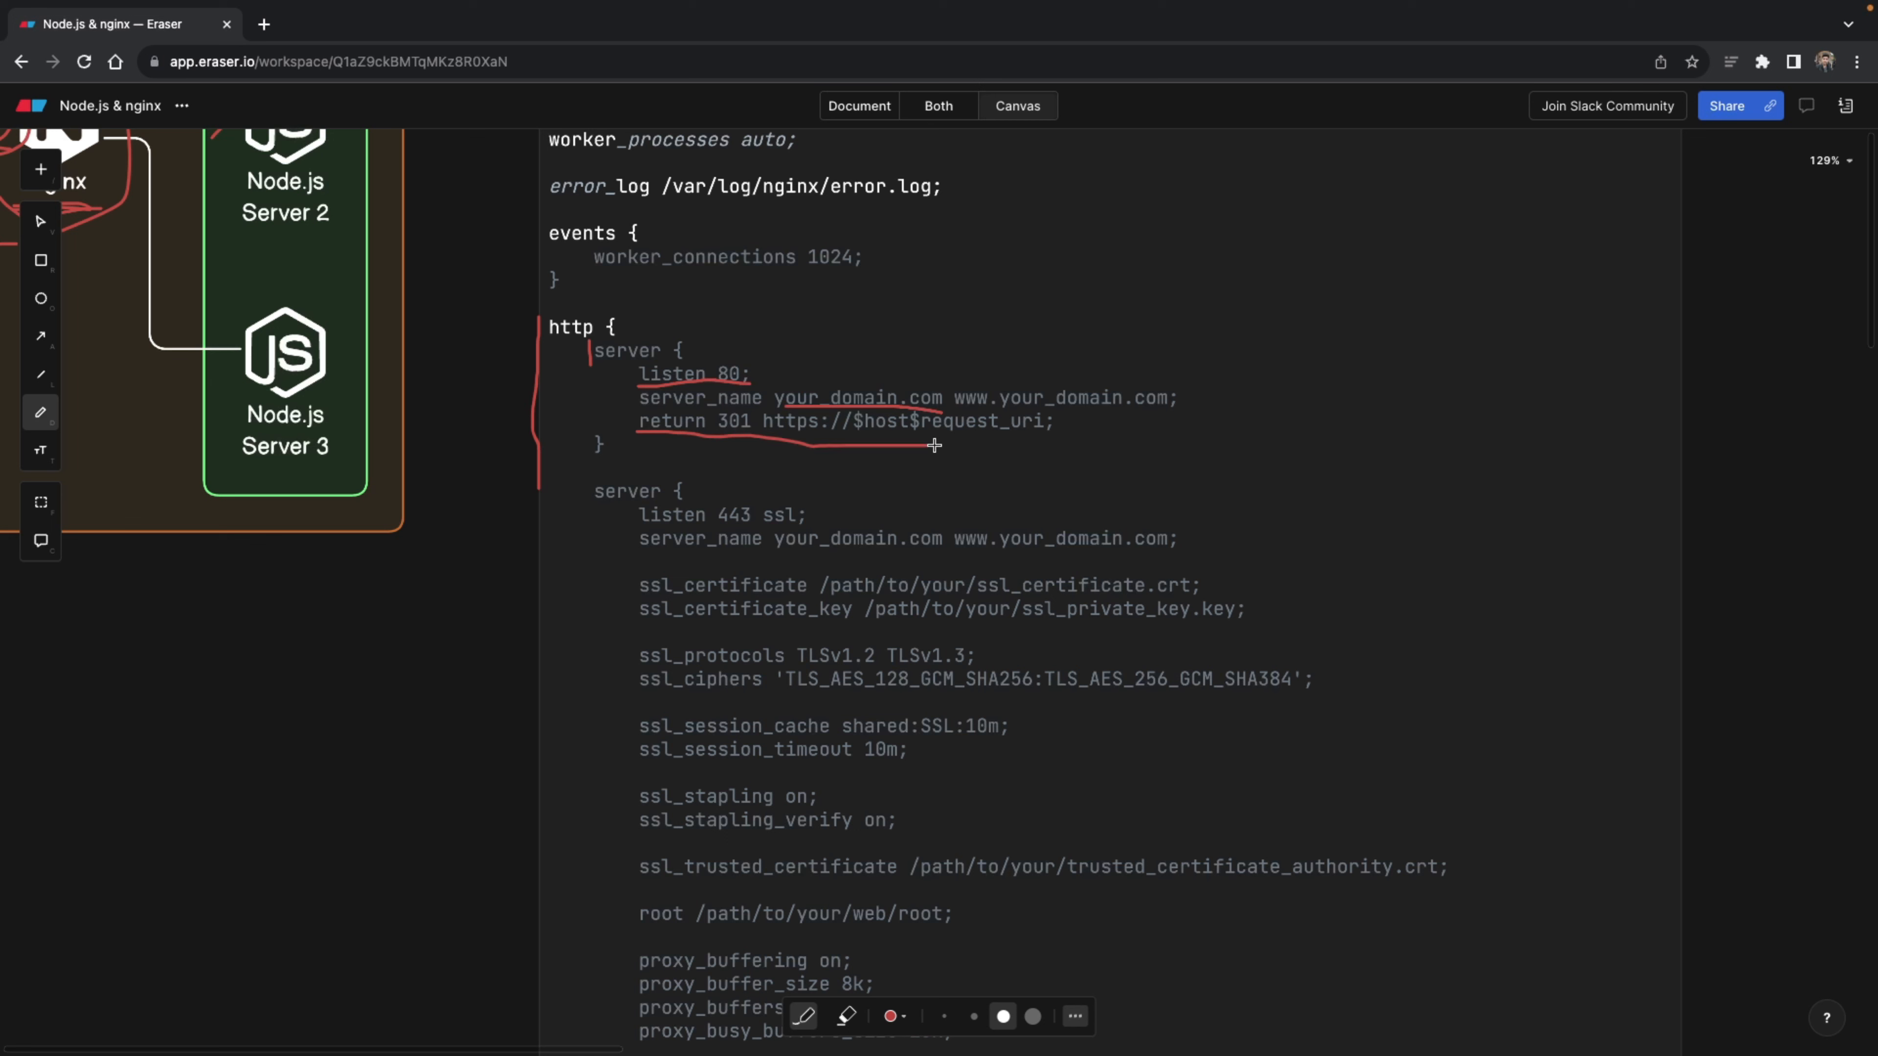
- Underline listen 443 ssl and your_domain.com in the HTTPS server block
scroll("down", 3)
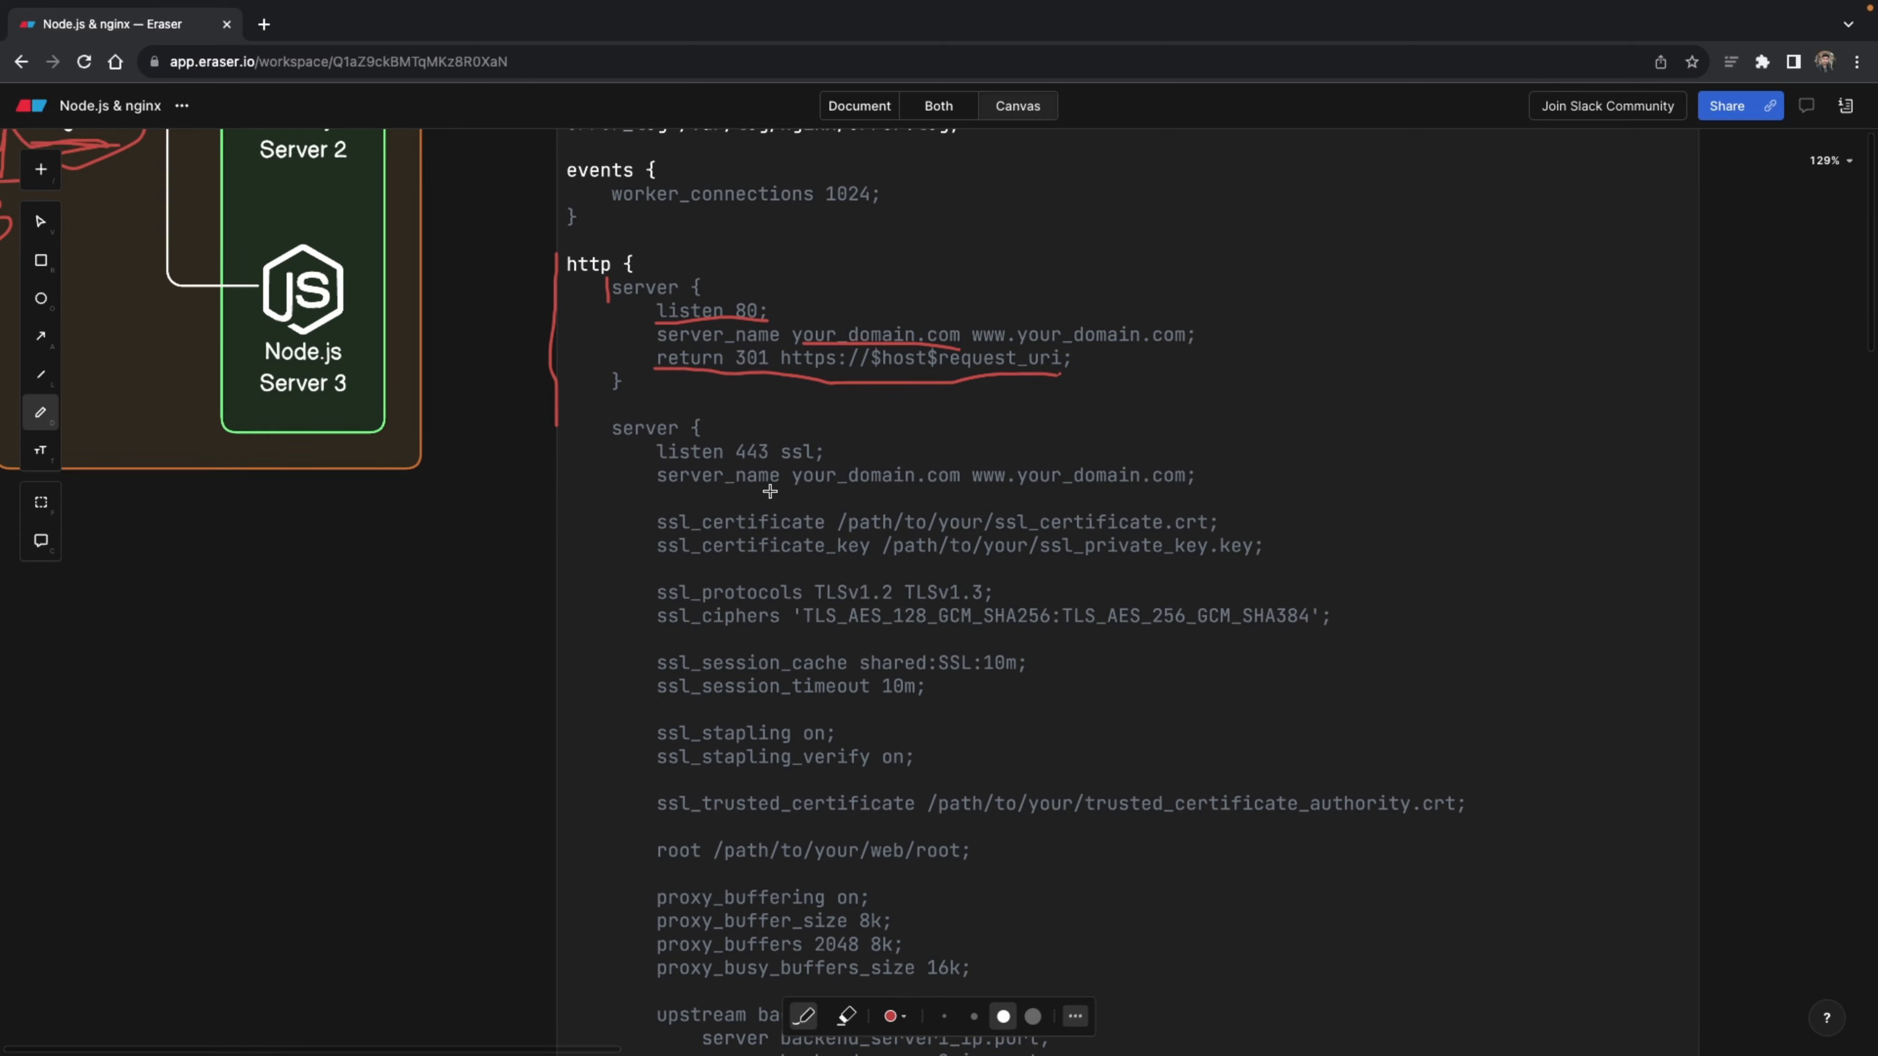
scroll("down", 3)
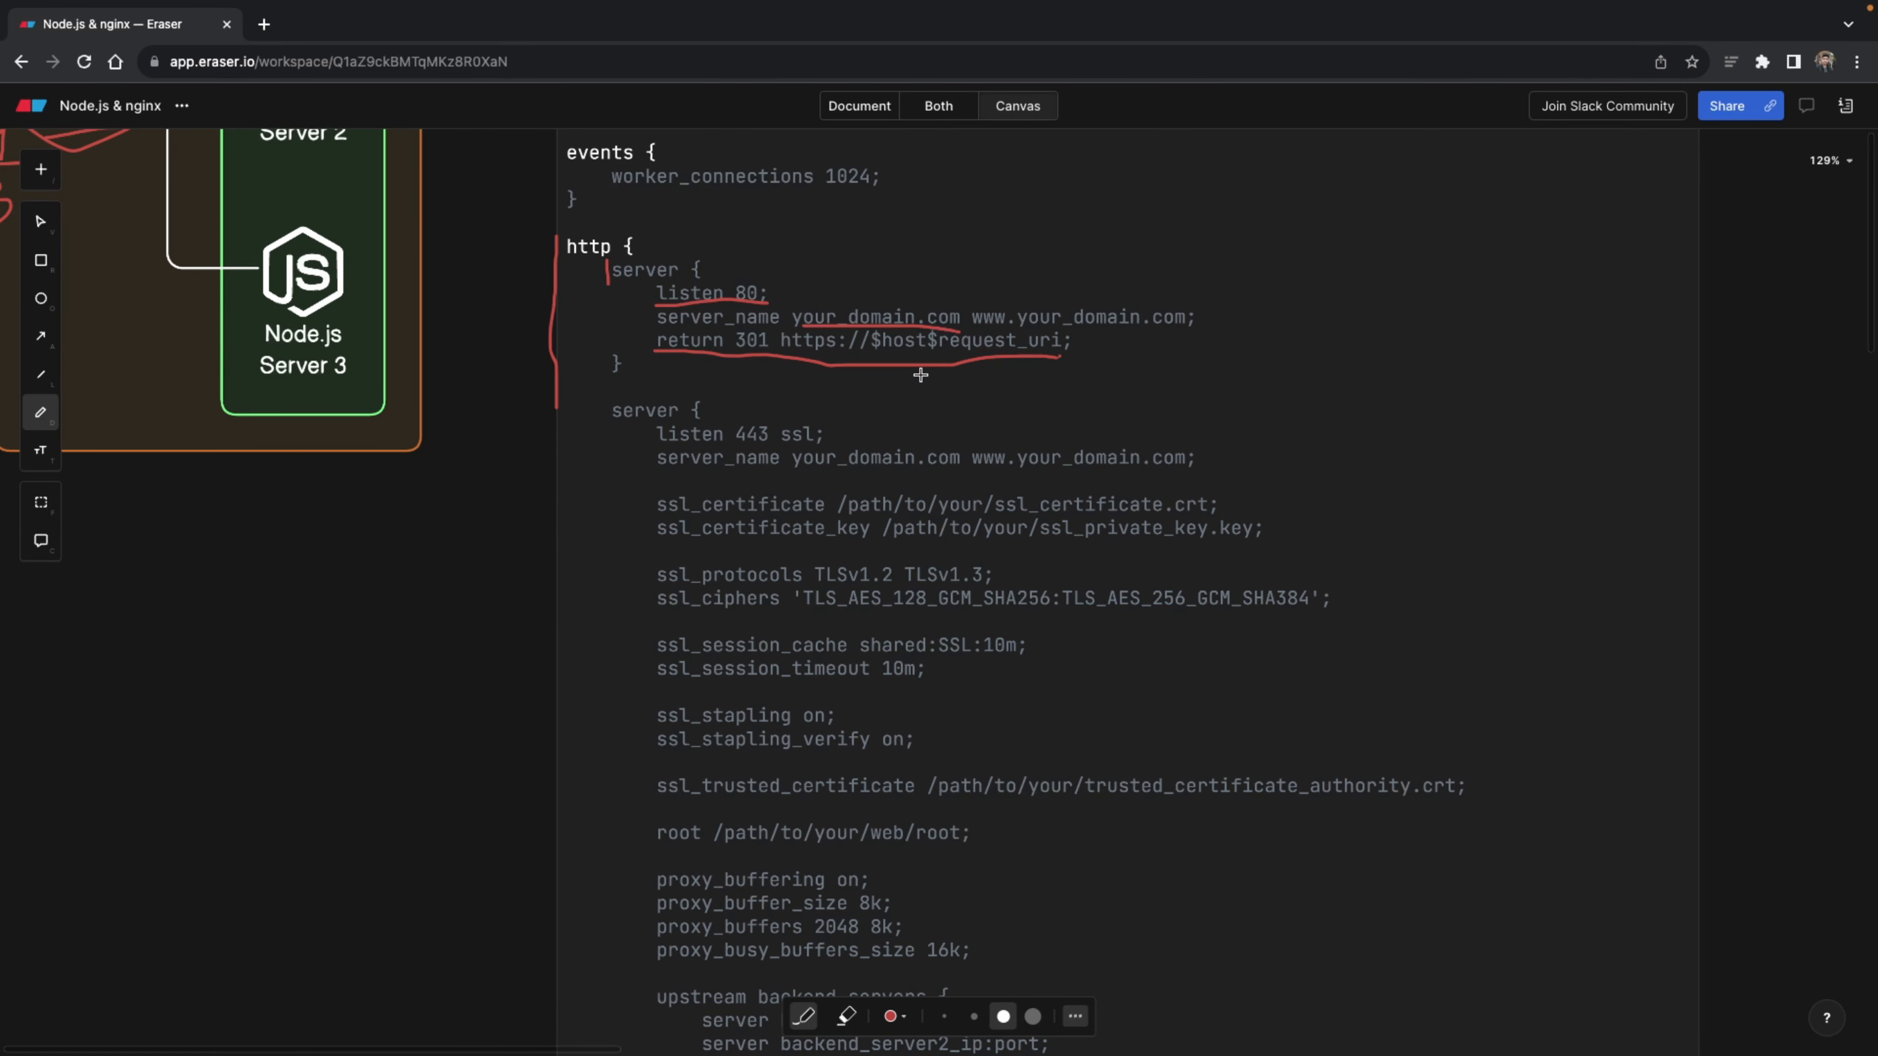
scroll("down", 3)
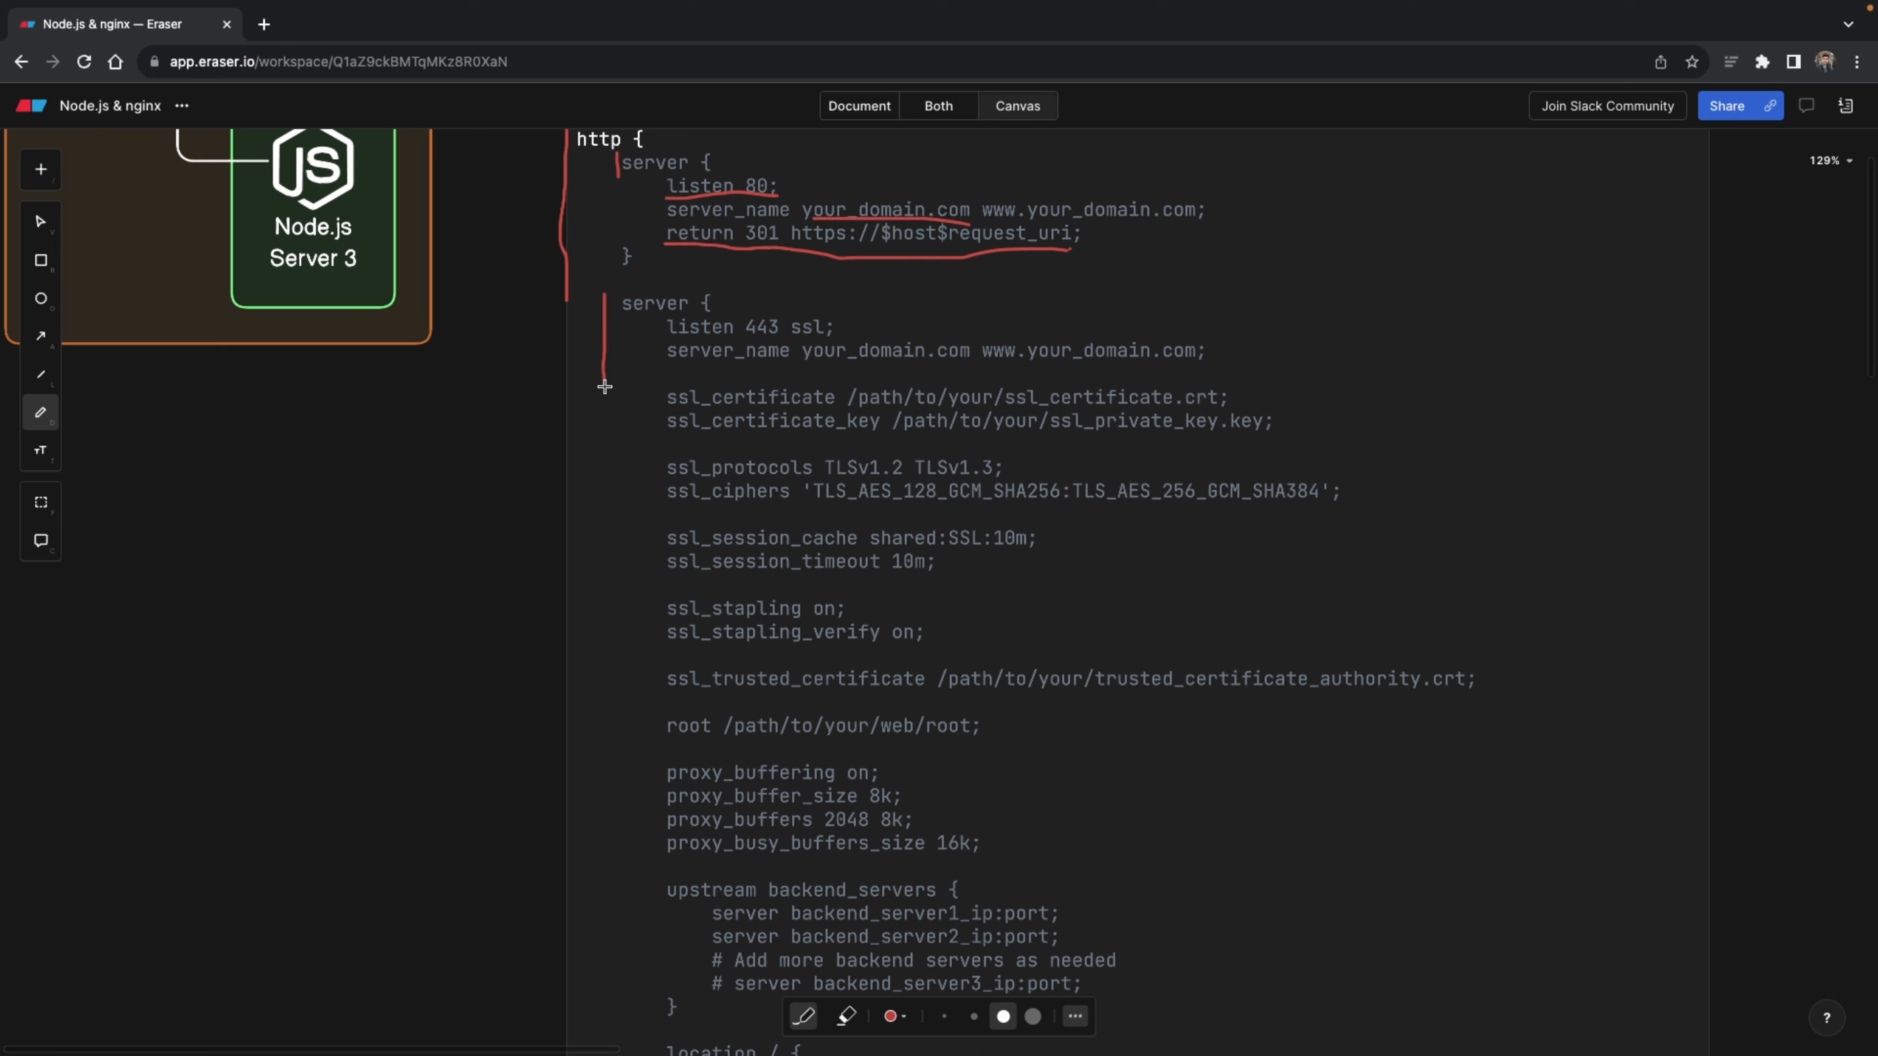
left_click_drag(668, 338, 736, 336)
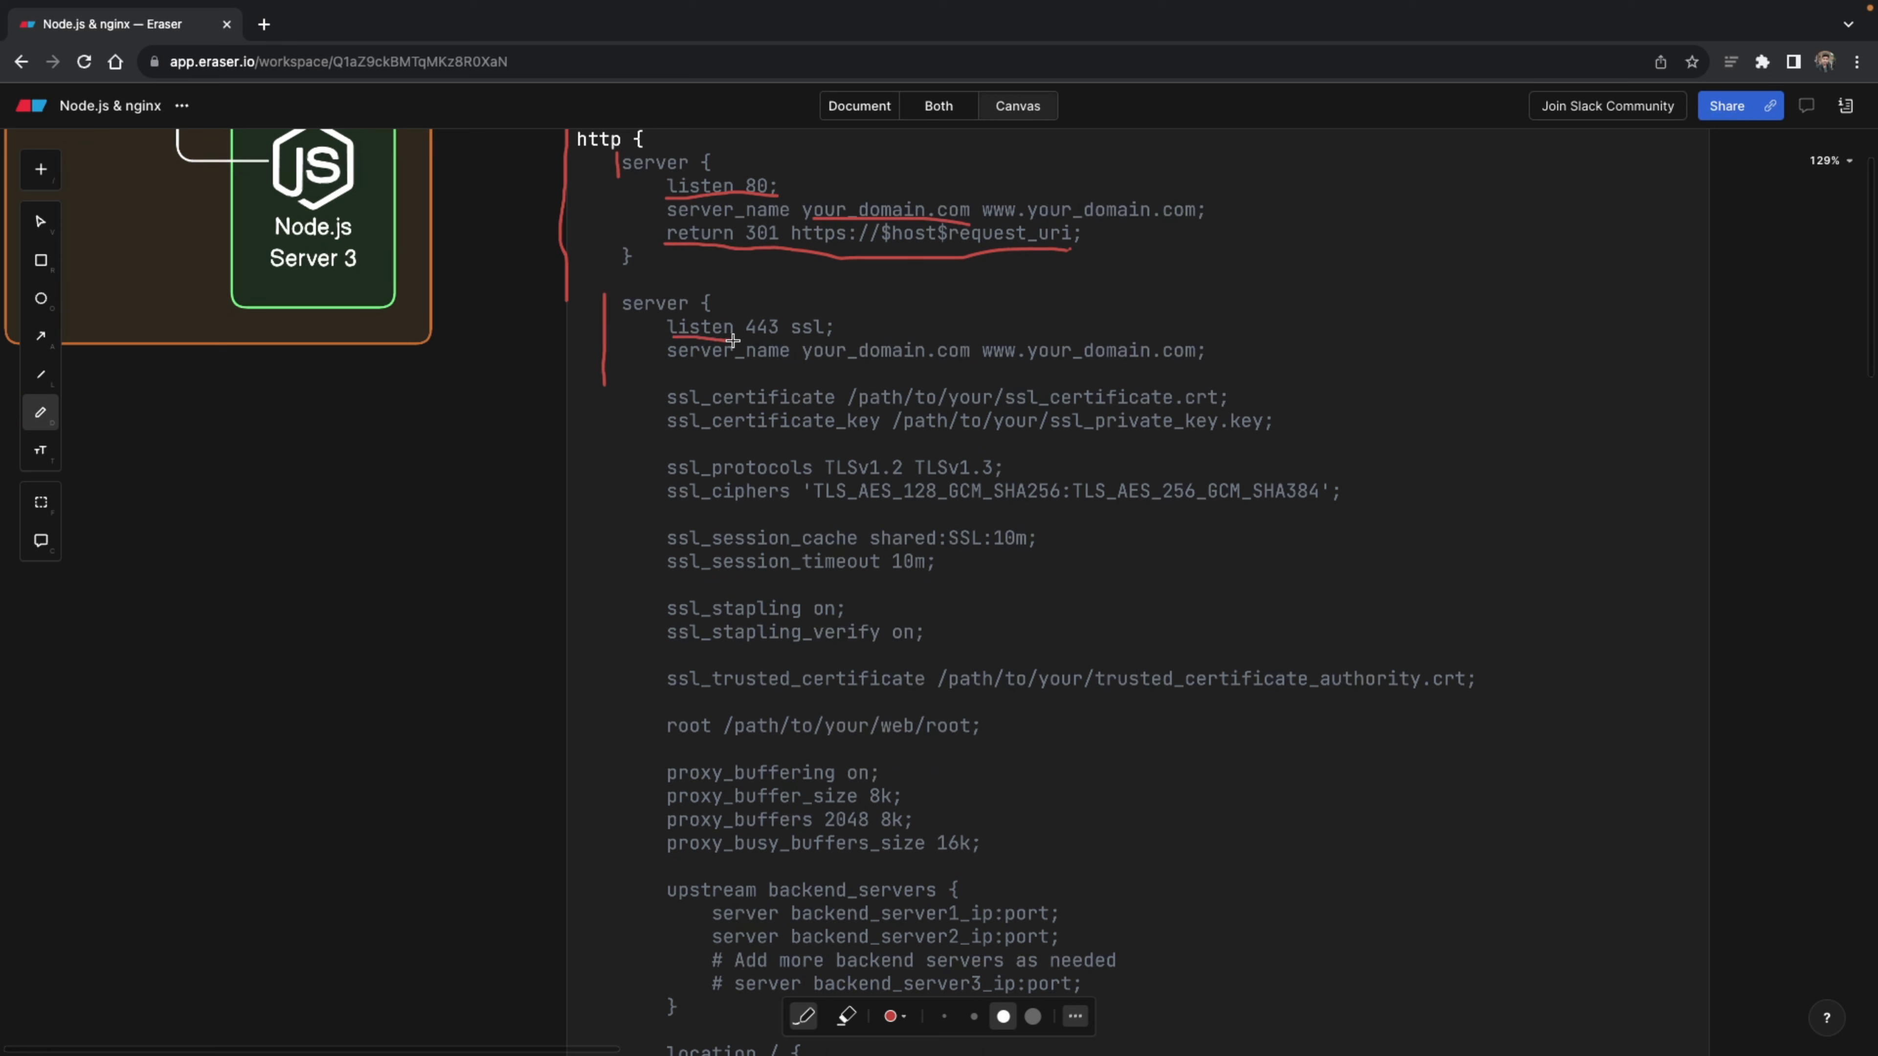
left_click_drag(731, 343, 833, 345)
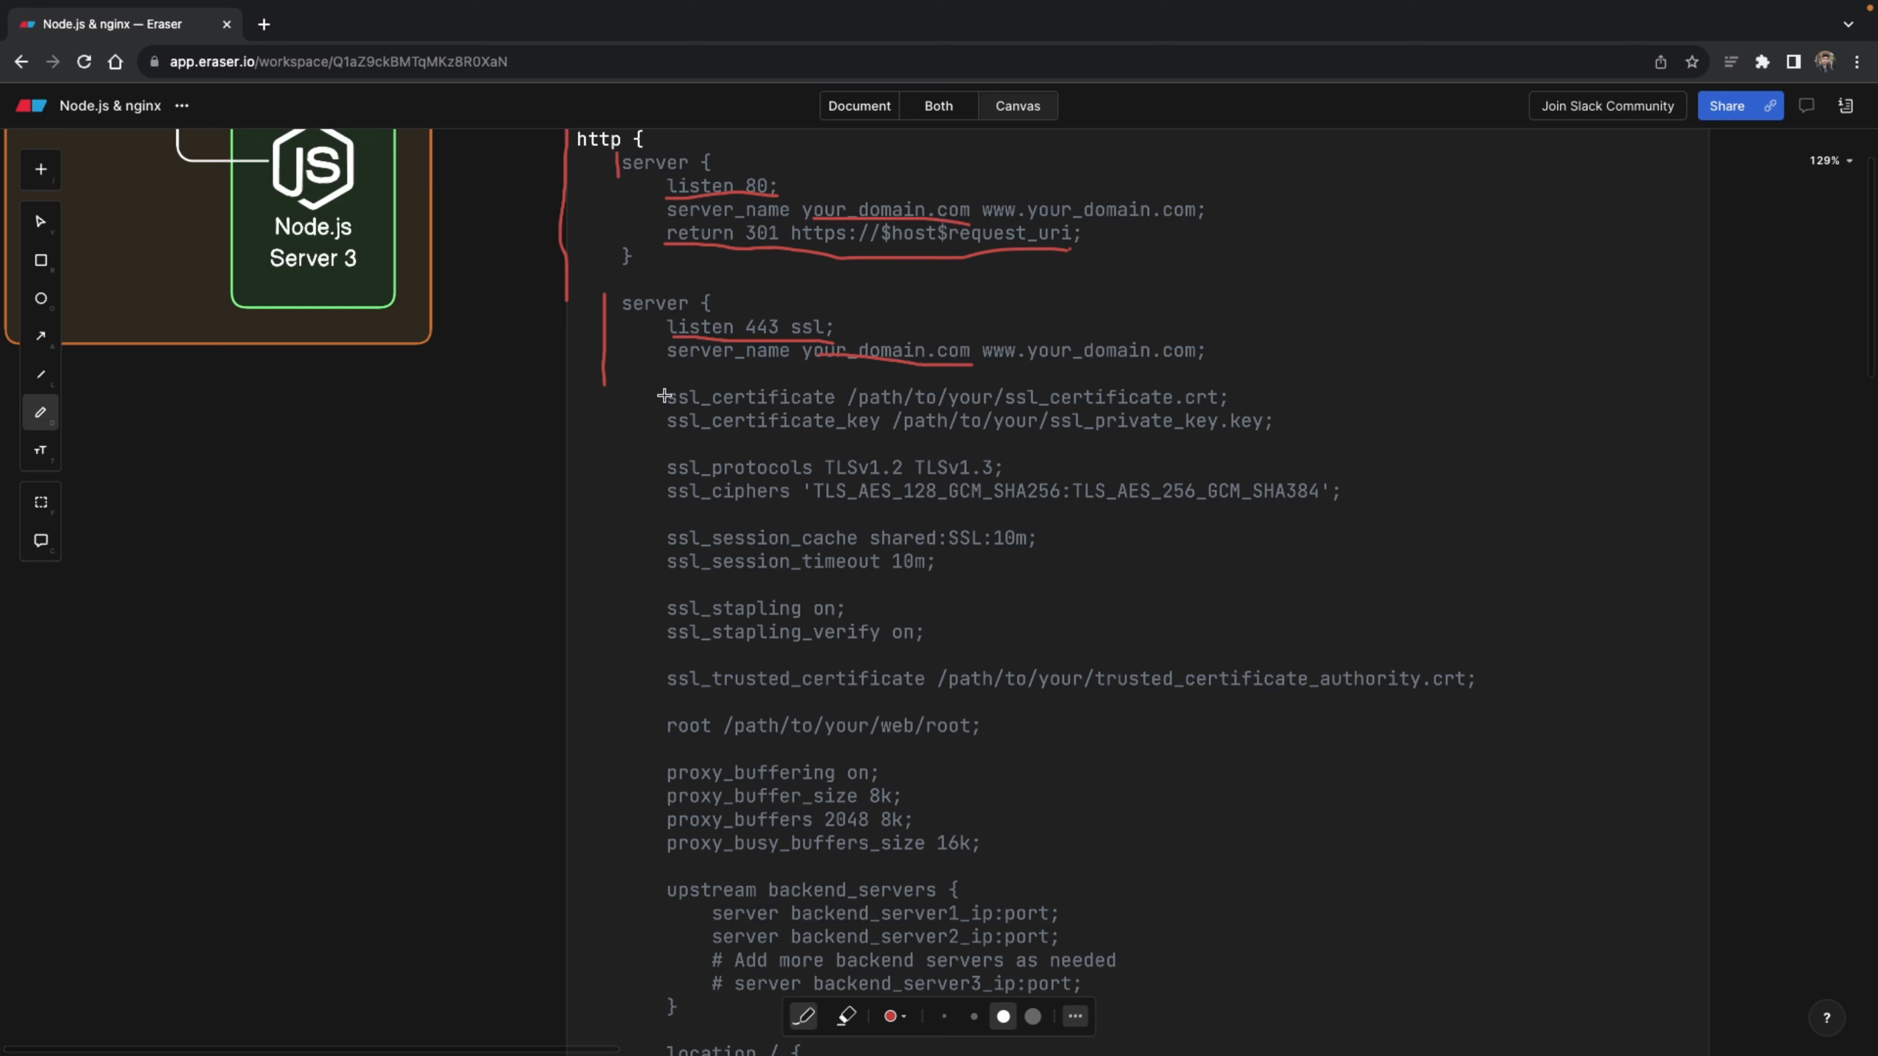
- Bracket the SSL certificate through stapling settings and underline the private key path
left_click_drag(662, 395, 651, 485)
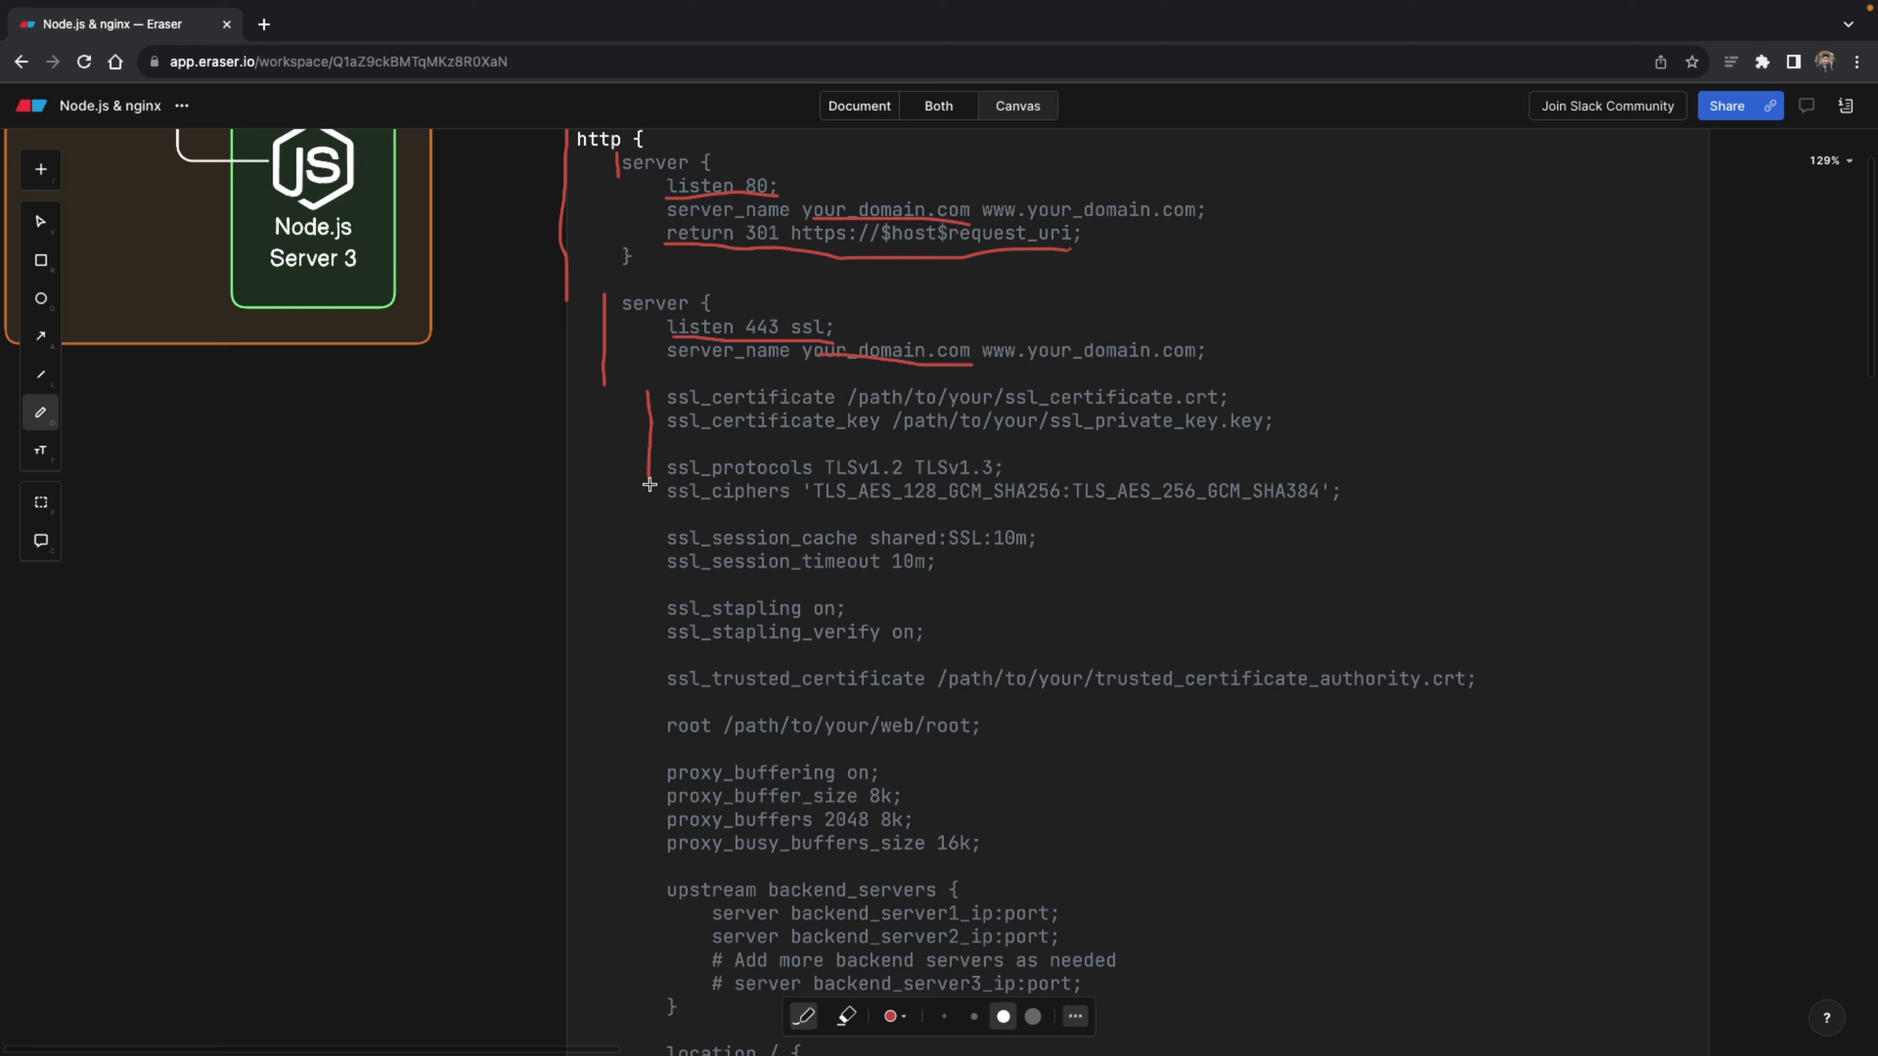
left_click_drag(650, 485, 646, 668)
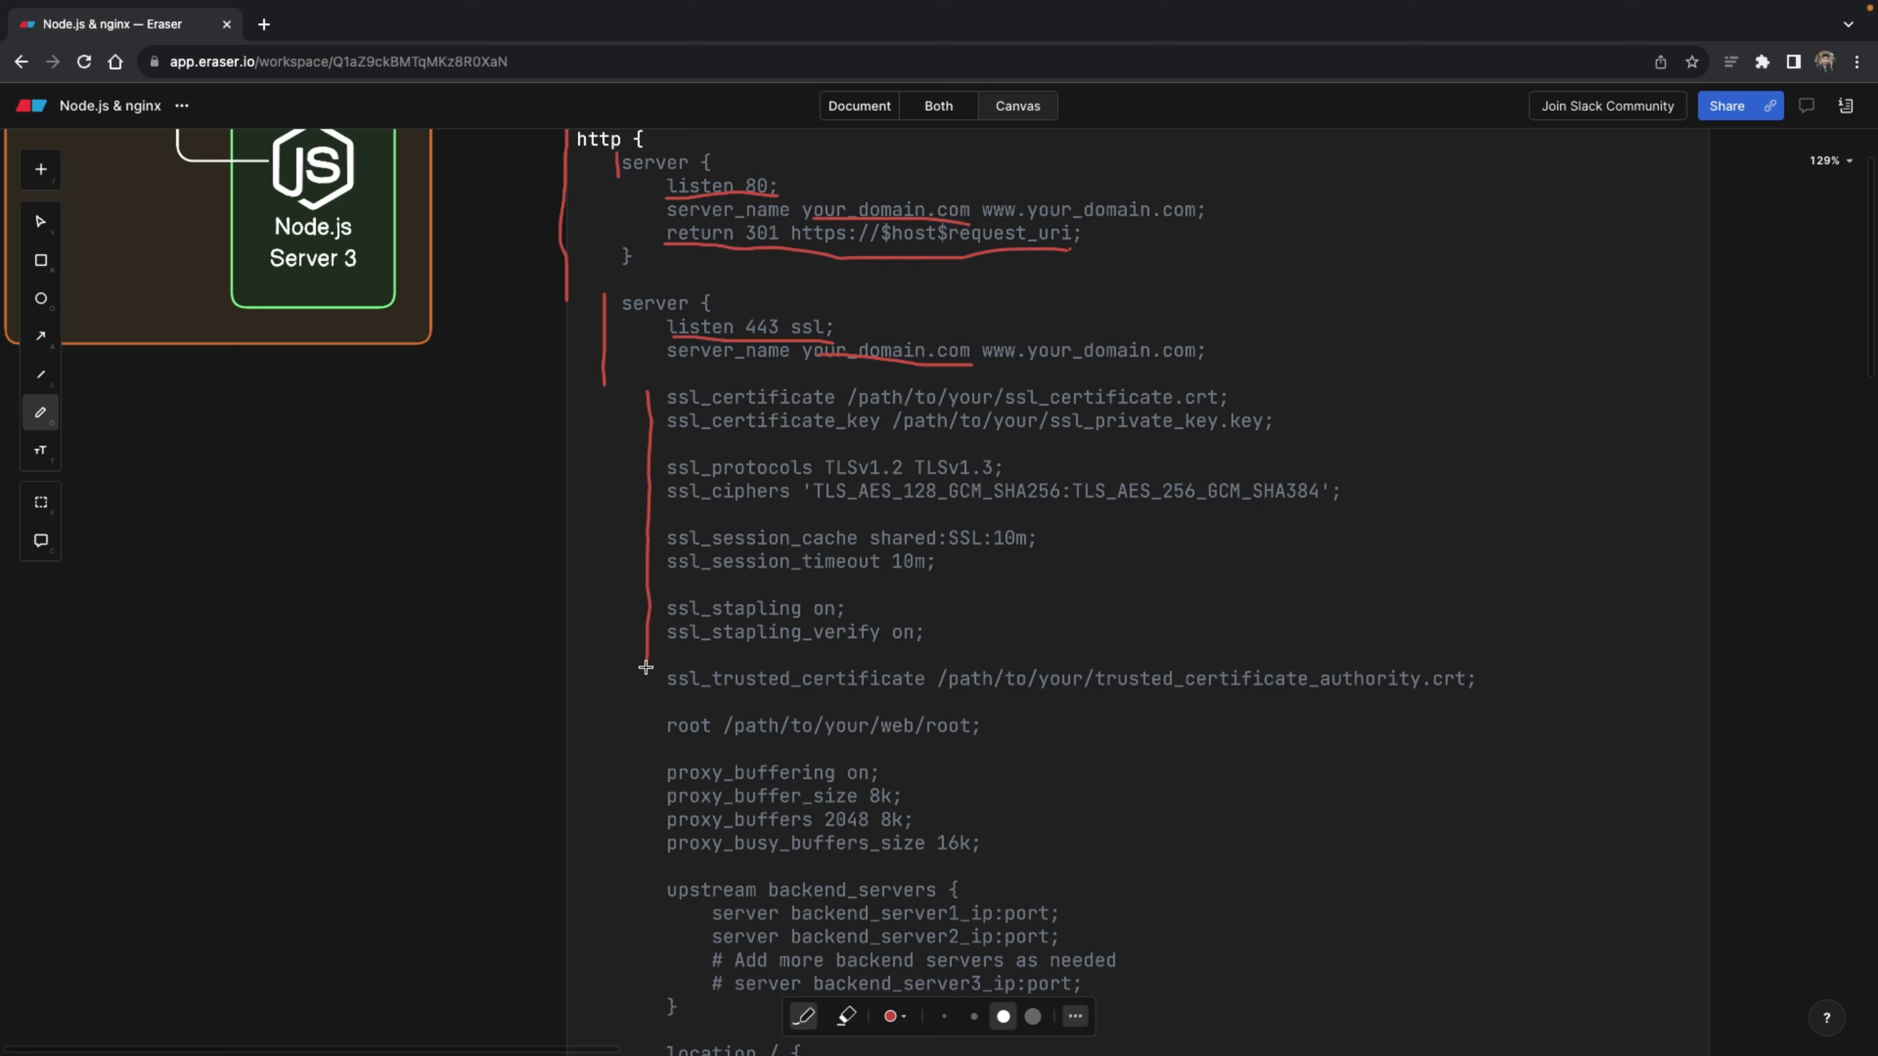
mouse_move(860, 455)
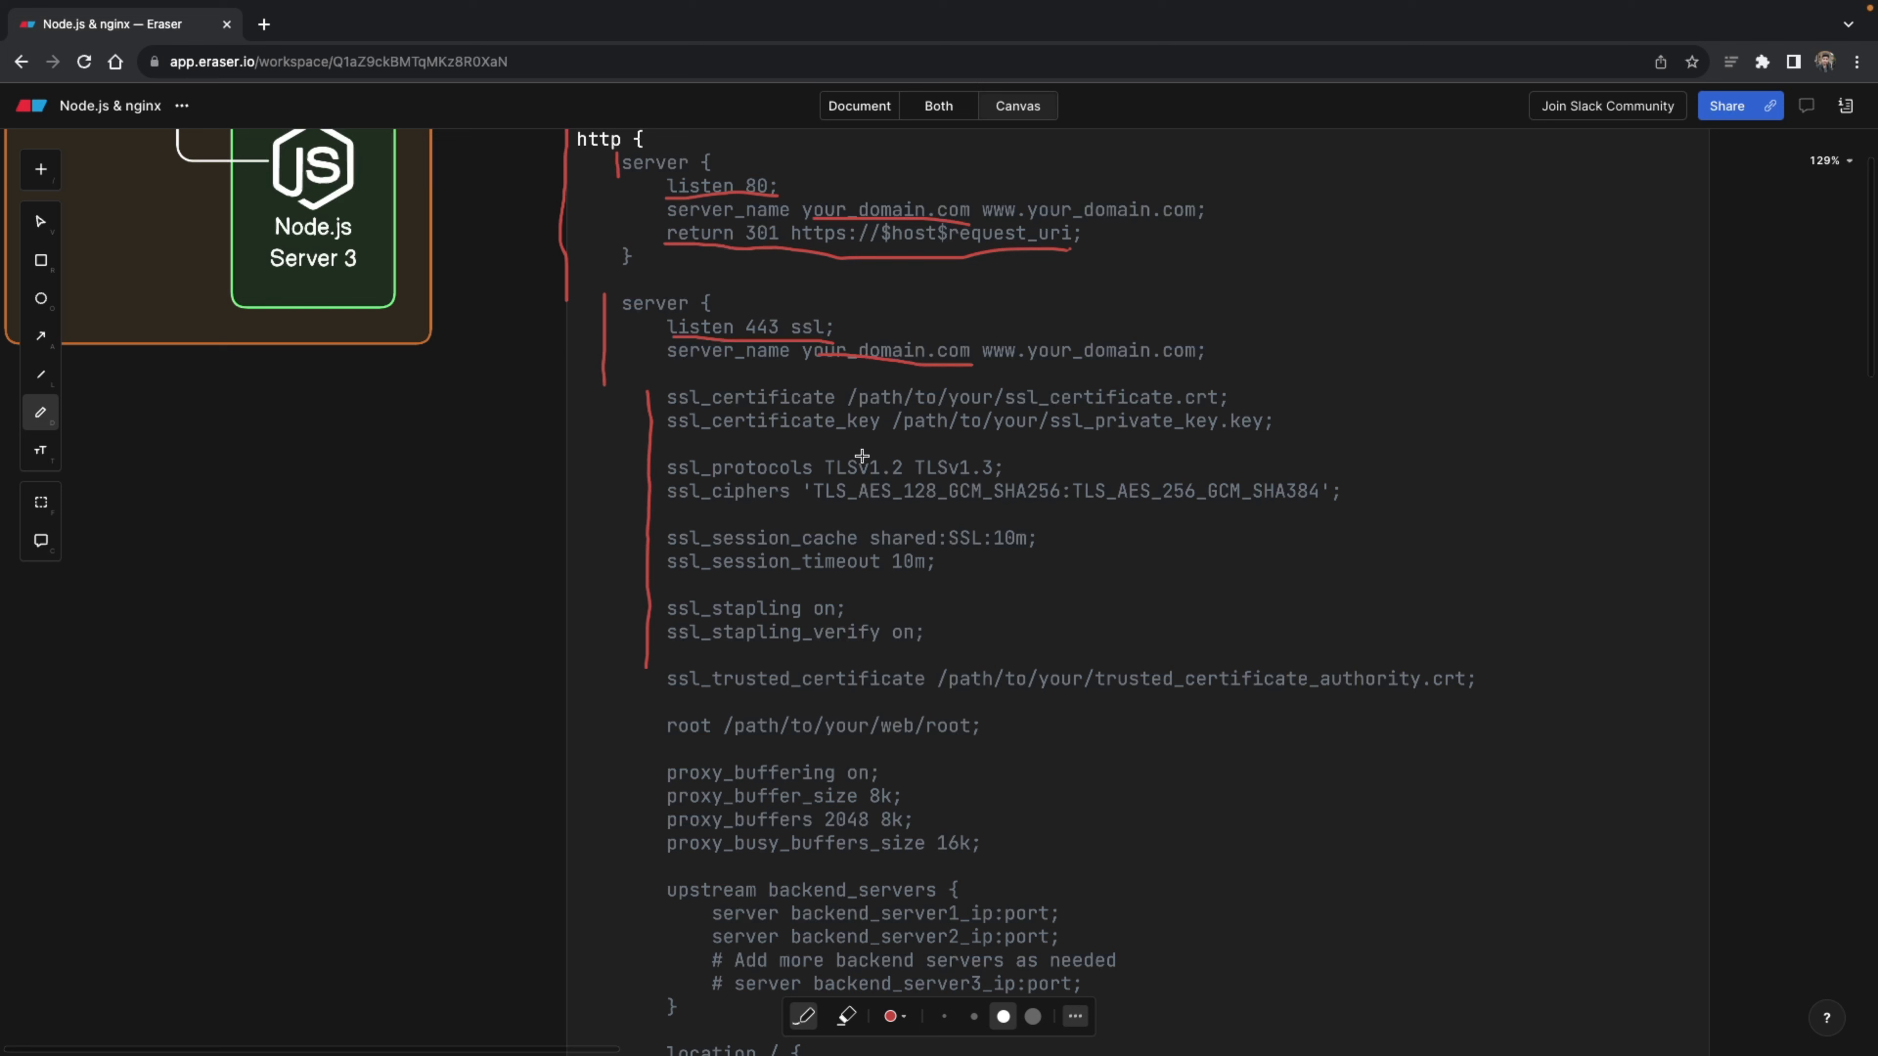
left_click_drag(862, 453, 1185, 446)
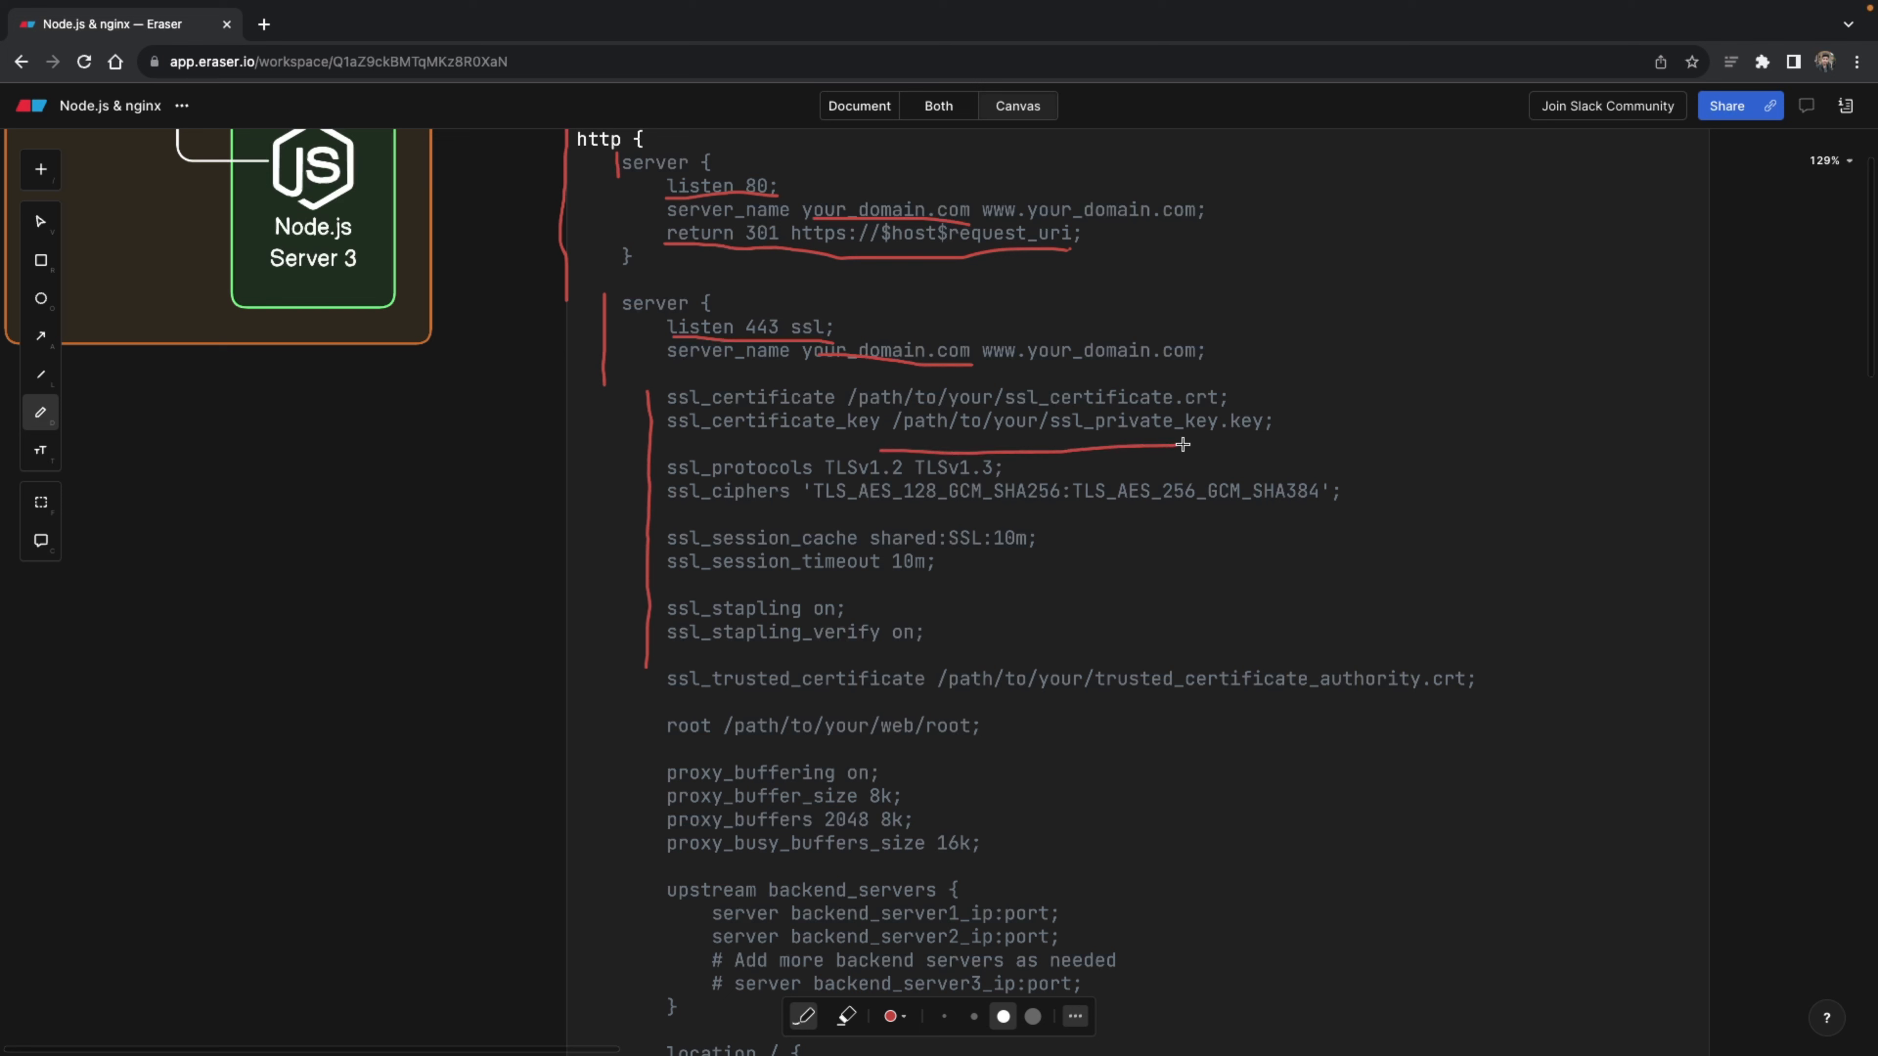
left_click_drag(1183, 444, 1275, 448)
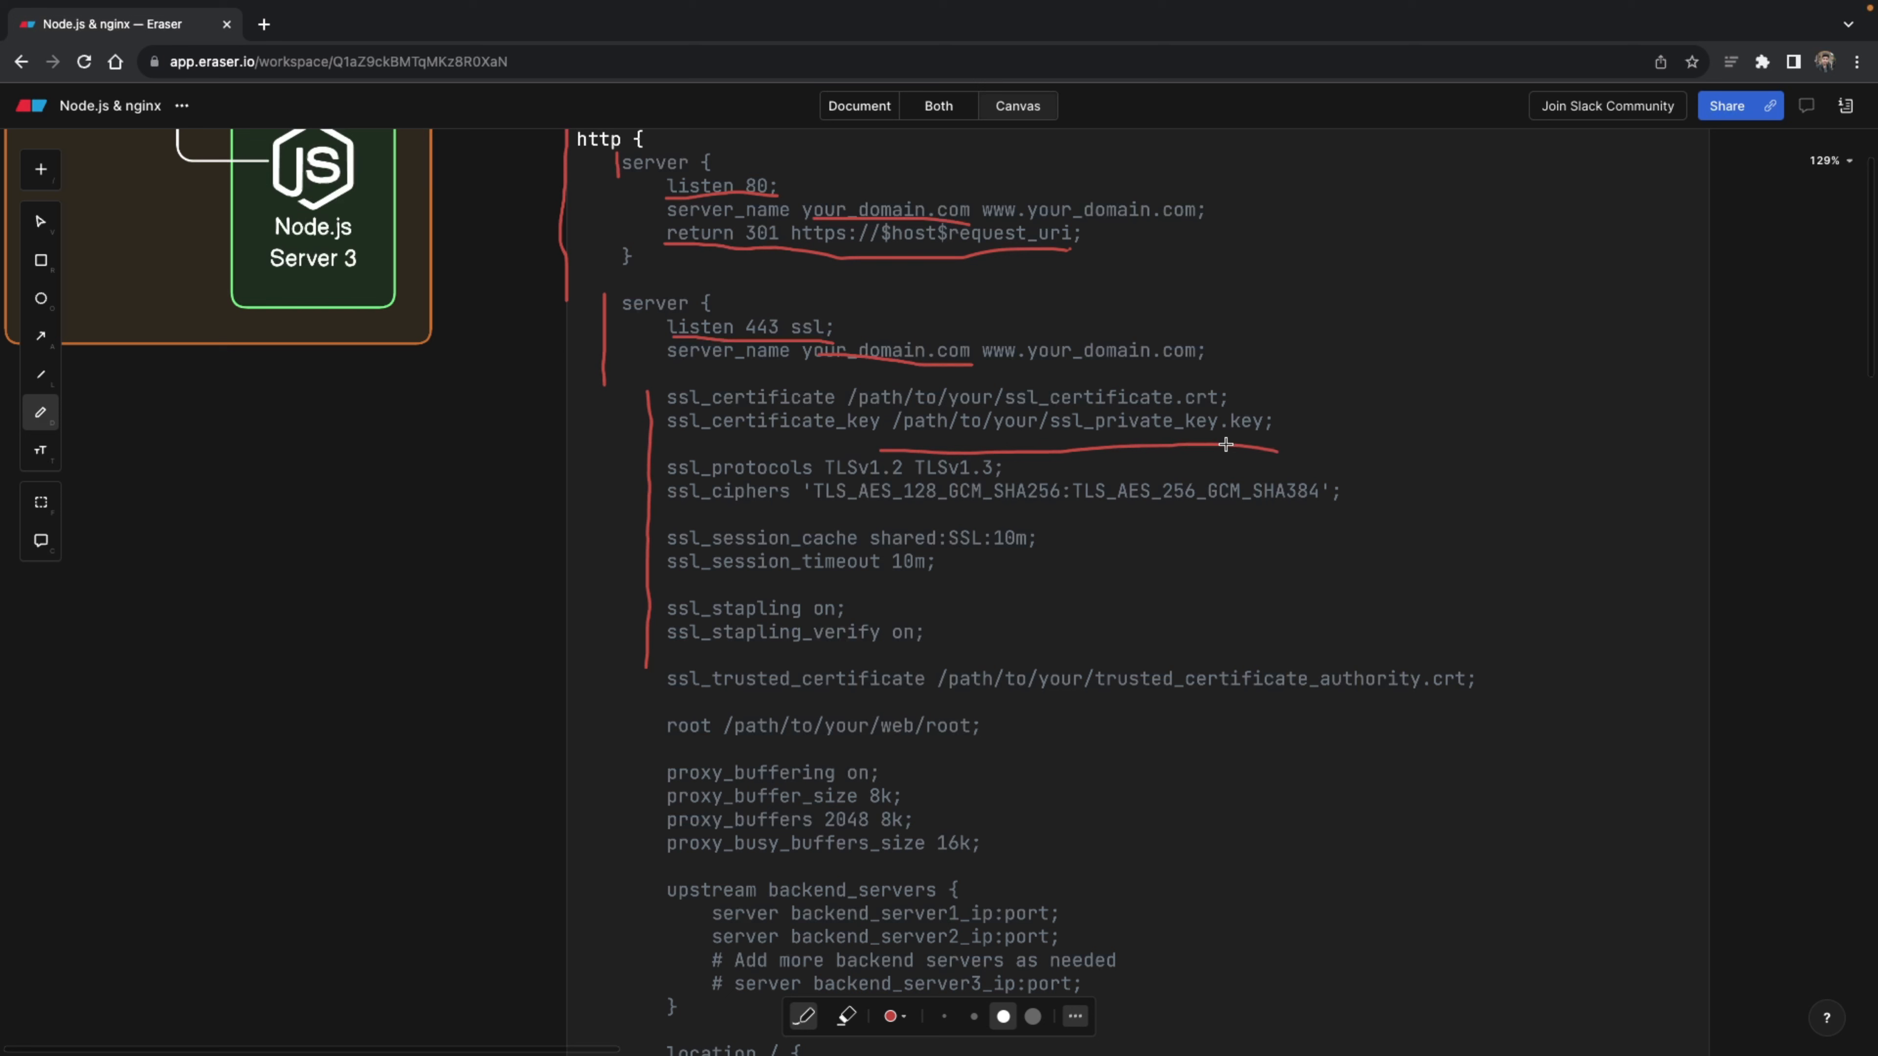
mouse_move(1099, 455)
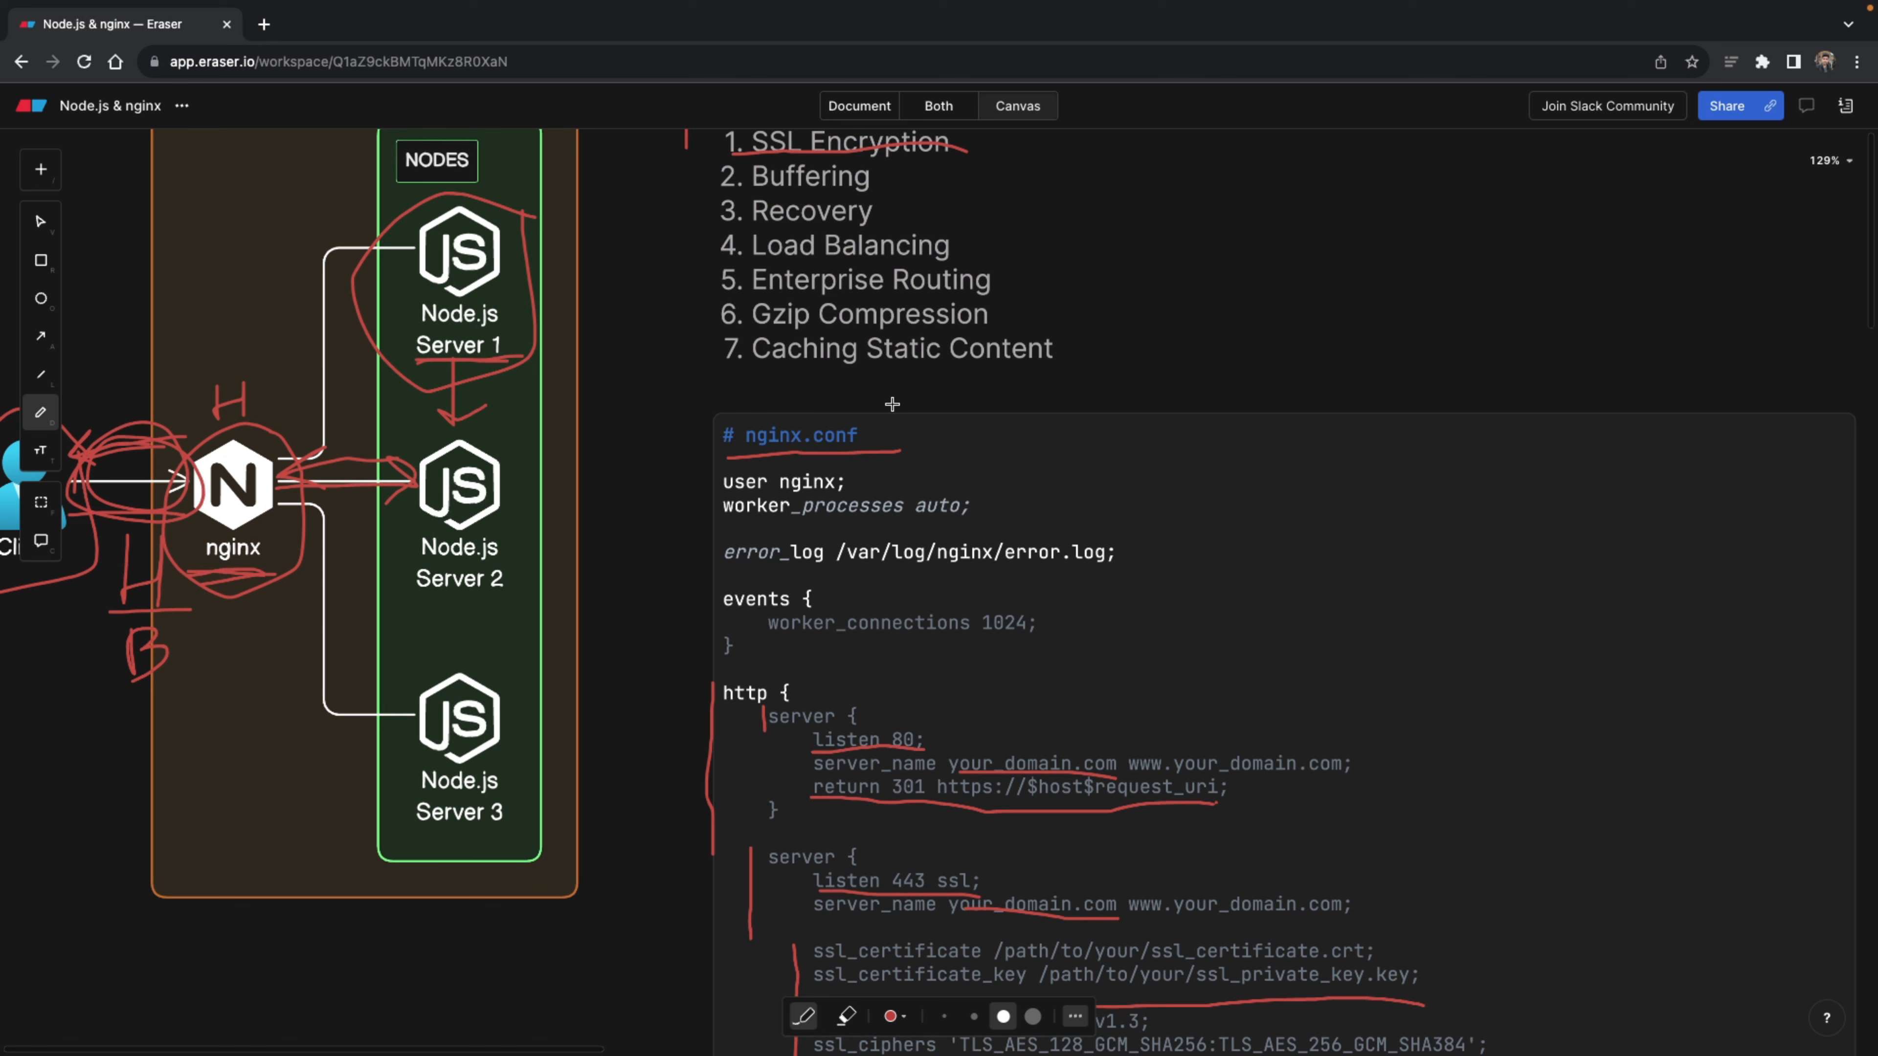
mouse_move(679, 344)
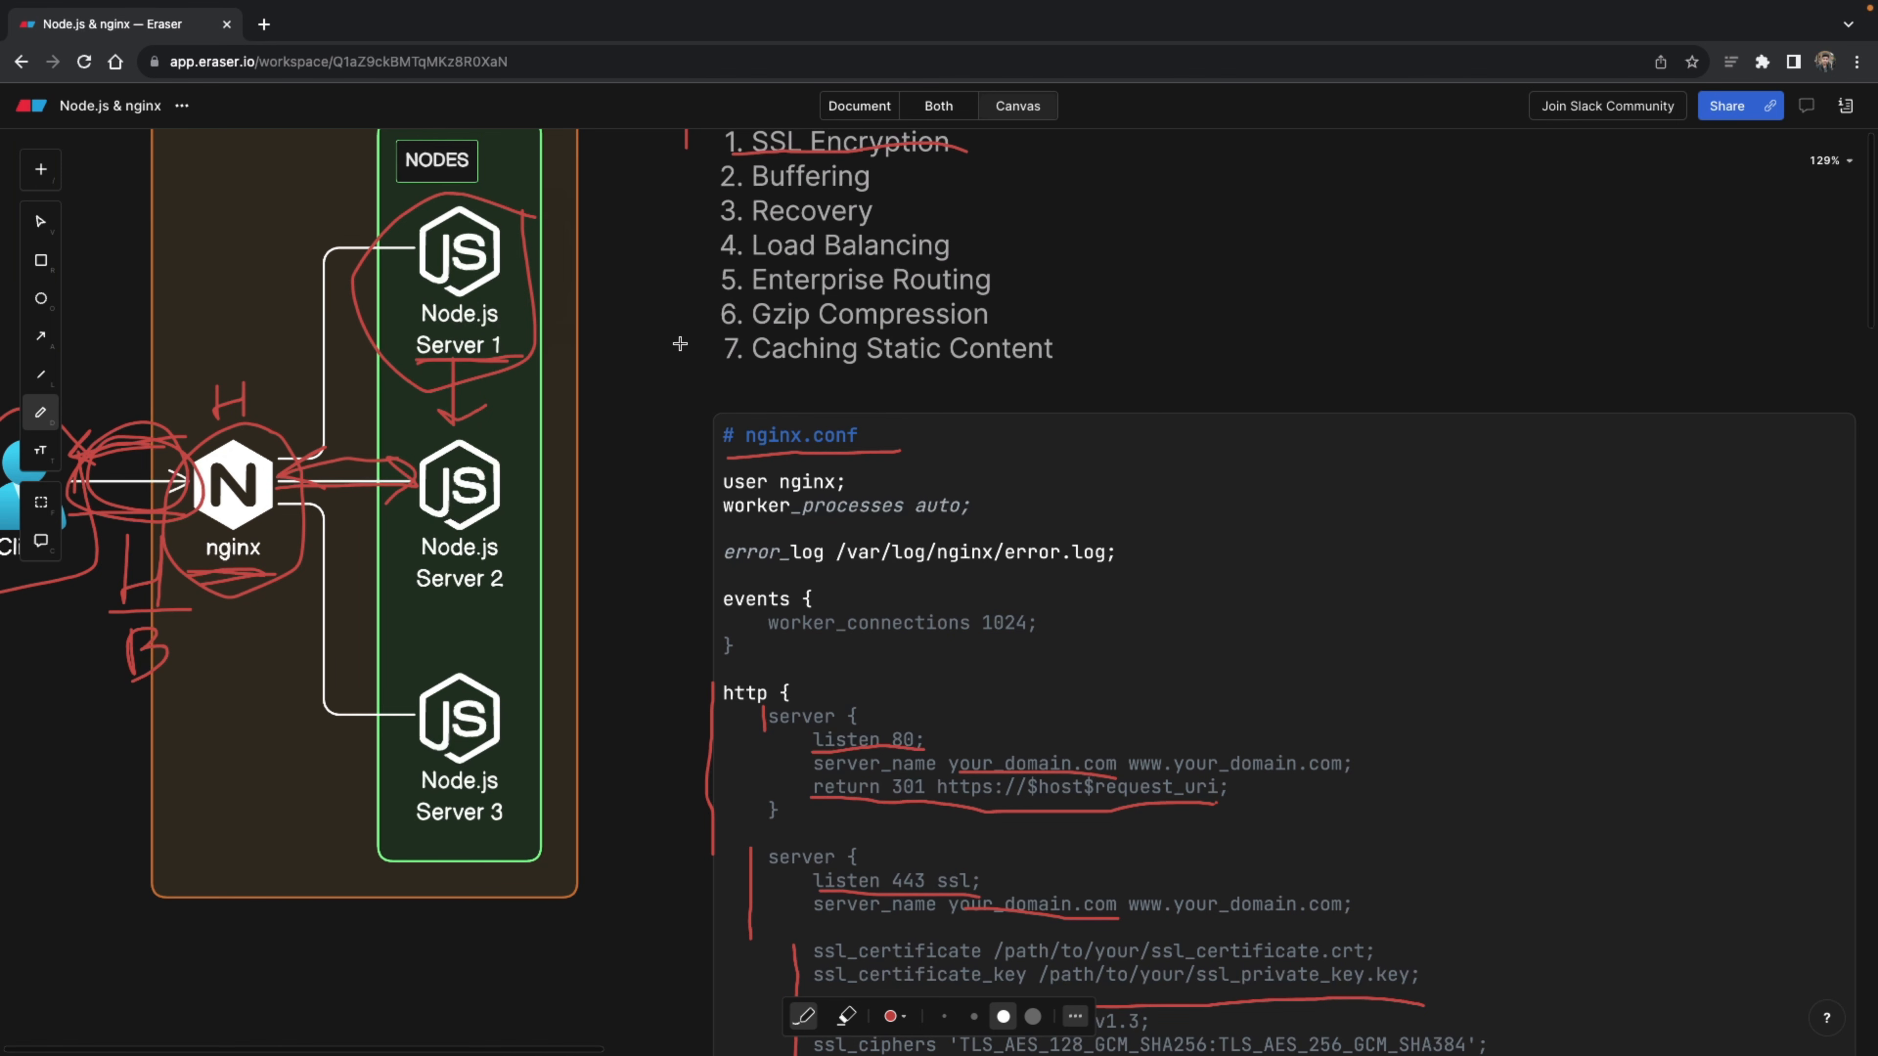
- Scroll toward the reverse-proxy benefits list to tick Buffering
scroll("down", 3)
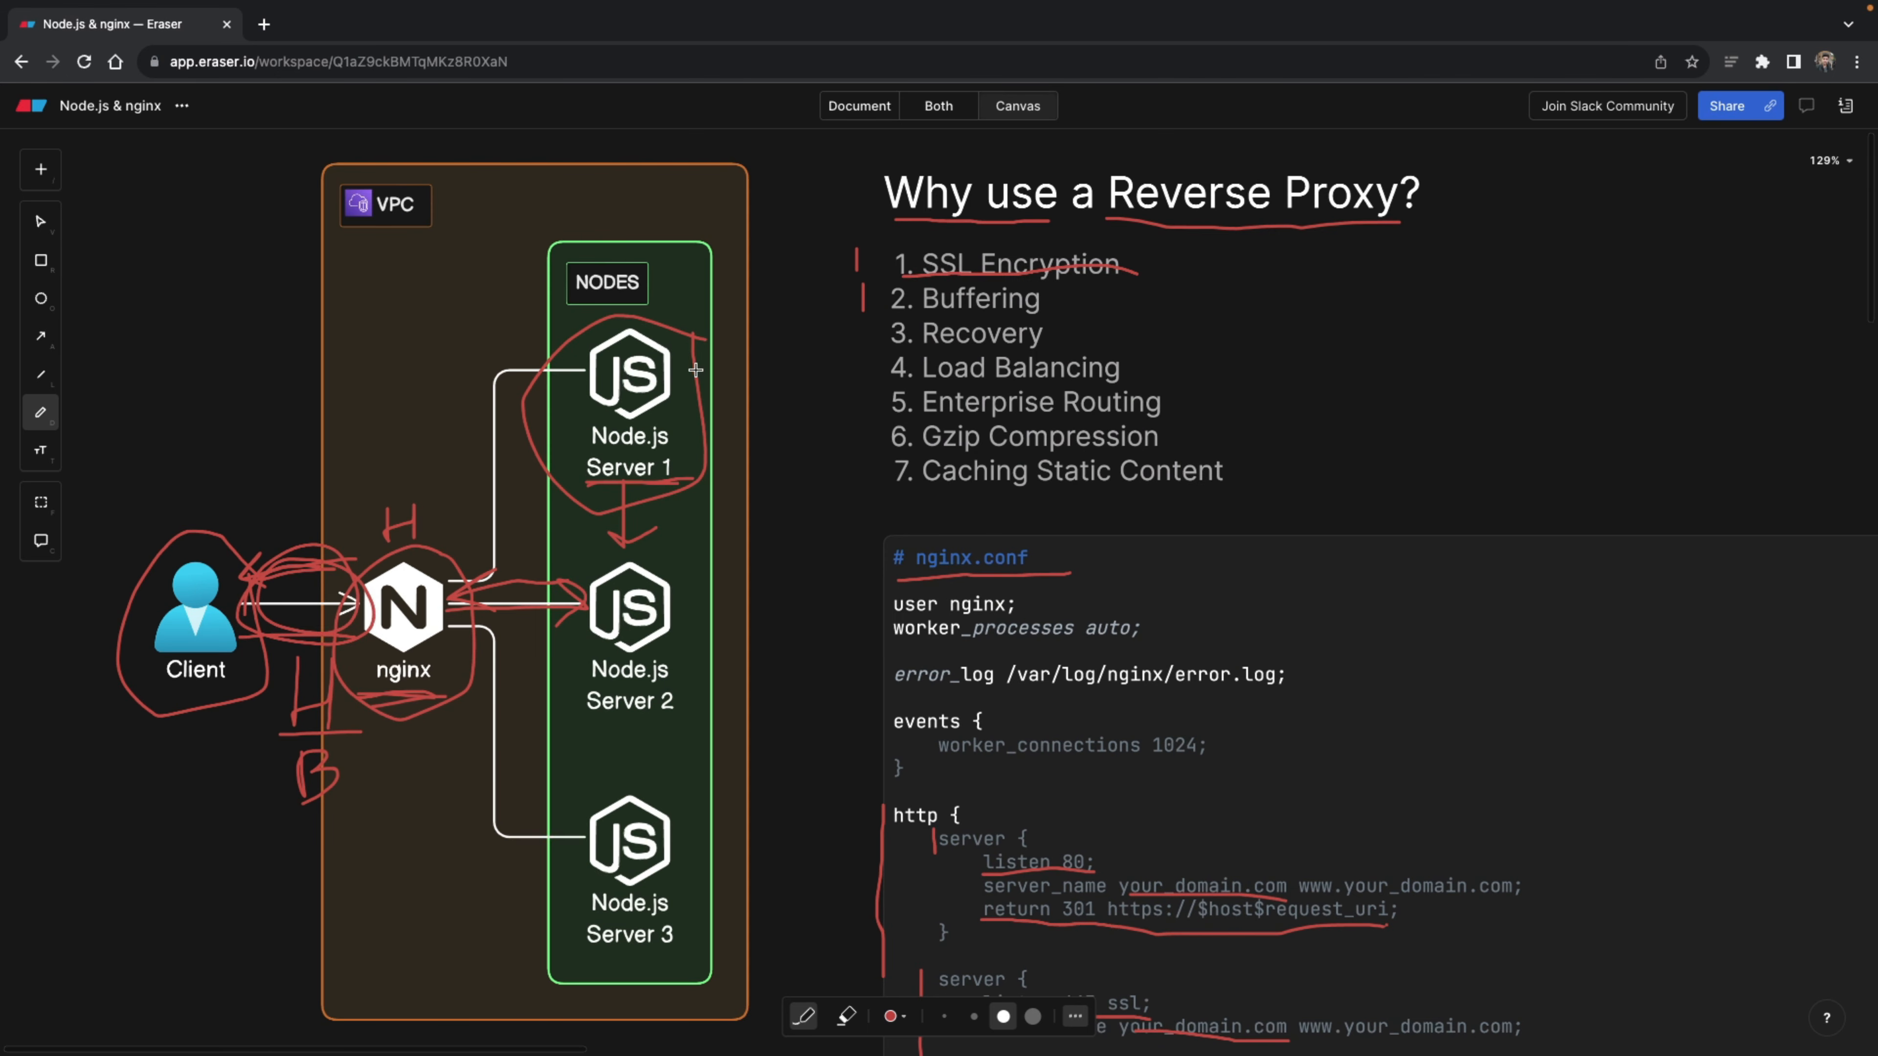
mouse_move(537, 530)
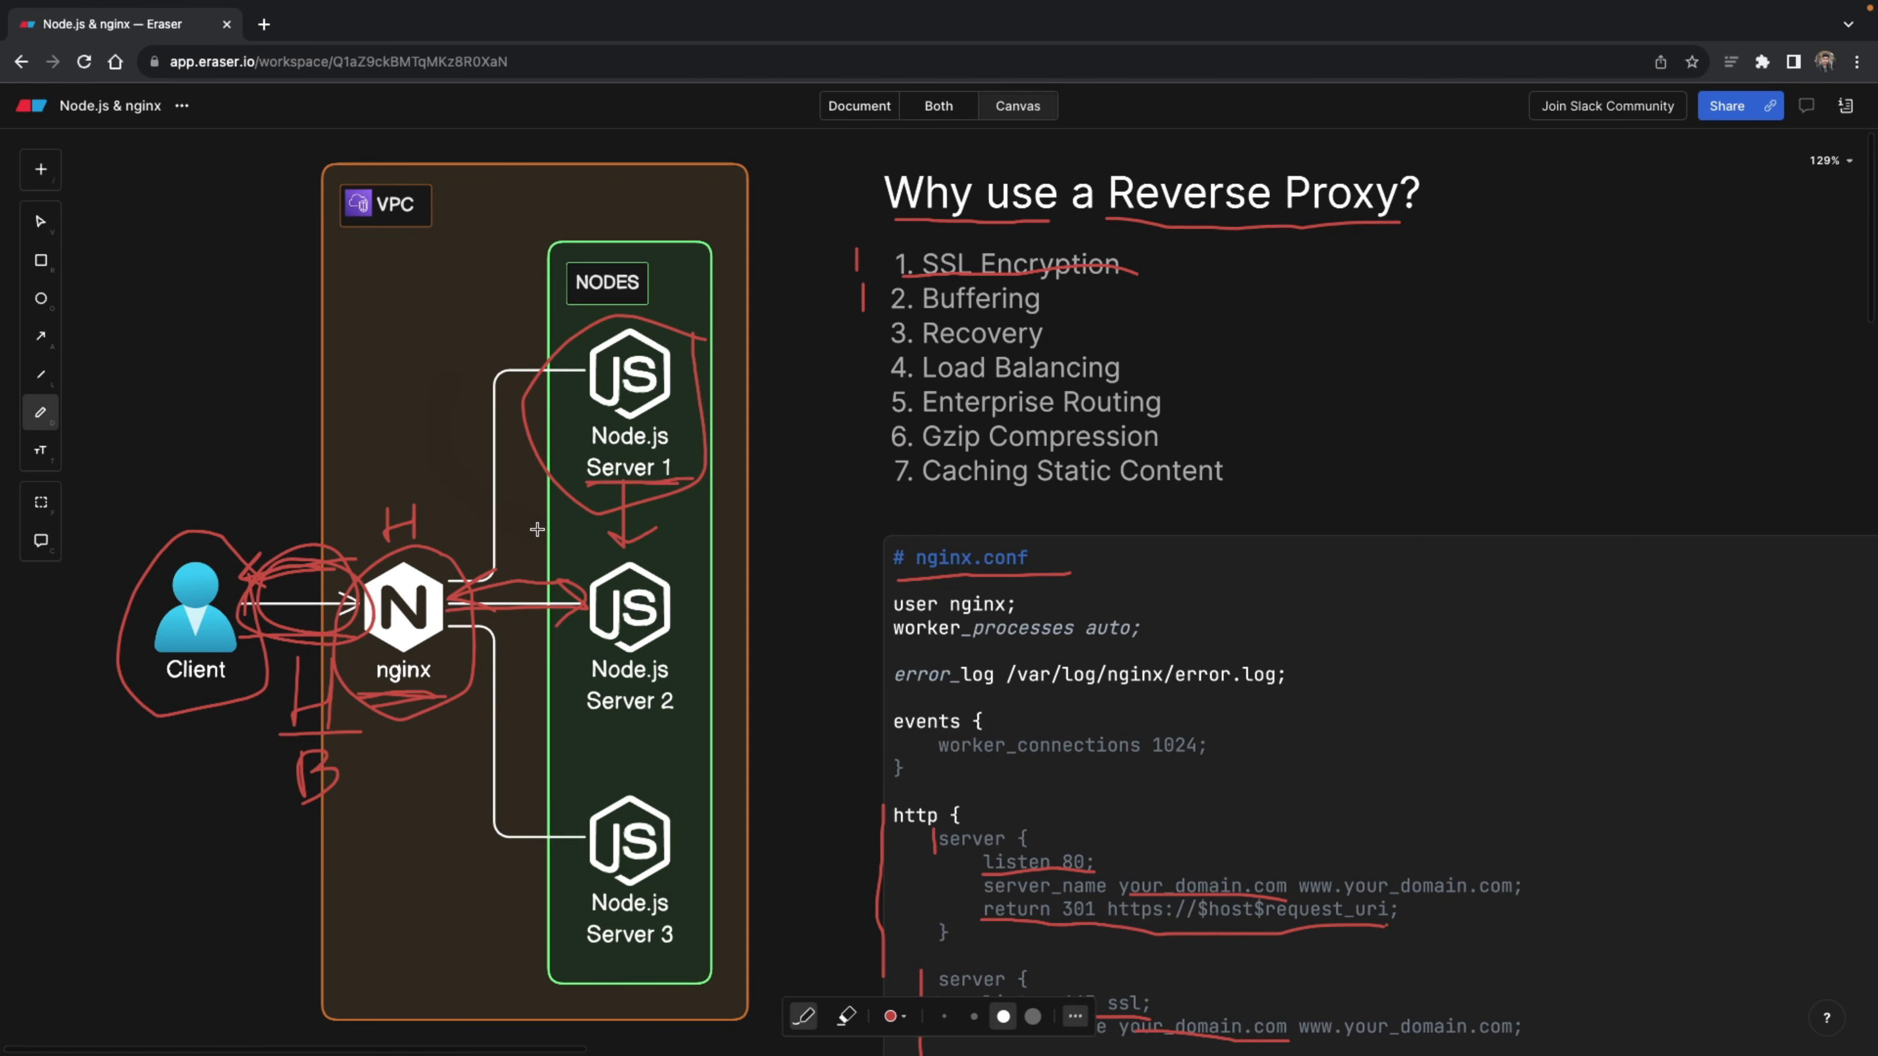
mouse_move(527, 524)
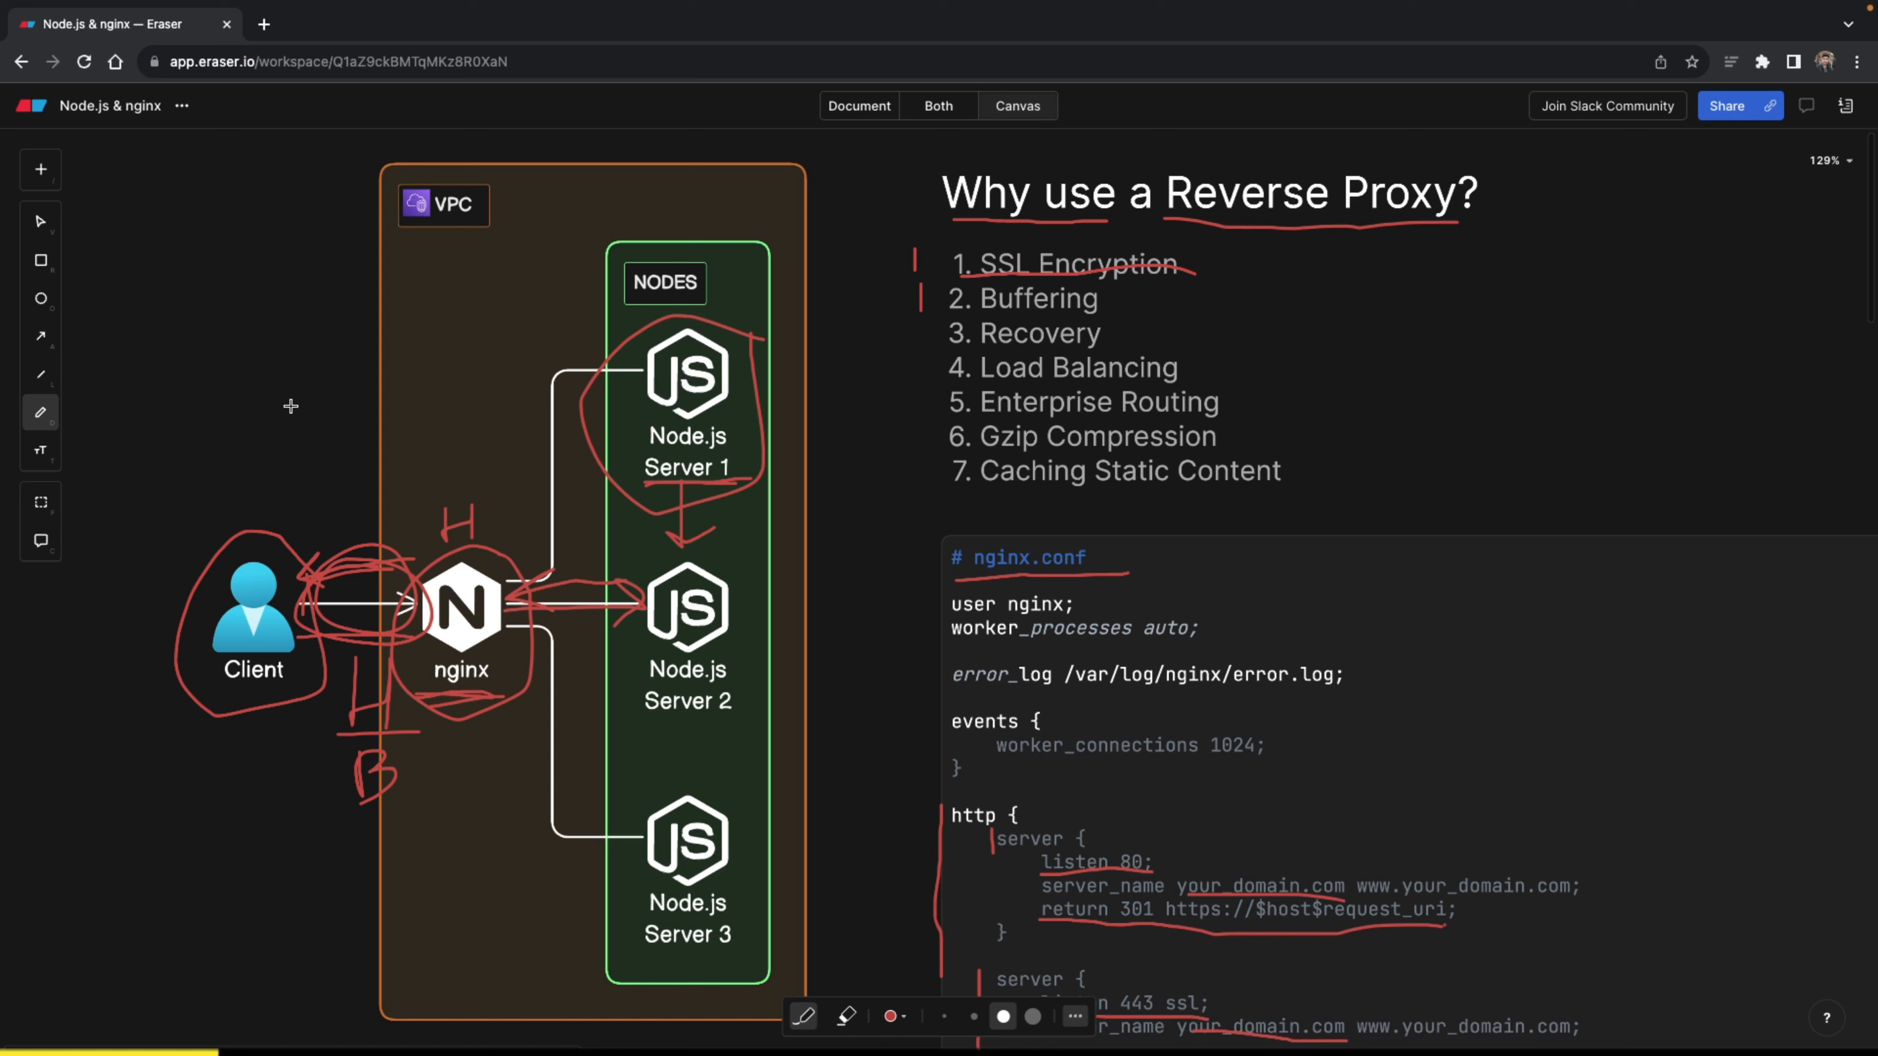
mouse_move(444, 331)
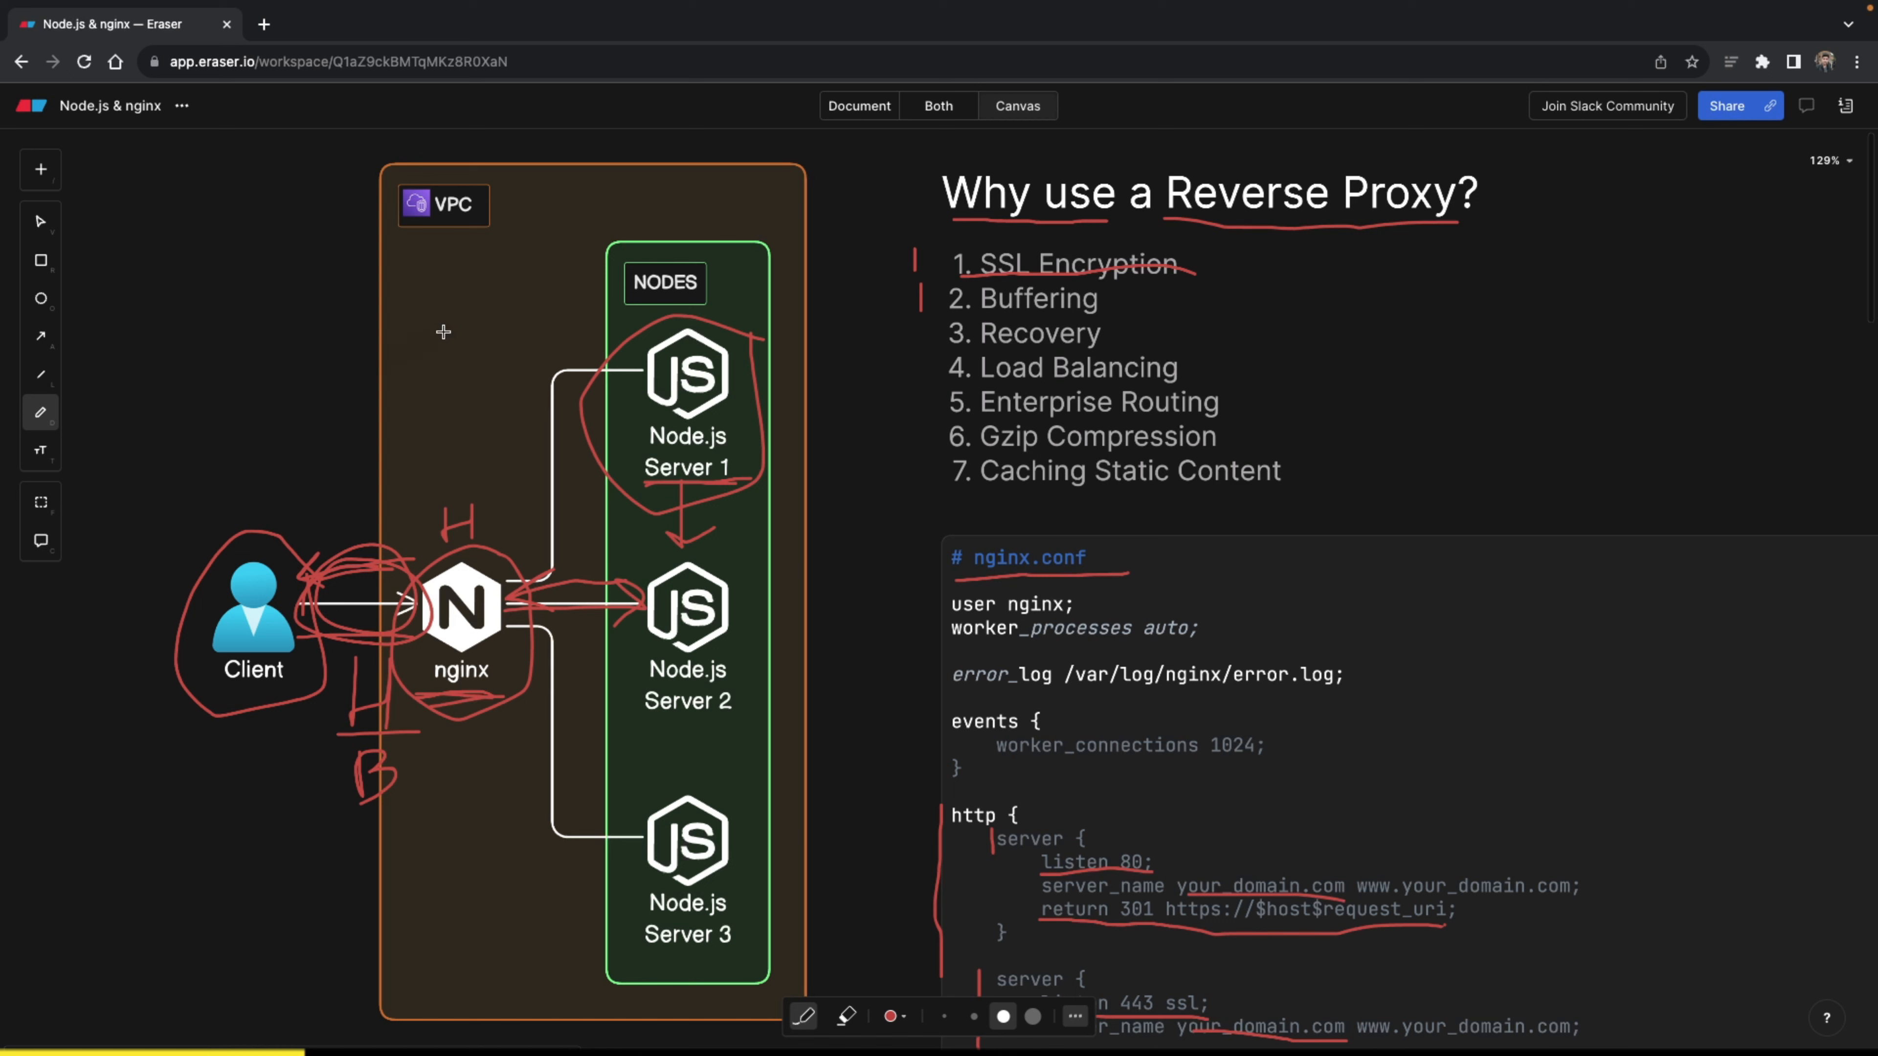
mouse_move(438, 277)
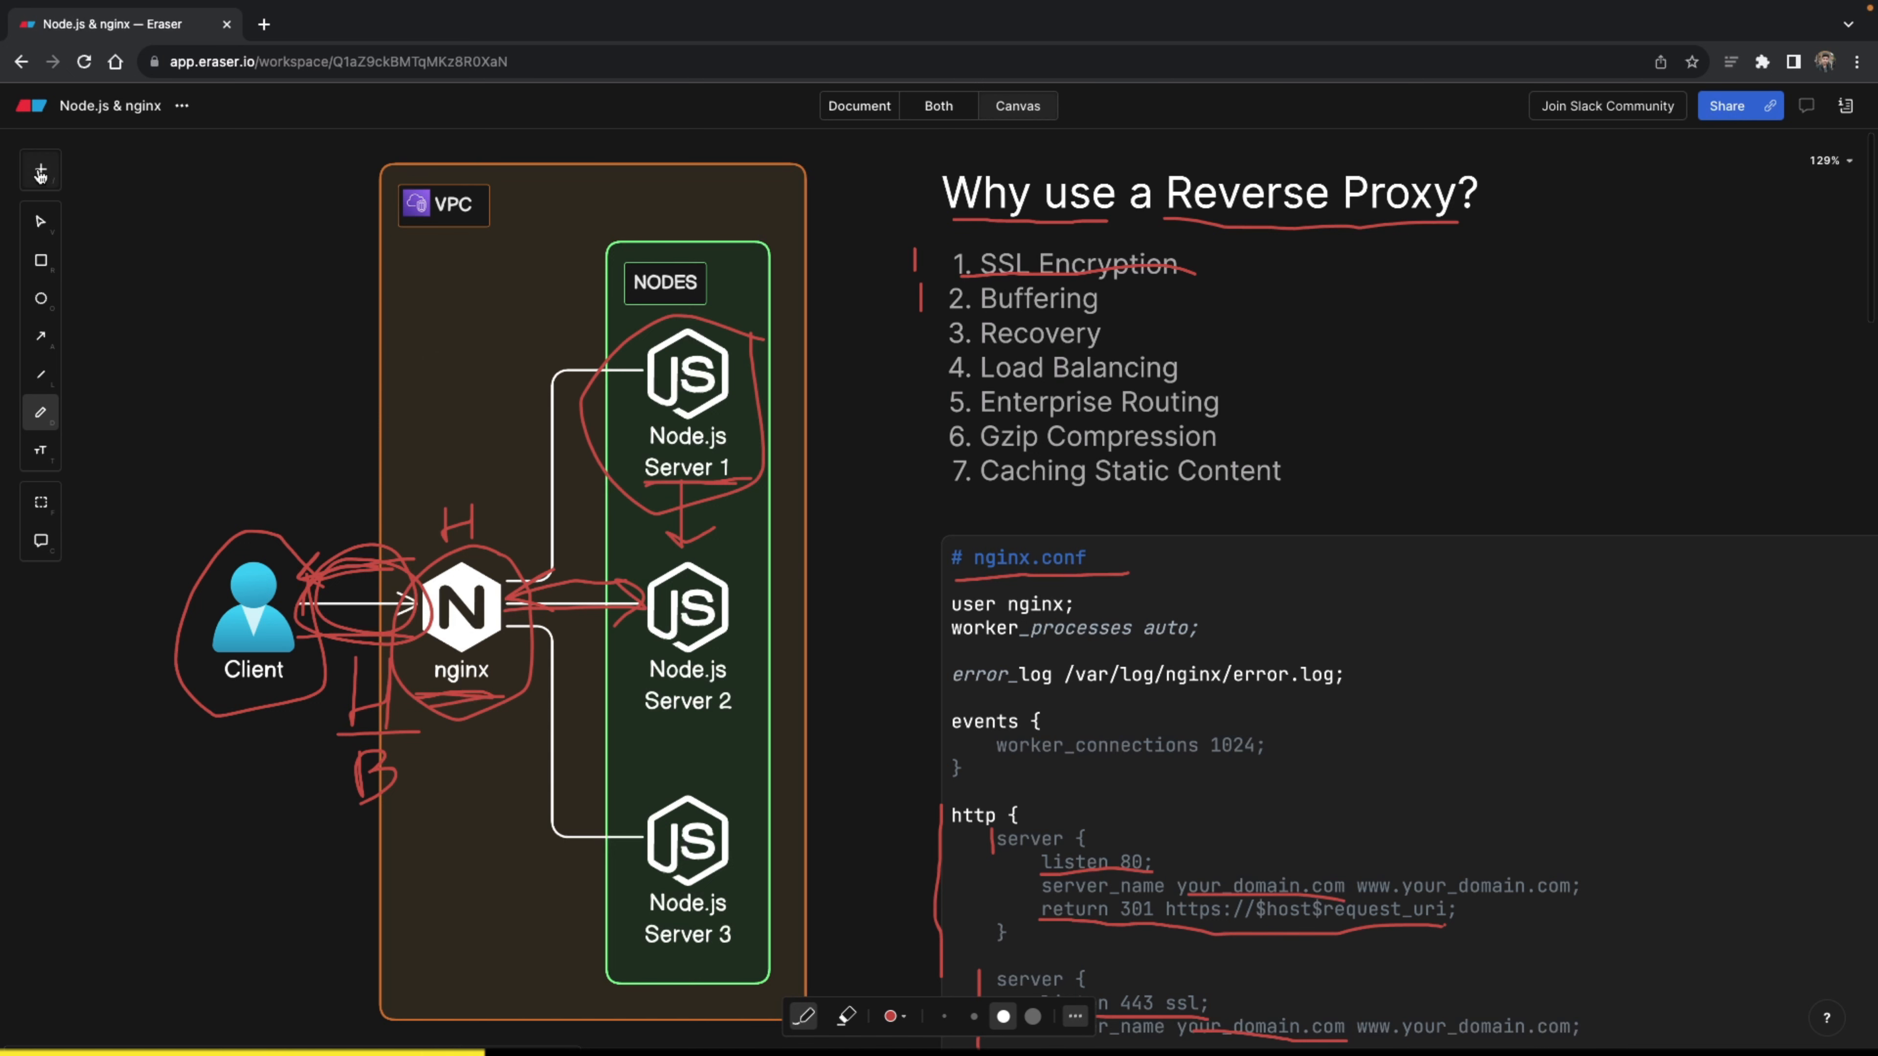
- Bring up the insertable diagram types from the left toolbar's + button
left_click(39, 170)
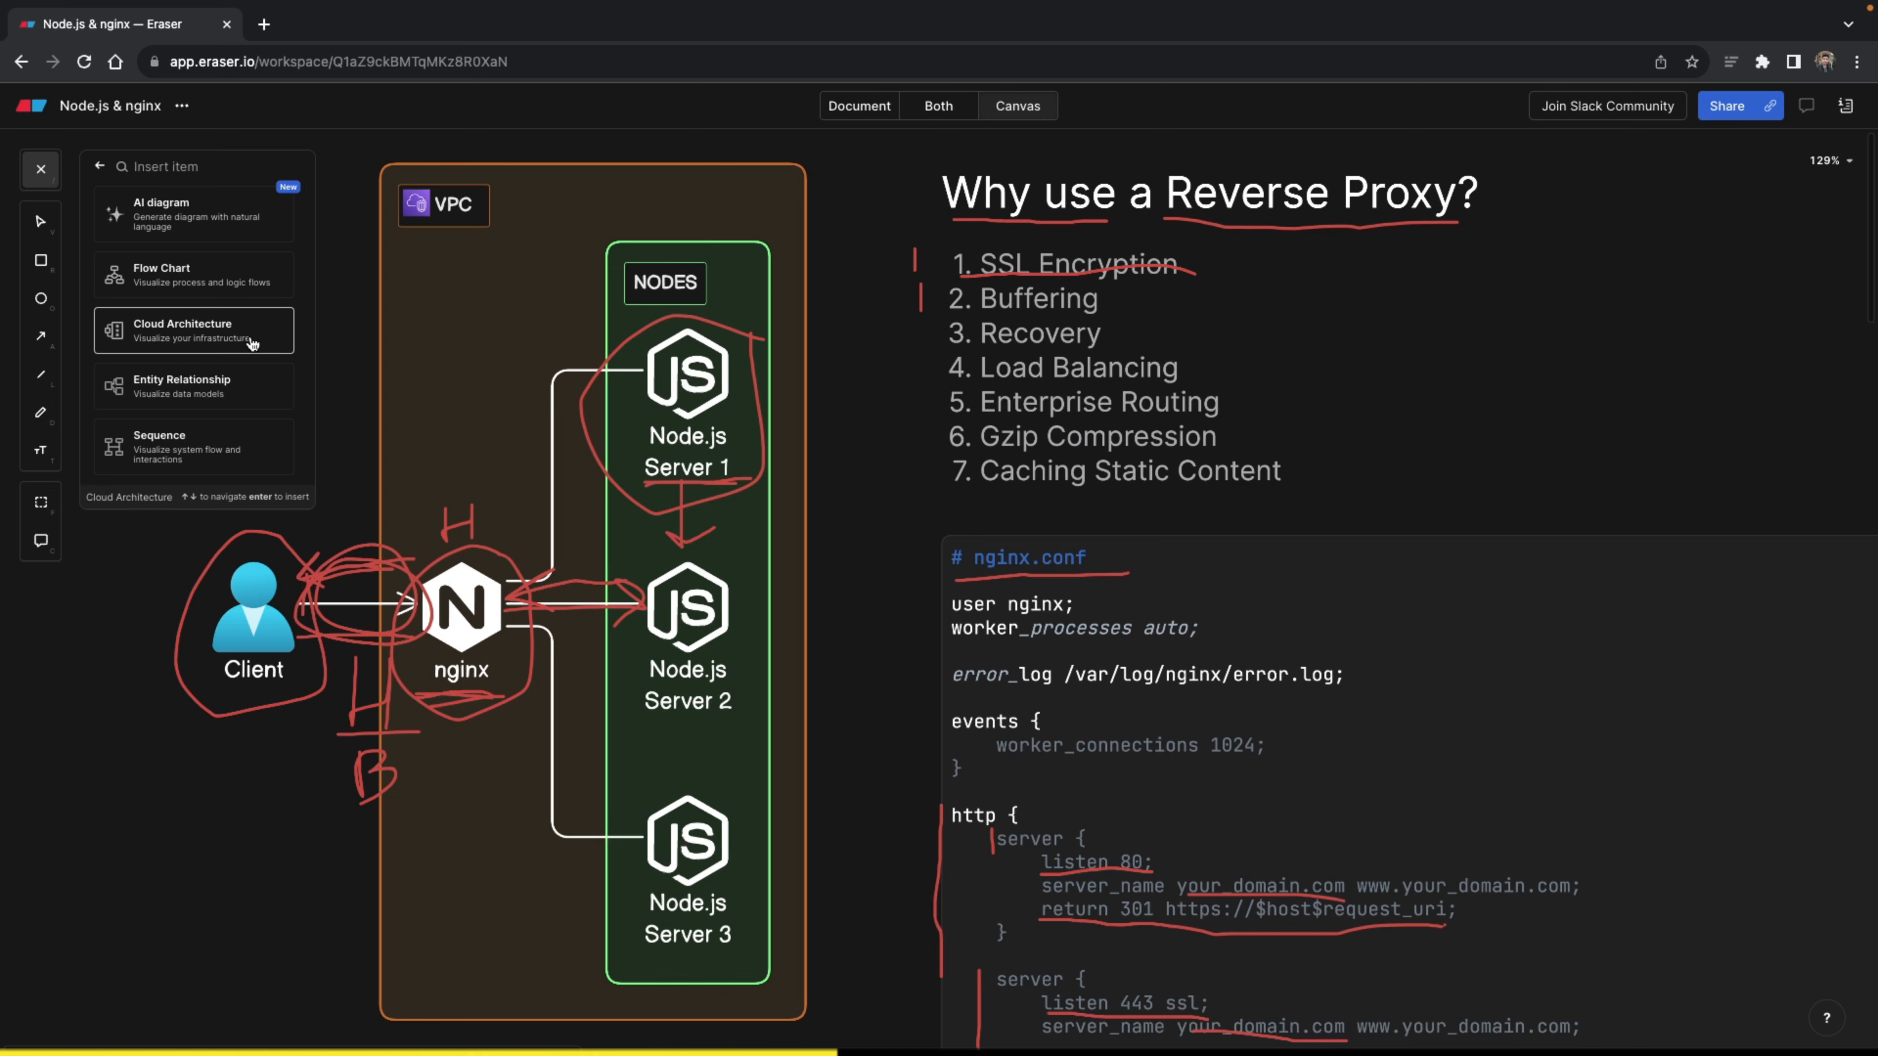
mouse_move(255, 341)
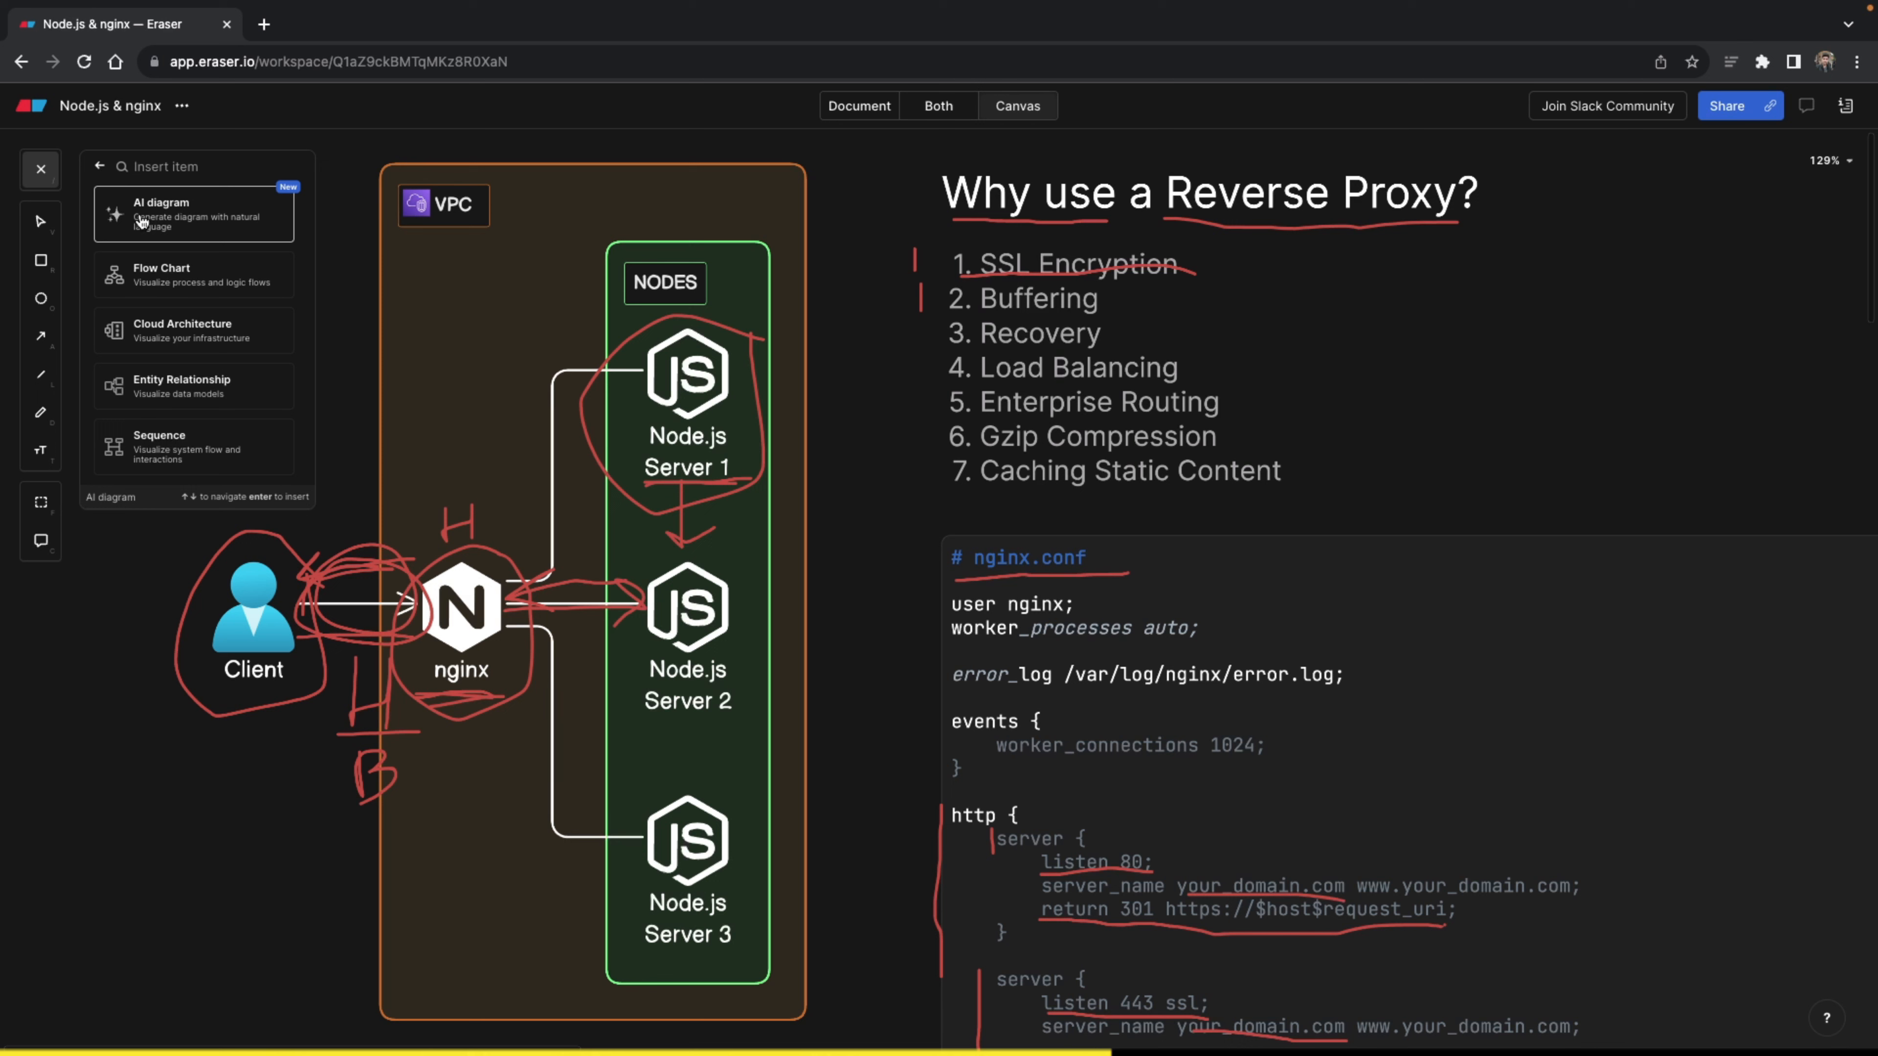
mouse_move(153, 219)
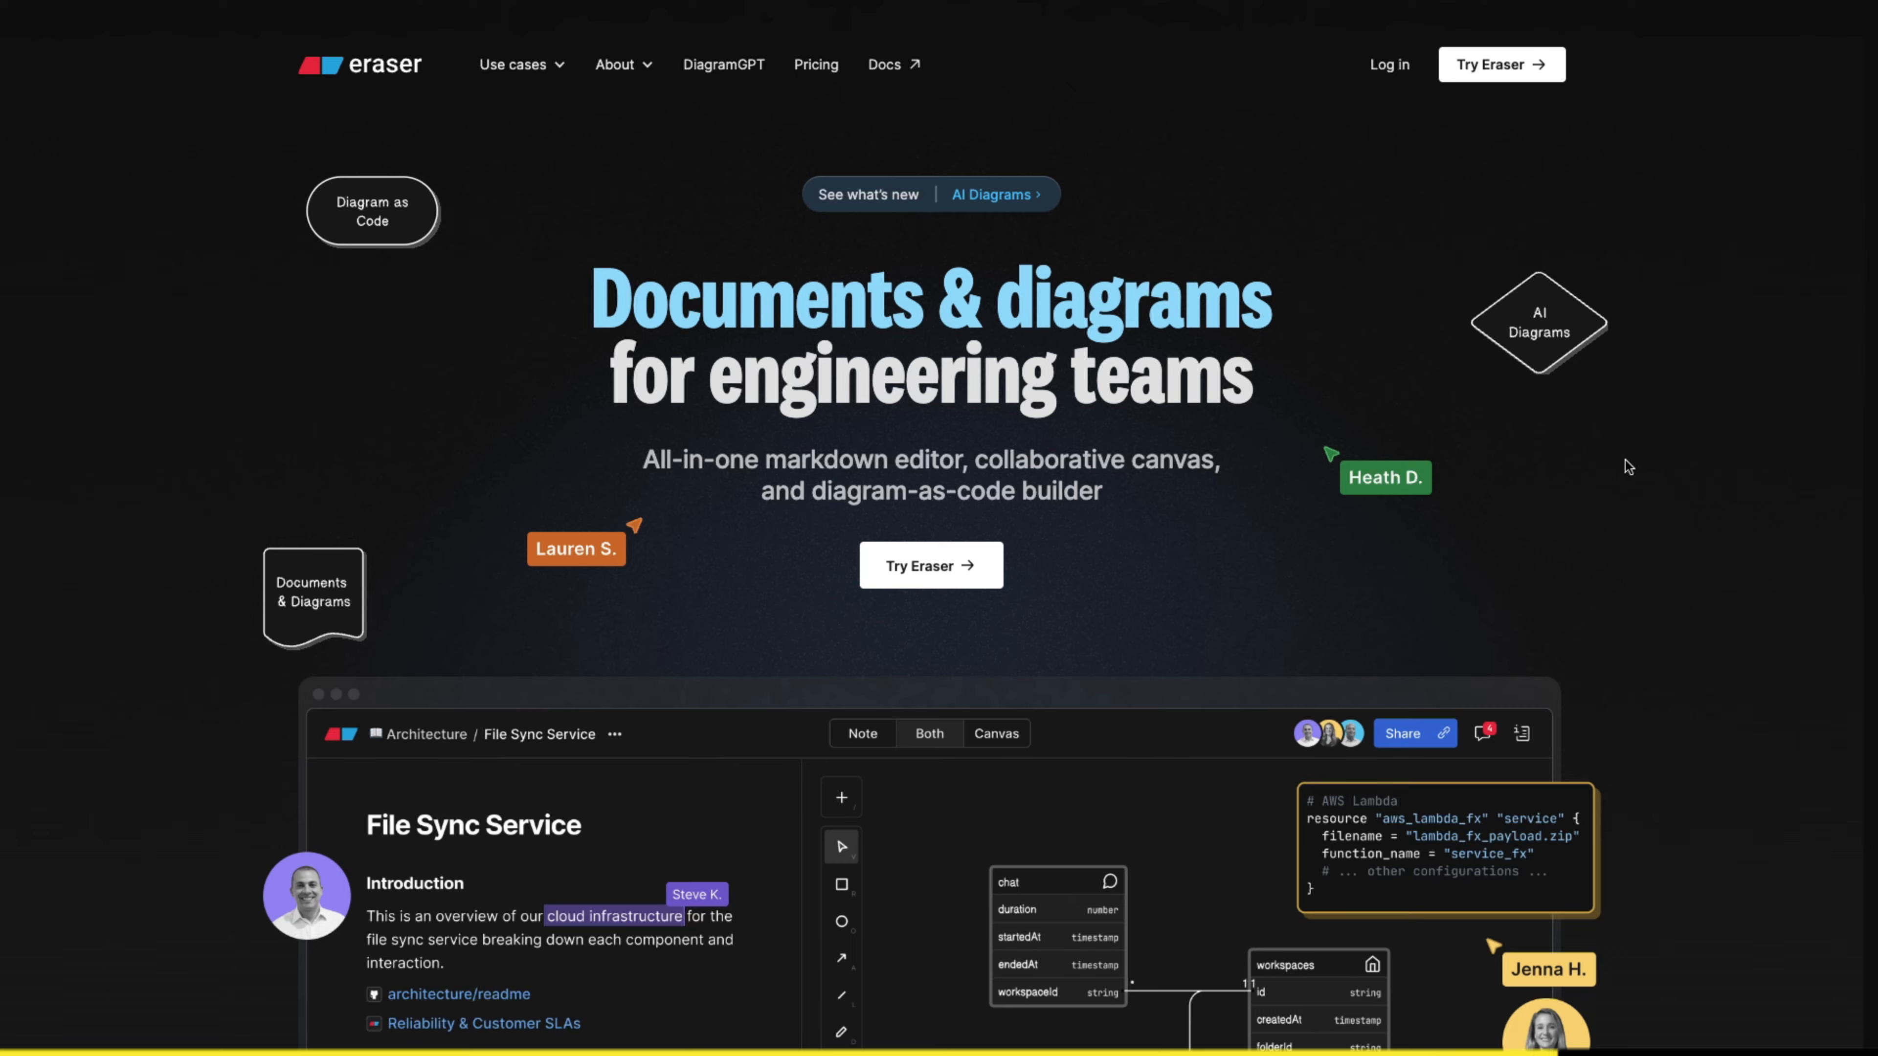
- Scroll down the eraser.io homepage to the product screenshot
scroll("down", 3)
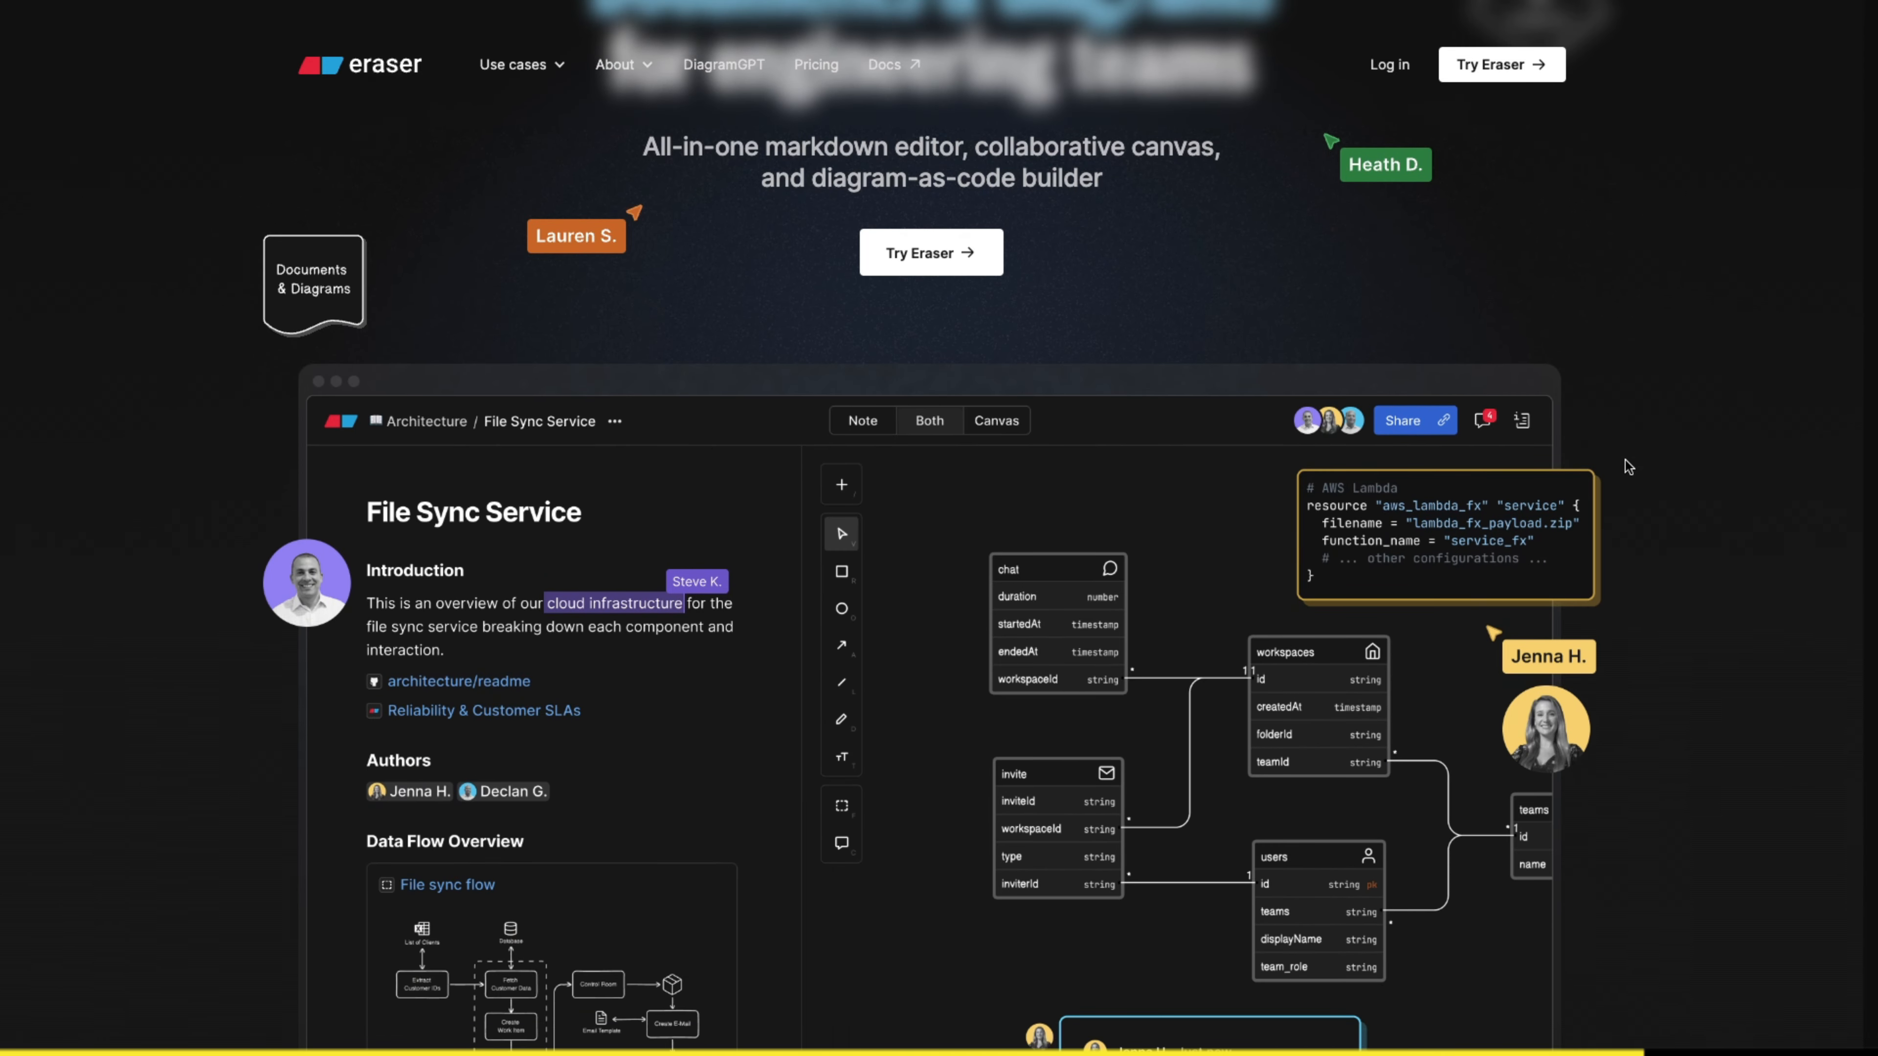
scroll("down", 3)
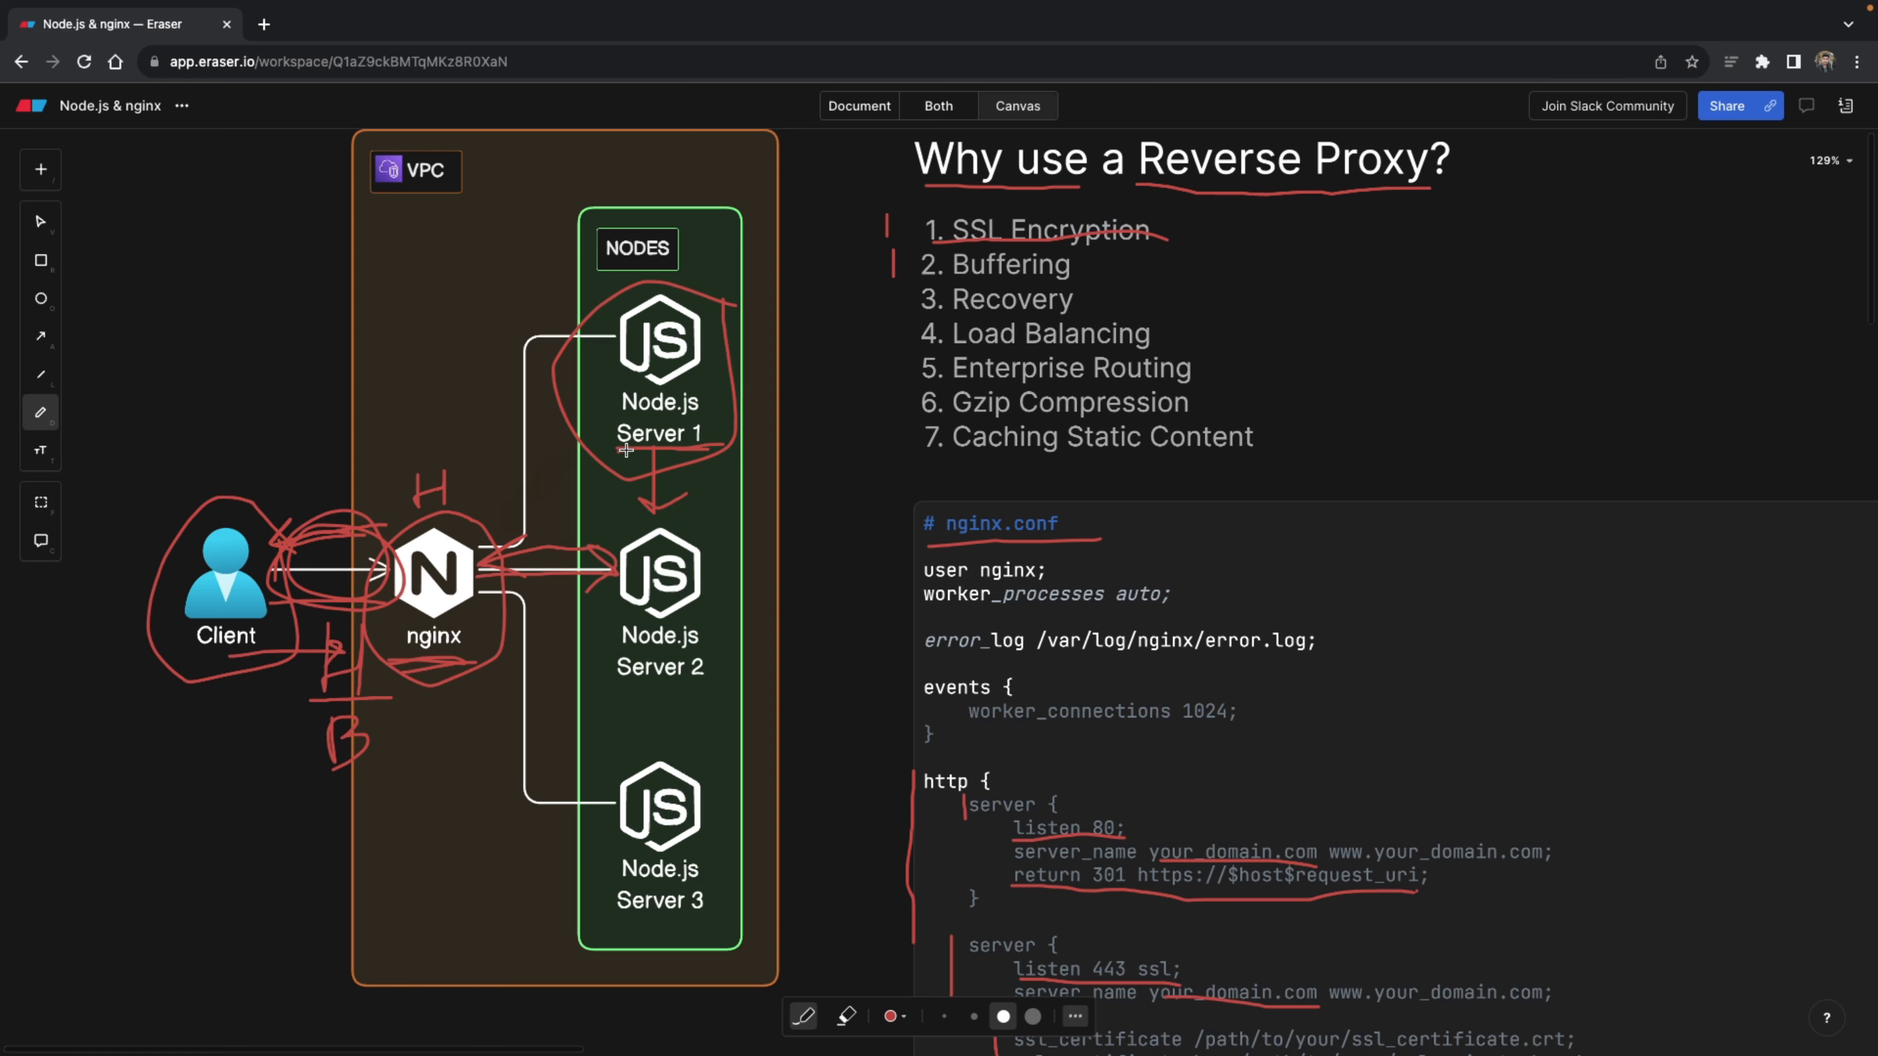
mouse_move(587, 471)
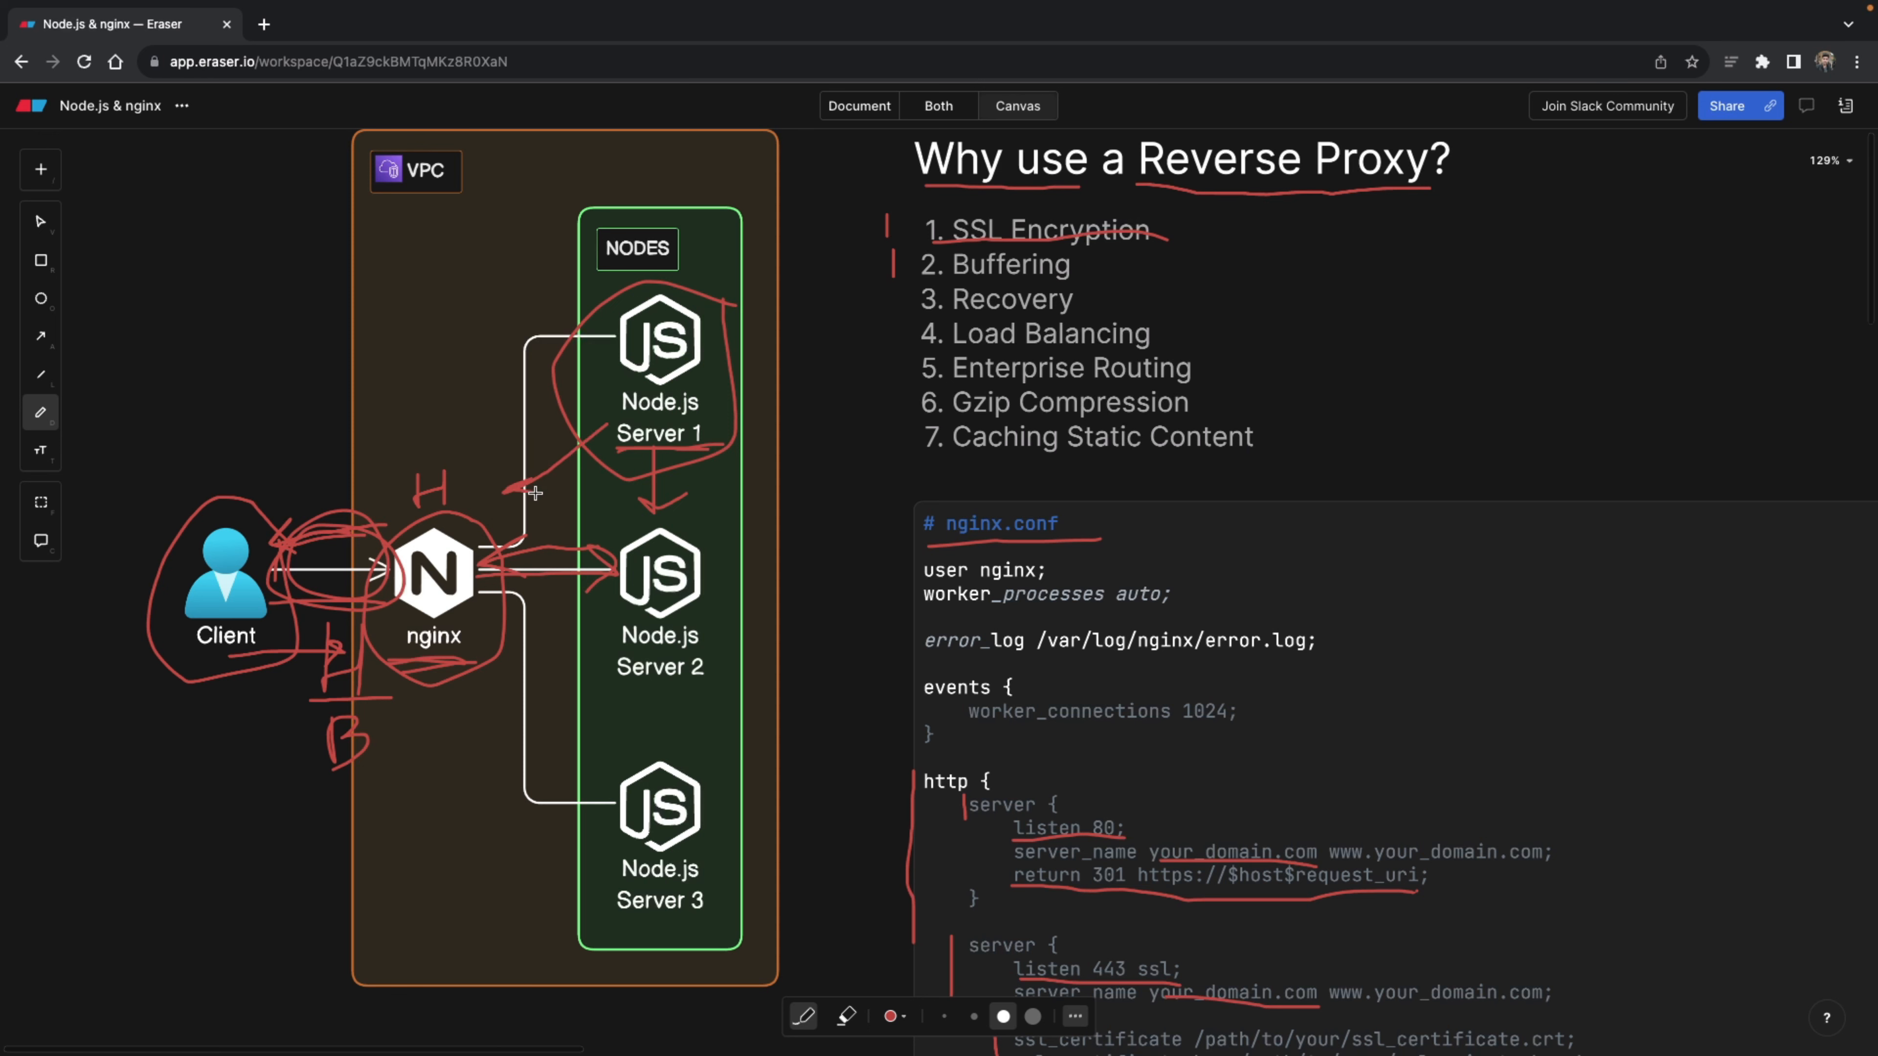
mouse_move(529, 491)
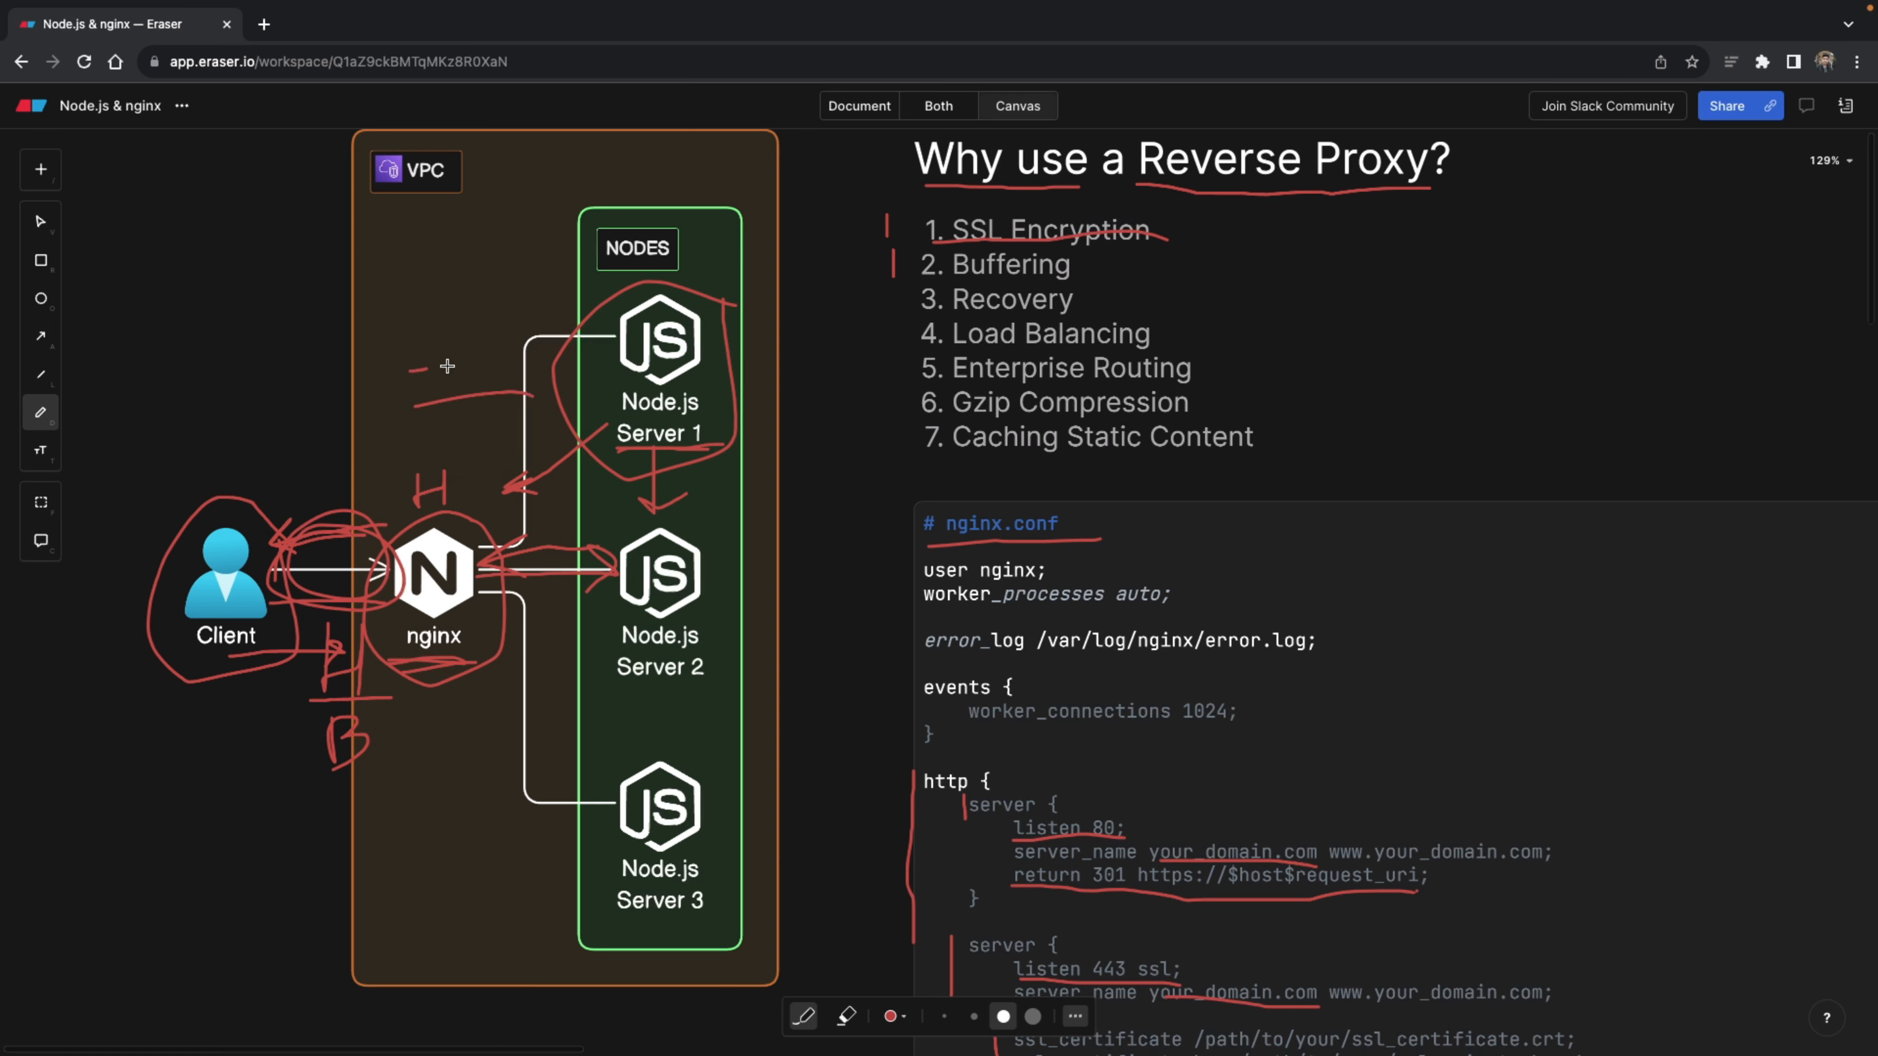
- Draw a red dashed line to the left of Server 1
left_click_drag(447, 365, 512, 362)
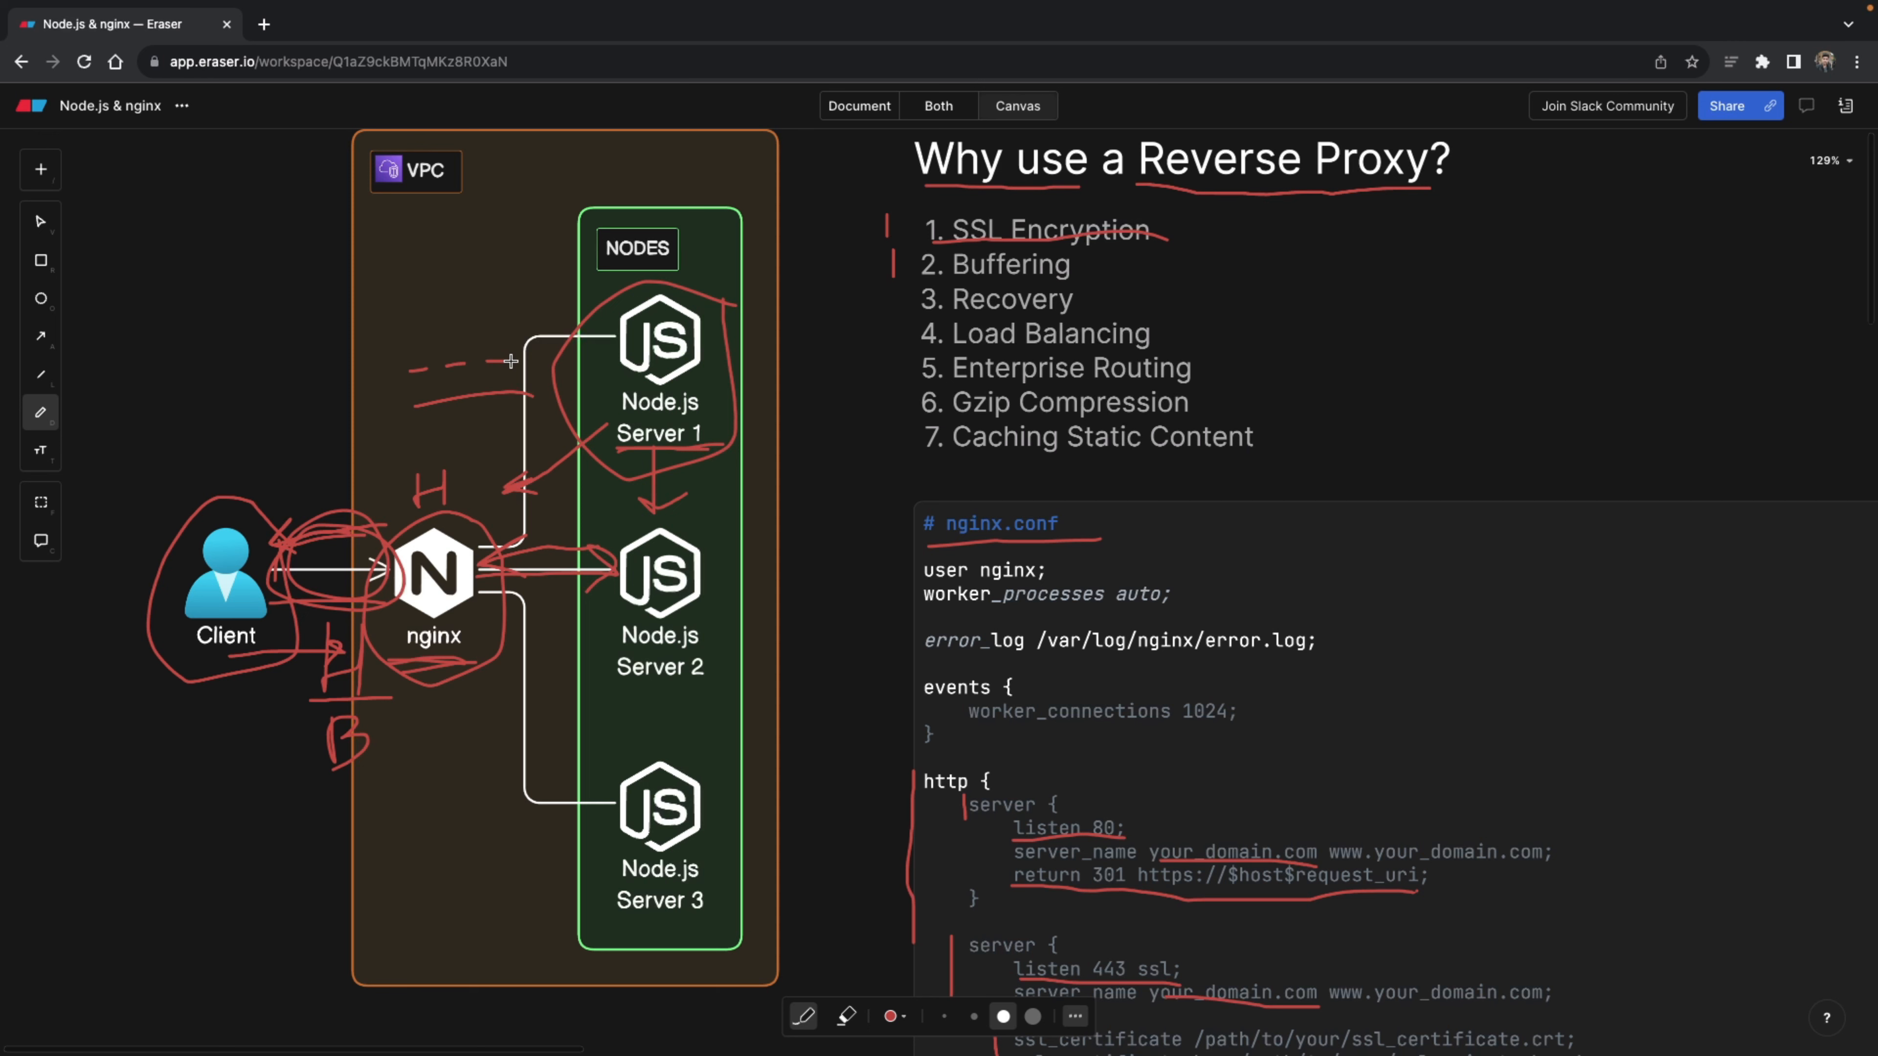
mouse_move(183, 646)
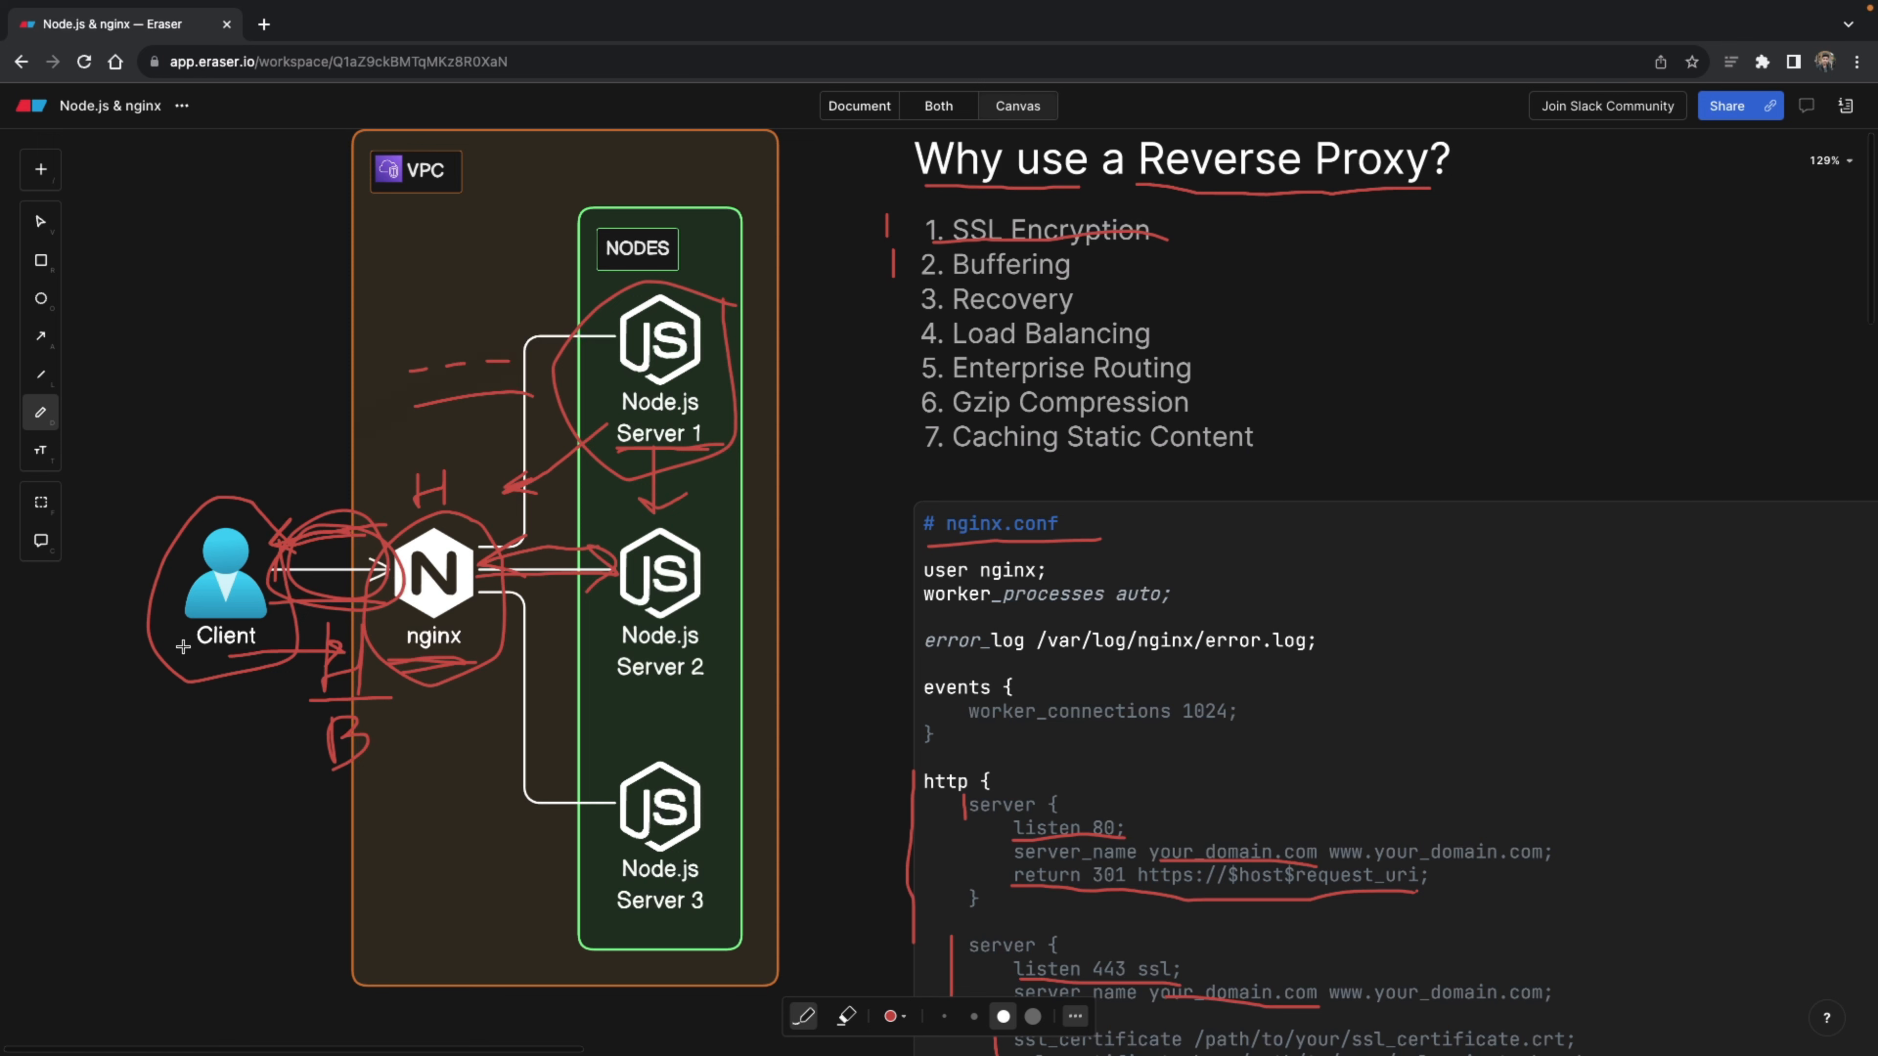
mouse_move(299, 559)
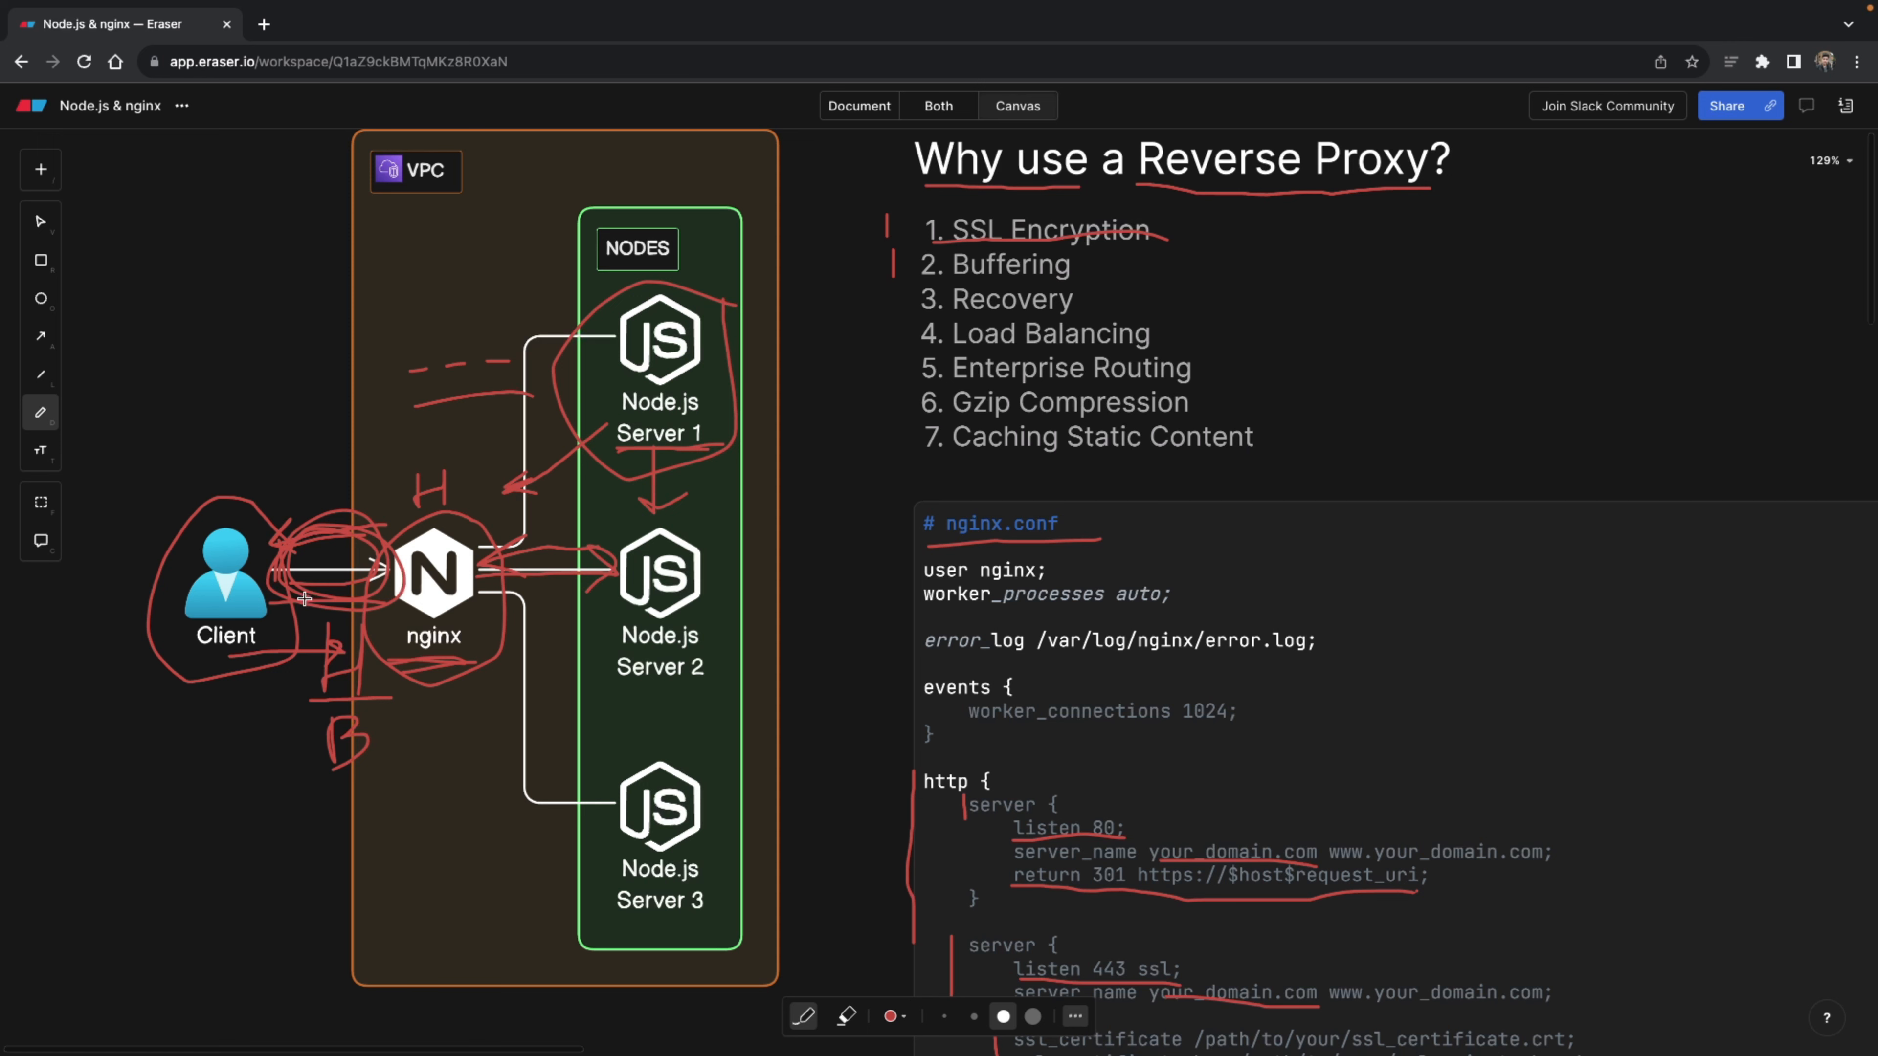
mouse_move(368, 521)
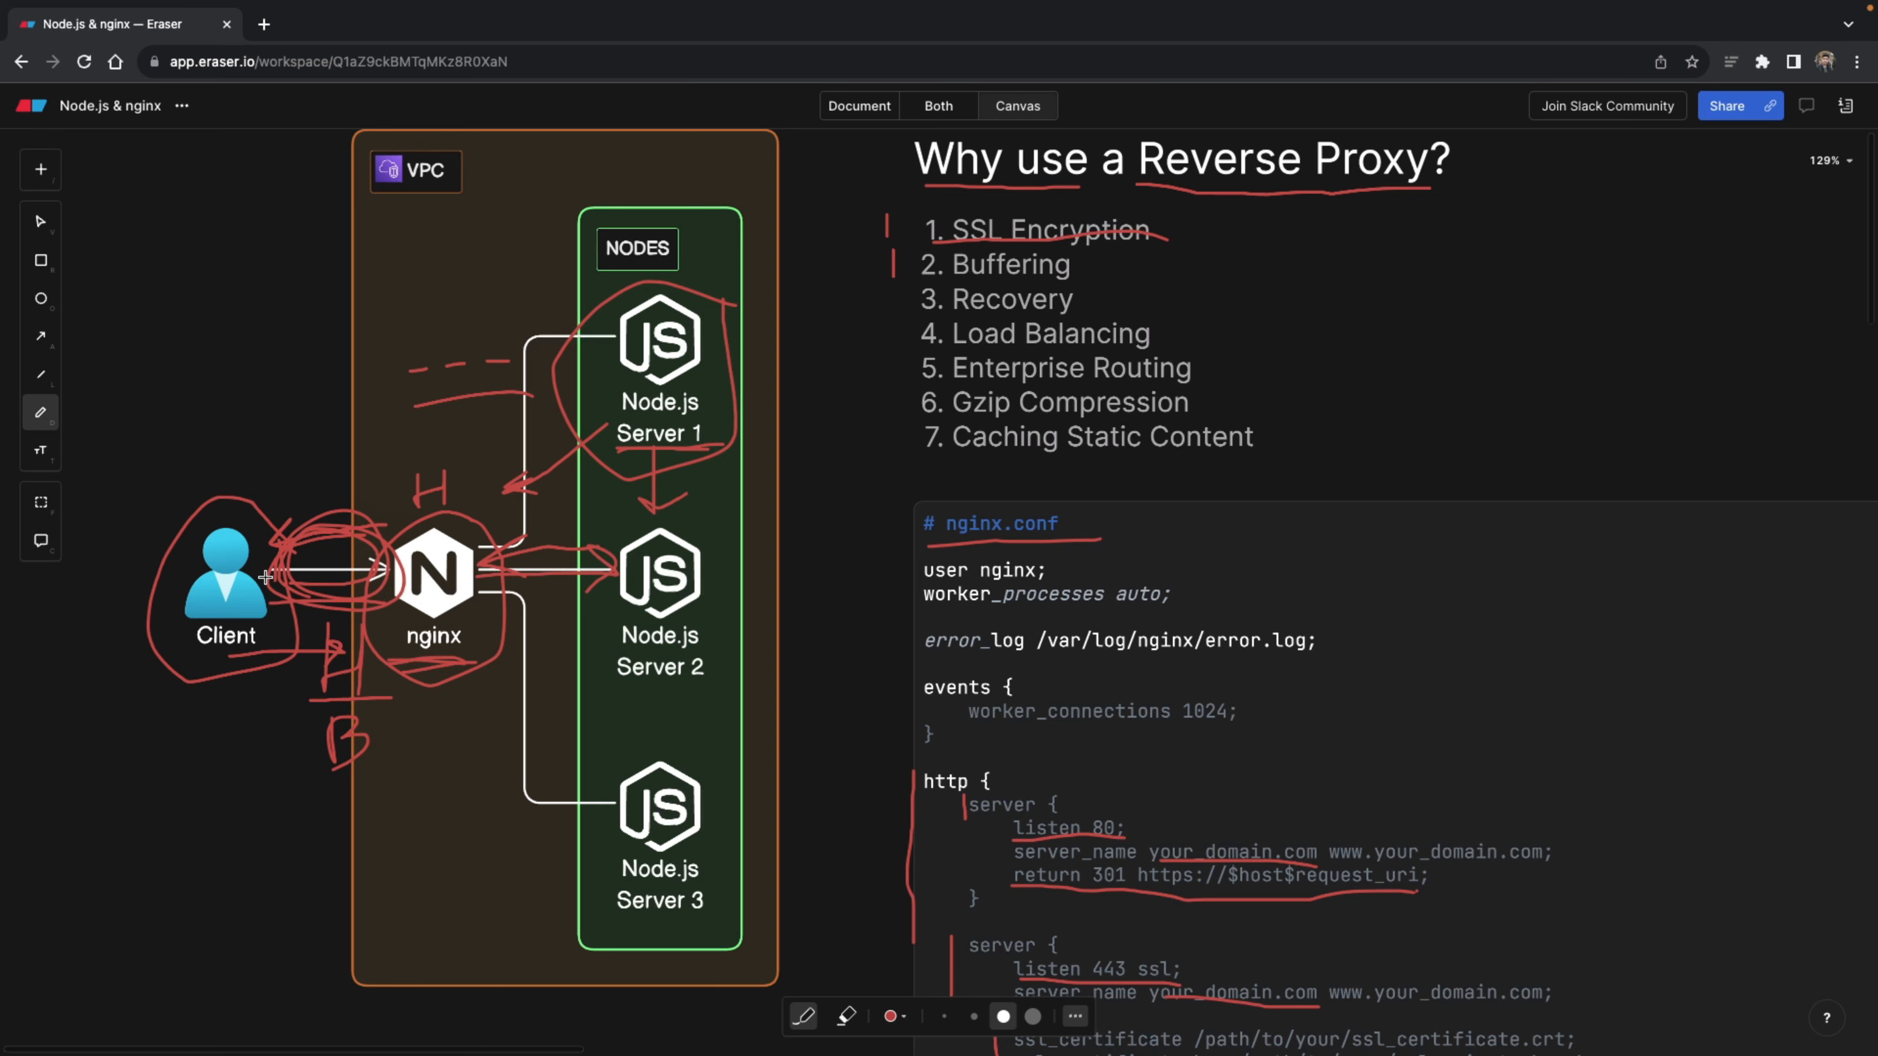
mouse_move(313, 464)
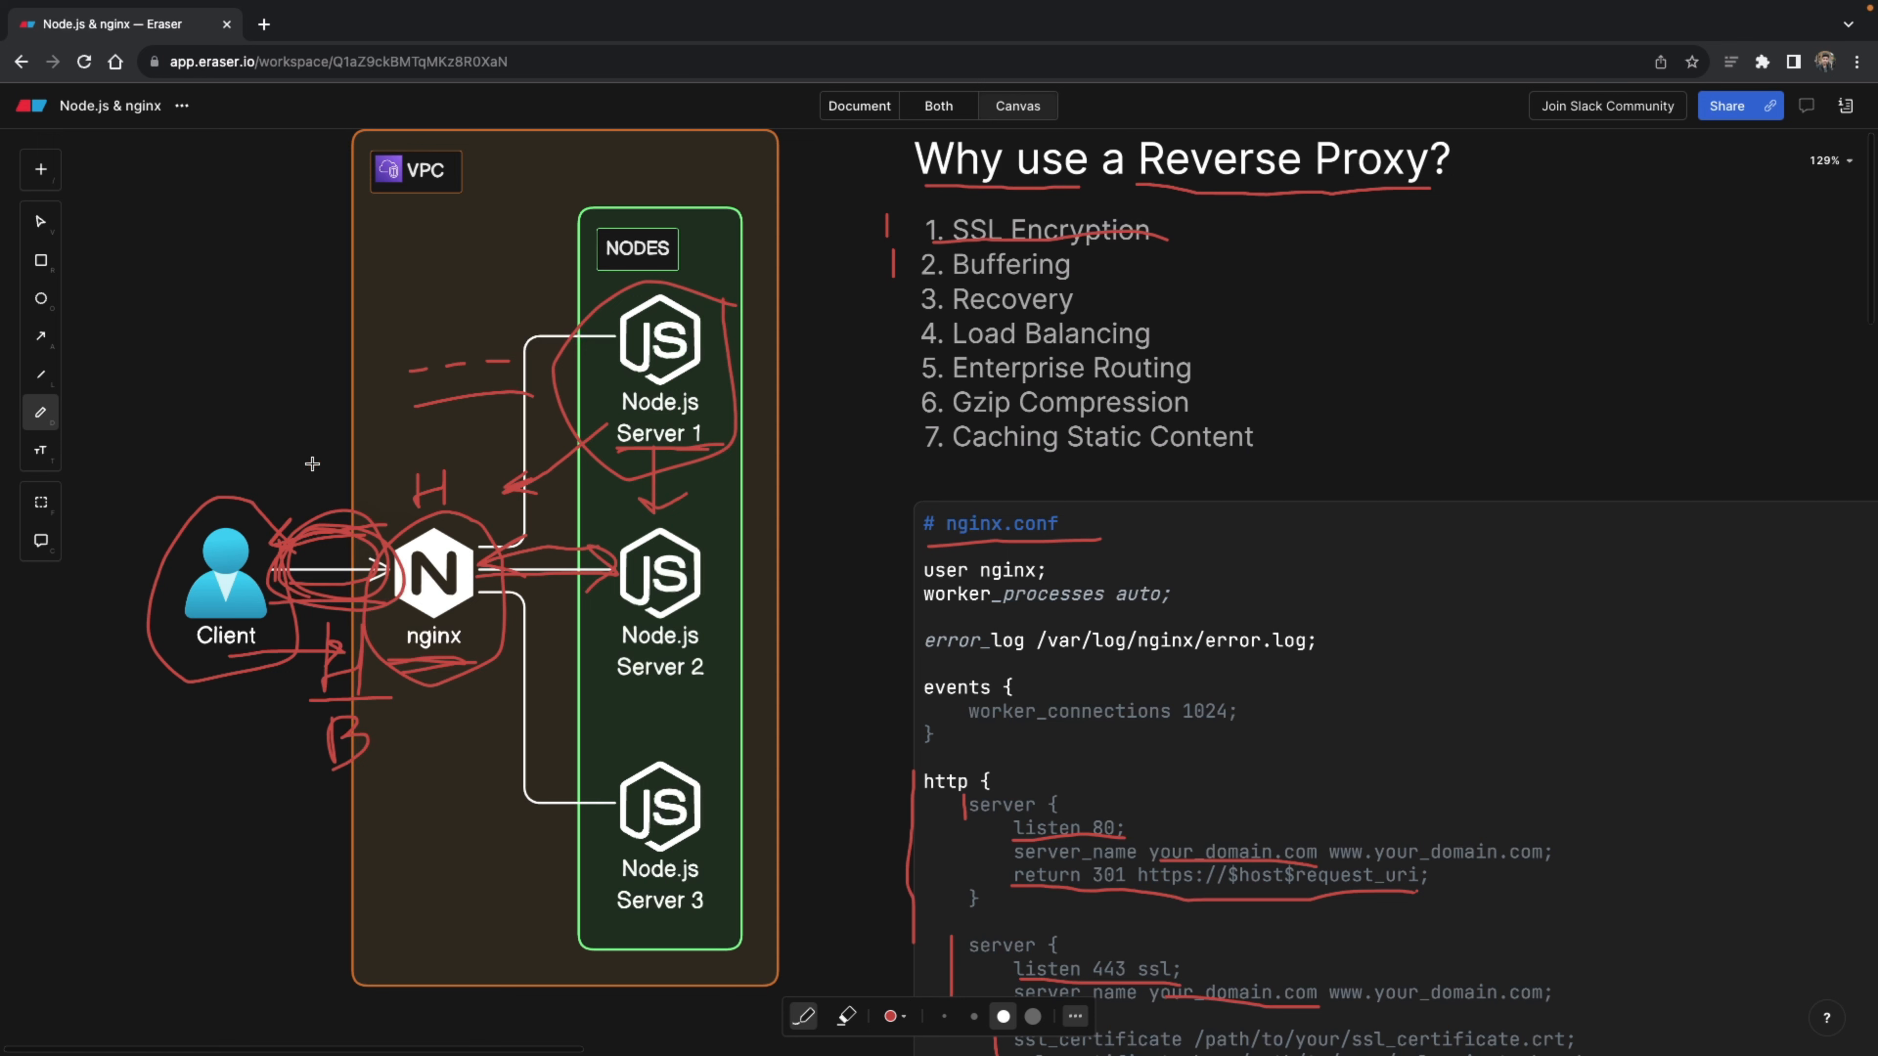
mouse_move(295, 415)
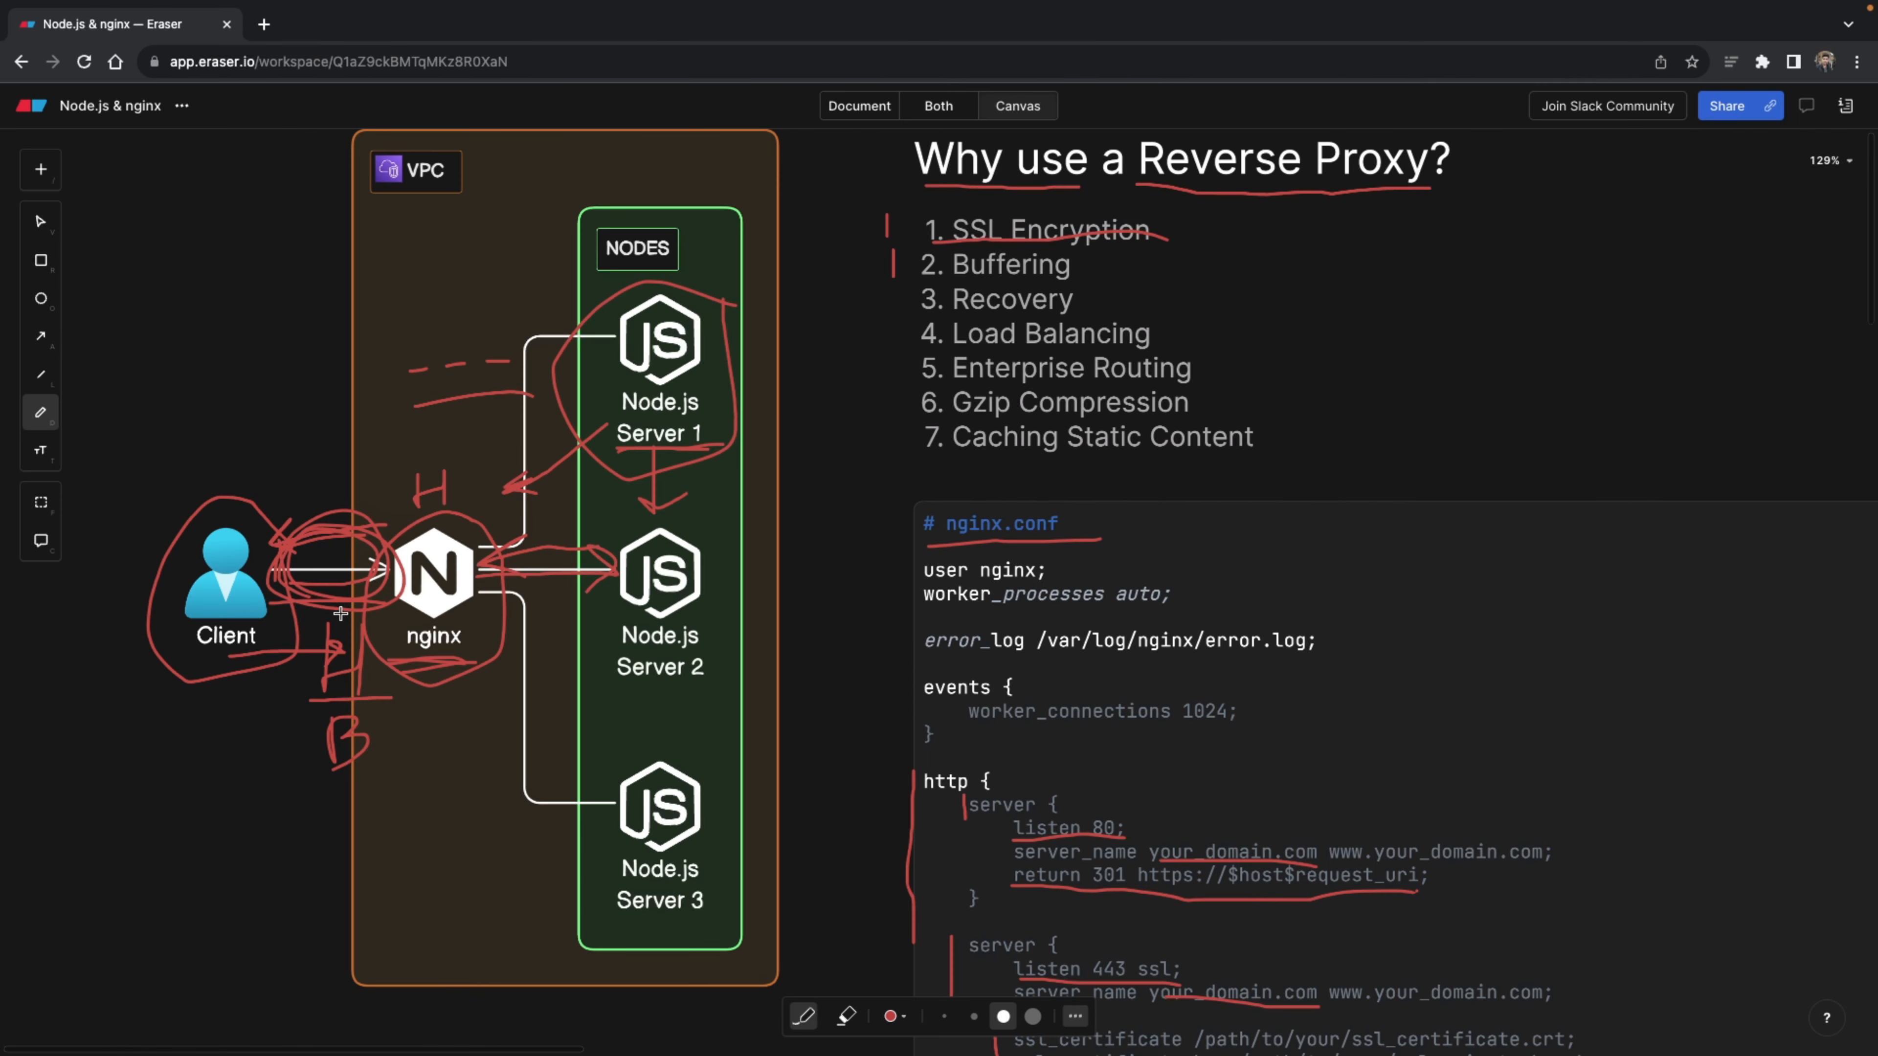
mouse_move(465, 550)
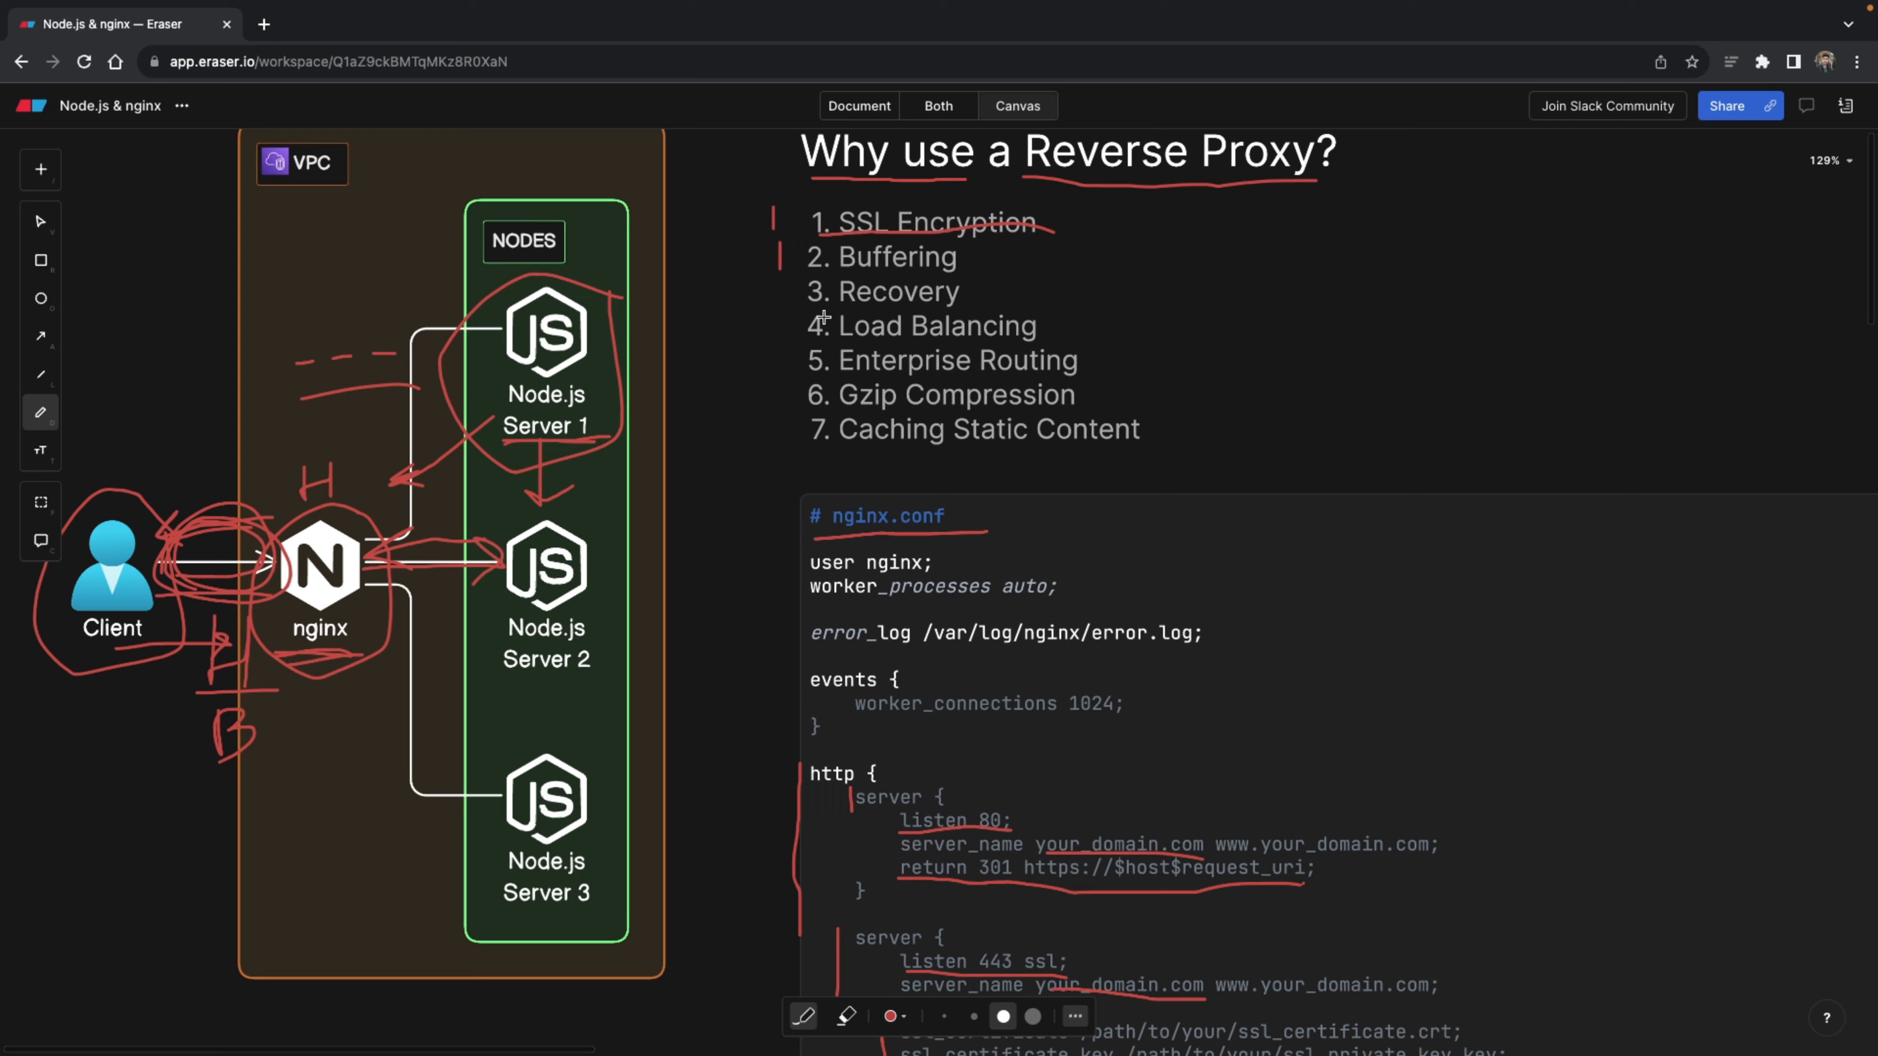
- Draw an arrow from nginx up to Server 1, circle nginx and its H label, add an arrow toward Client
scroll("down", 3)
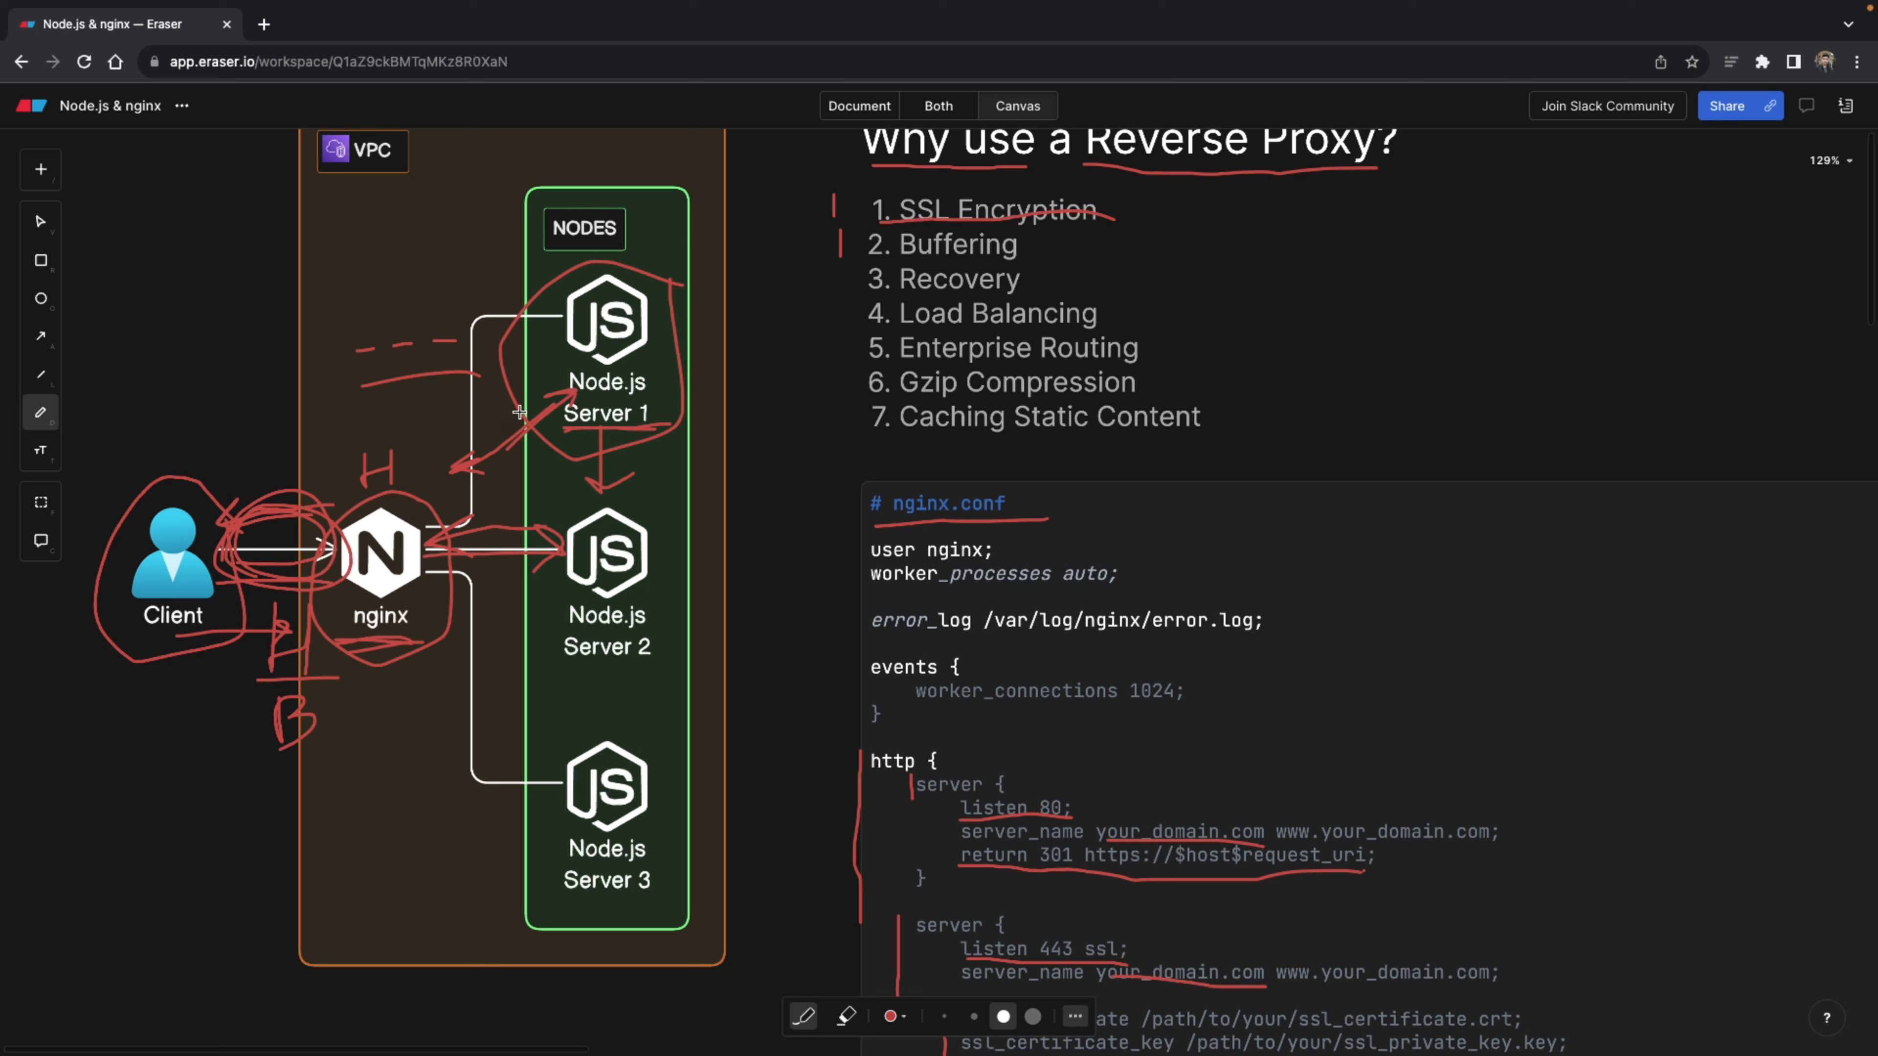
left_click_drag(519, 412, 428, 501)
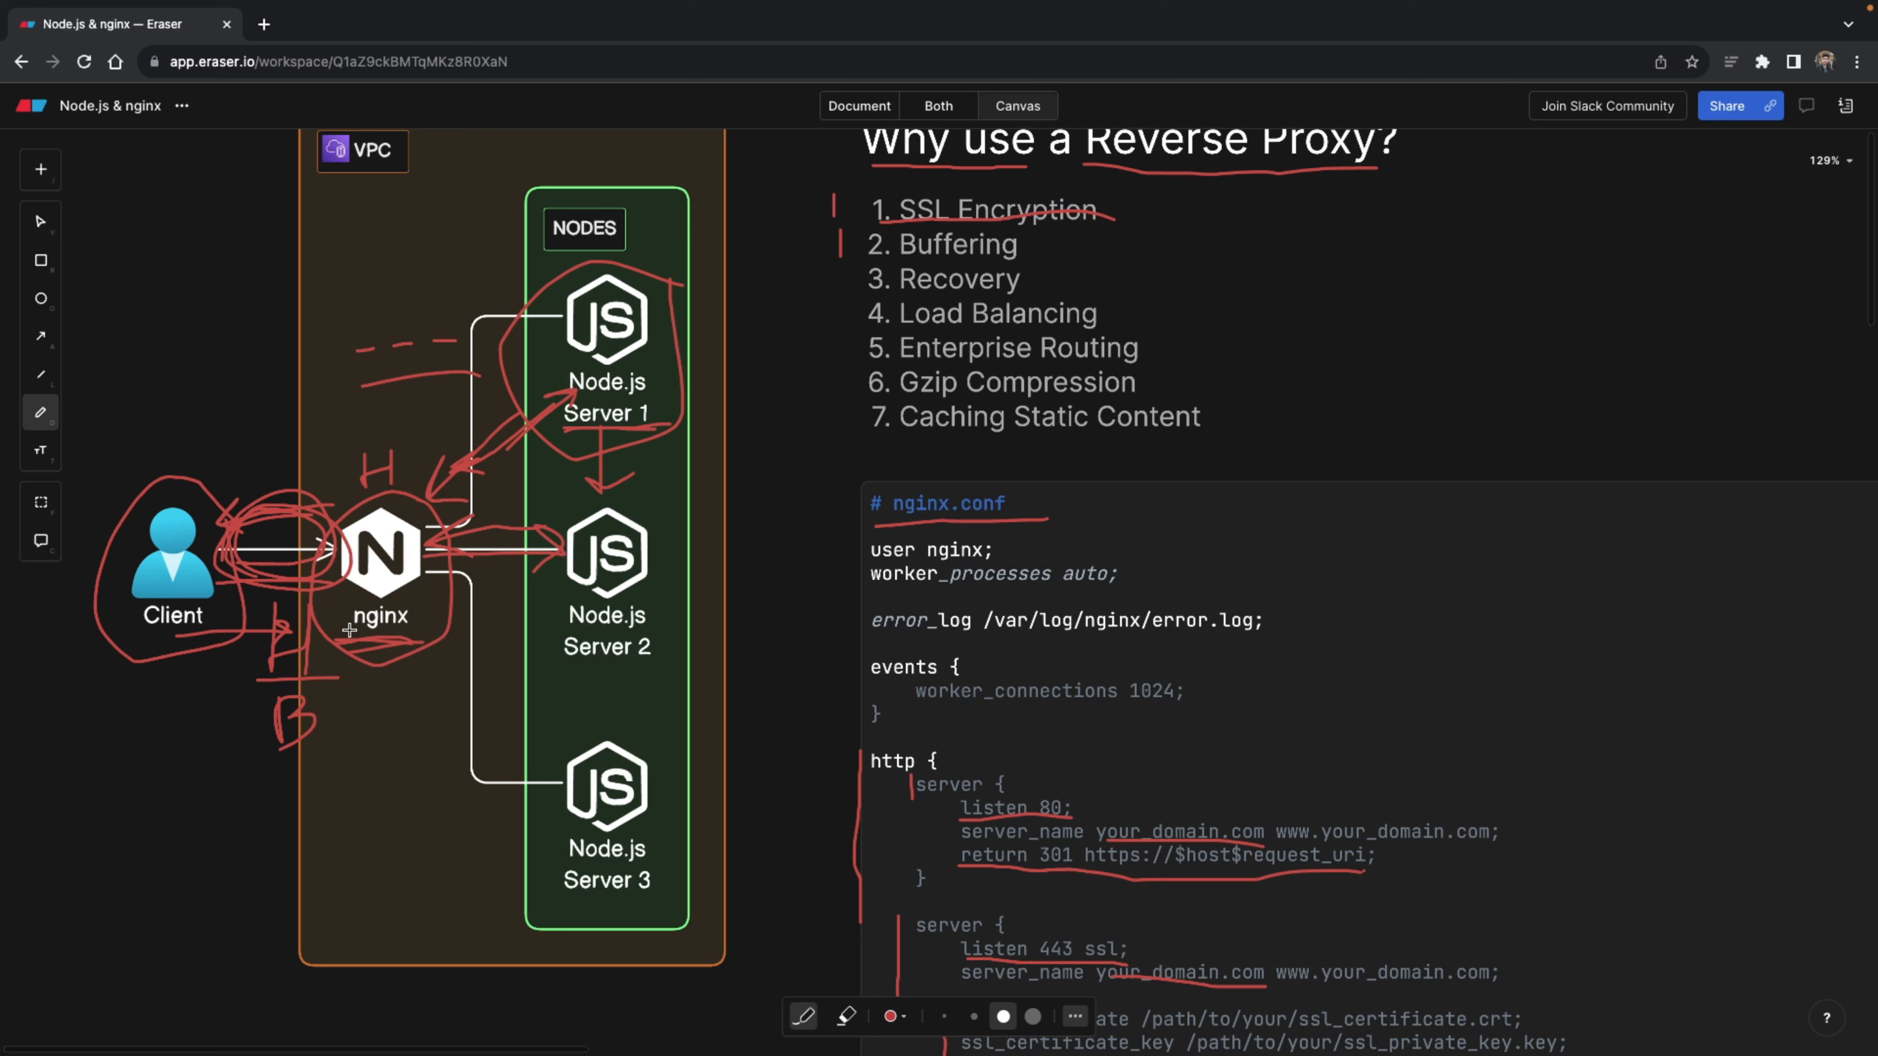
left_click_drag(349, 630, 407, 629)
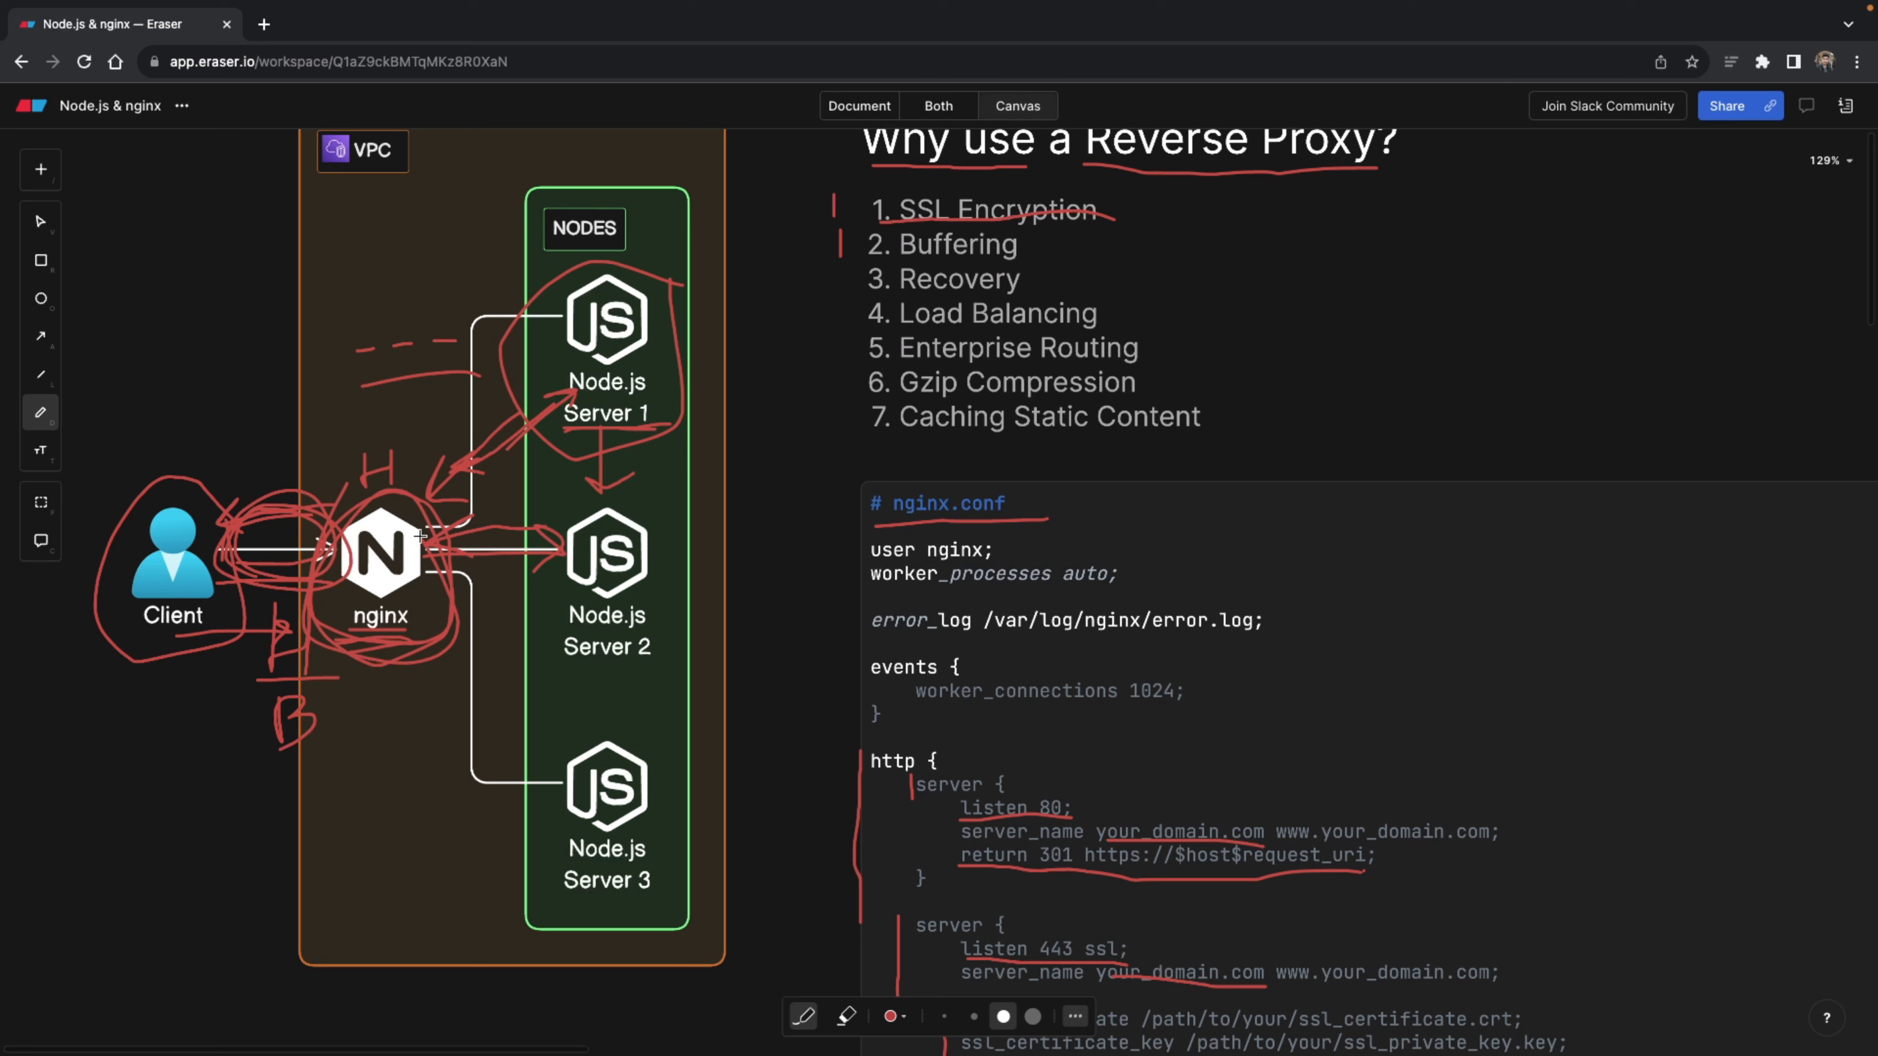
left_click_drag(378, 407, 327, 474)
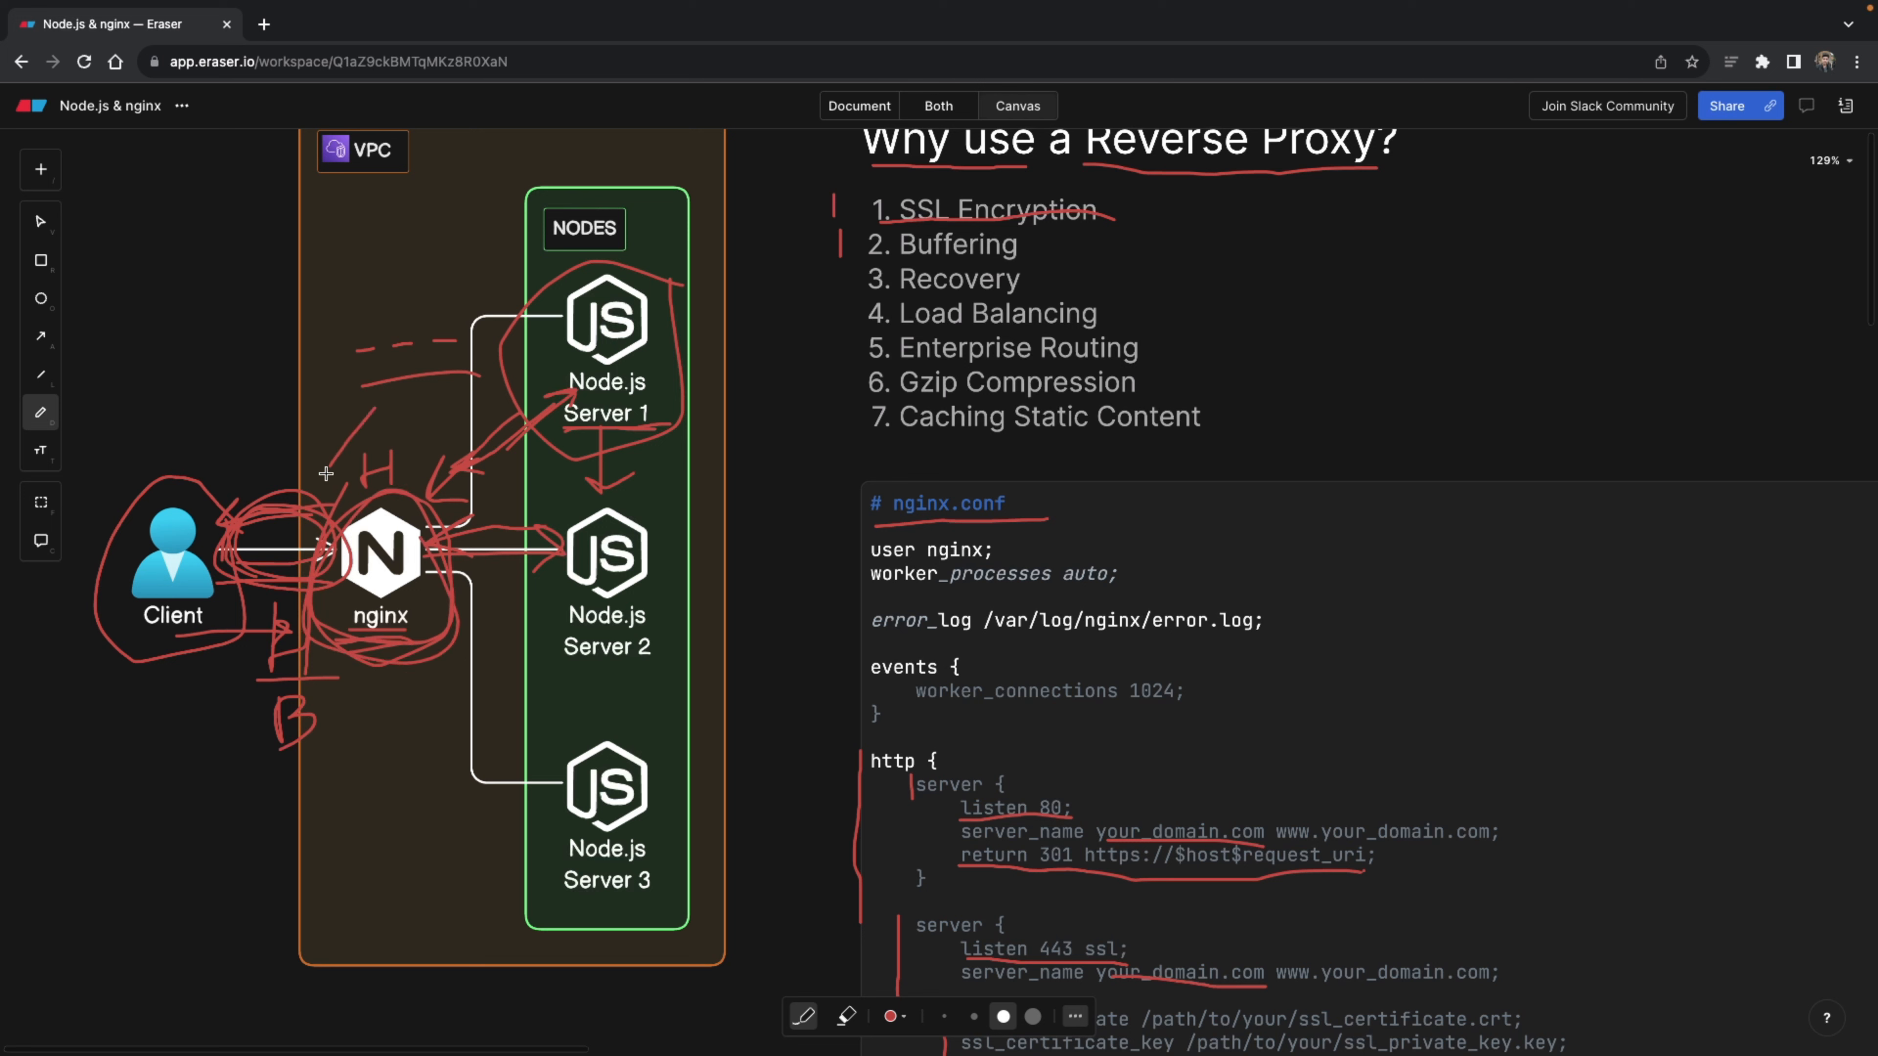
left_click_drag(324, 474, 413, 407)
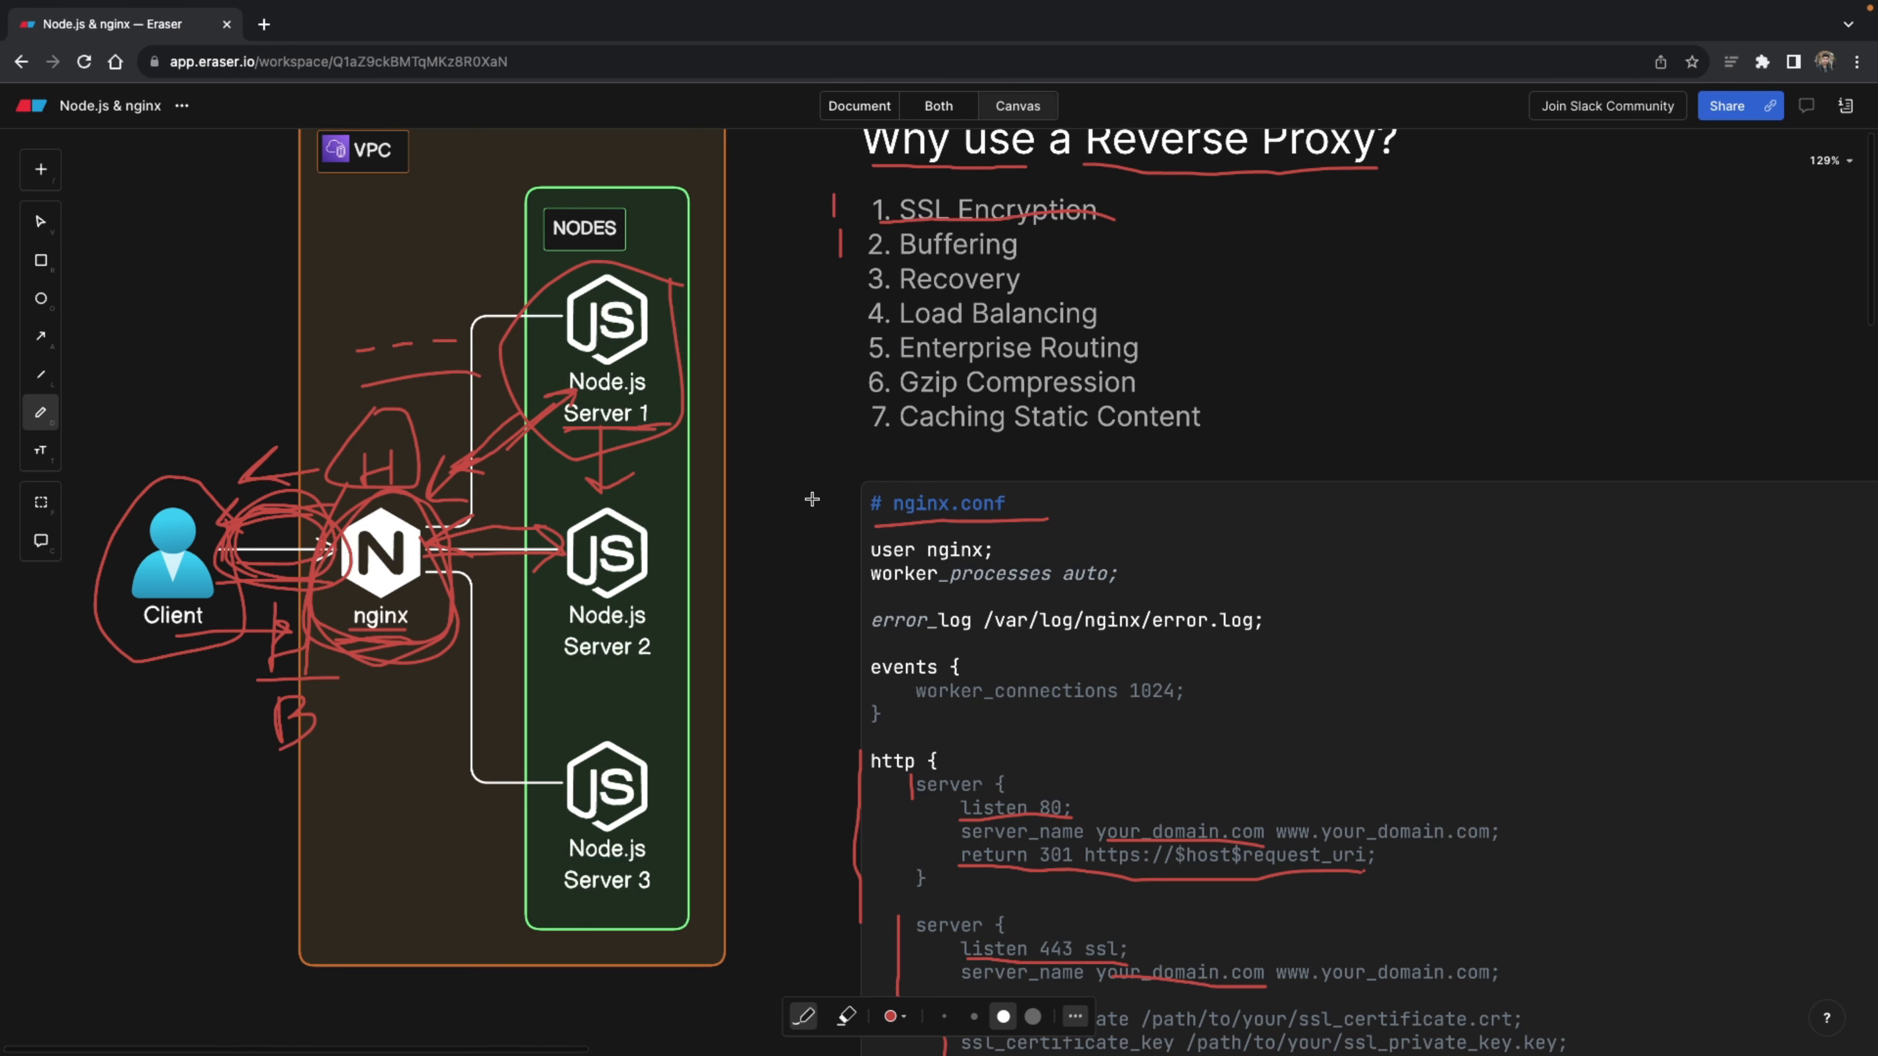
- Mark the proxy_buffering directives in nginx.conf with a red vertical line
scroll("down", 3)
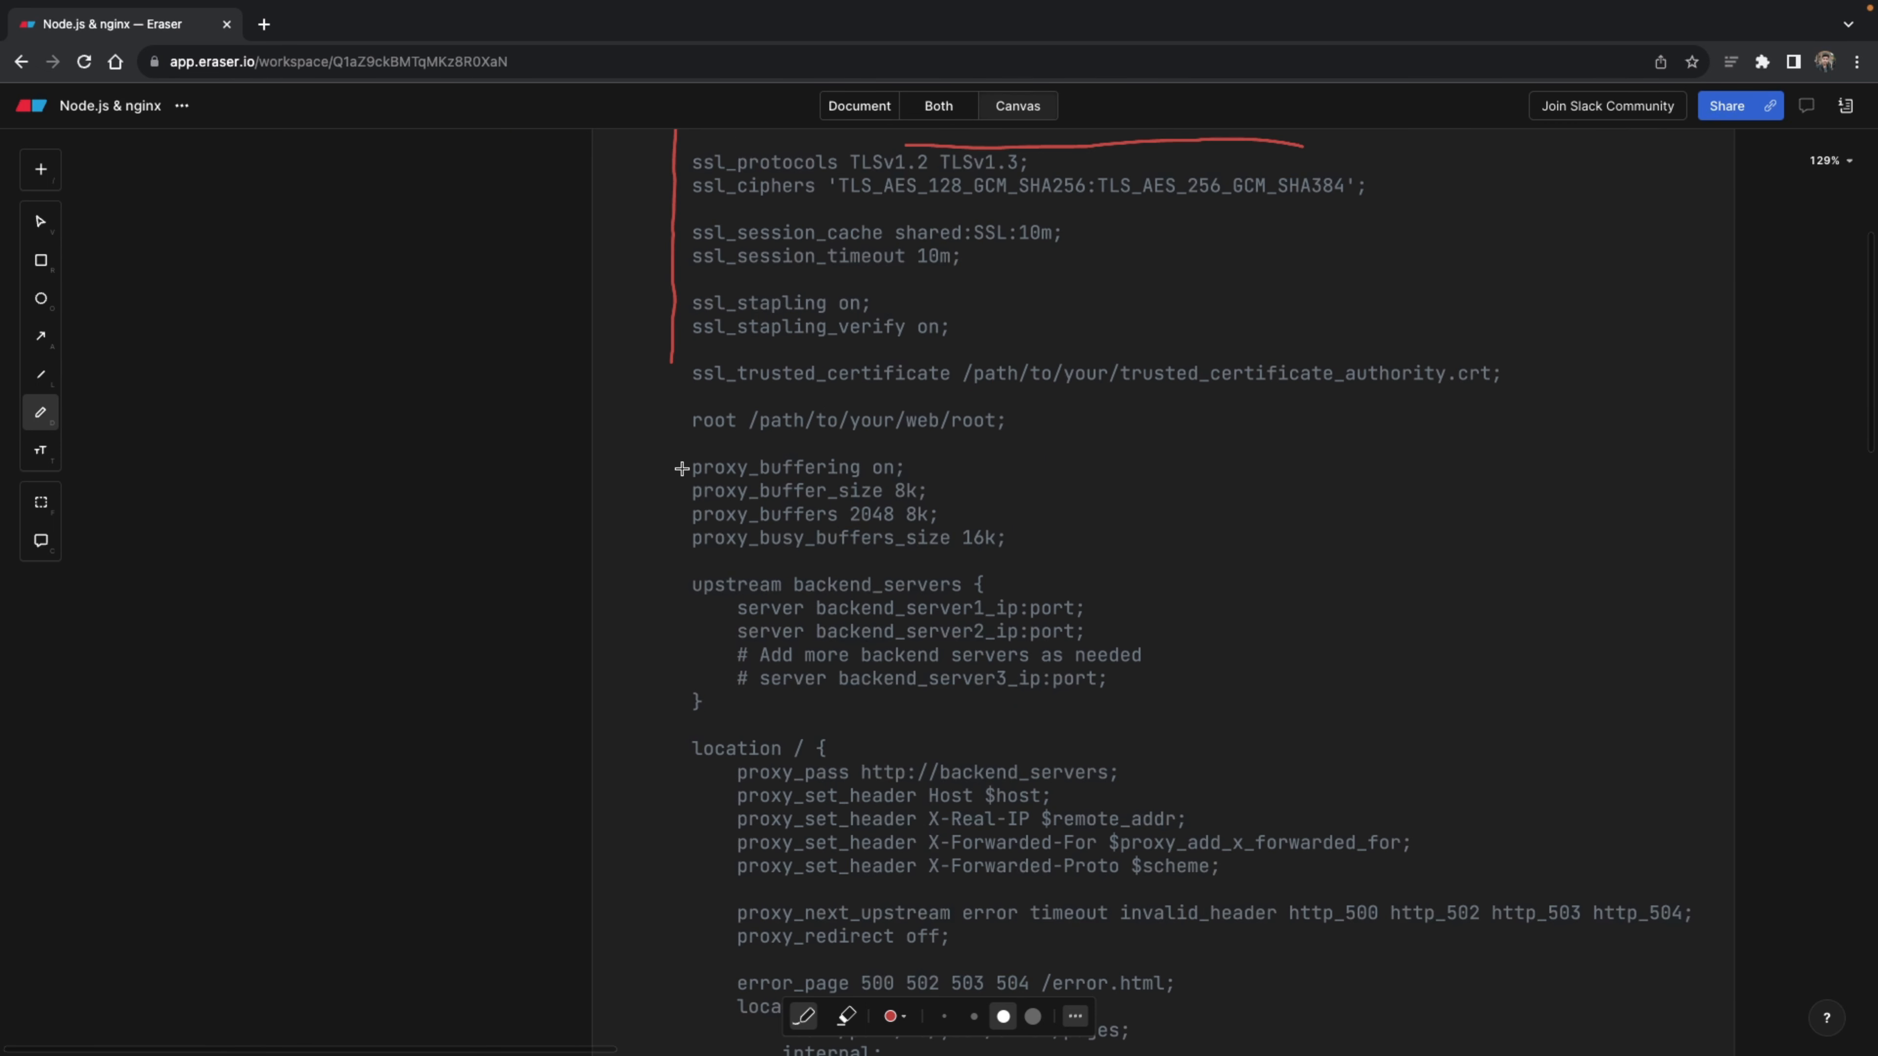
left_click_drag(681, 467, 667, 554)
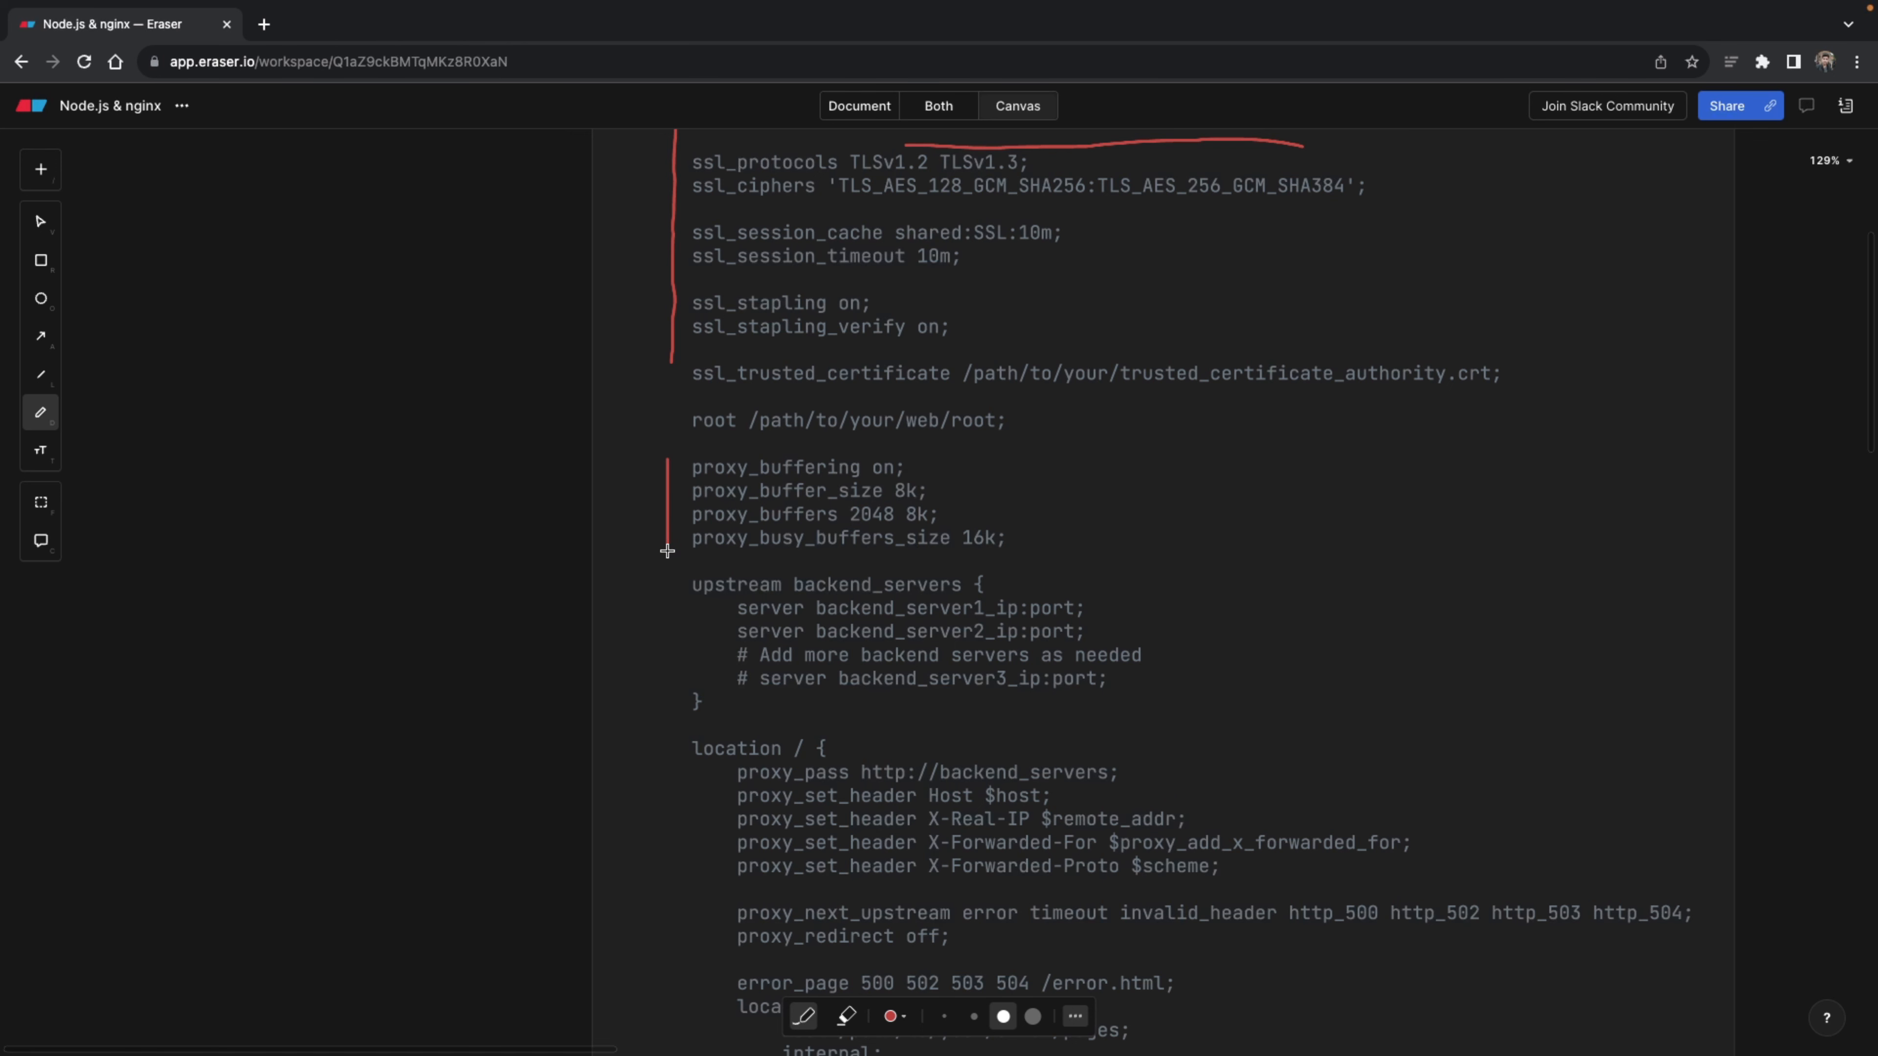
mouse_move(877, 507)
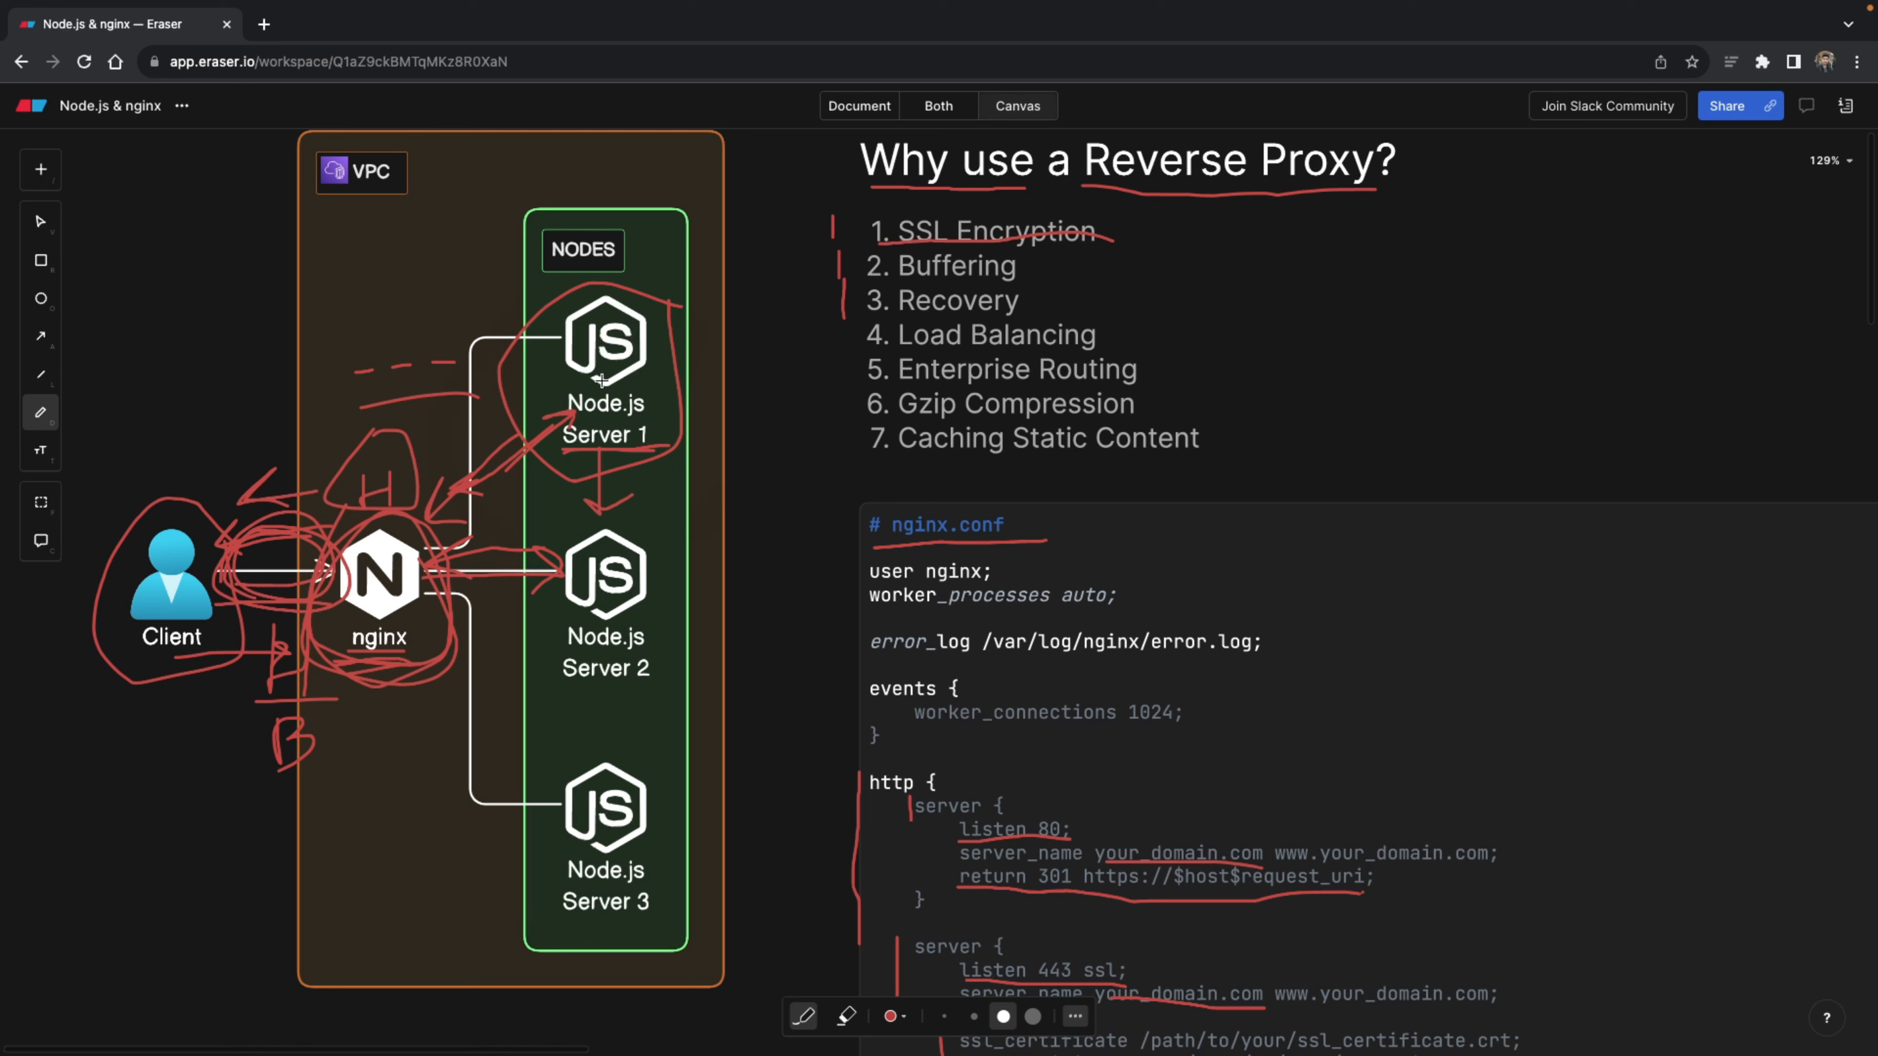
mouse_move(135, 725)
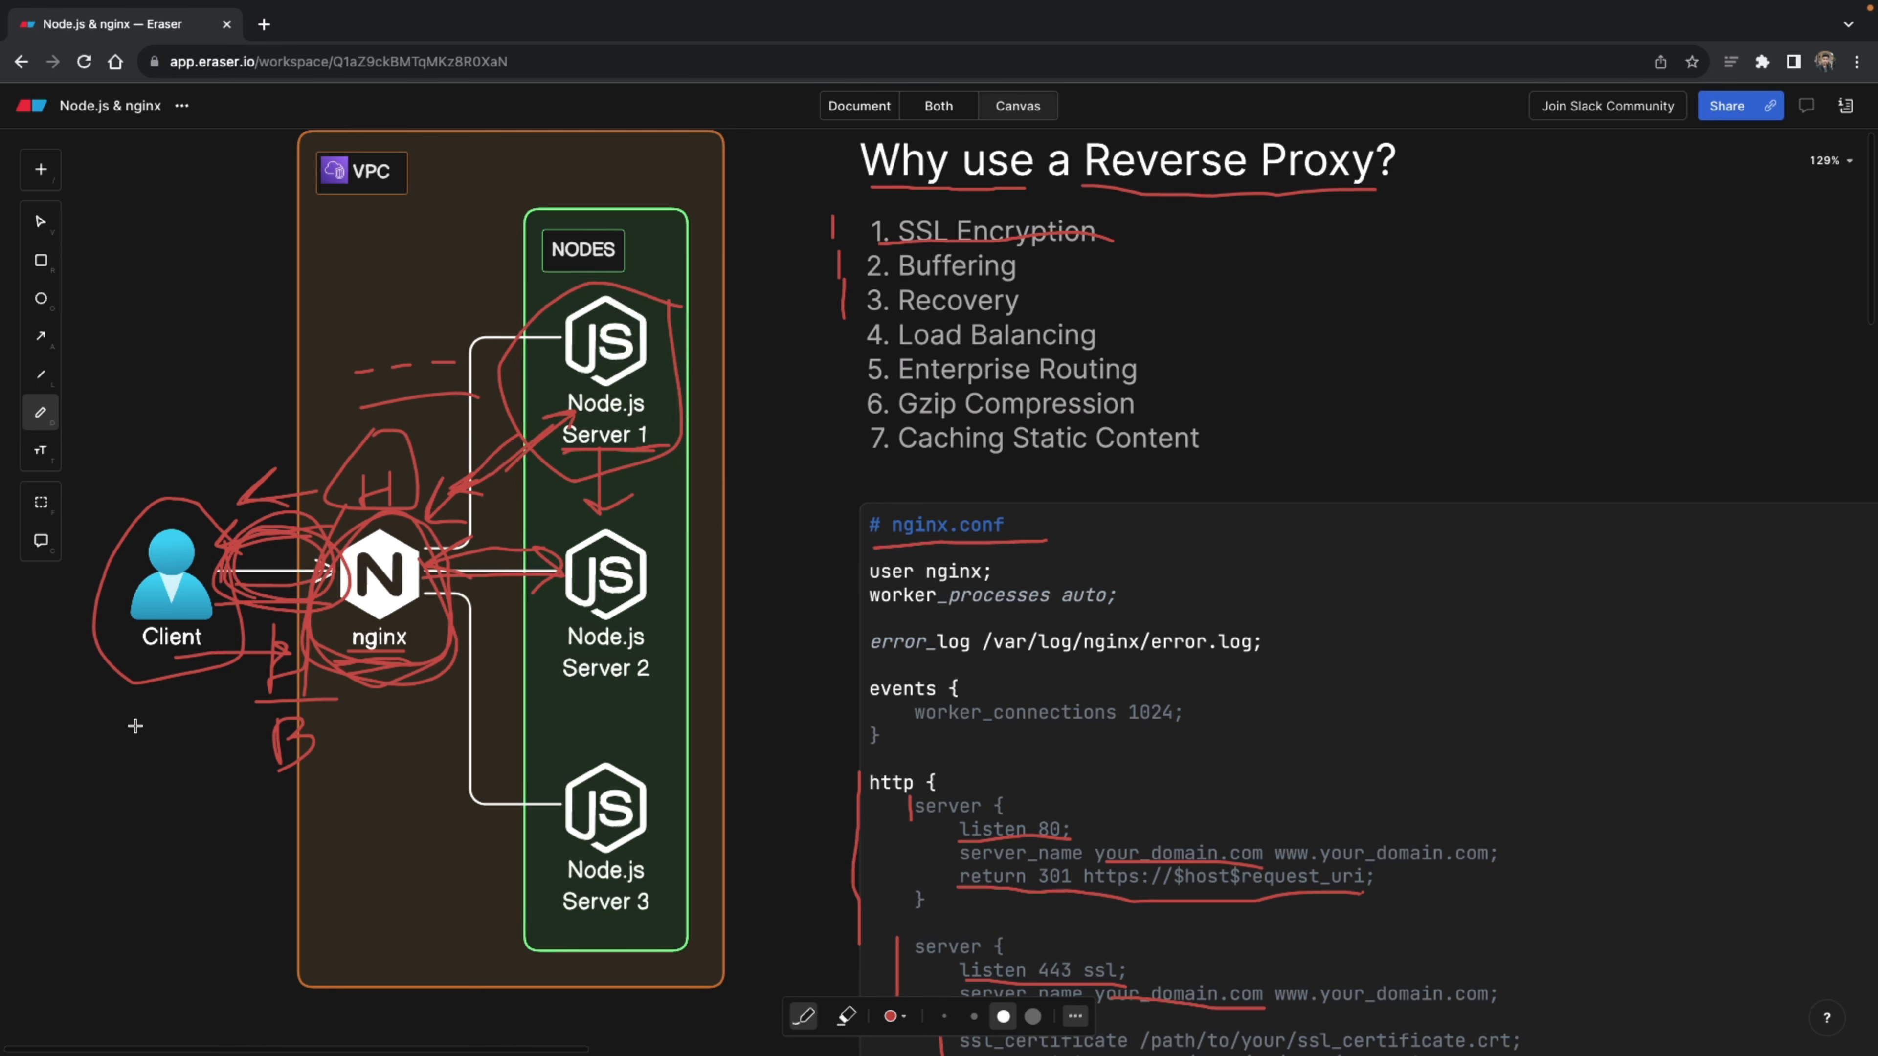
- Bracket the proxy_next_upstream and proxy_redirect lines in red
scroll("down", 3)
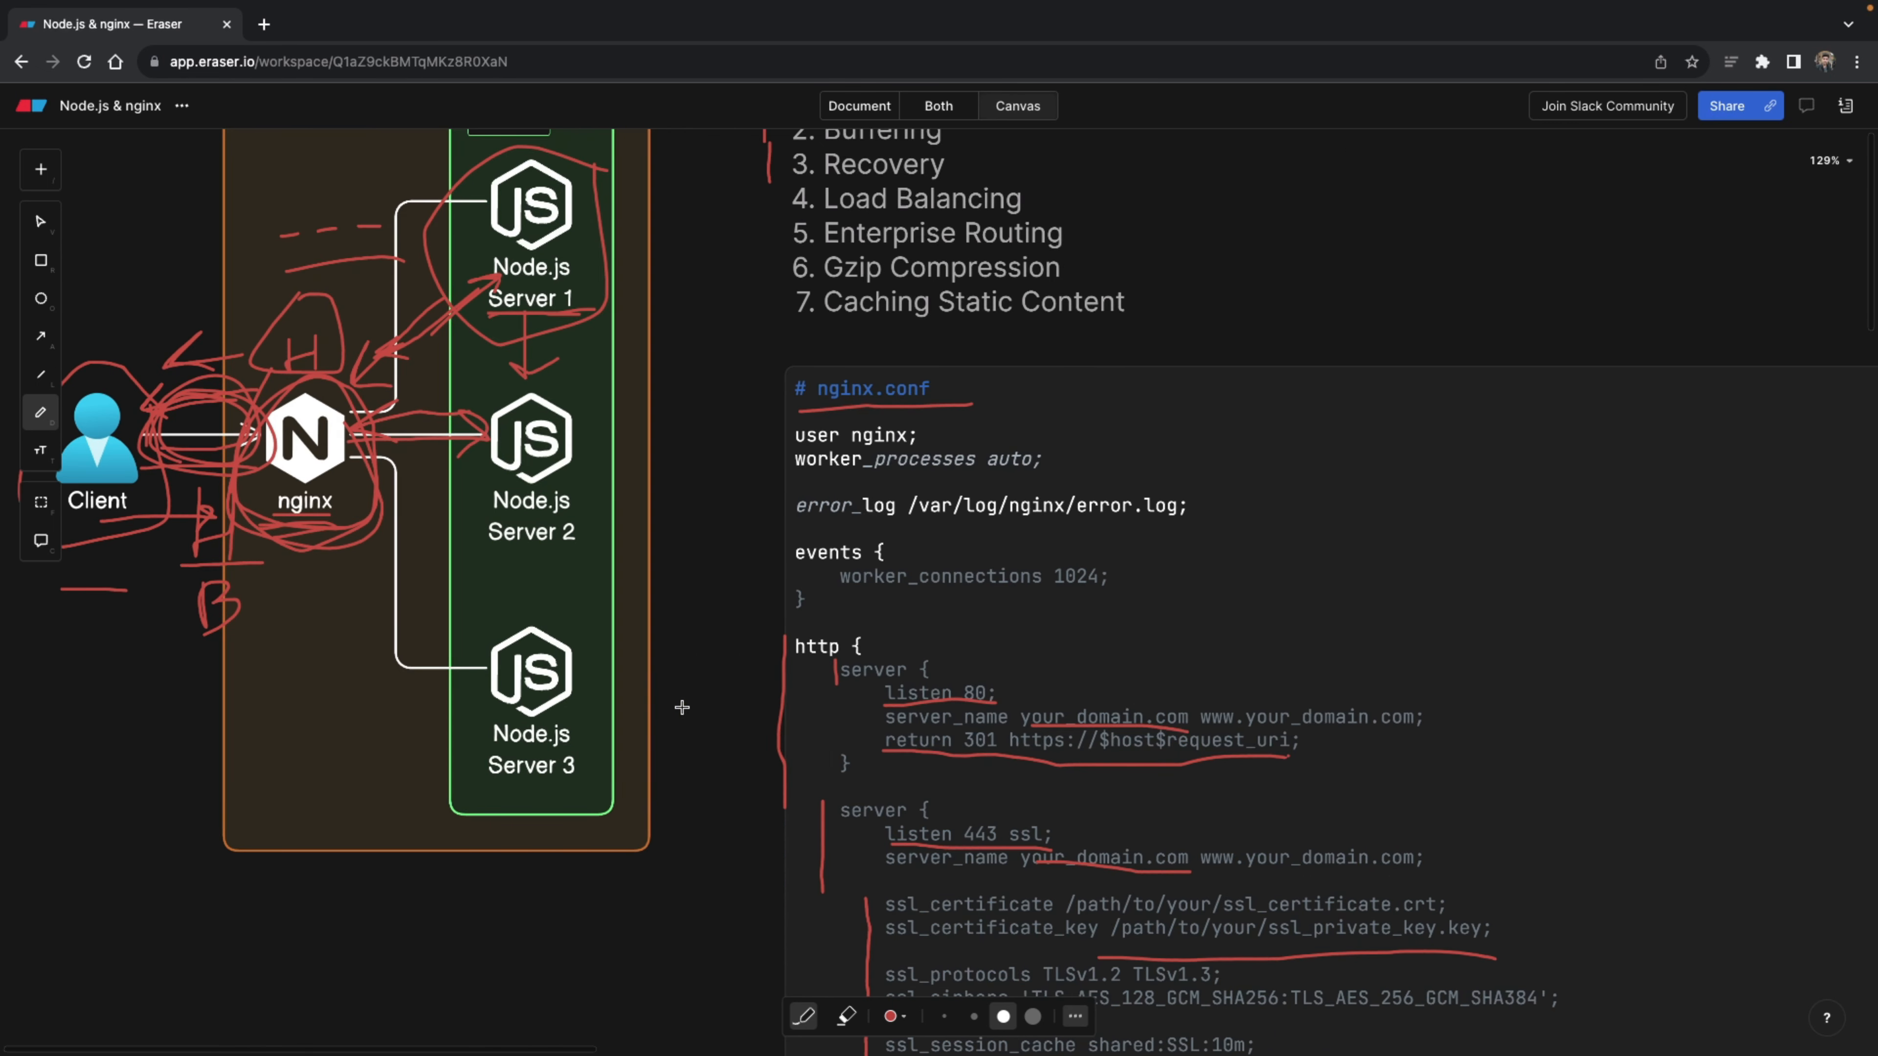
scroll("down", 3)
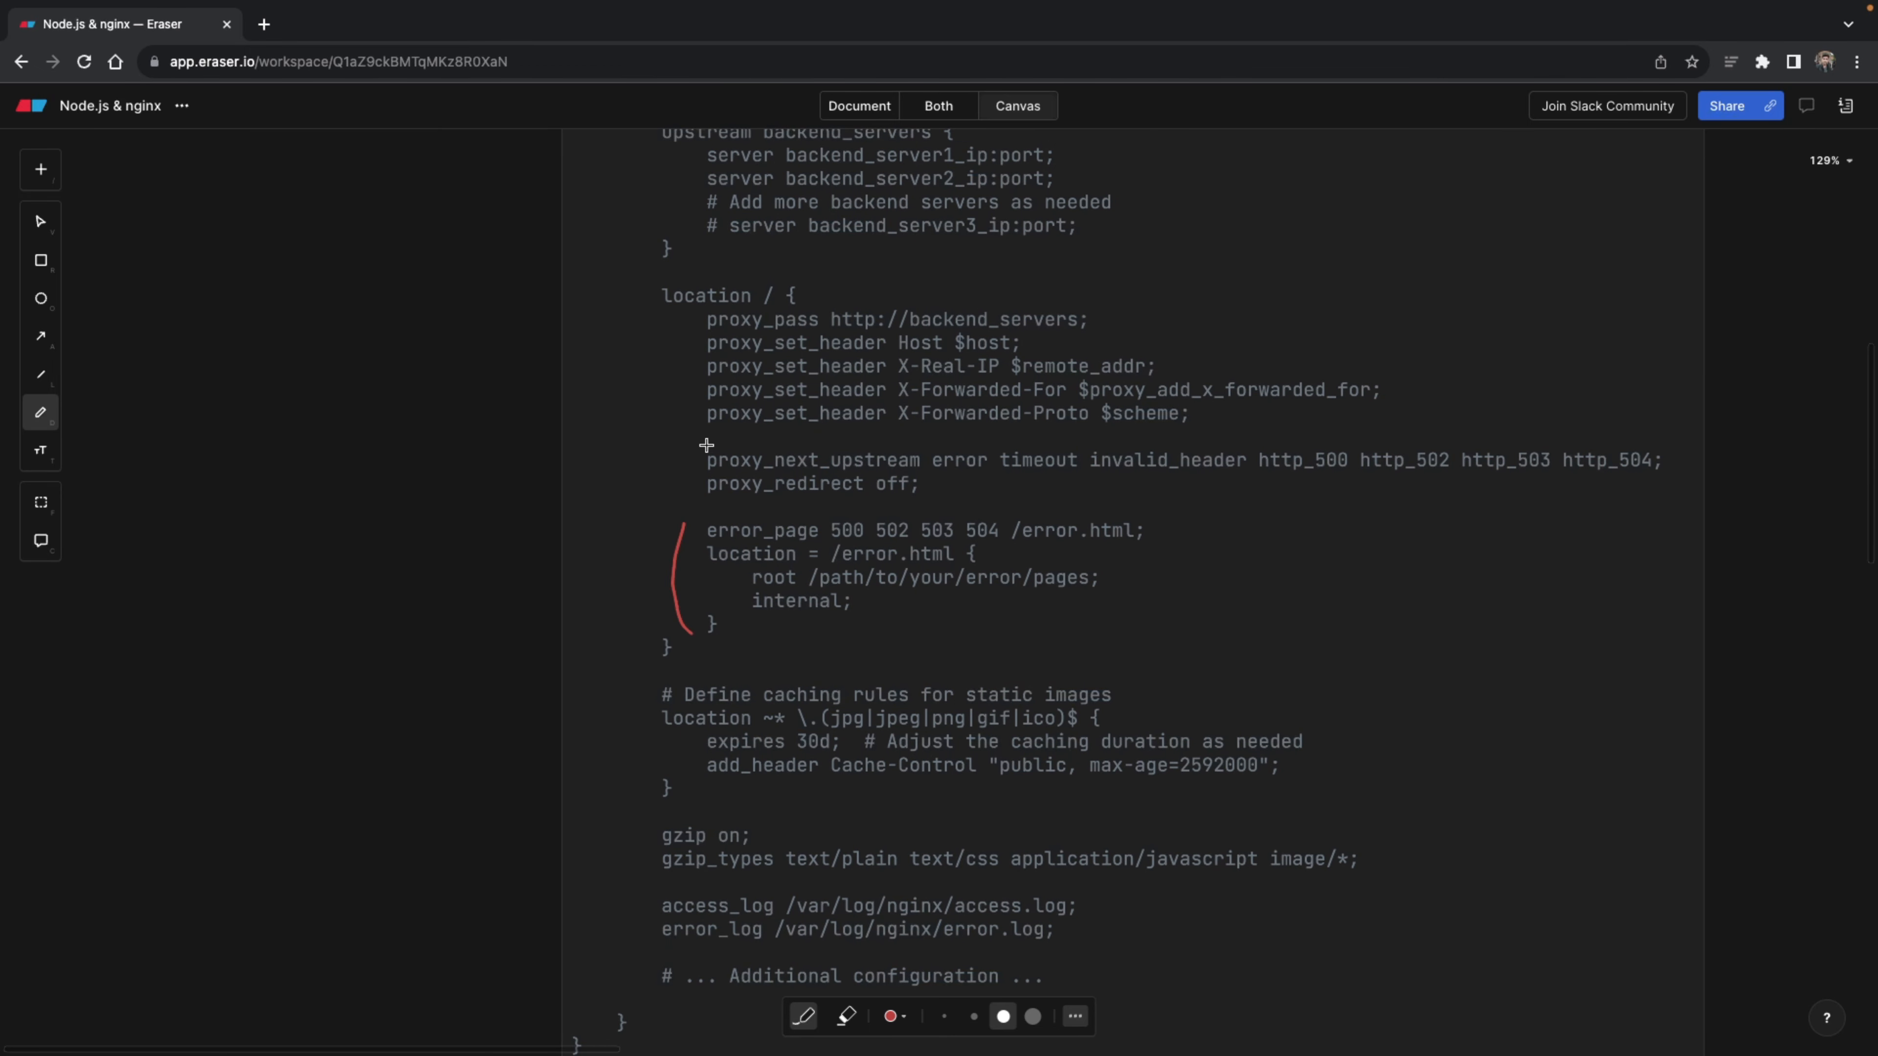
left_click_drag(706, 446, 695, 503)
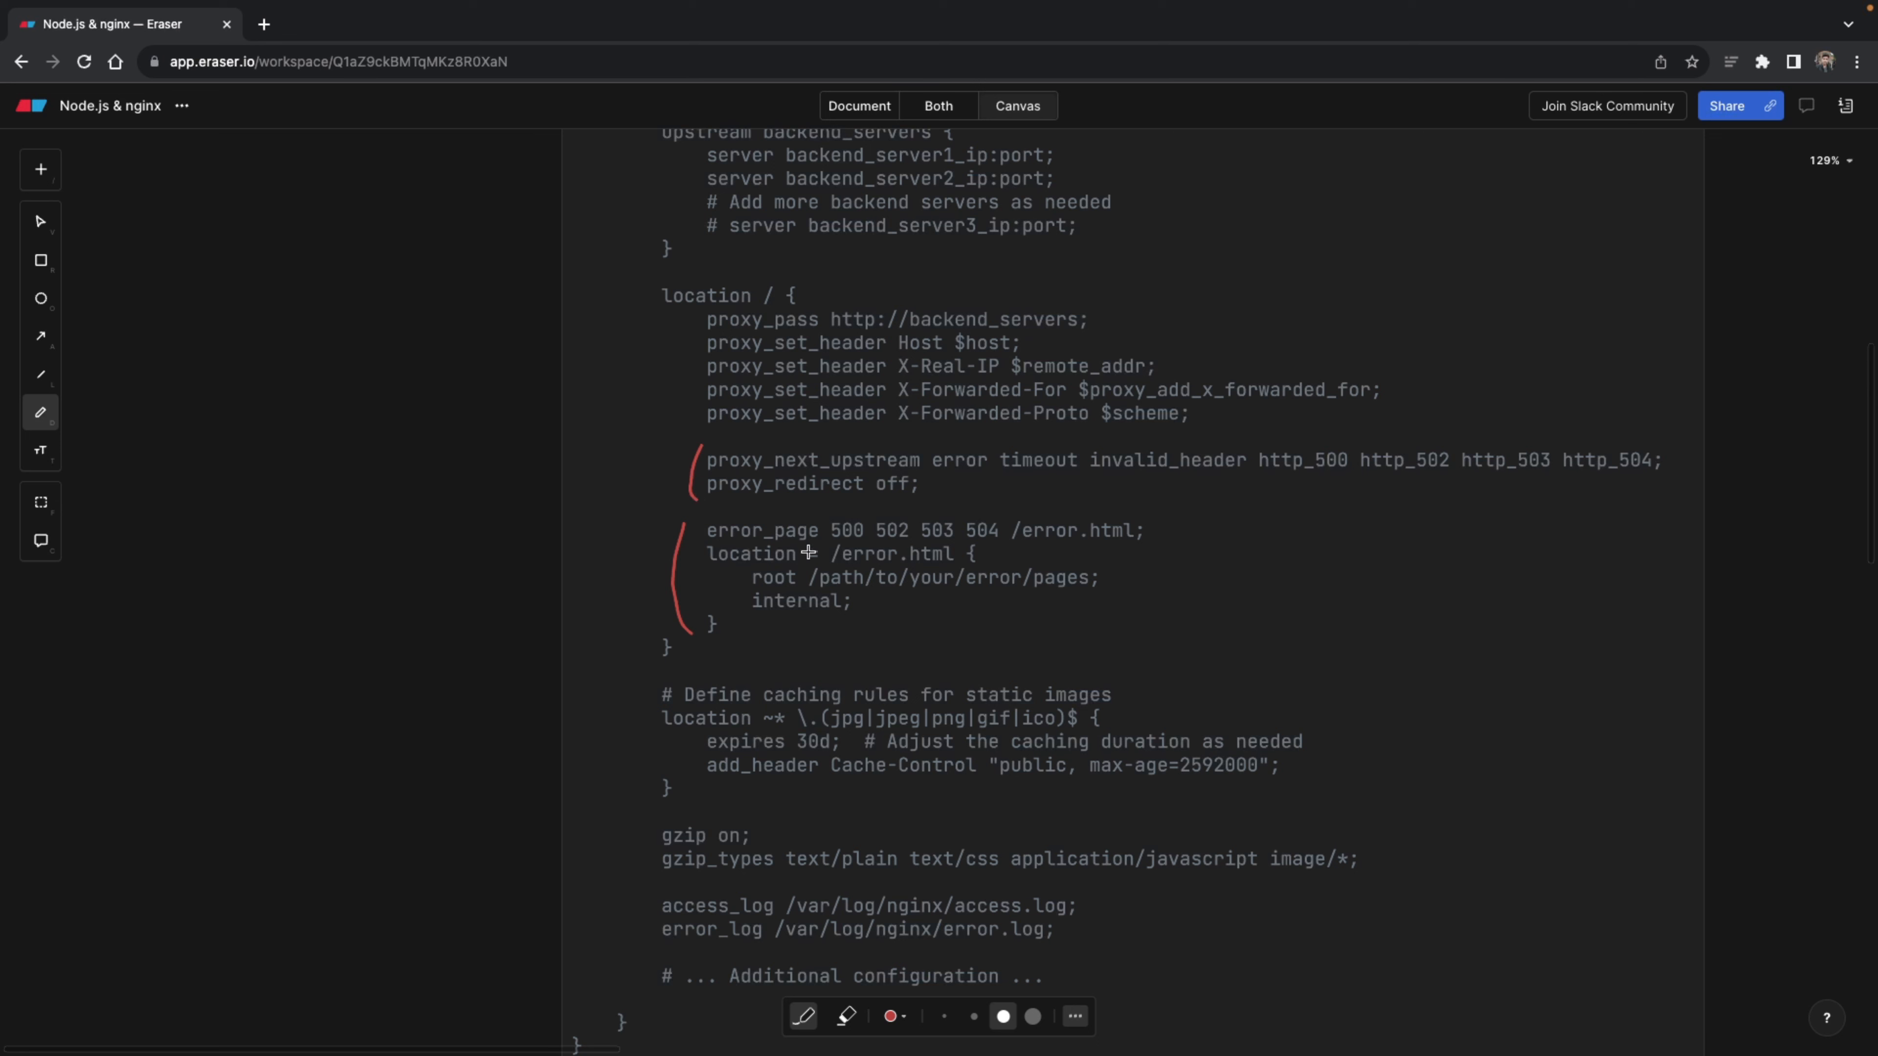
- Strike through the /error.html location line in red
left_click_drag(812, 560, 884, 560)
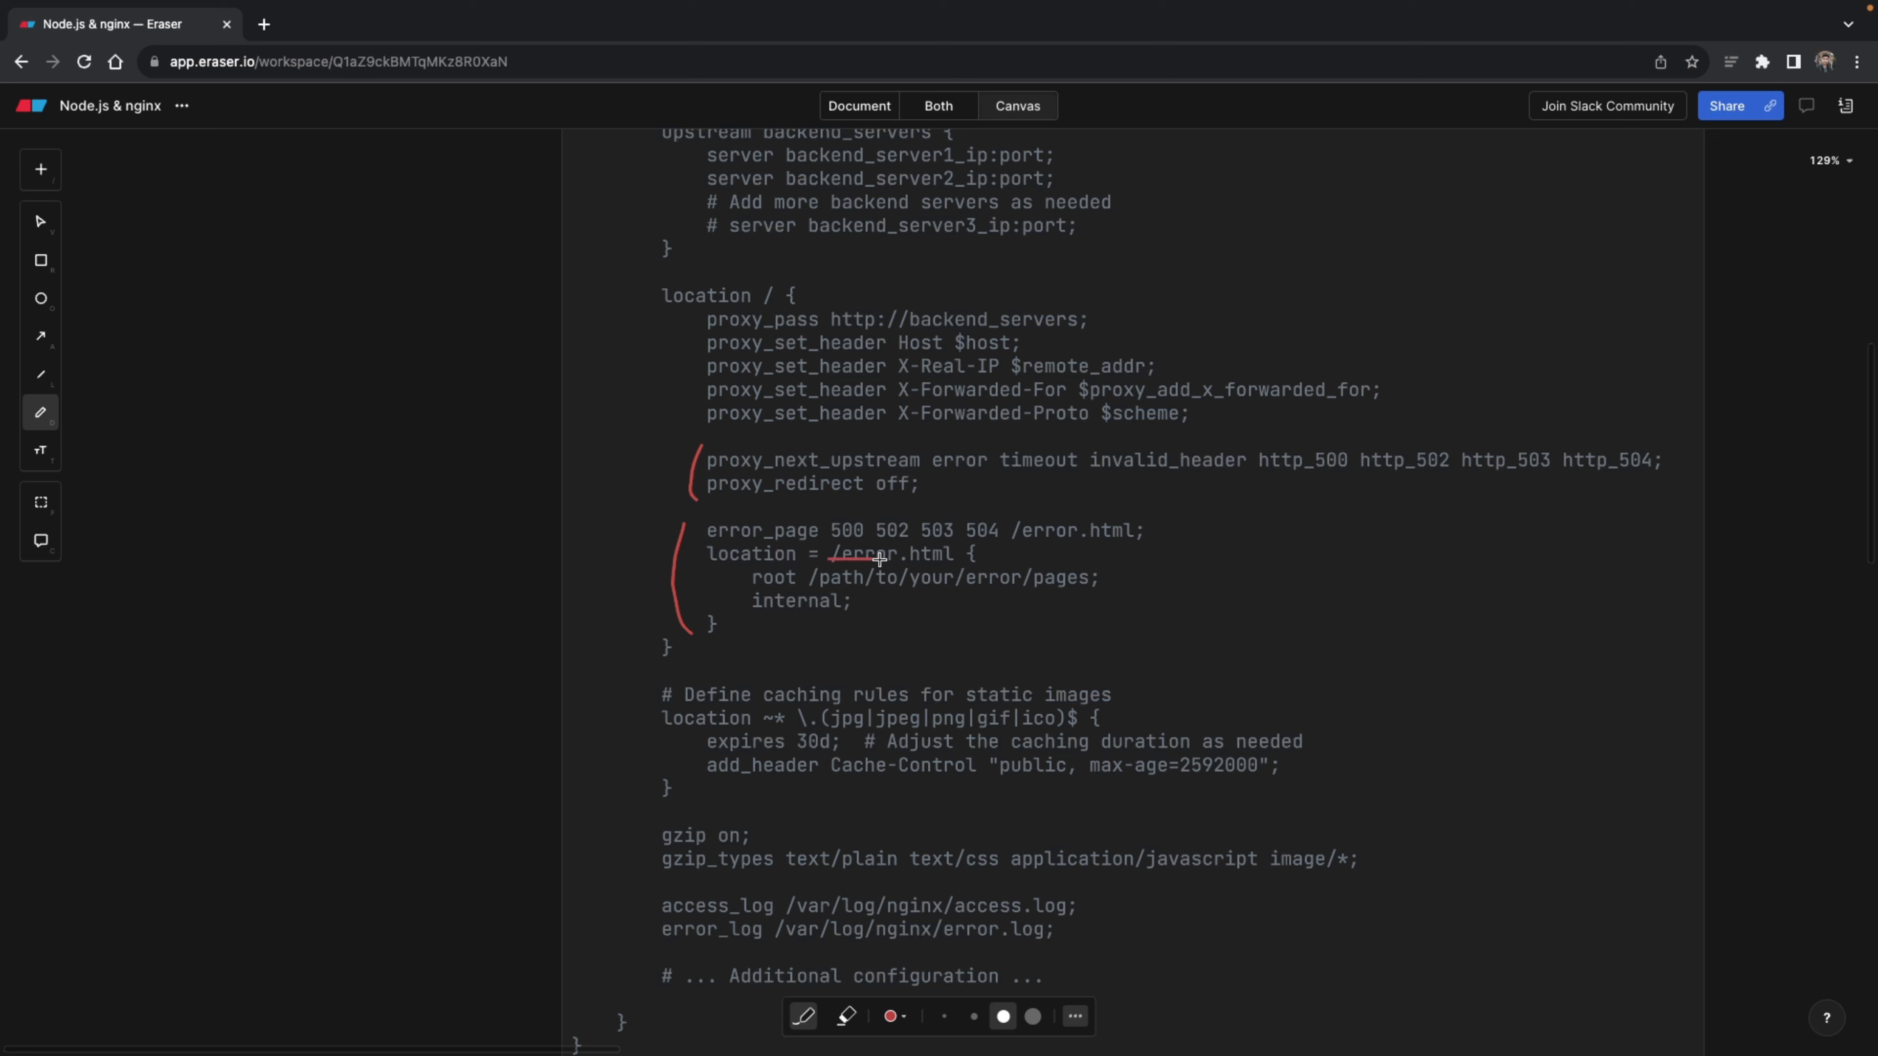
left_click_drag(832, 551, 970, 555)
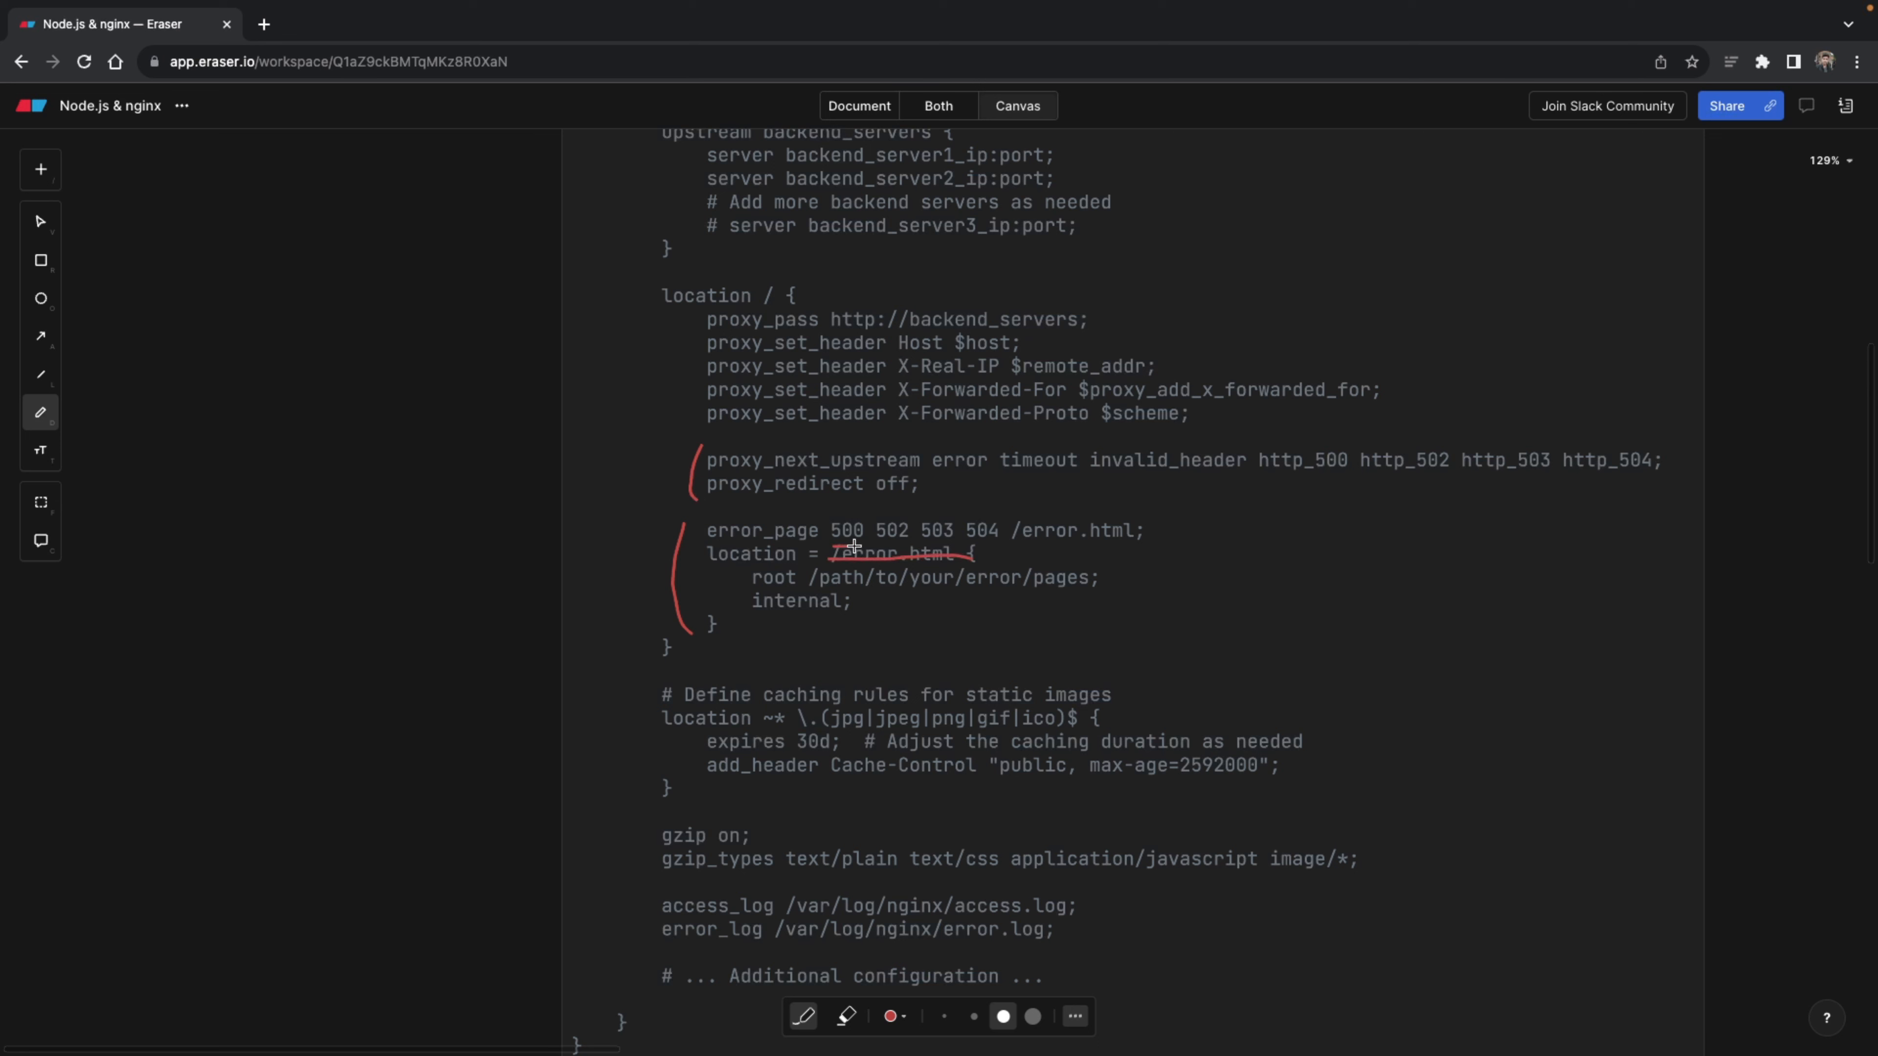
left_click_drag(850, 548, 923, 543)
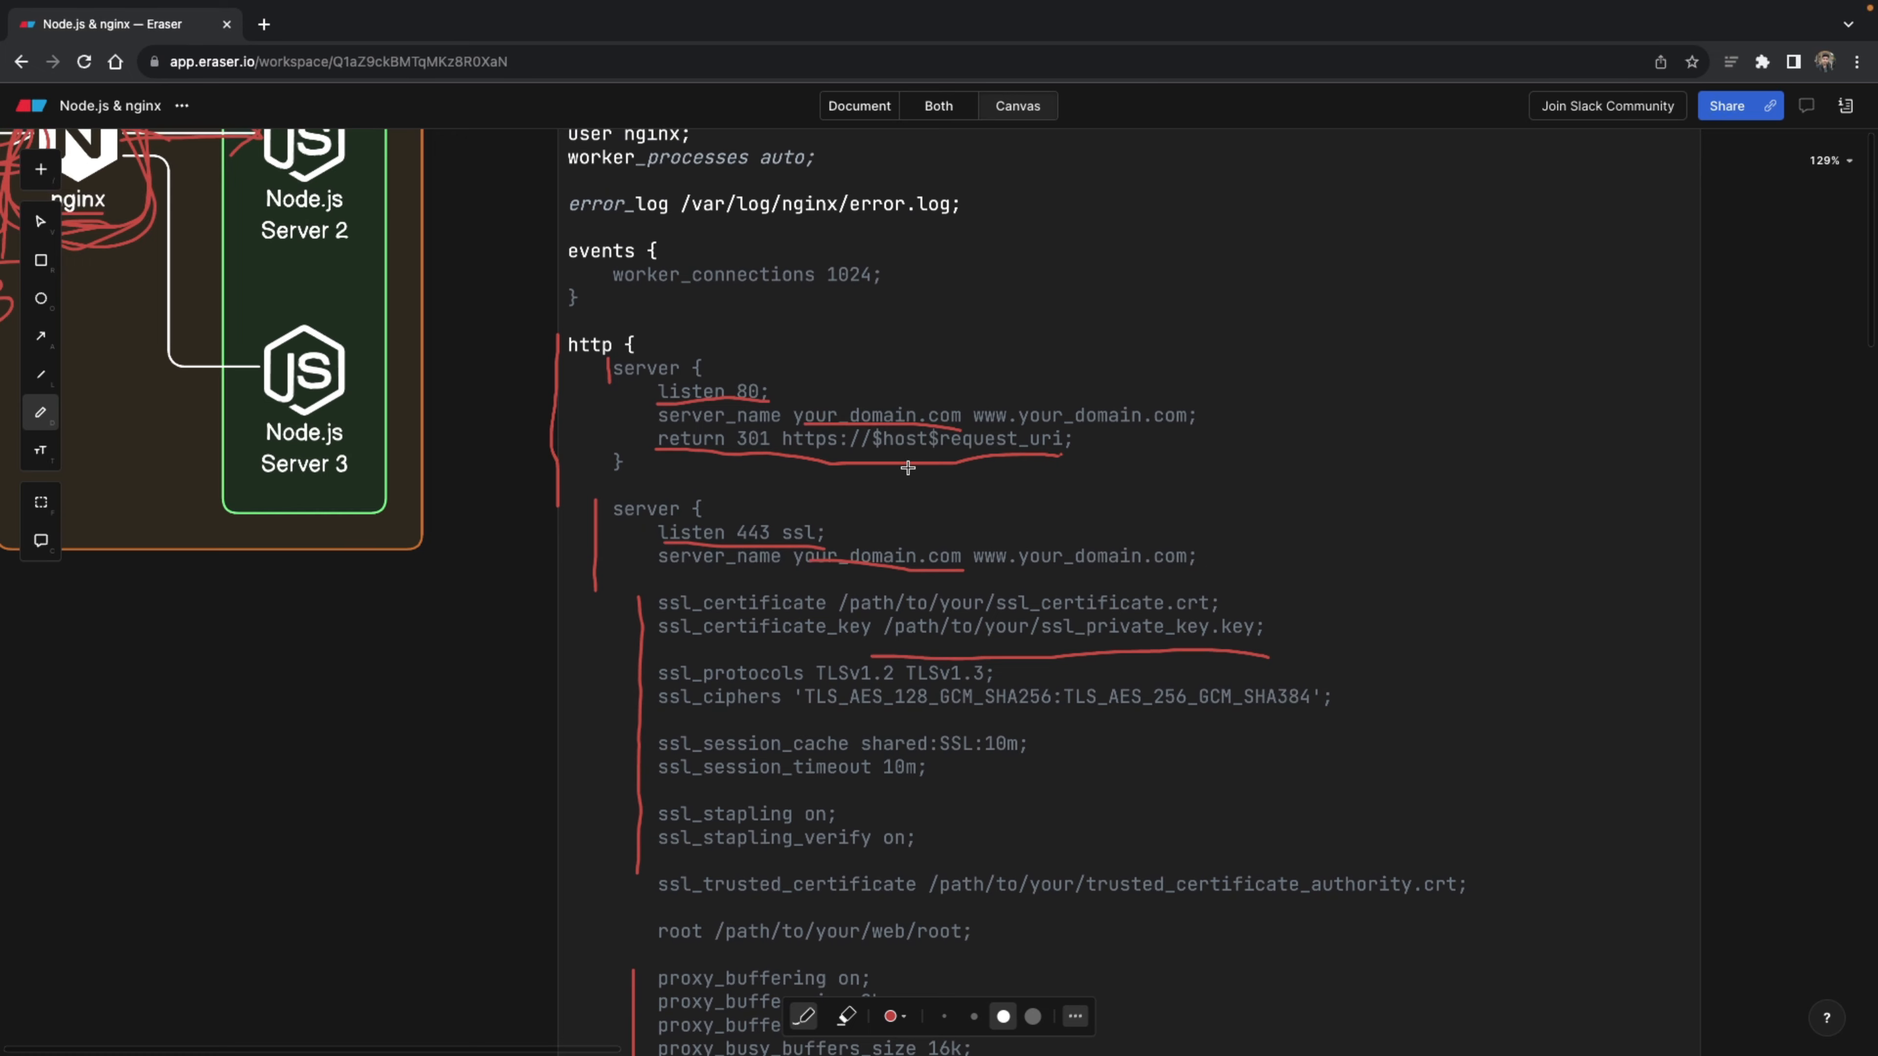
- Scroll down through the canvas while circling Node.js Server 2 and ticking Enterprise Routing
scroll("down", 3)
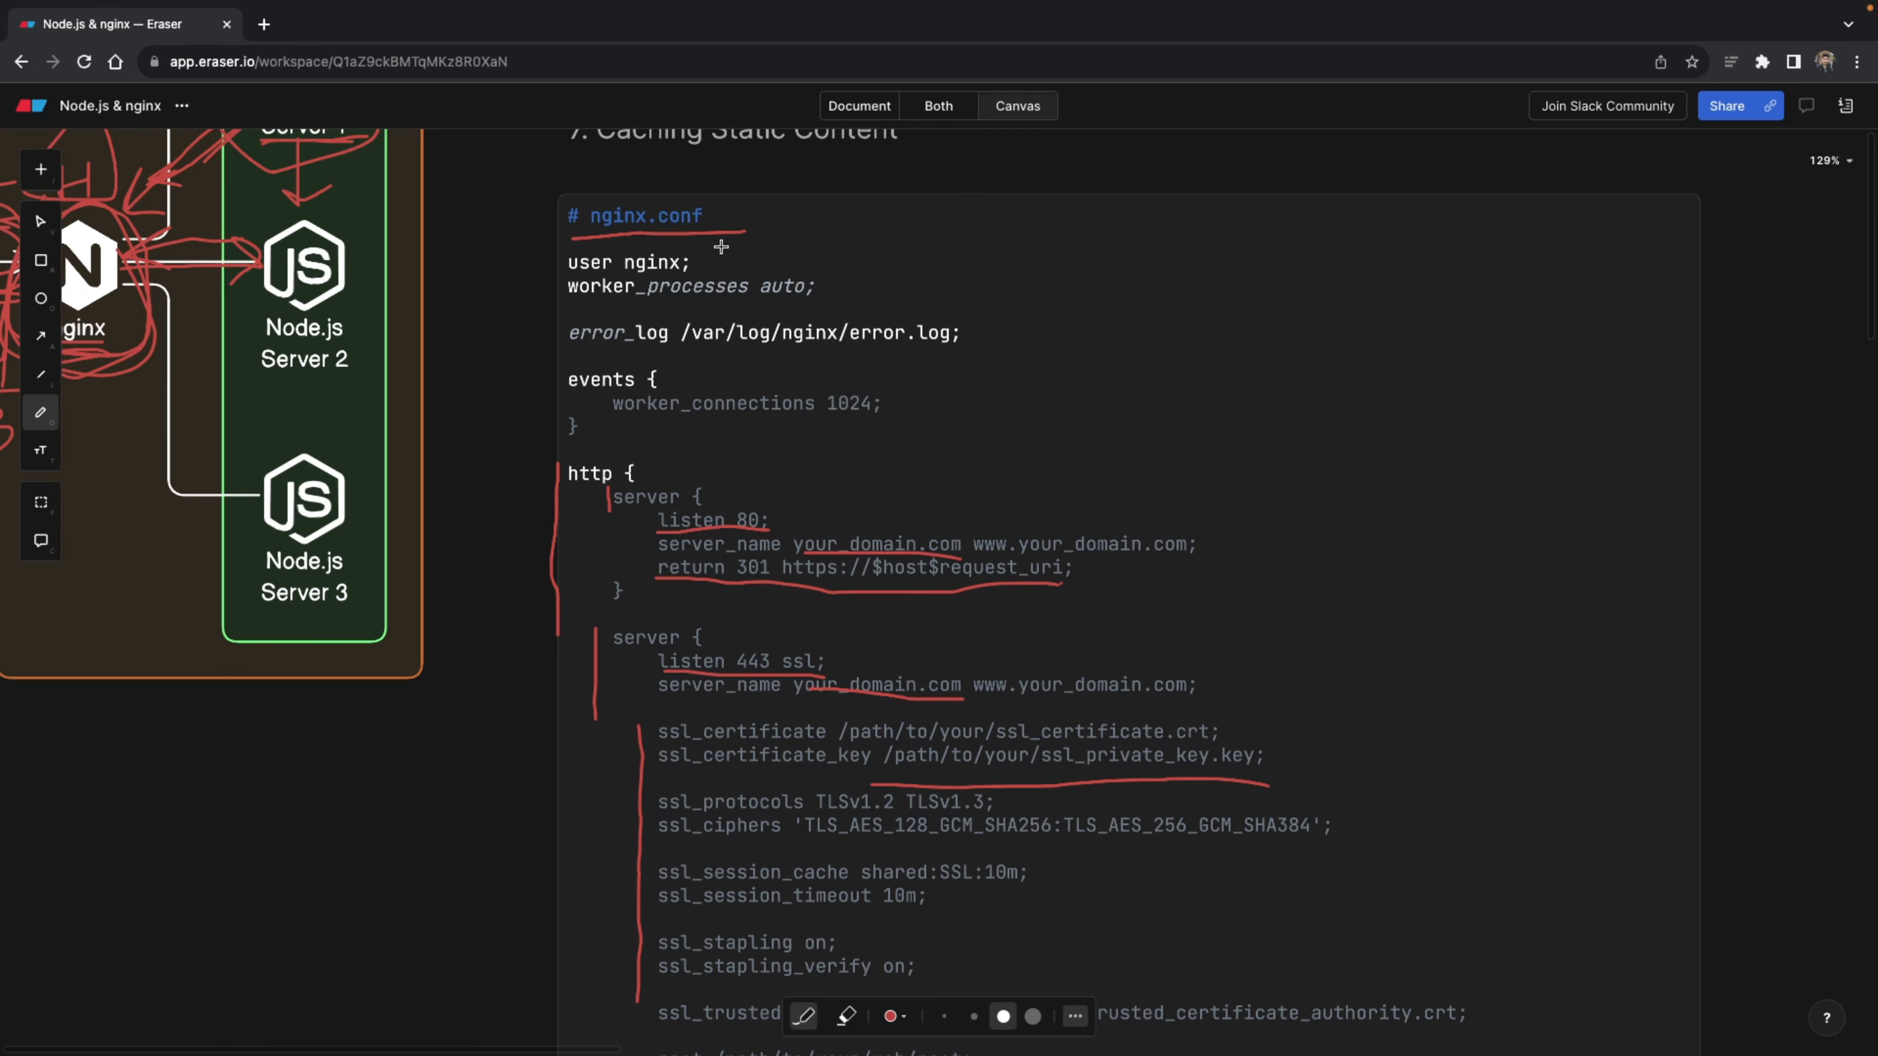
scroll("down", 3)
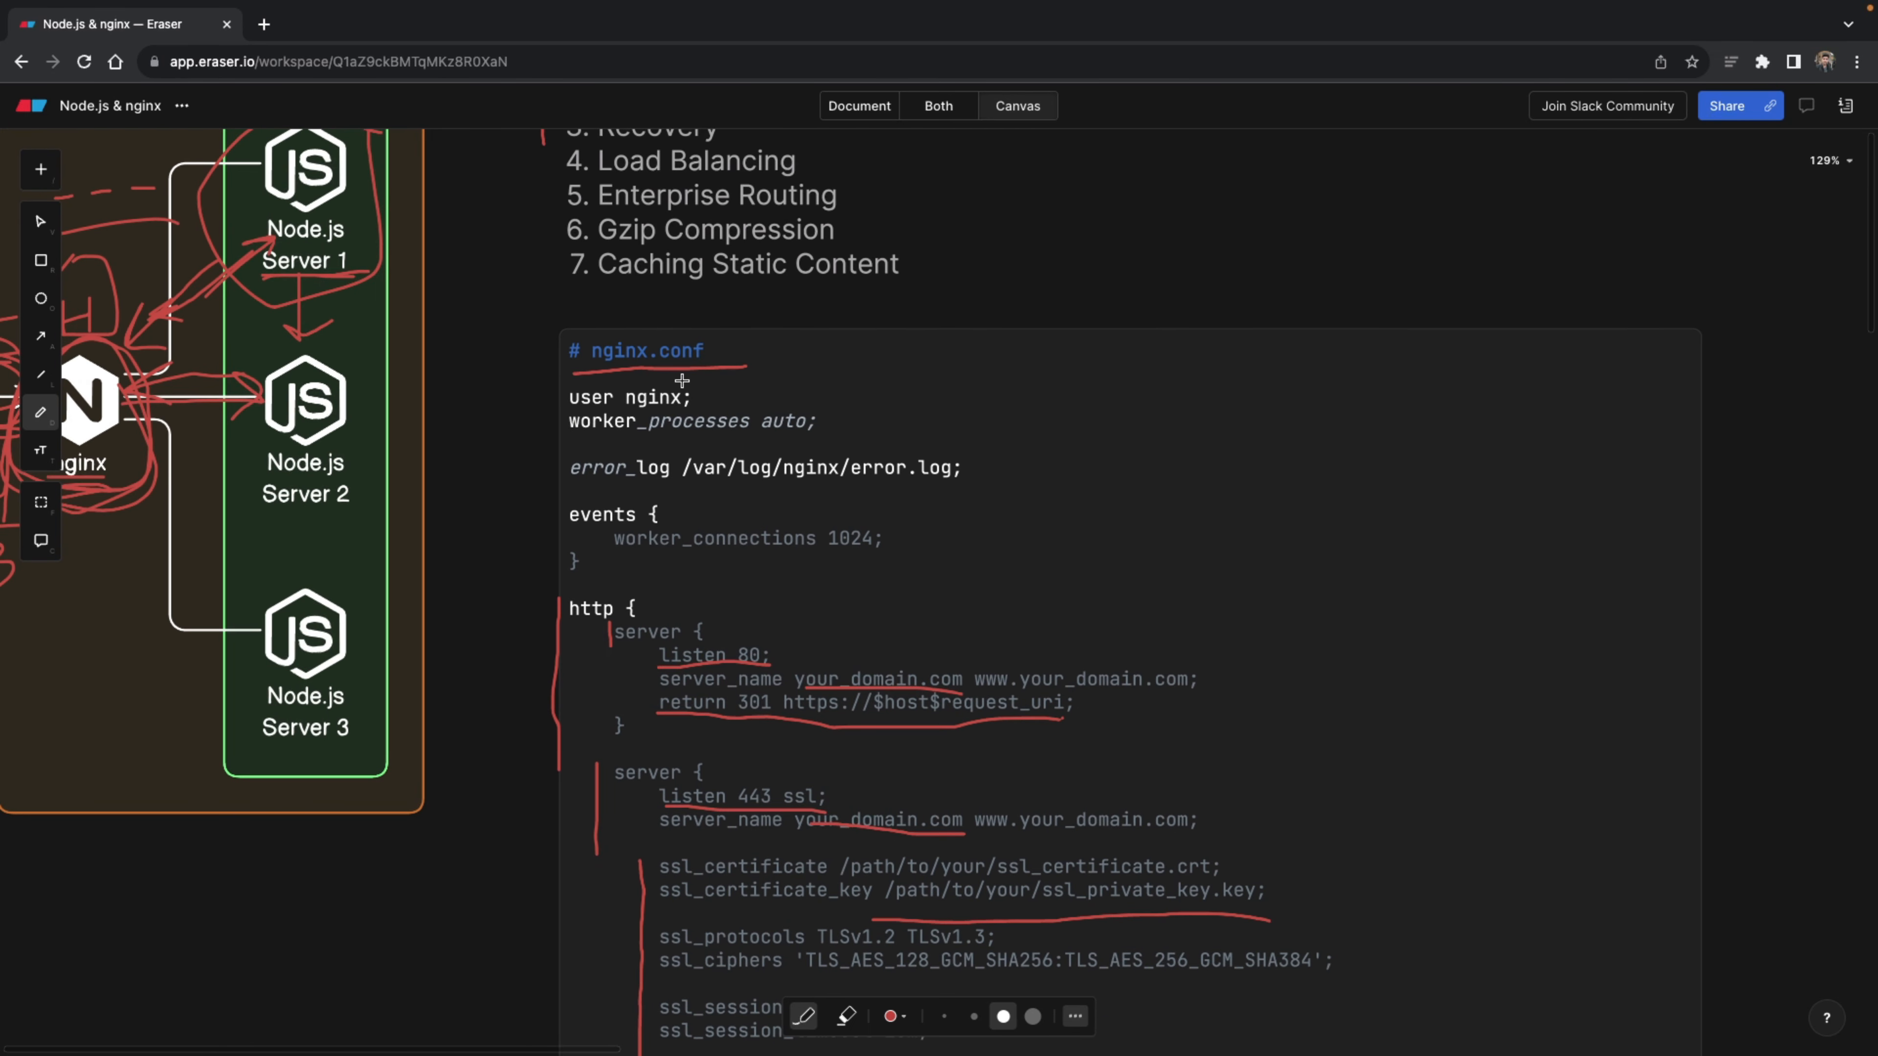
scroll("down", 3)
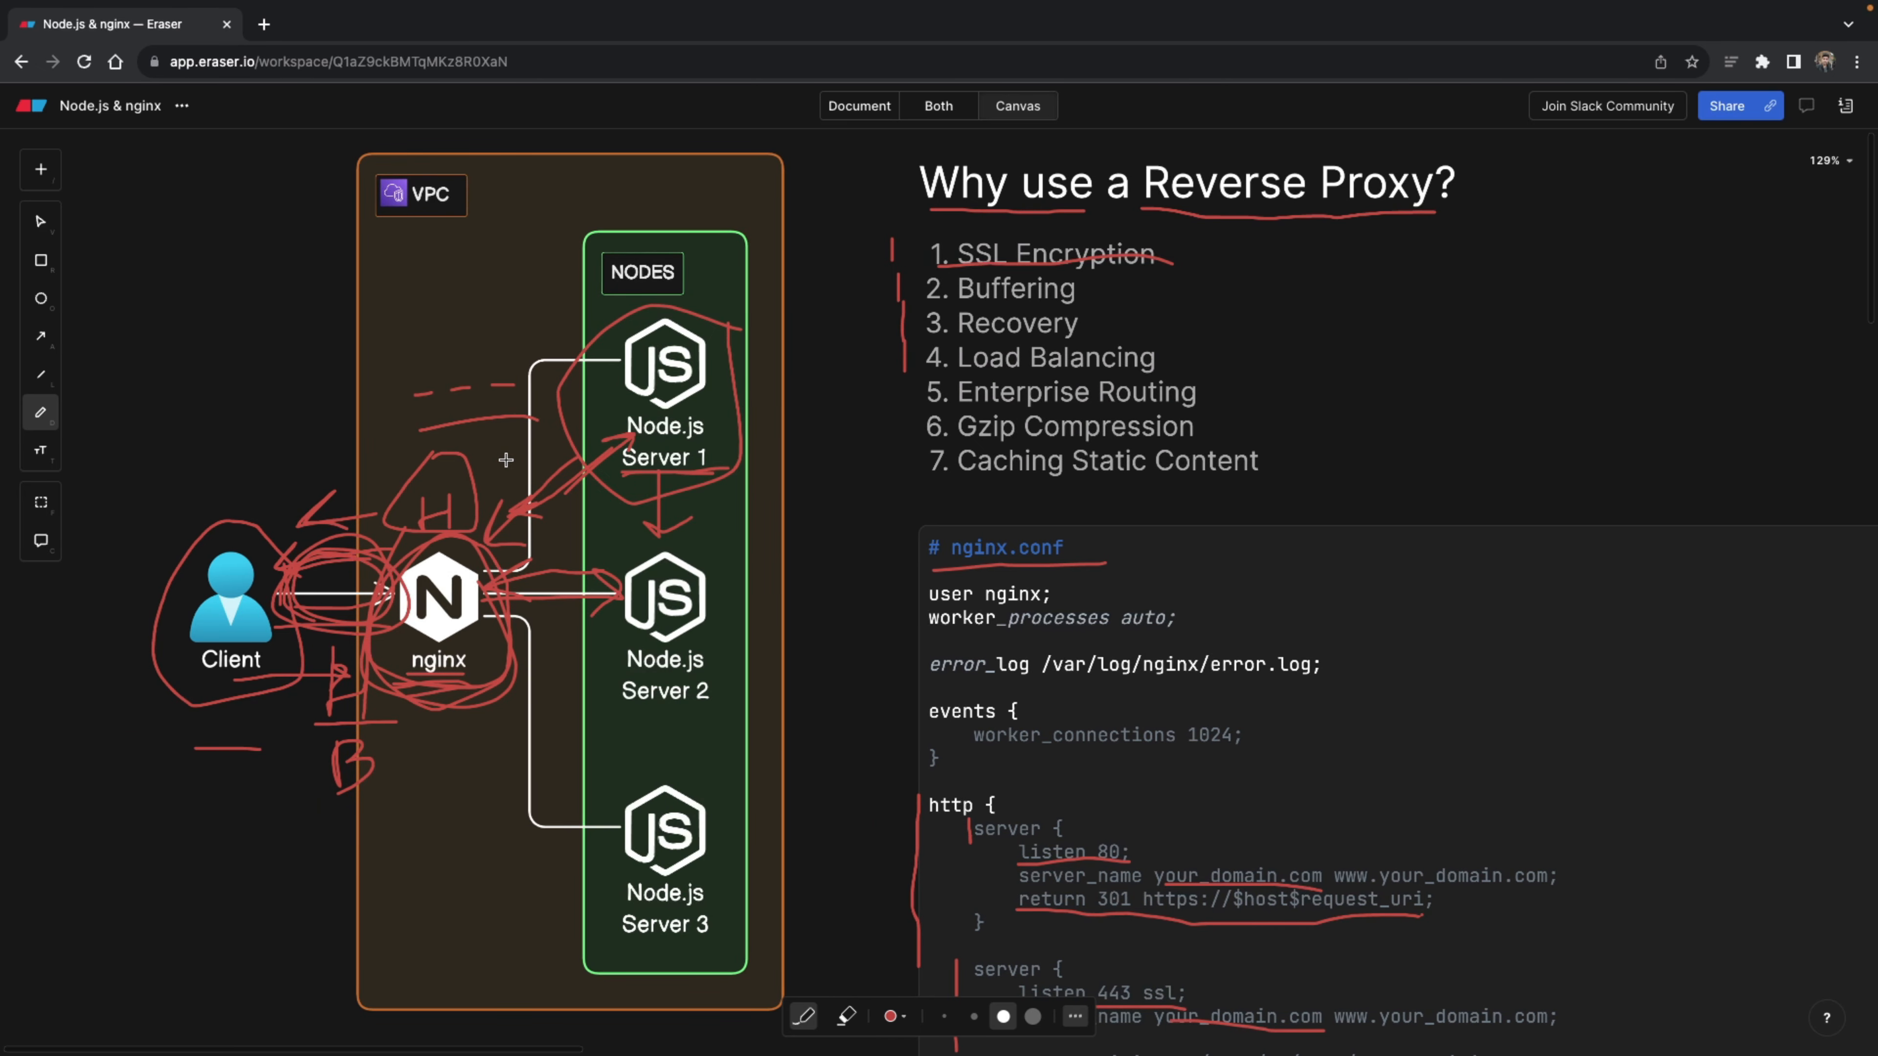
mouse_move(377, 572)
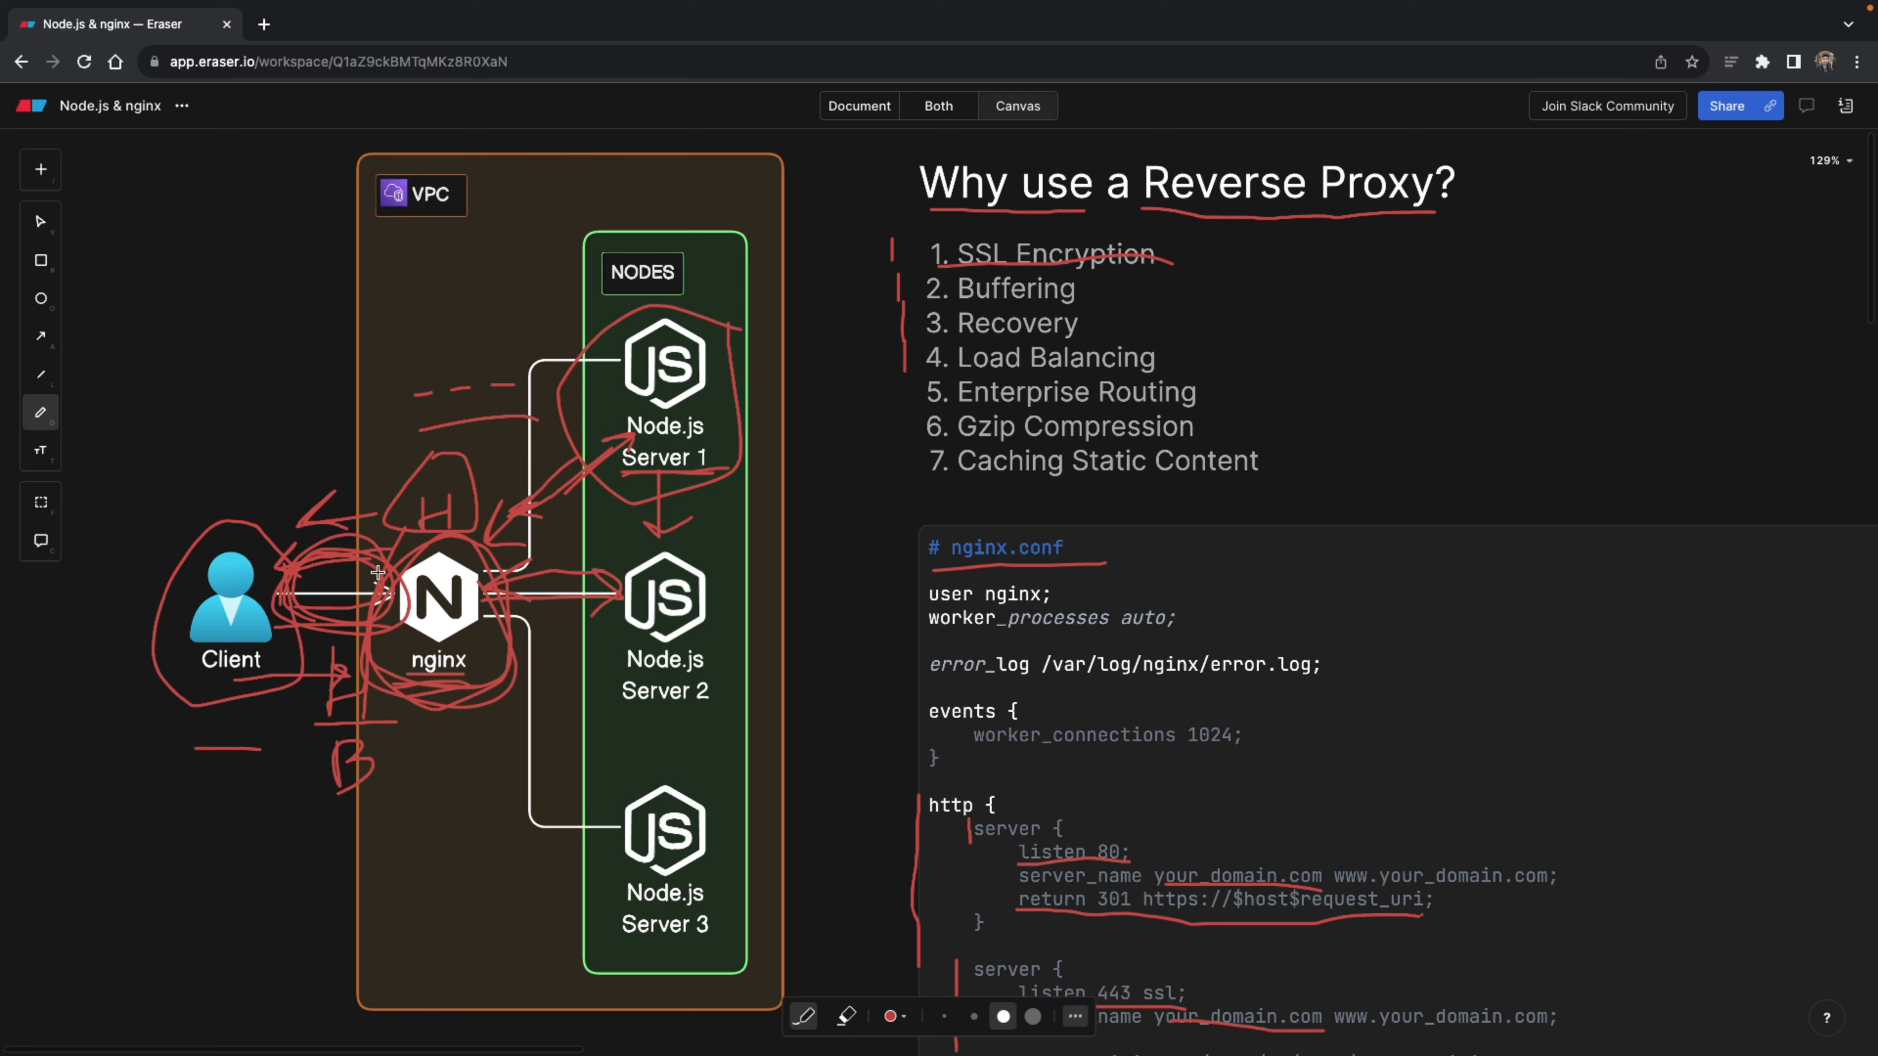
mouse_move(754, 444)
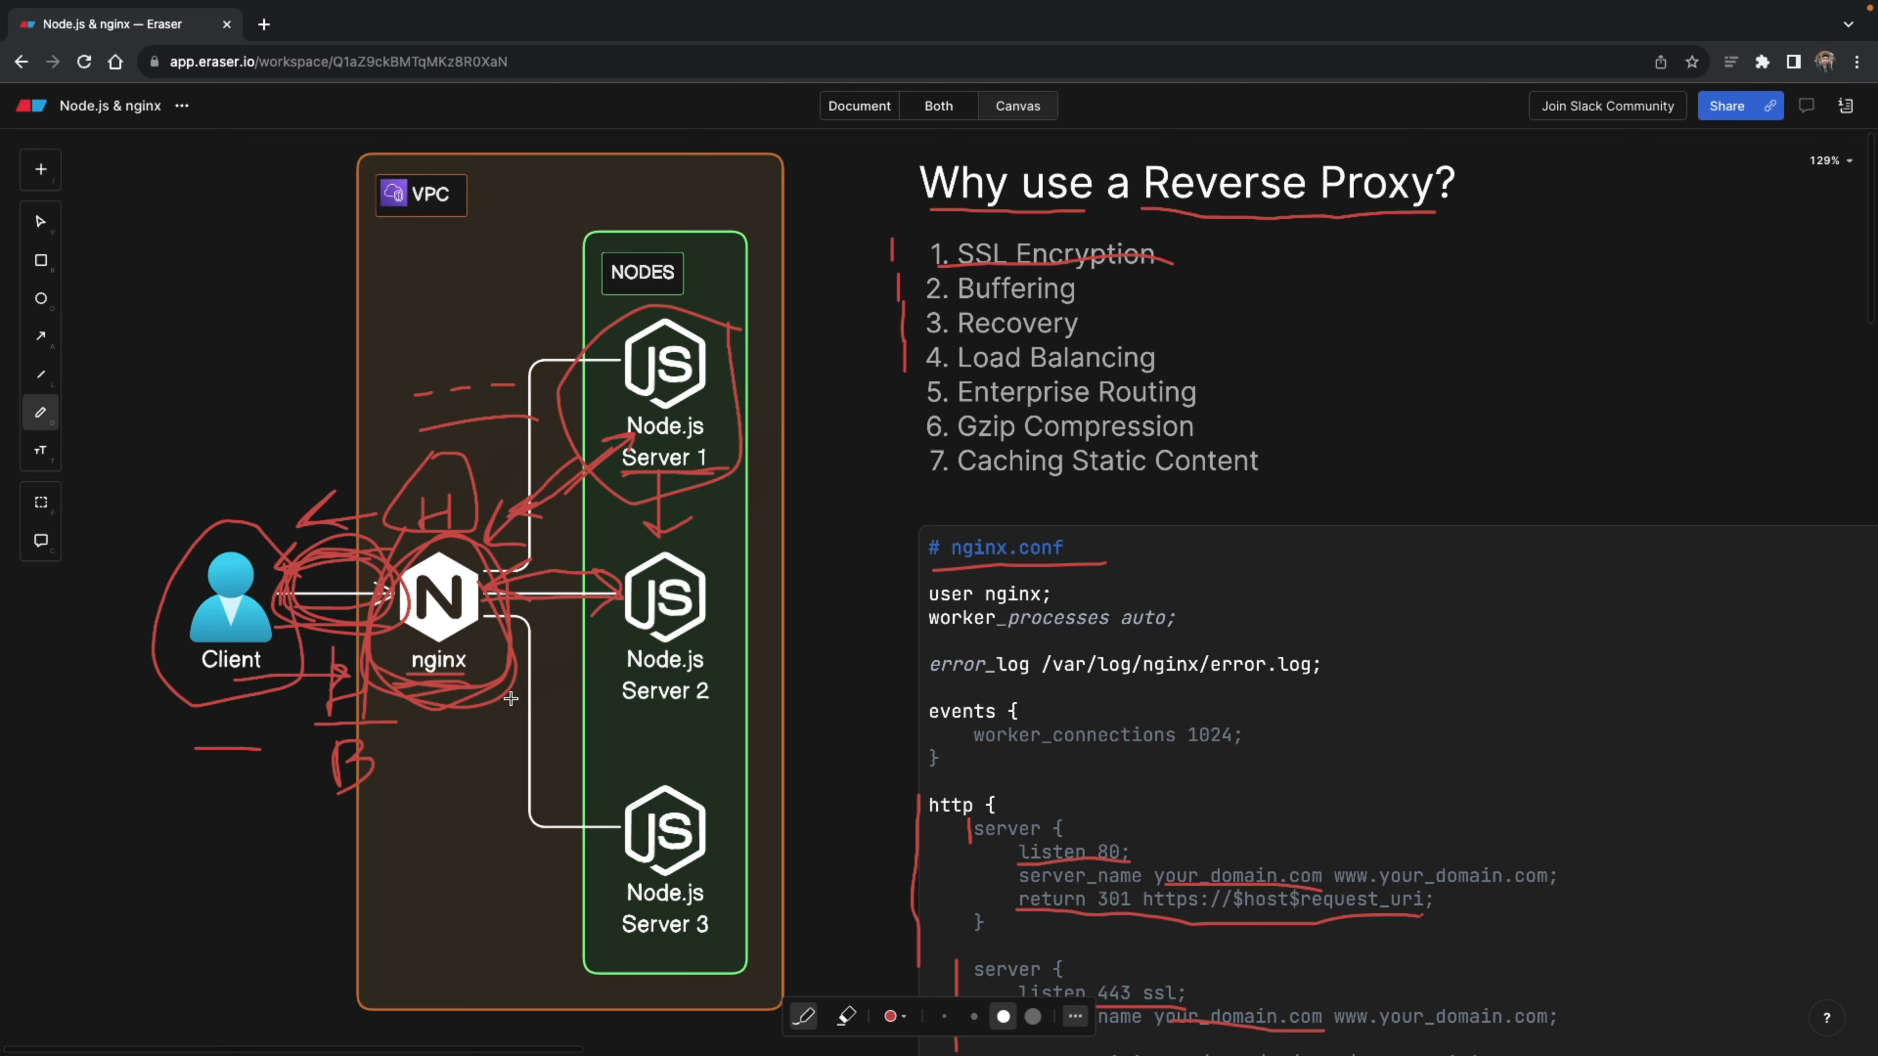
scroll("down", 3)
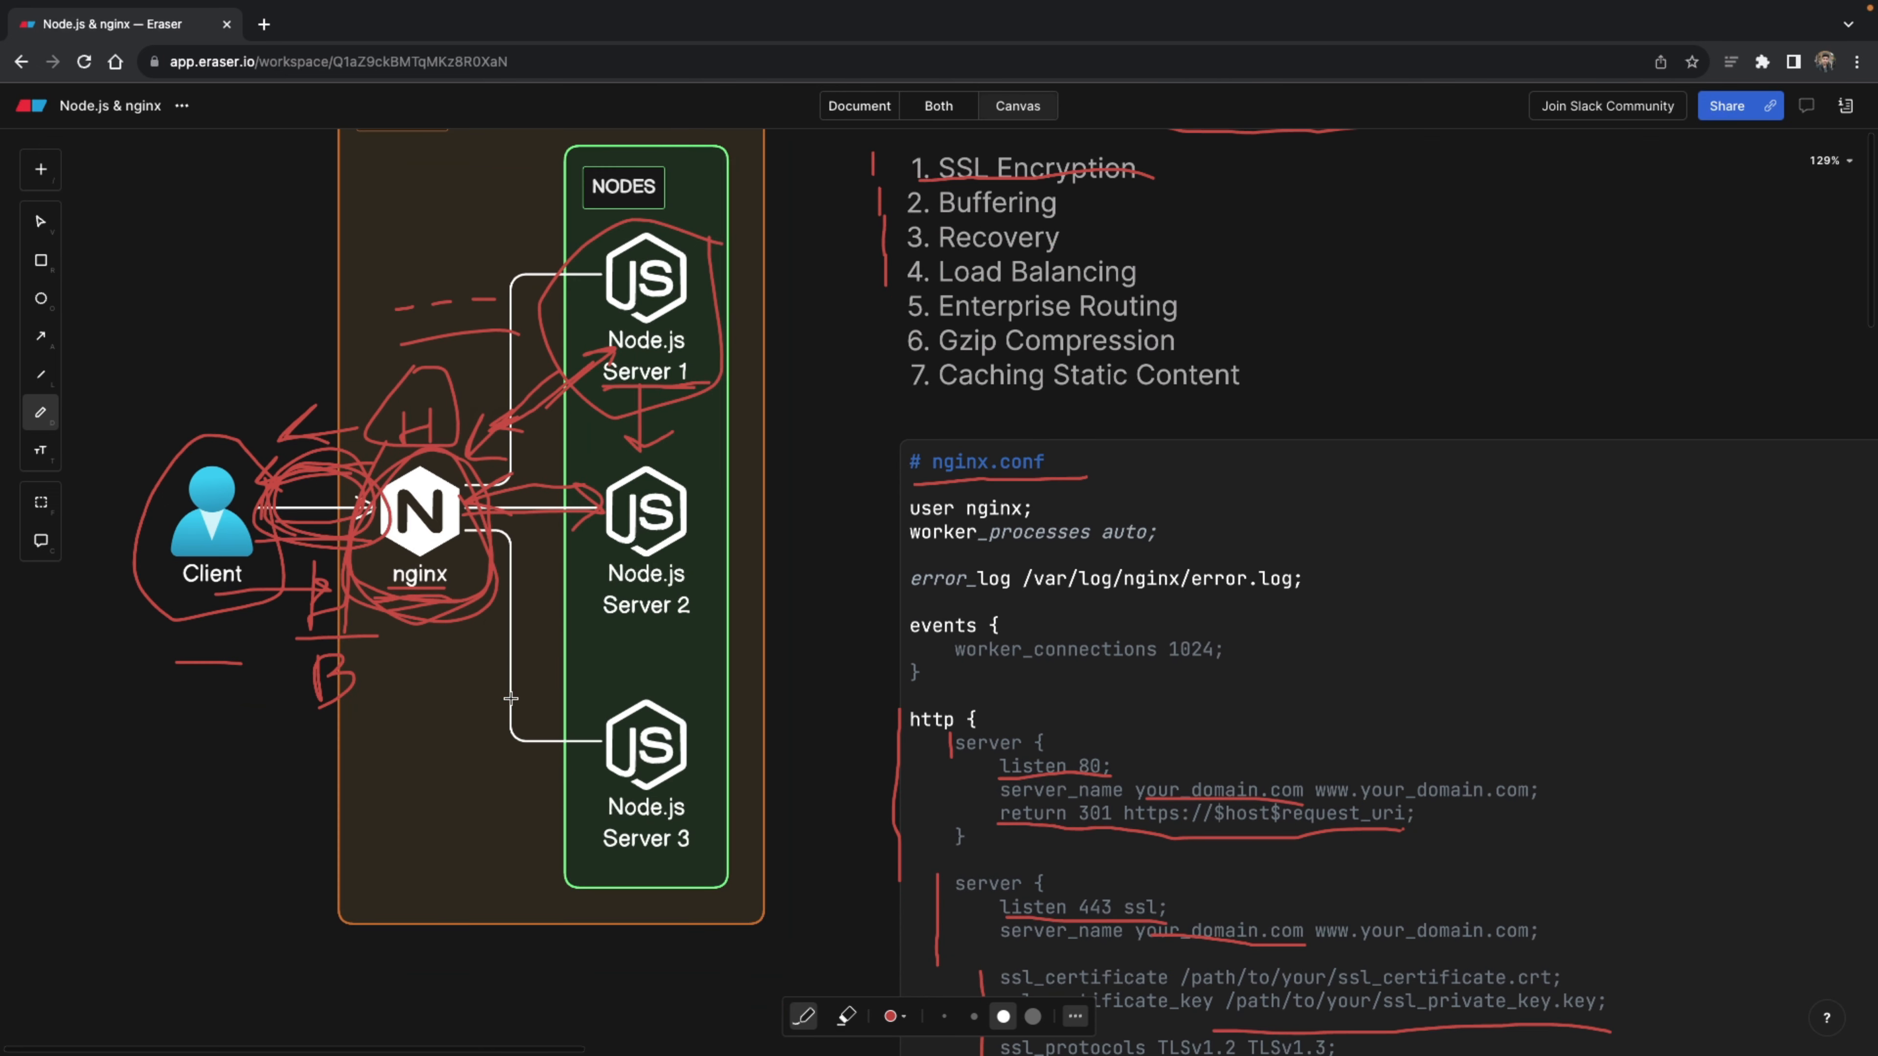
mouse_move(773, 577)
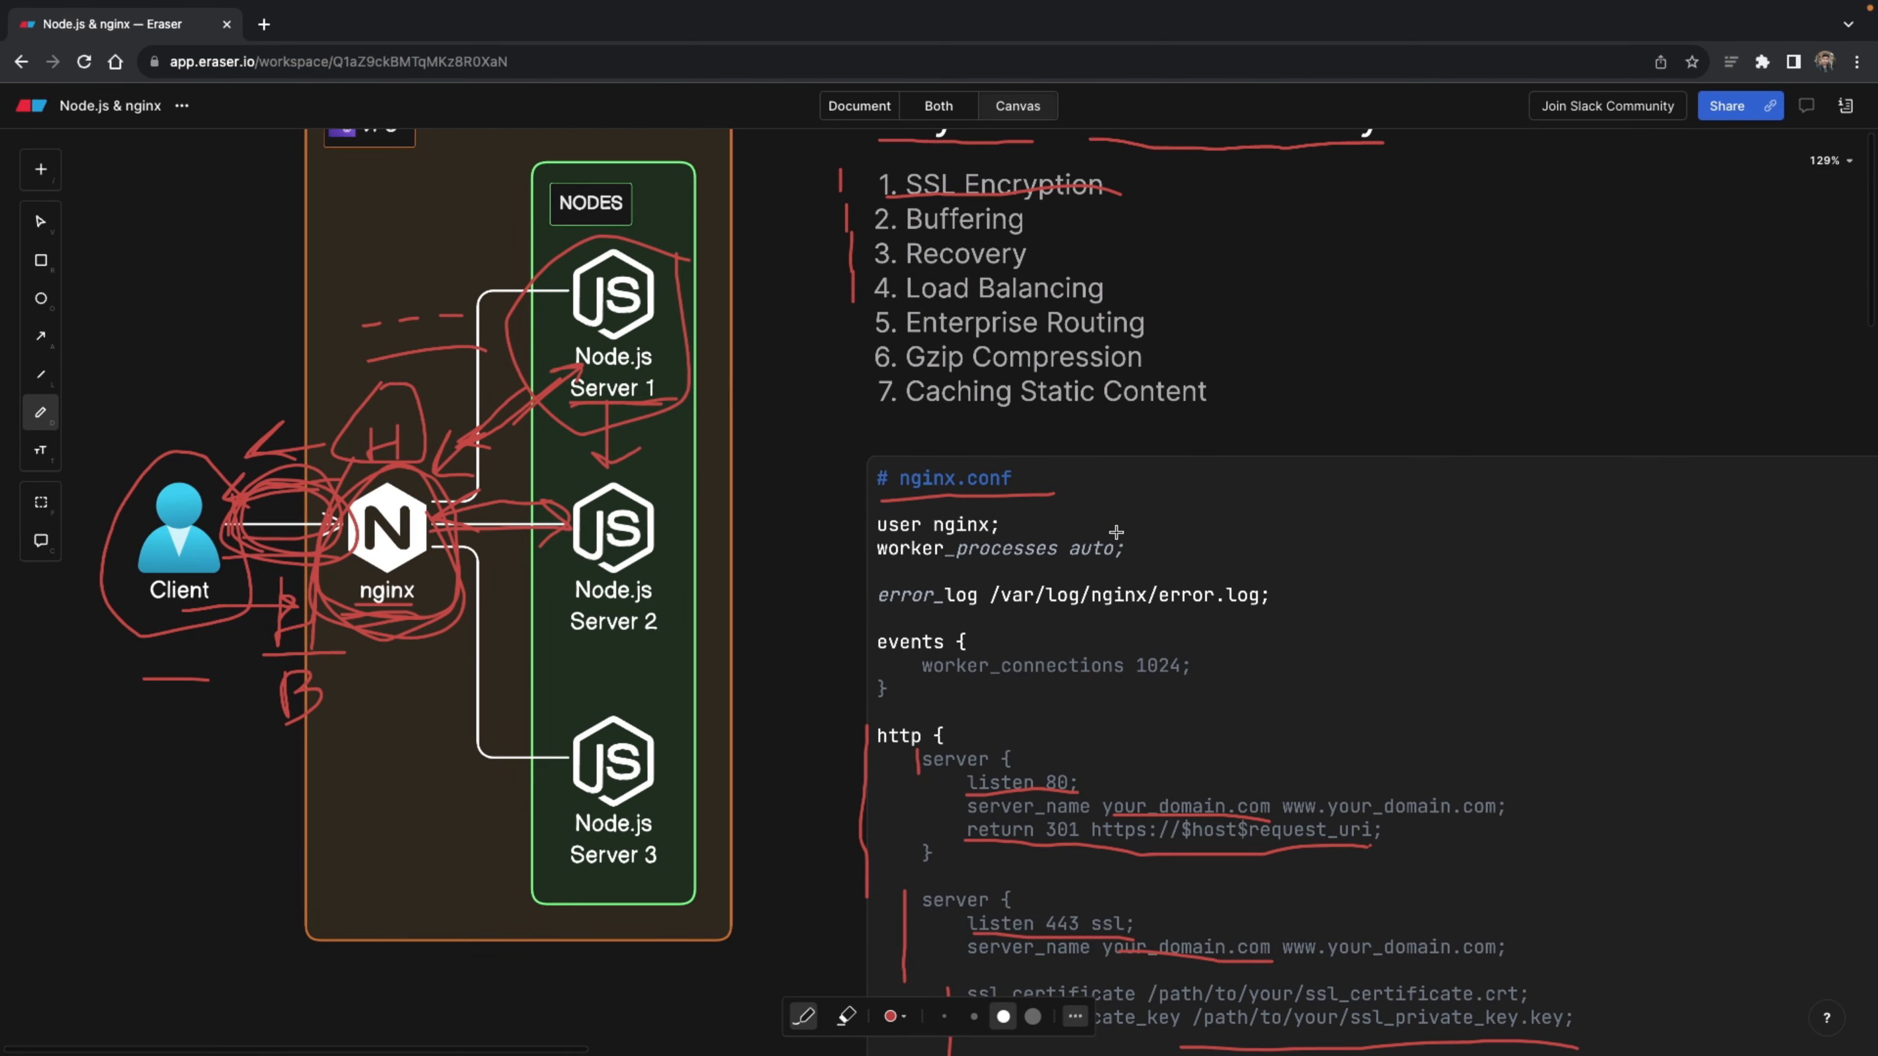
mouse_move(805, 446)
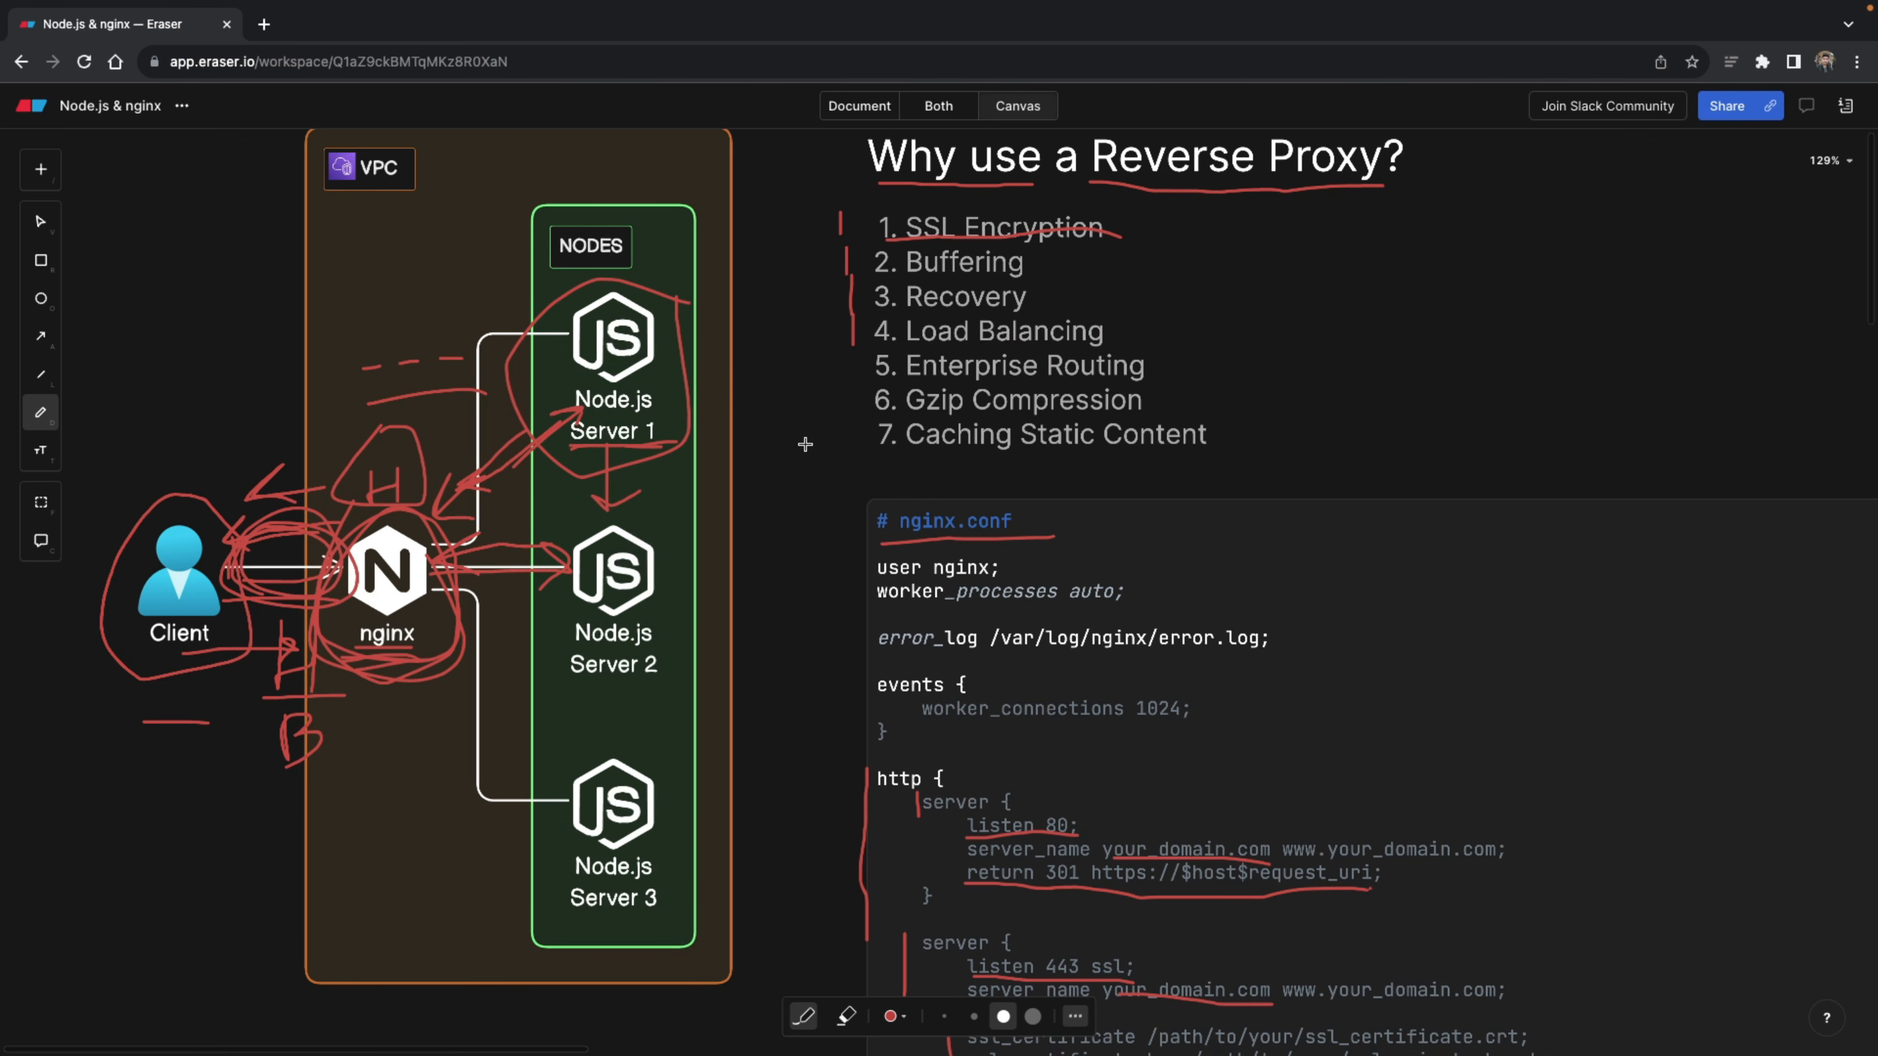
mouse_move(645, 465)
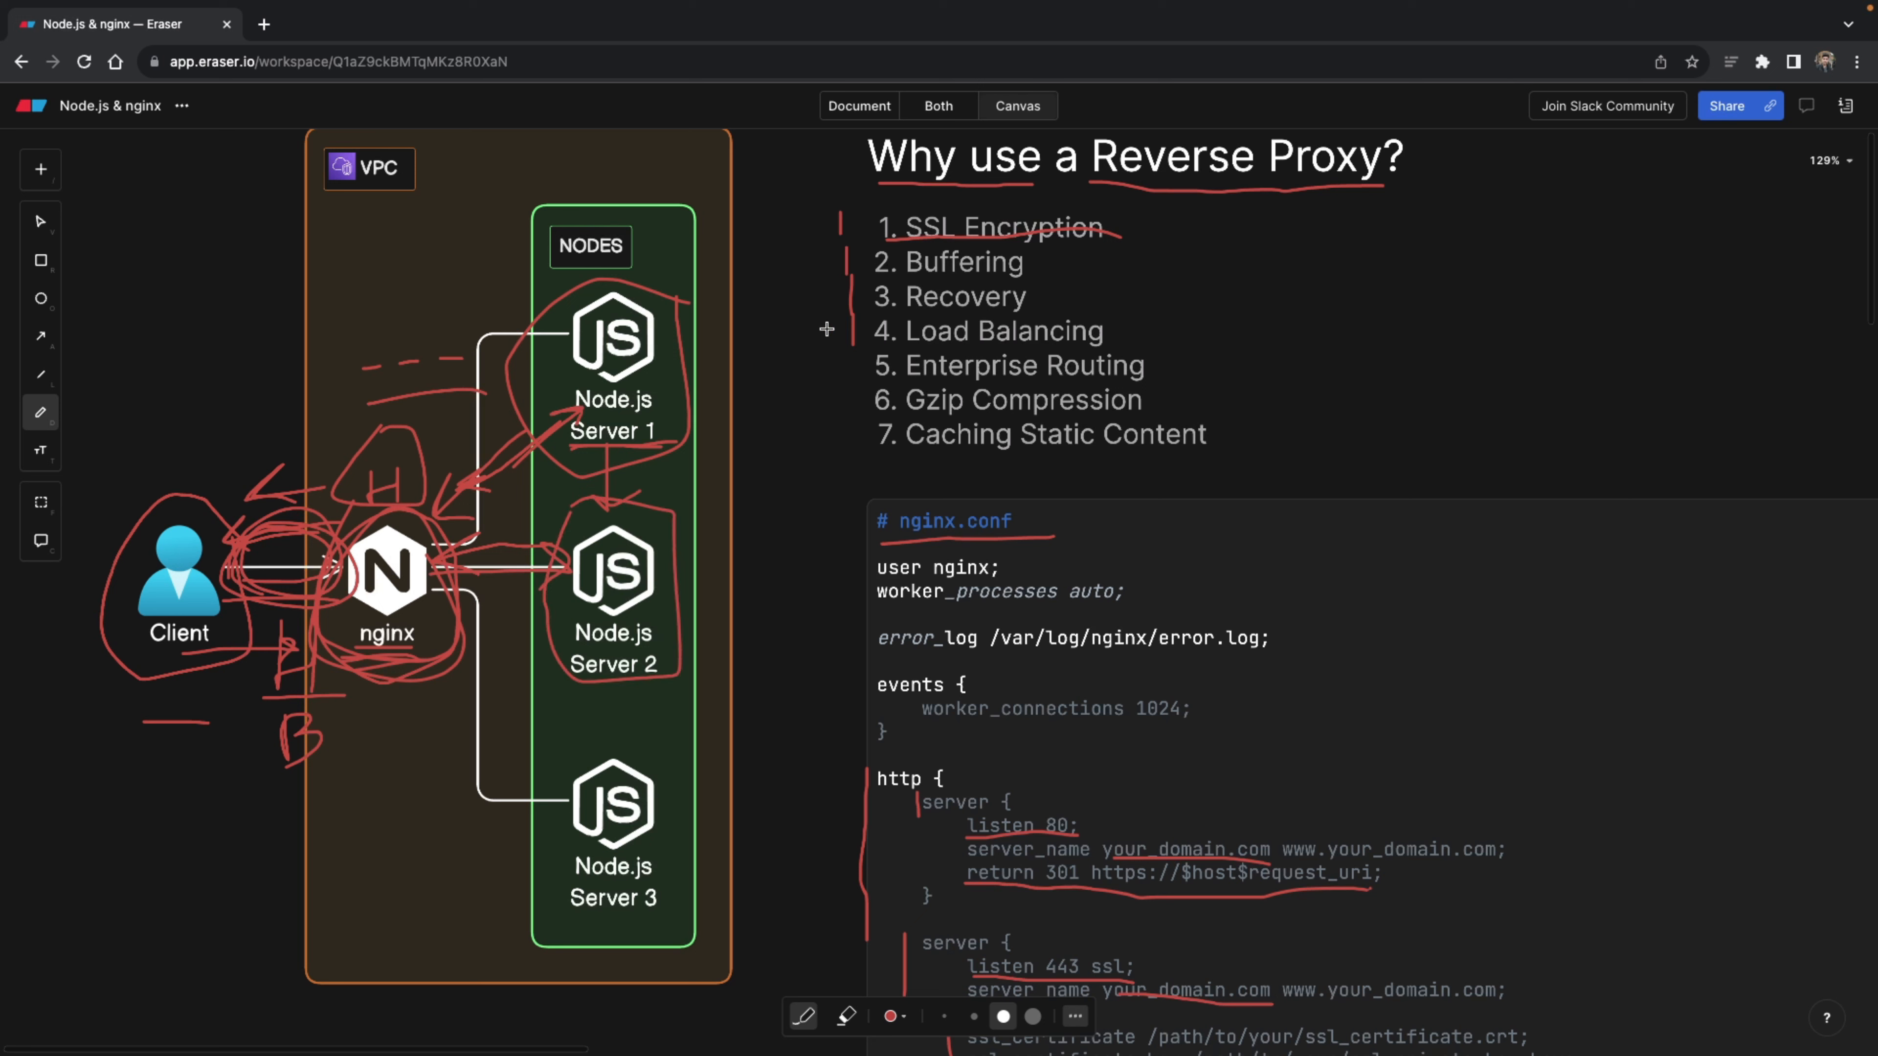
mouse_move(852, 356)
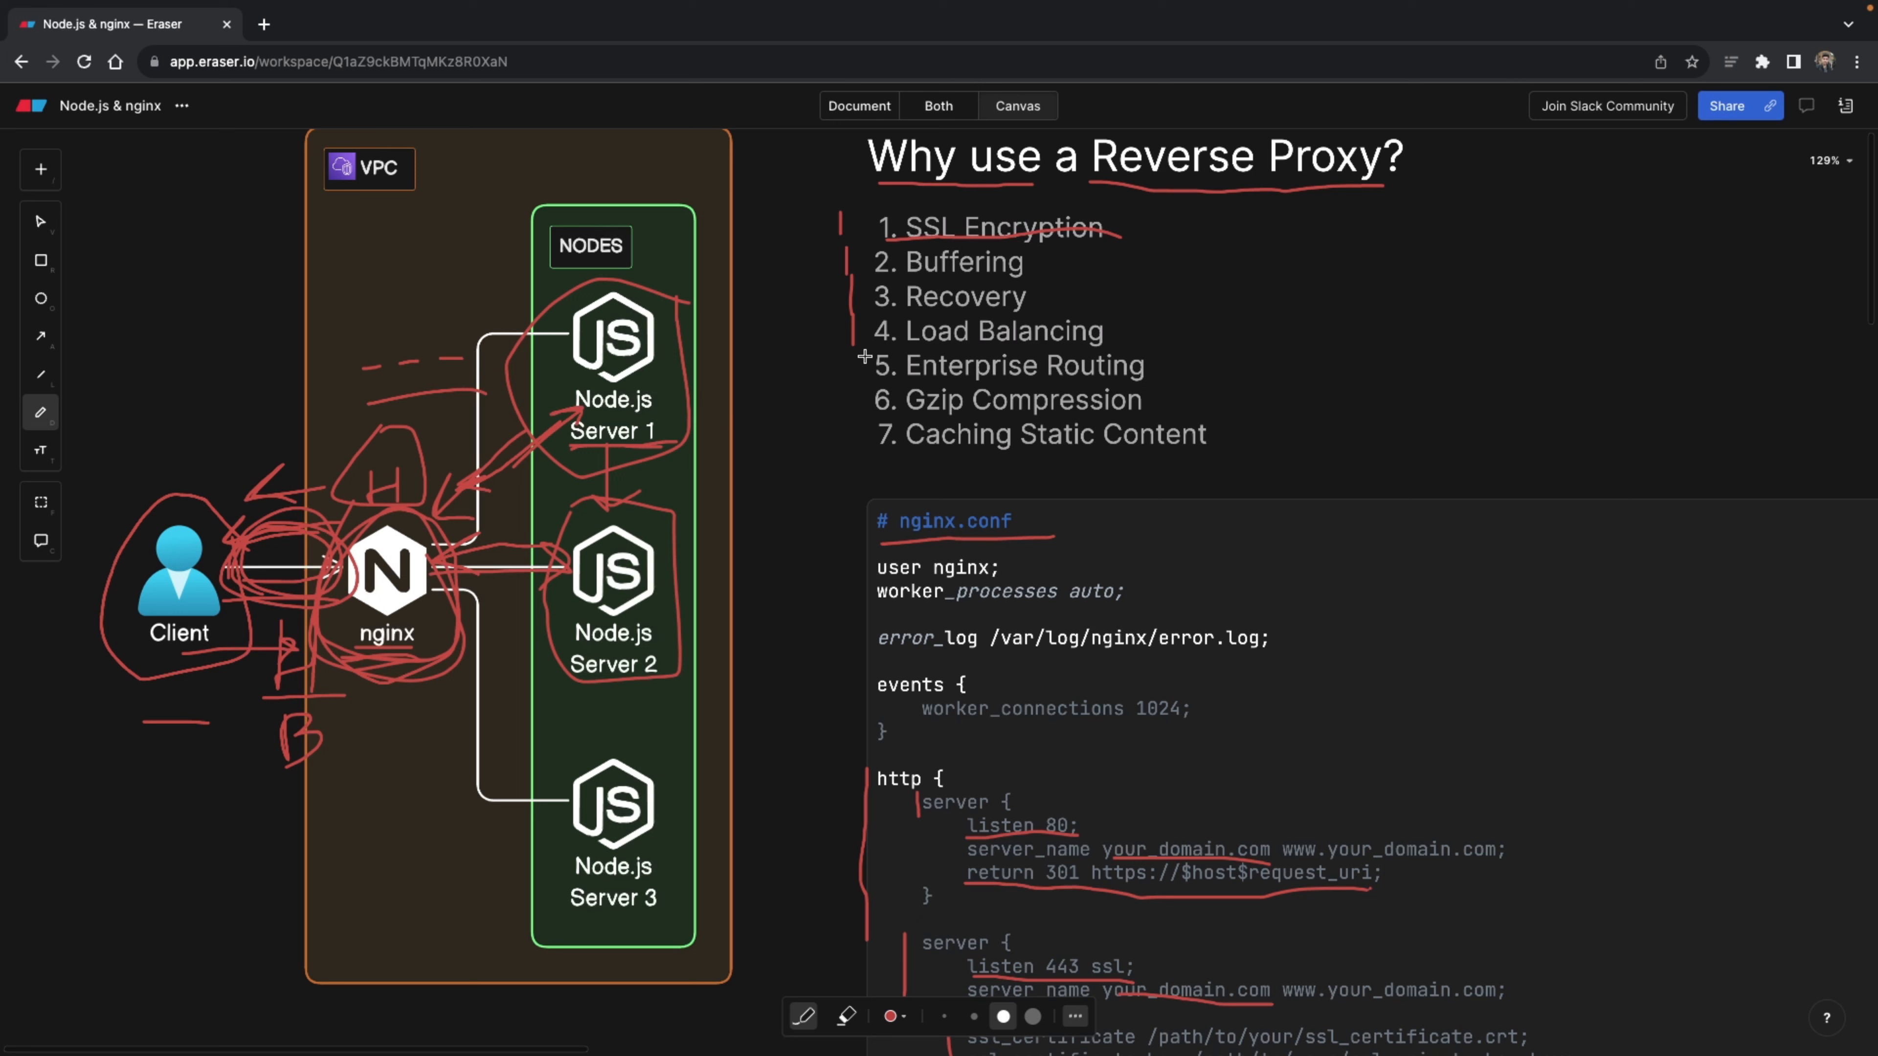
mouse_move(858, 348)
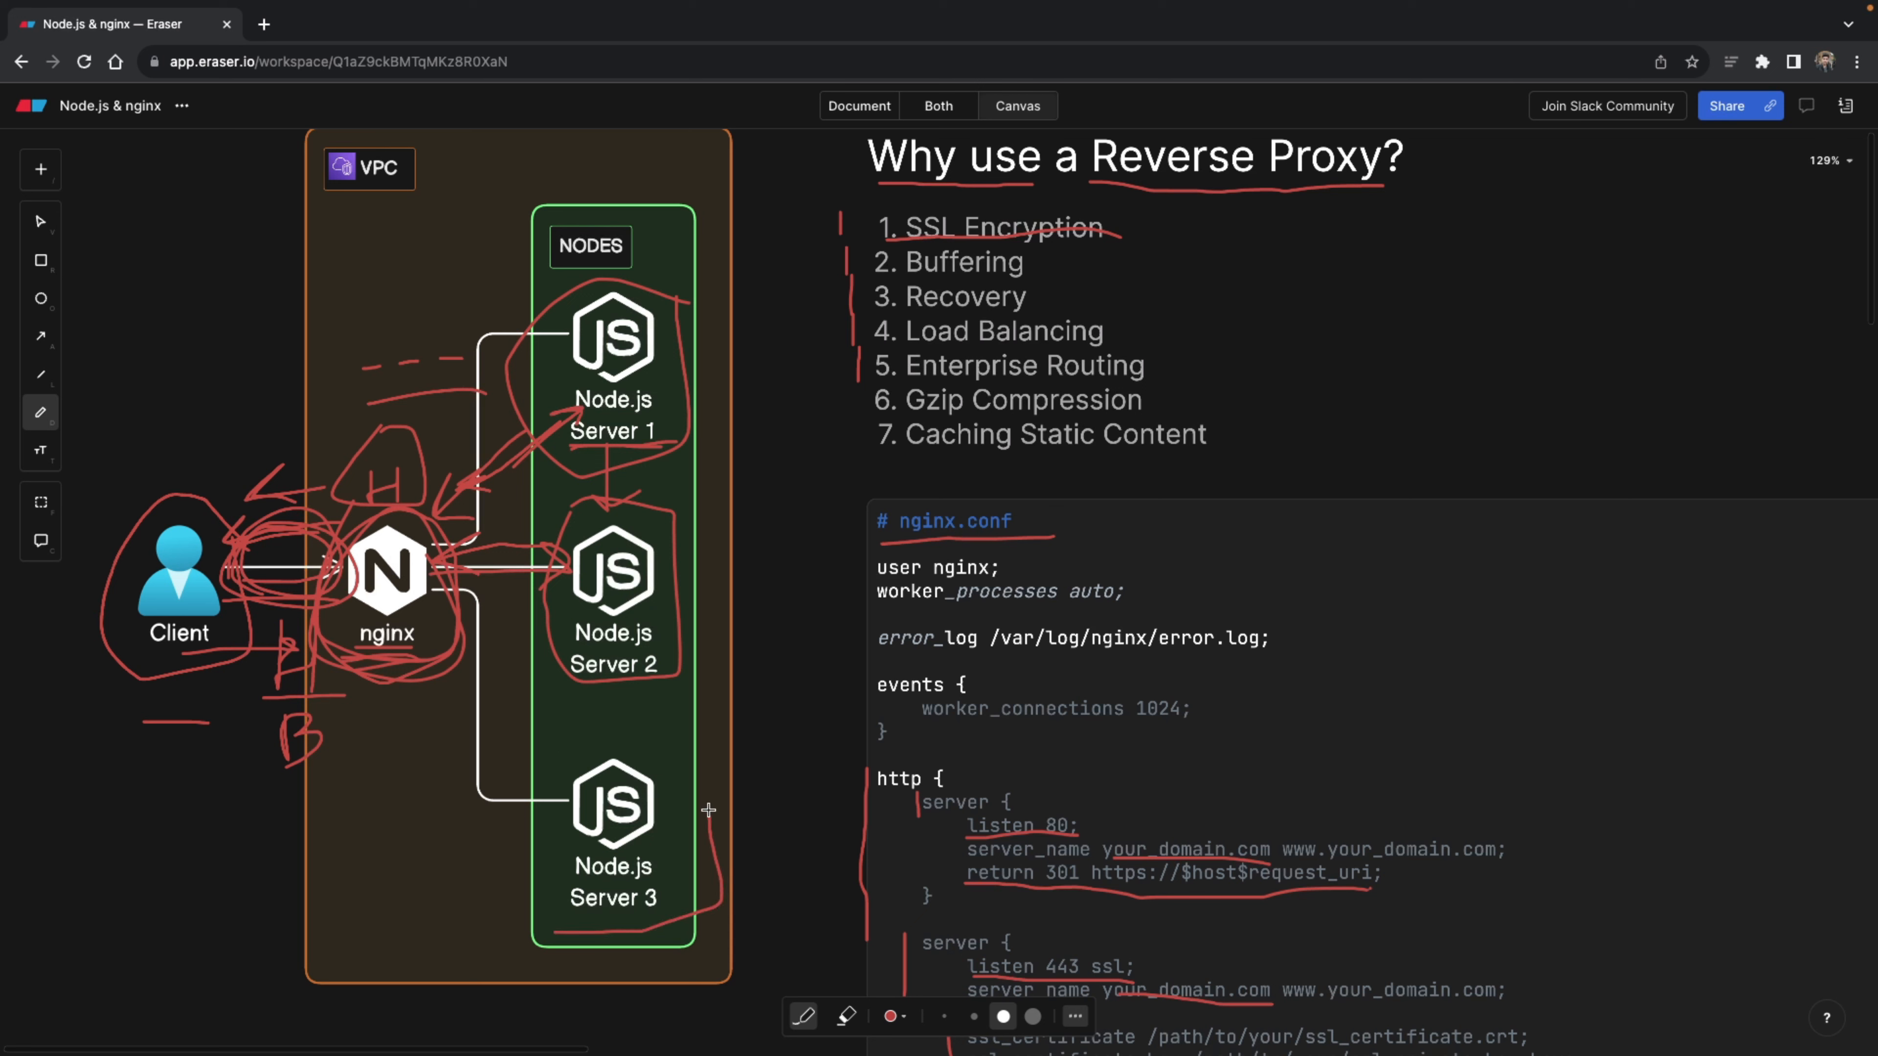
- Finish the red circle around Node.js Server 3 and add a handwritten 150 note beside the benefits list
left_click_drag(706, 809, 553, 917)
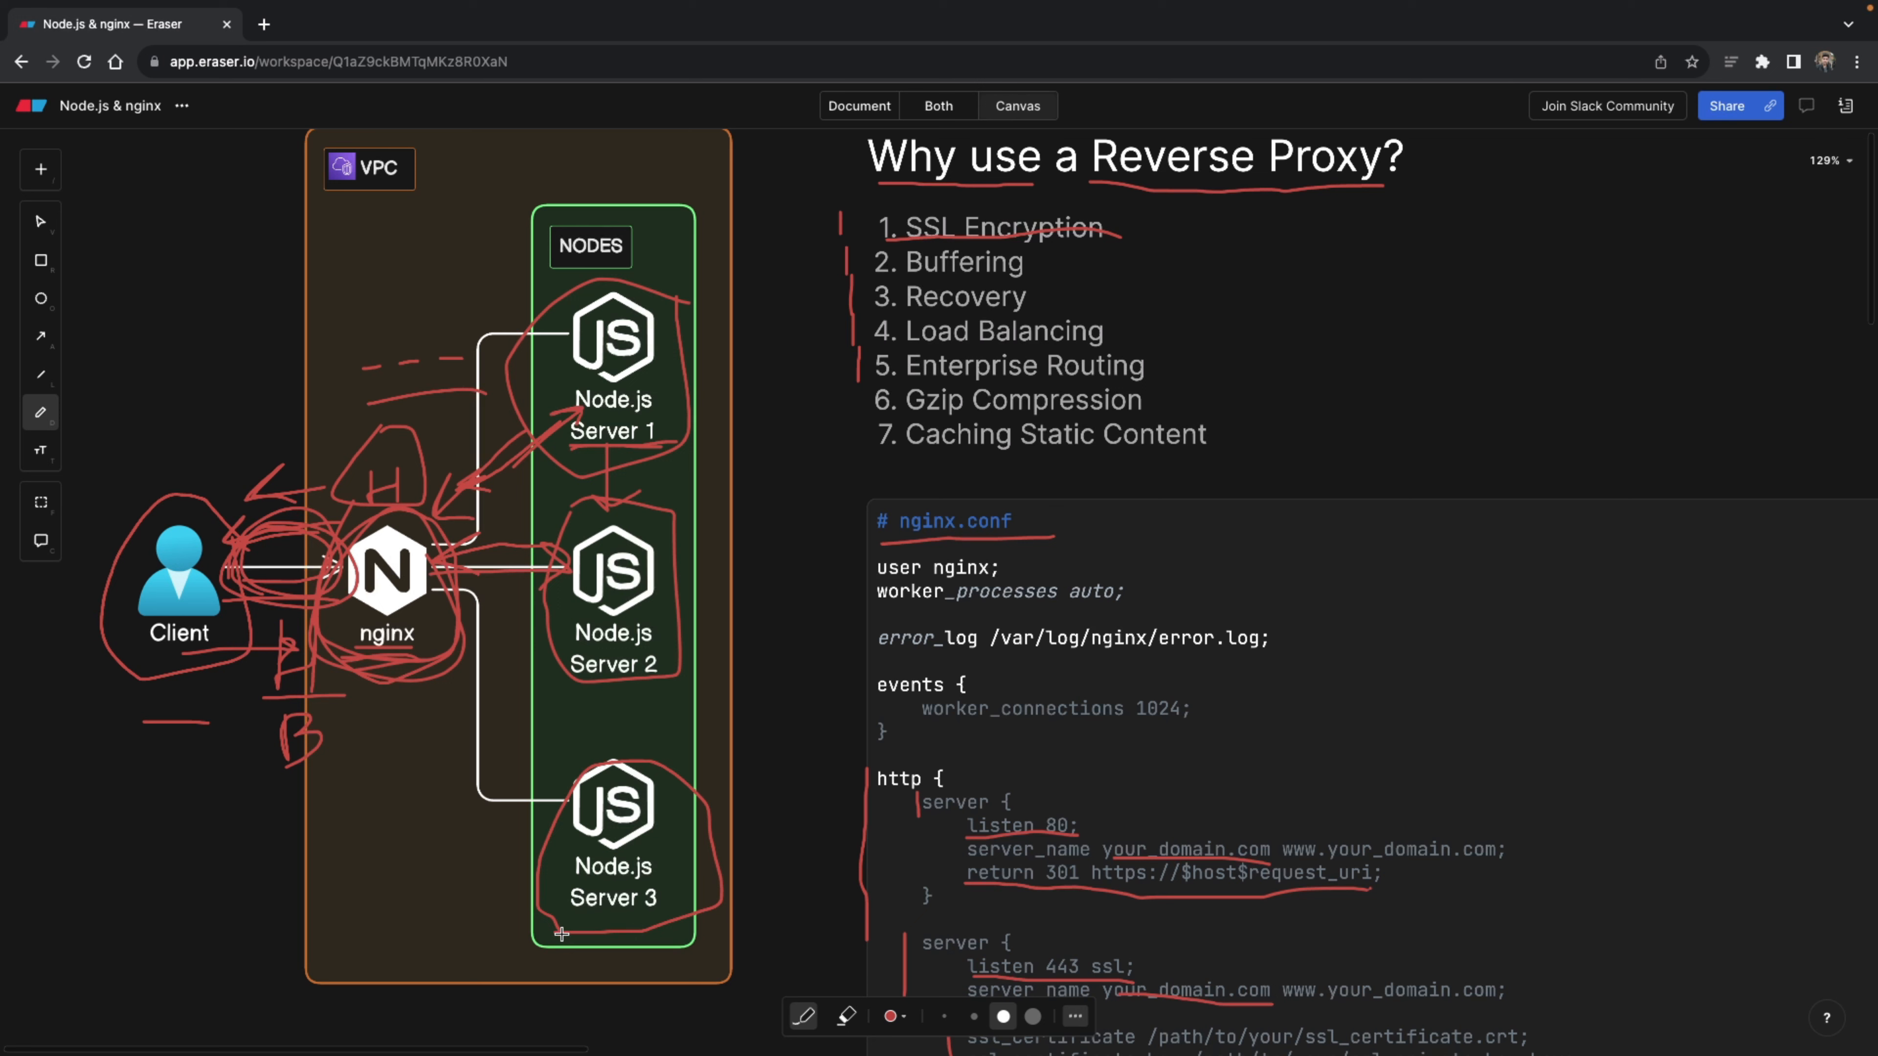
mouse_move(551, 836)
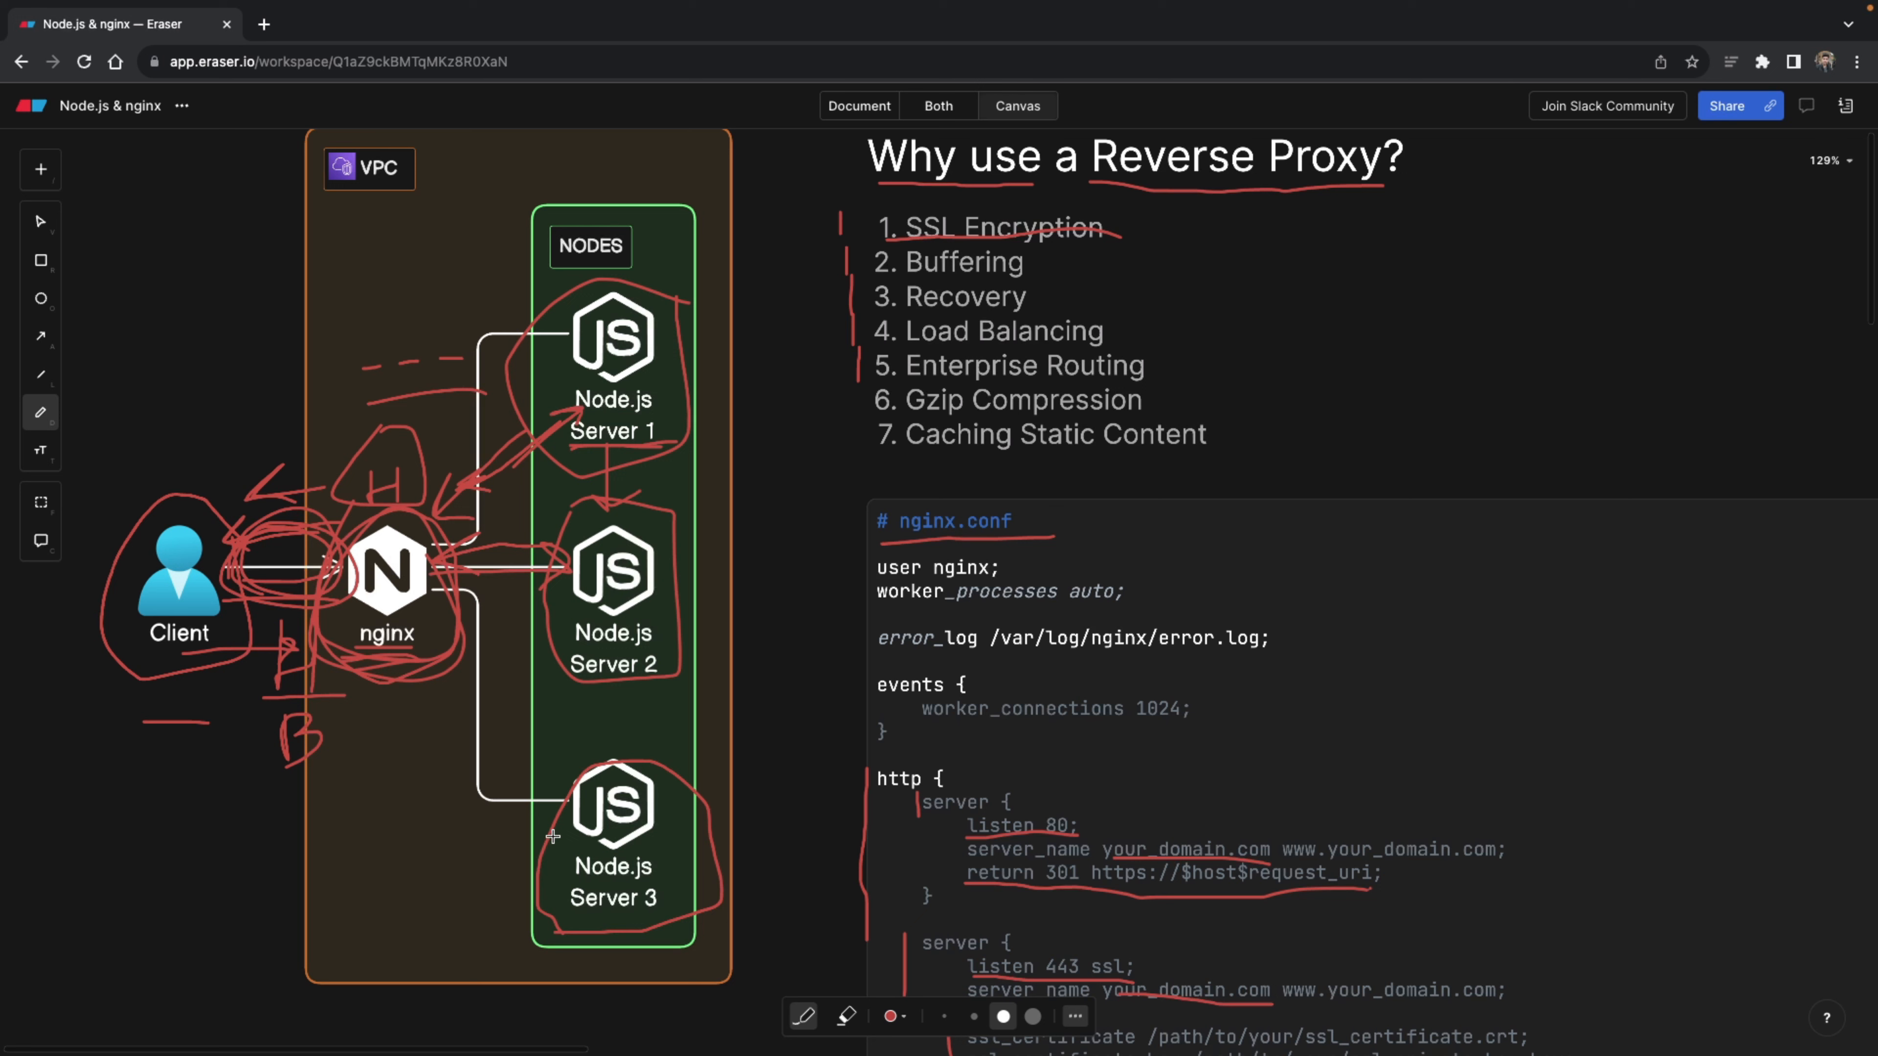
mouse_move(557, 794)
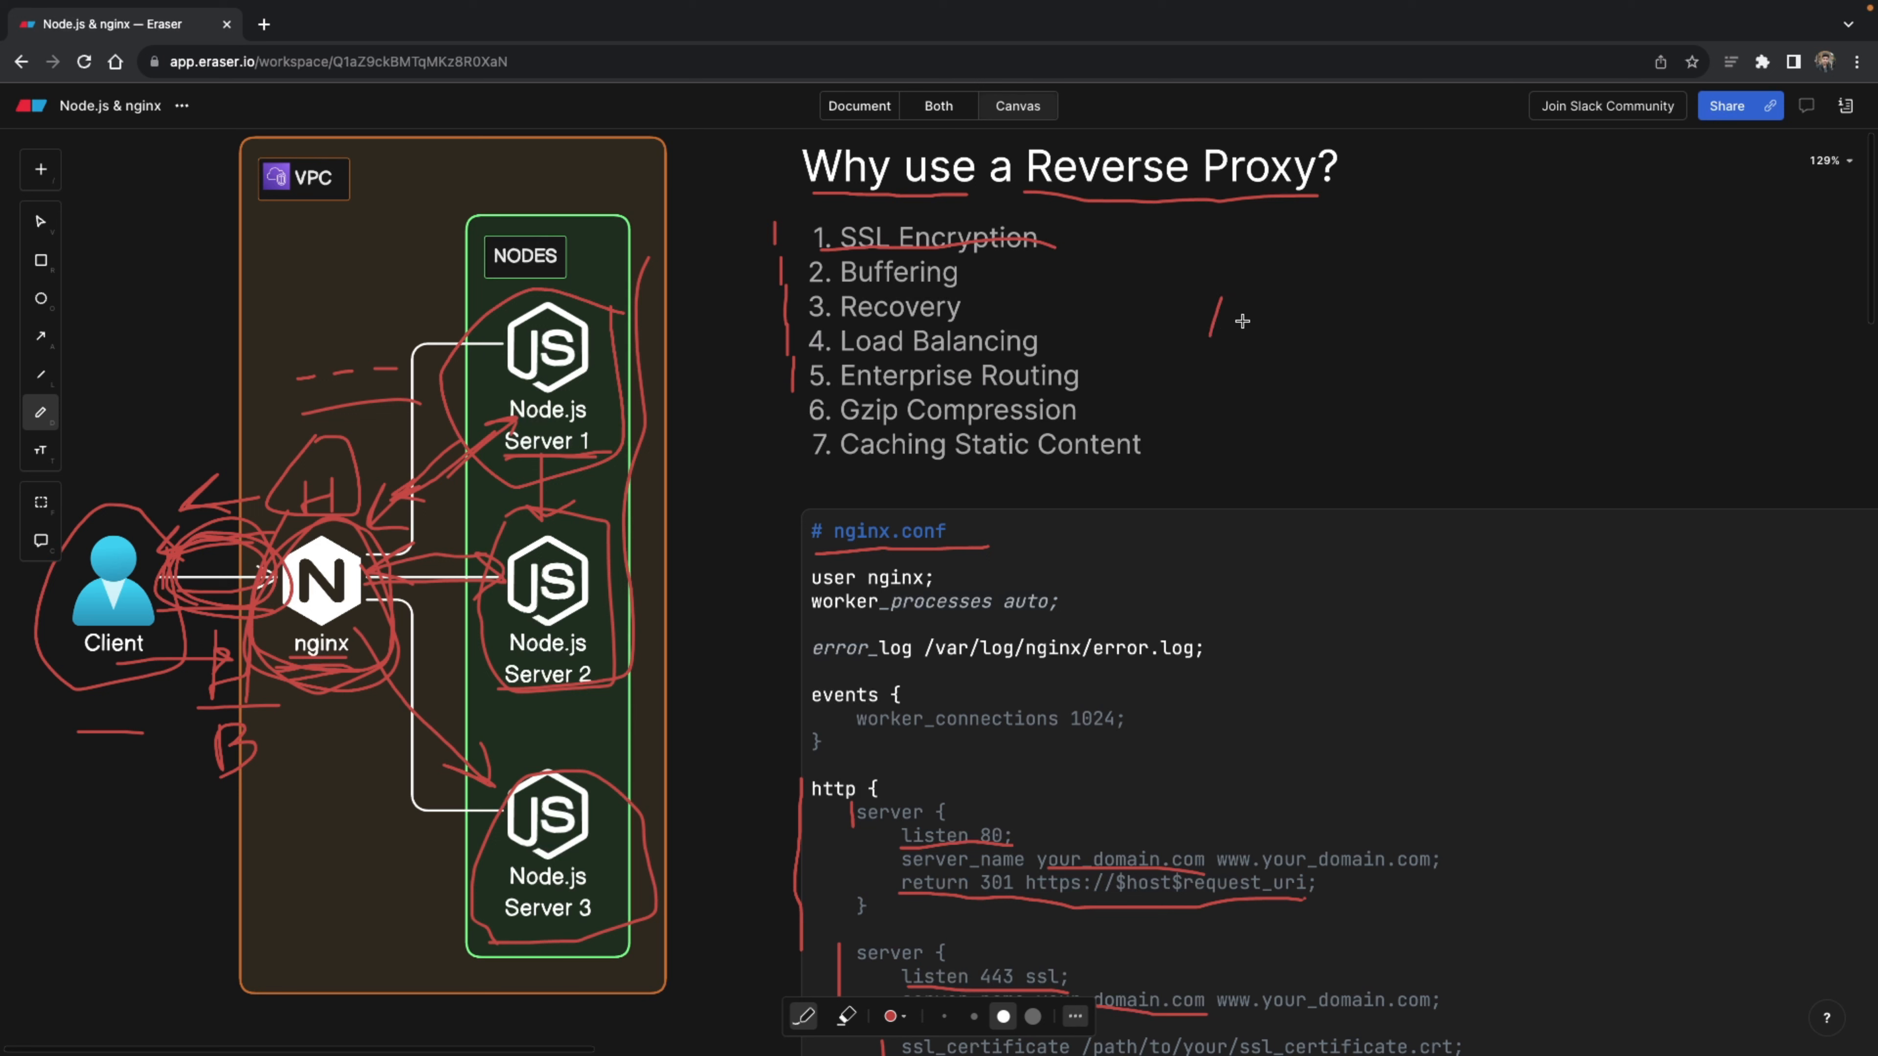
left_click_drag(1210, 330, 1282, 305)
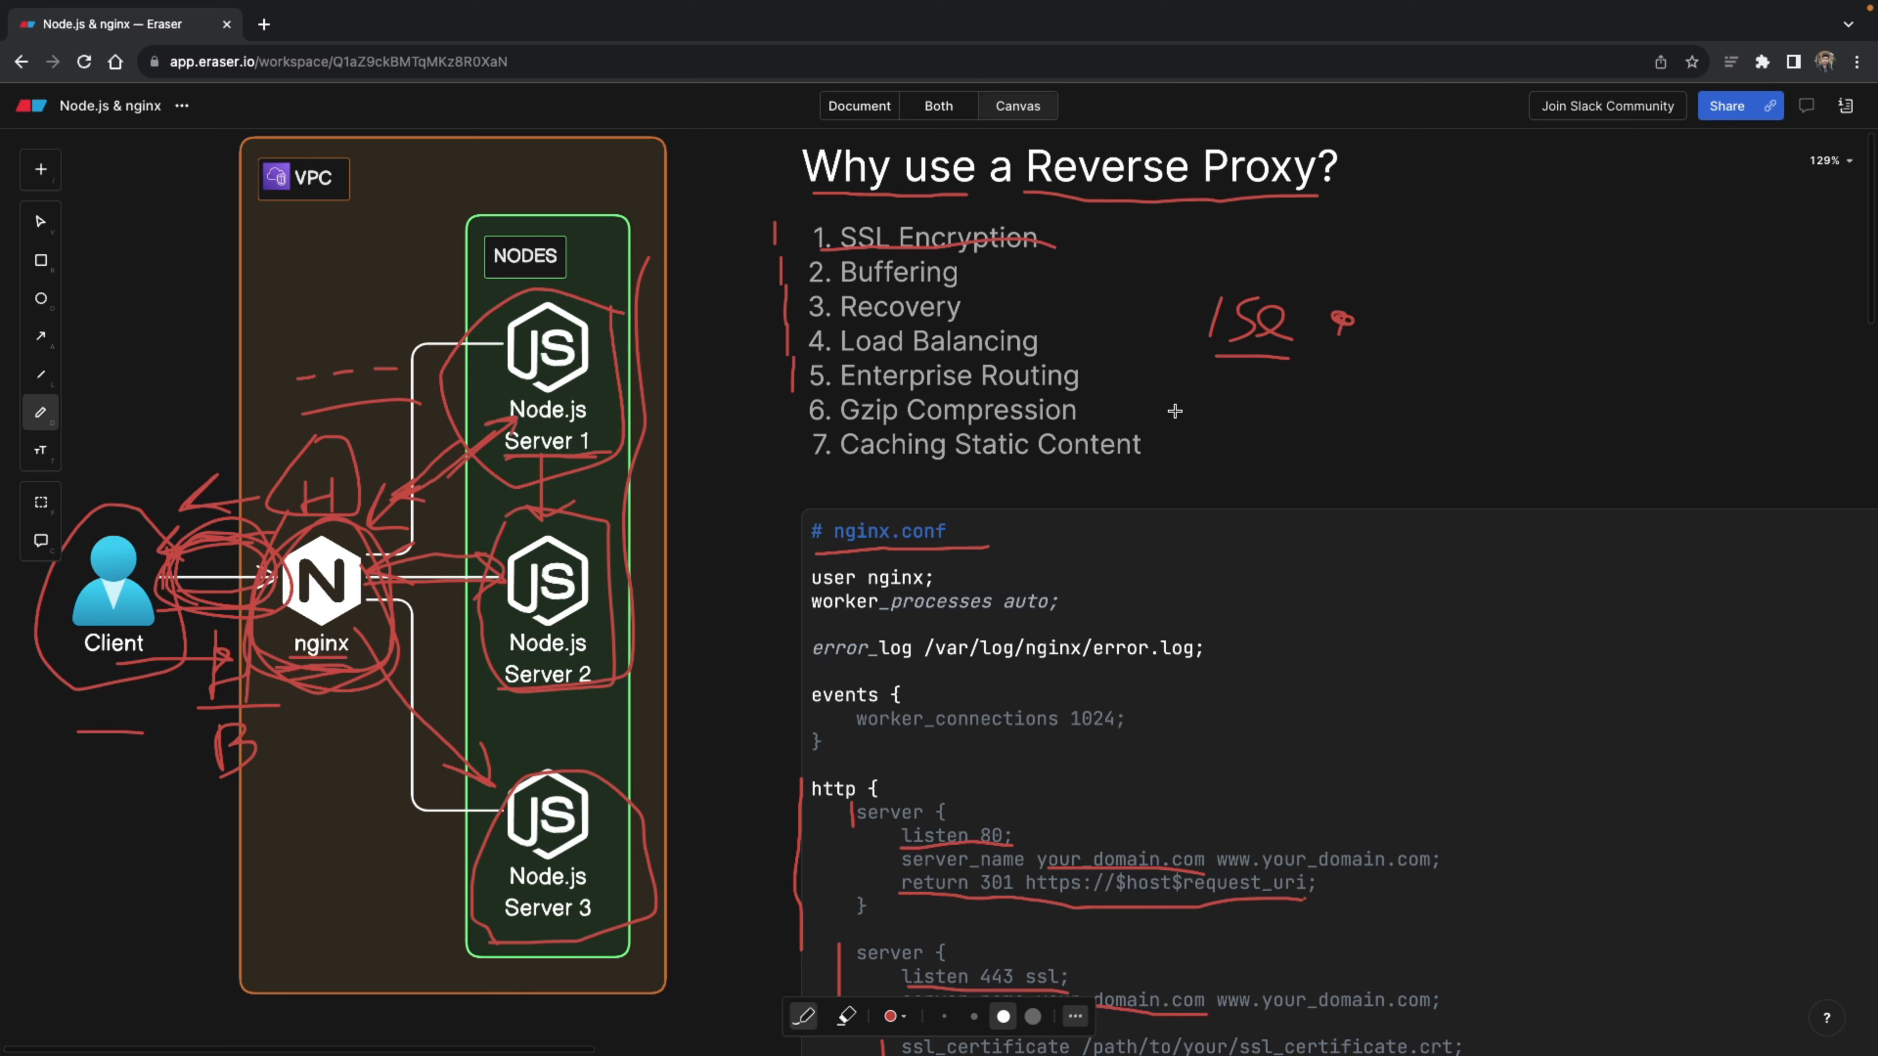
mouse_move(555, 758)
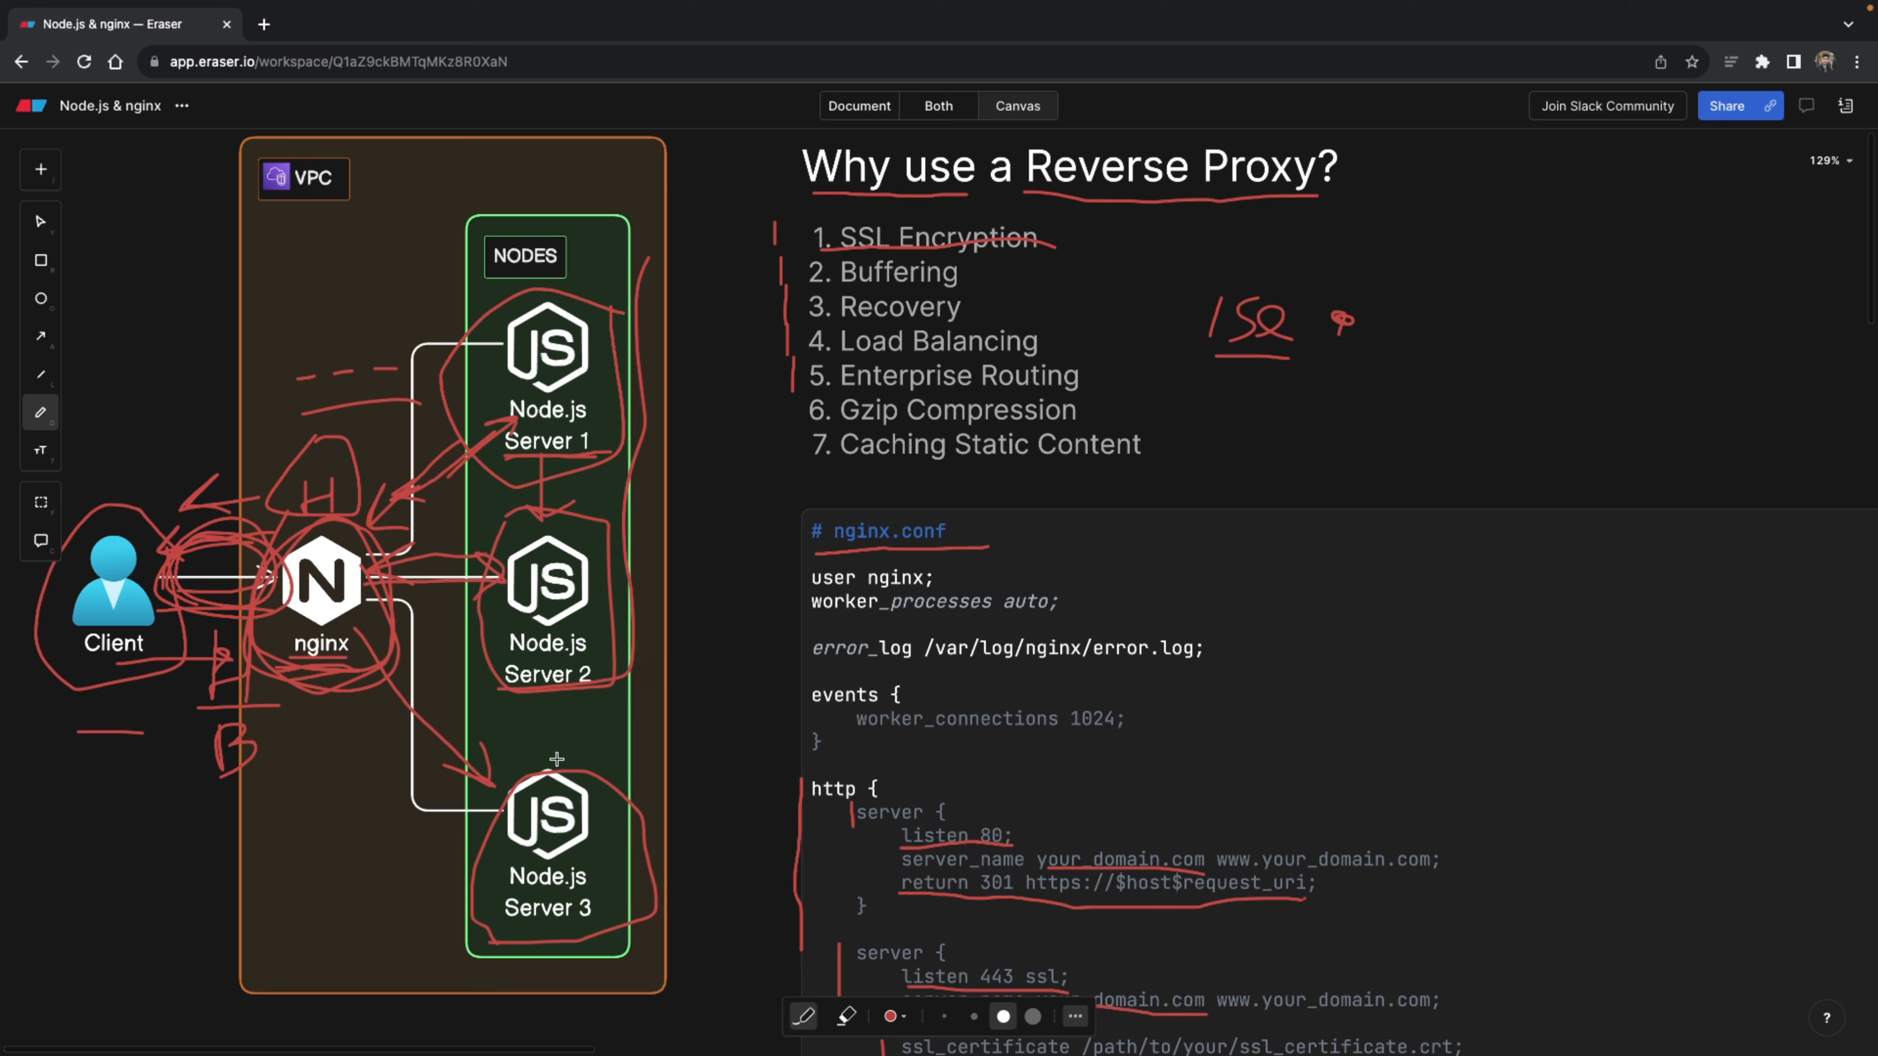
mouse_move(789, 440)
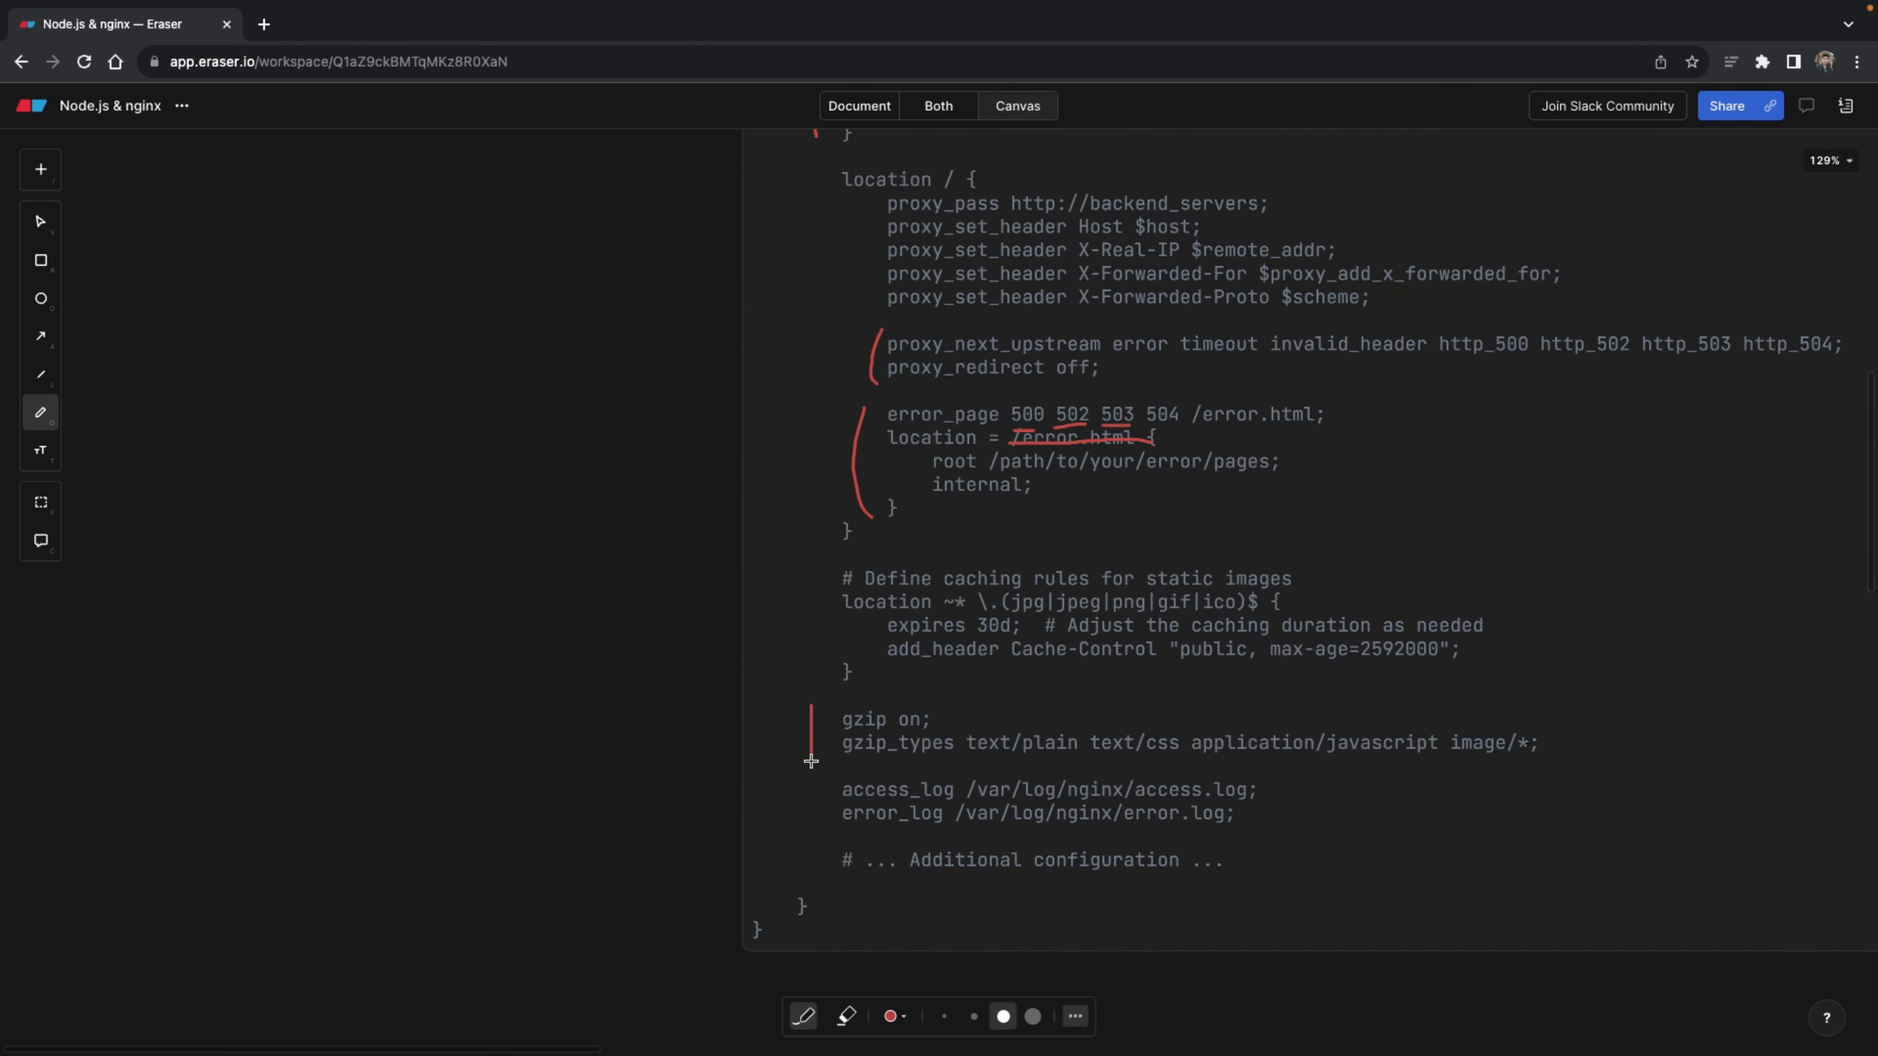
mouse_move(848, 761)
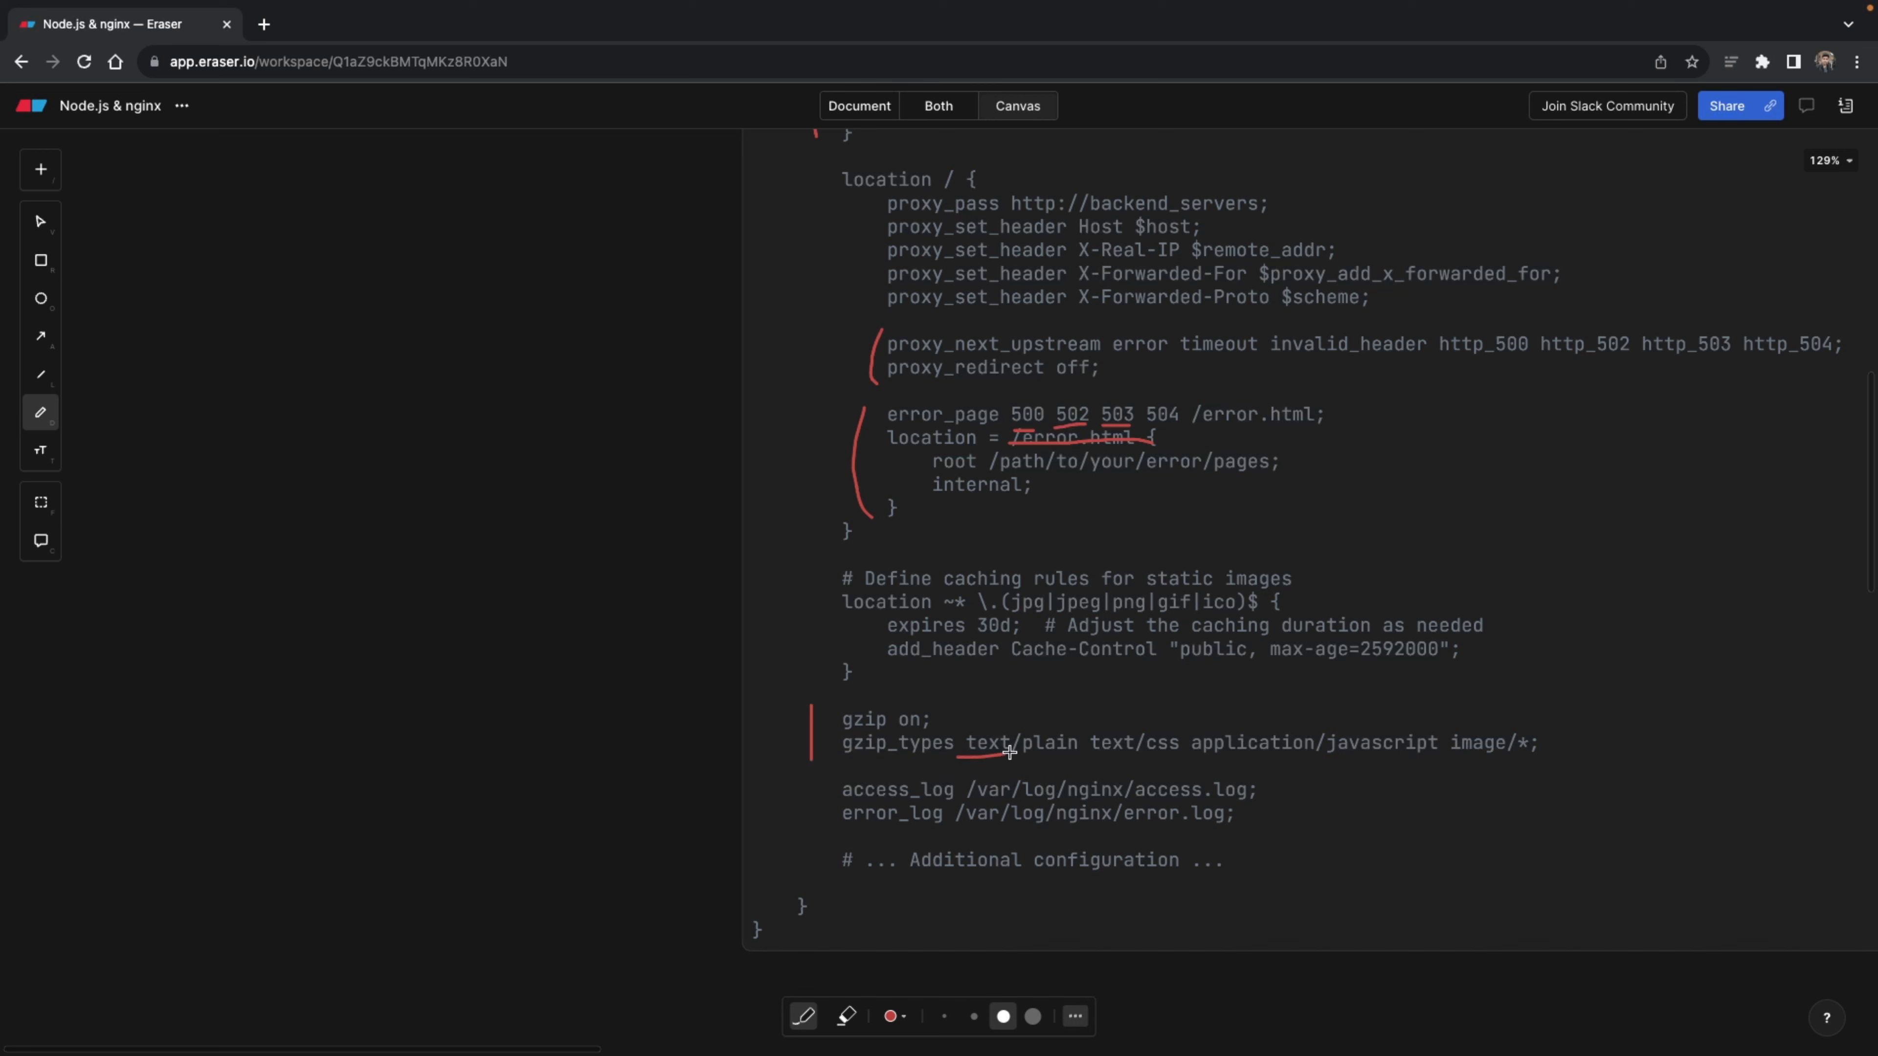
- Underline the gzip types text/plain, application/javascript and image/* in red
left_click_drag(1007, 752, 1171, 757)
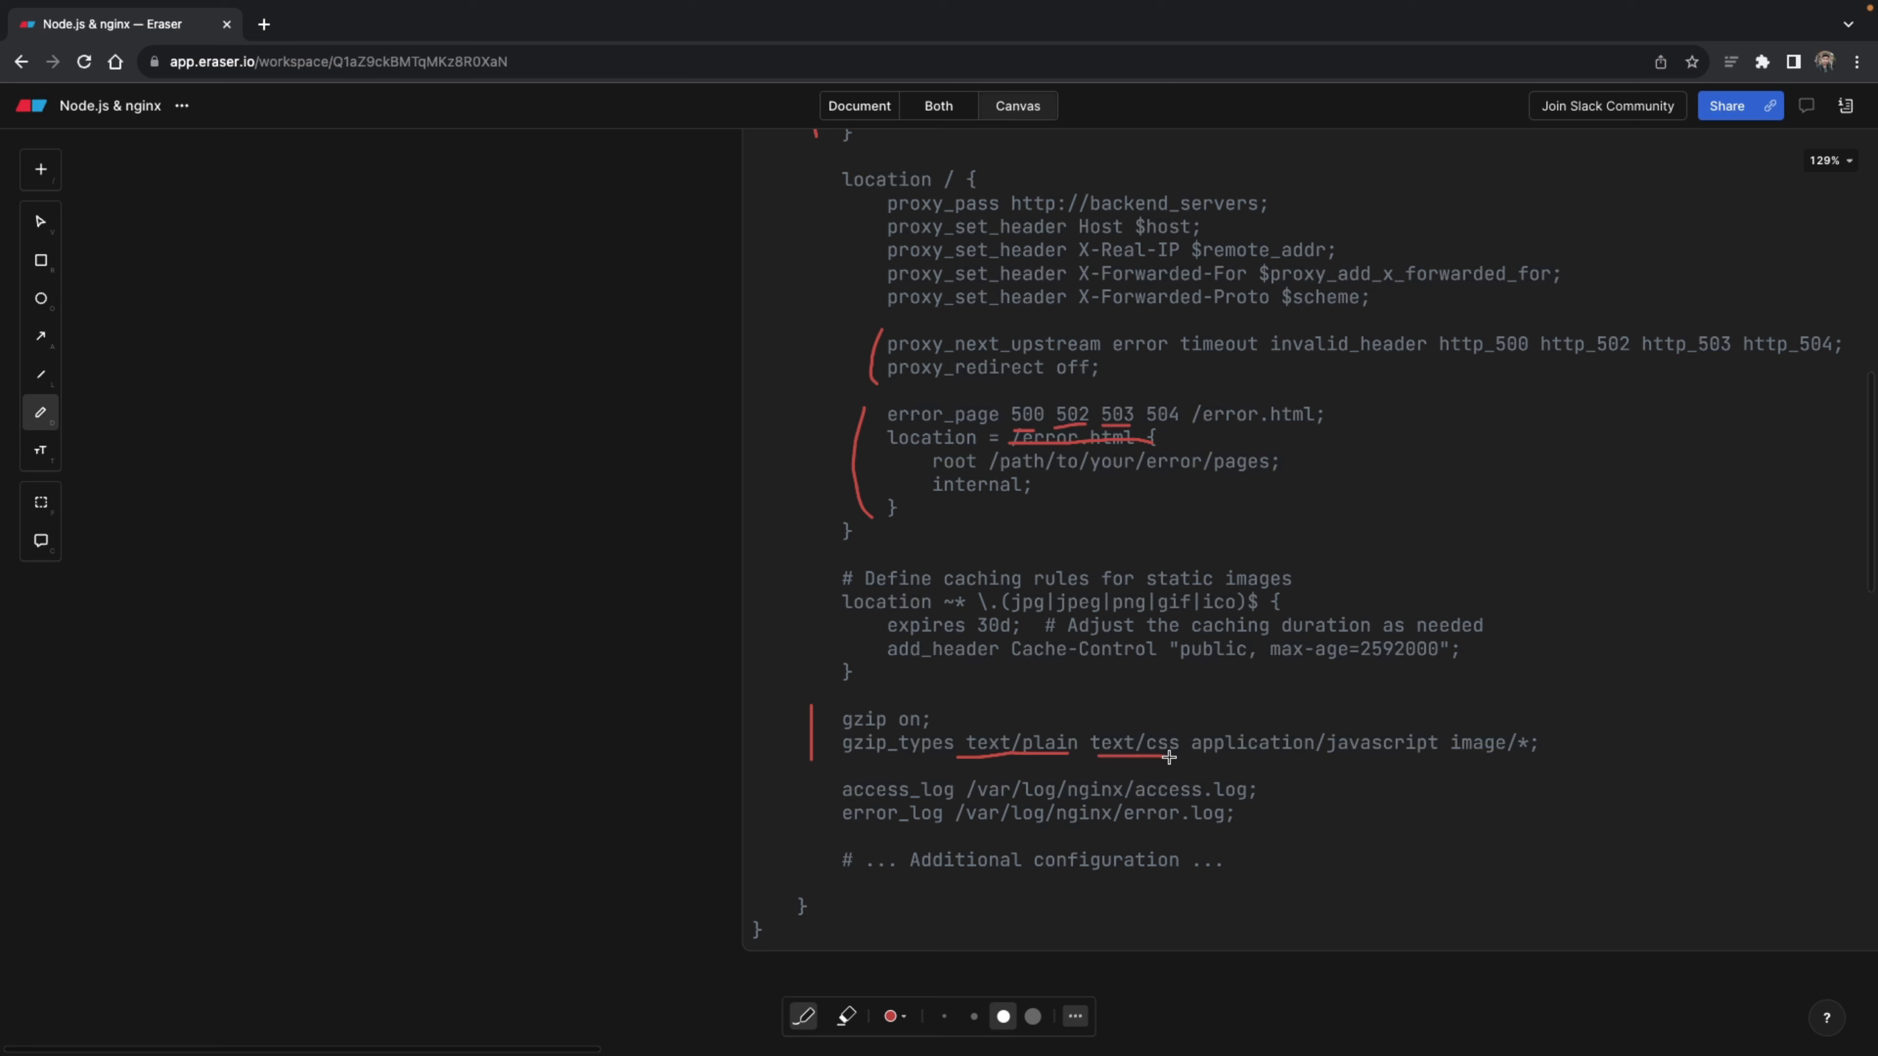
mouse_move(1074, 764)
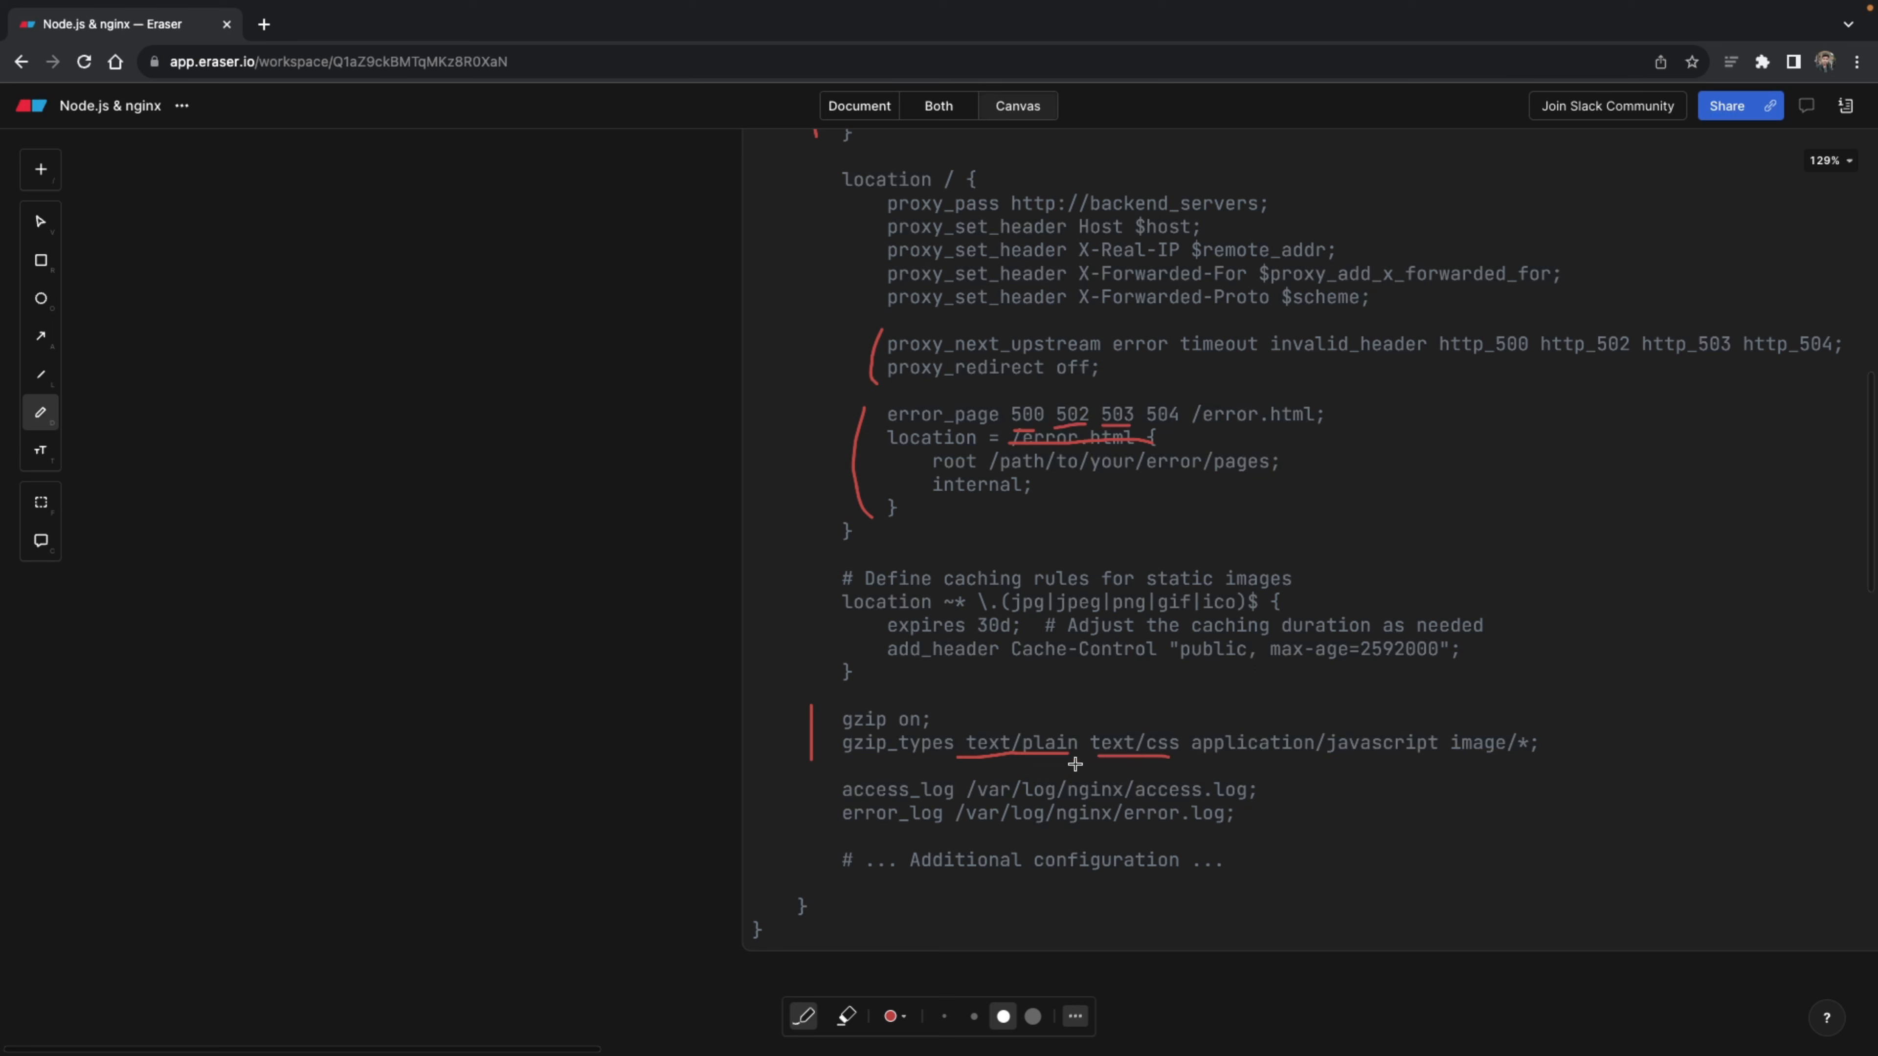
mouse_move(1147, 754)
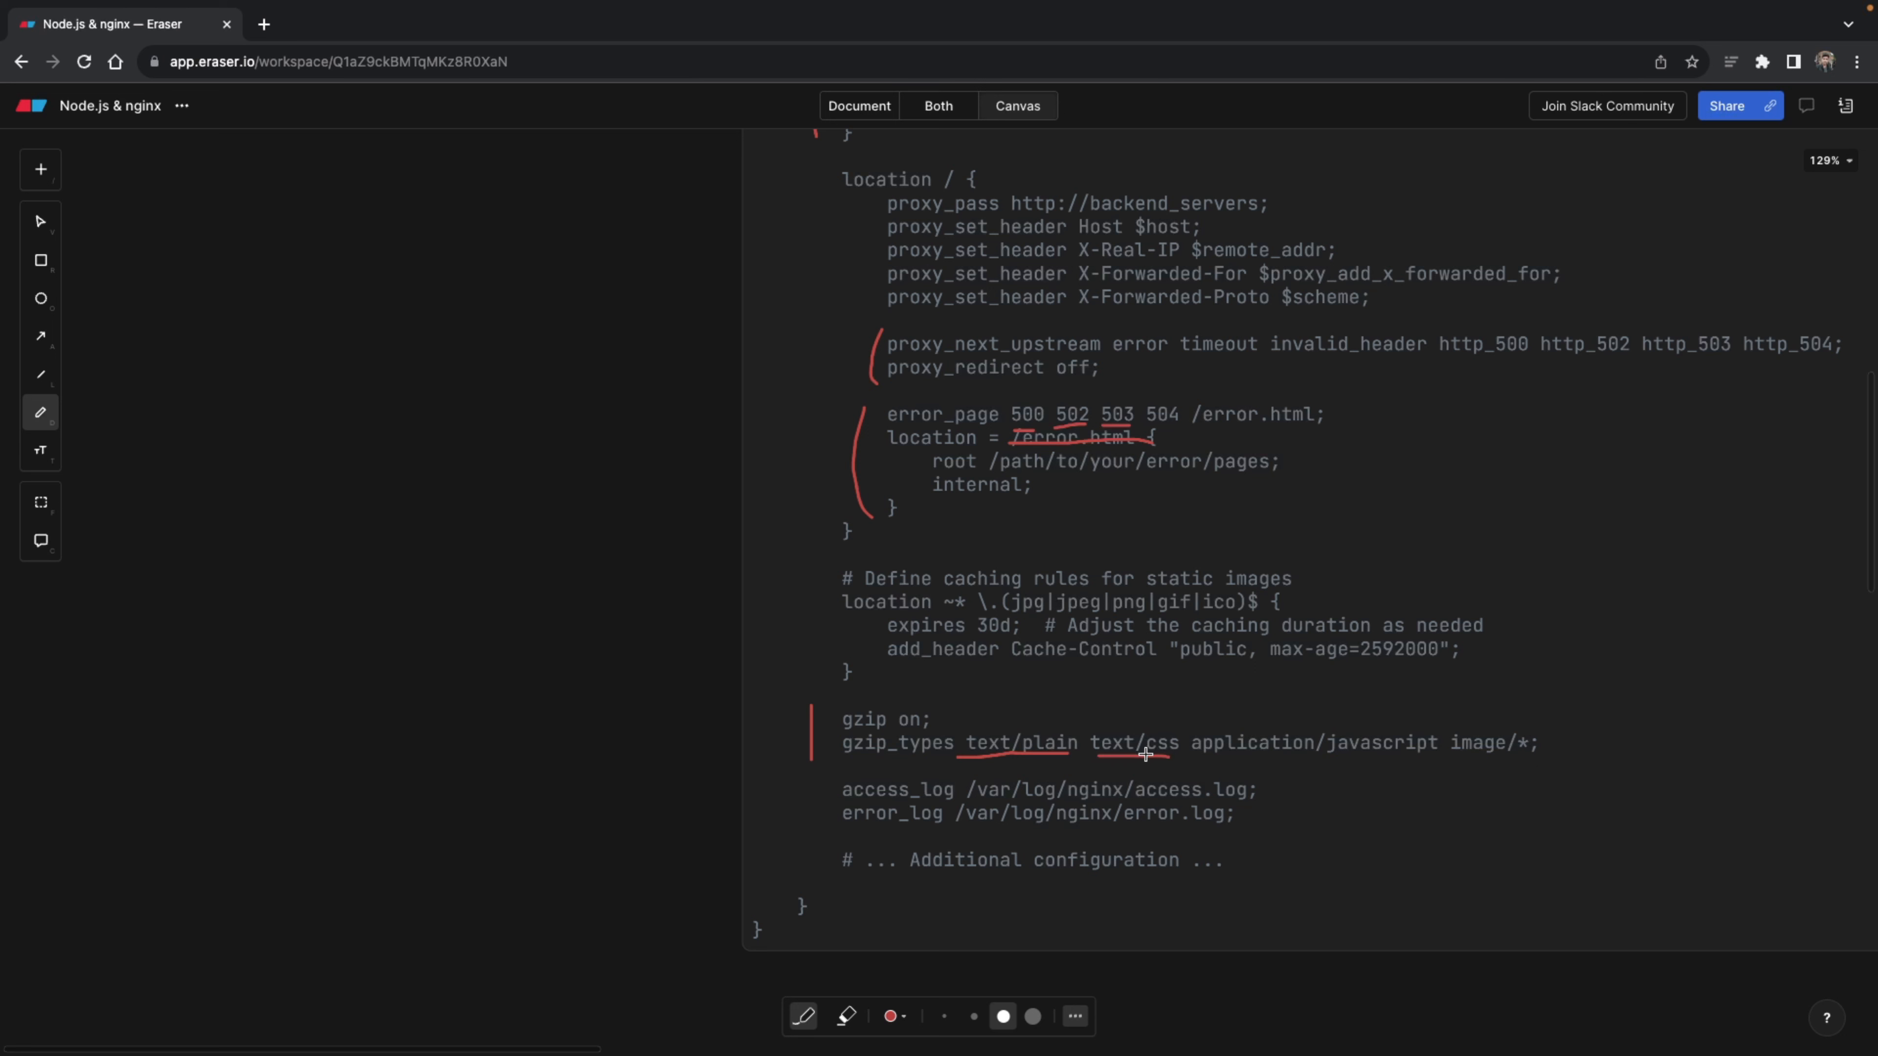
left_click_drag(1204, 754, 1389, 757)
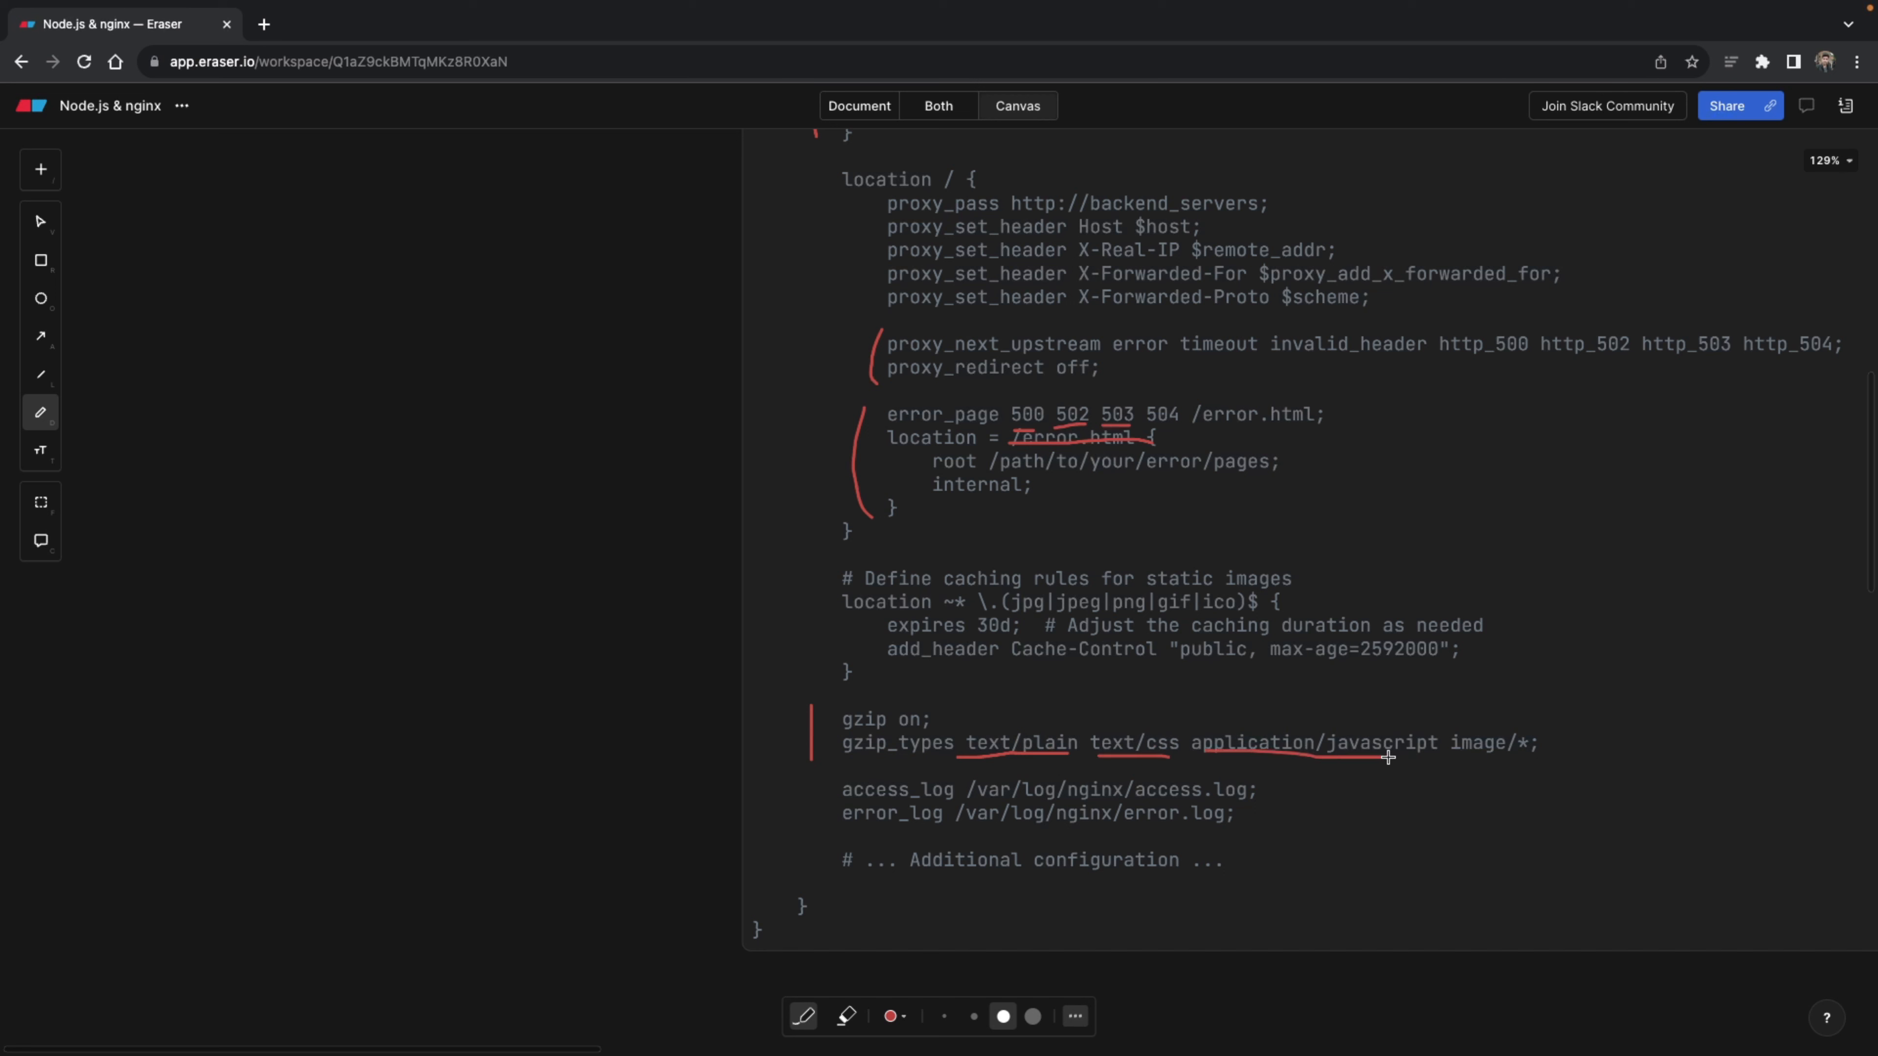
left_click_drag(1387, 757, 1524, 758)
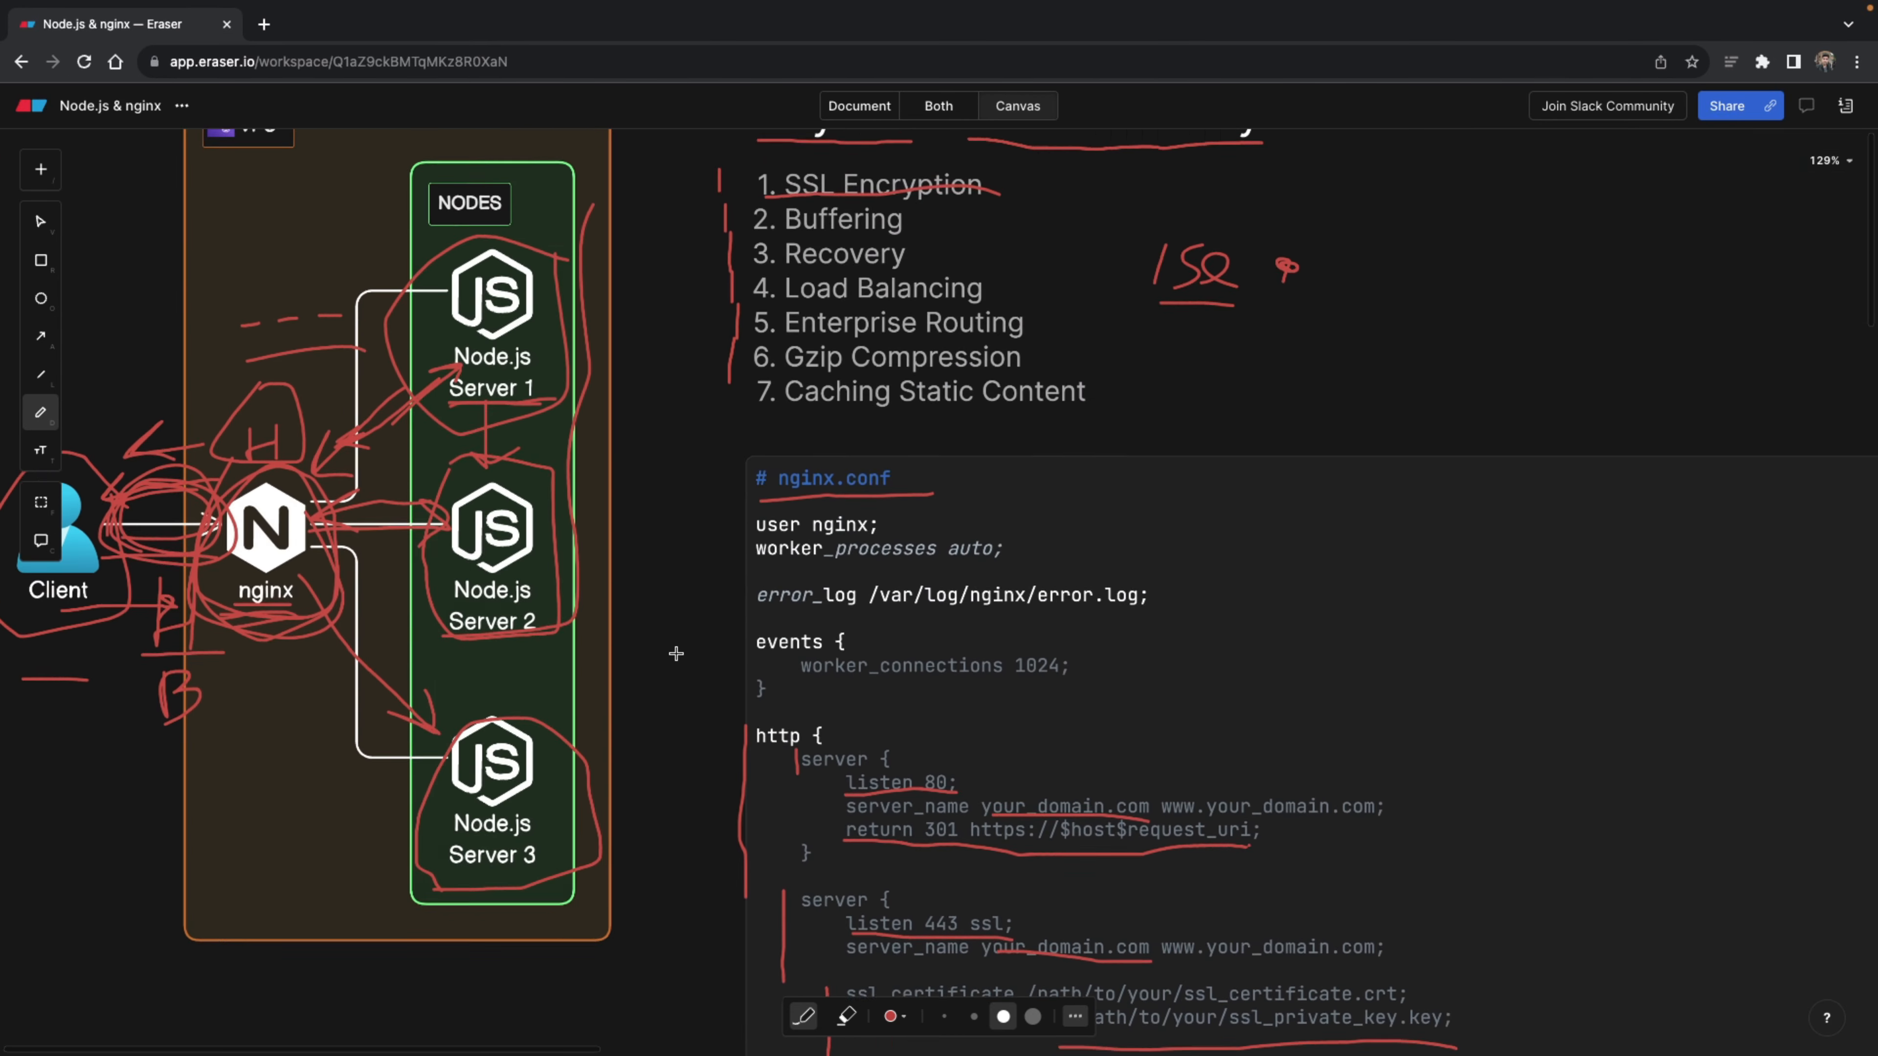
- Scroll down from the NODES group to the nginx.conf config
scroll("down", 3)
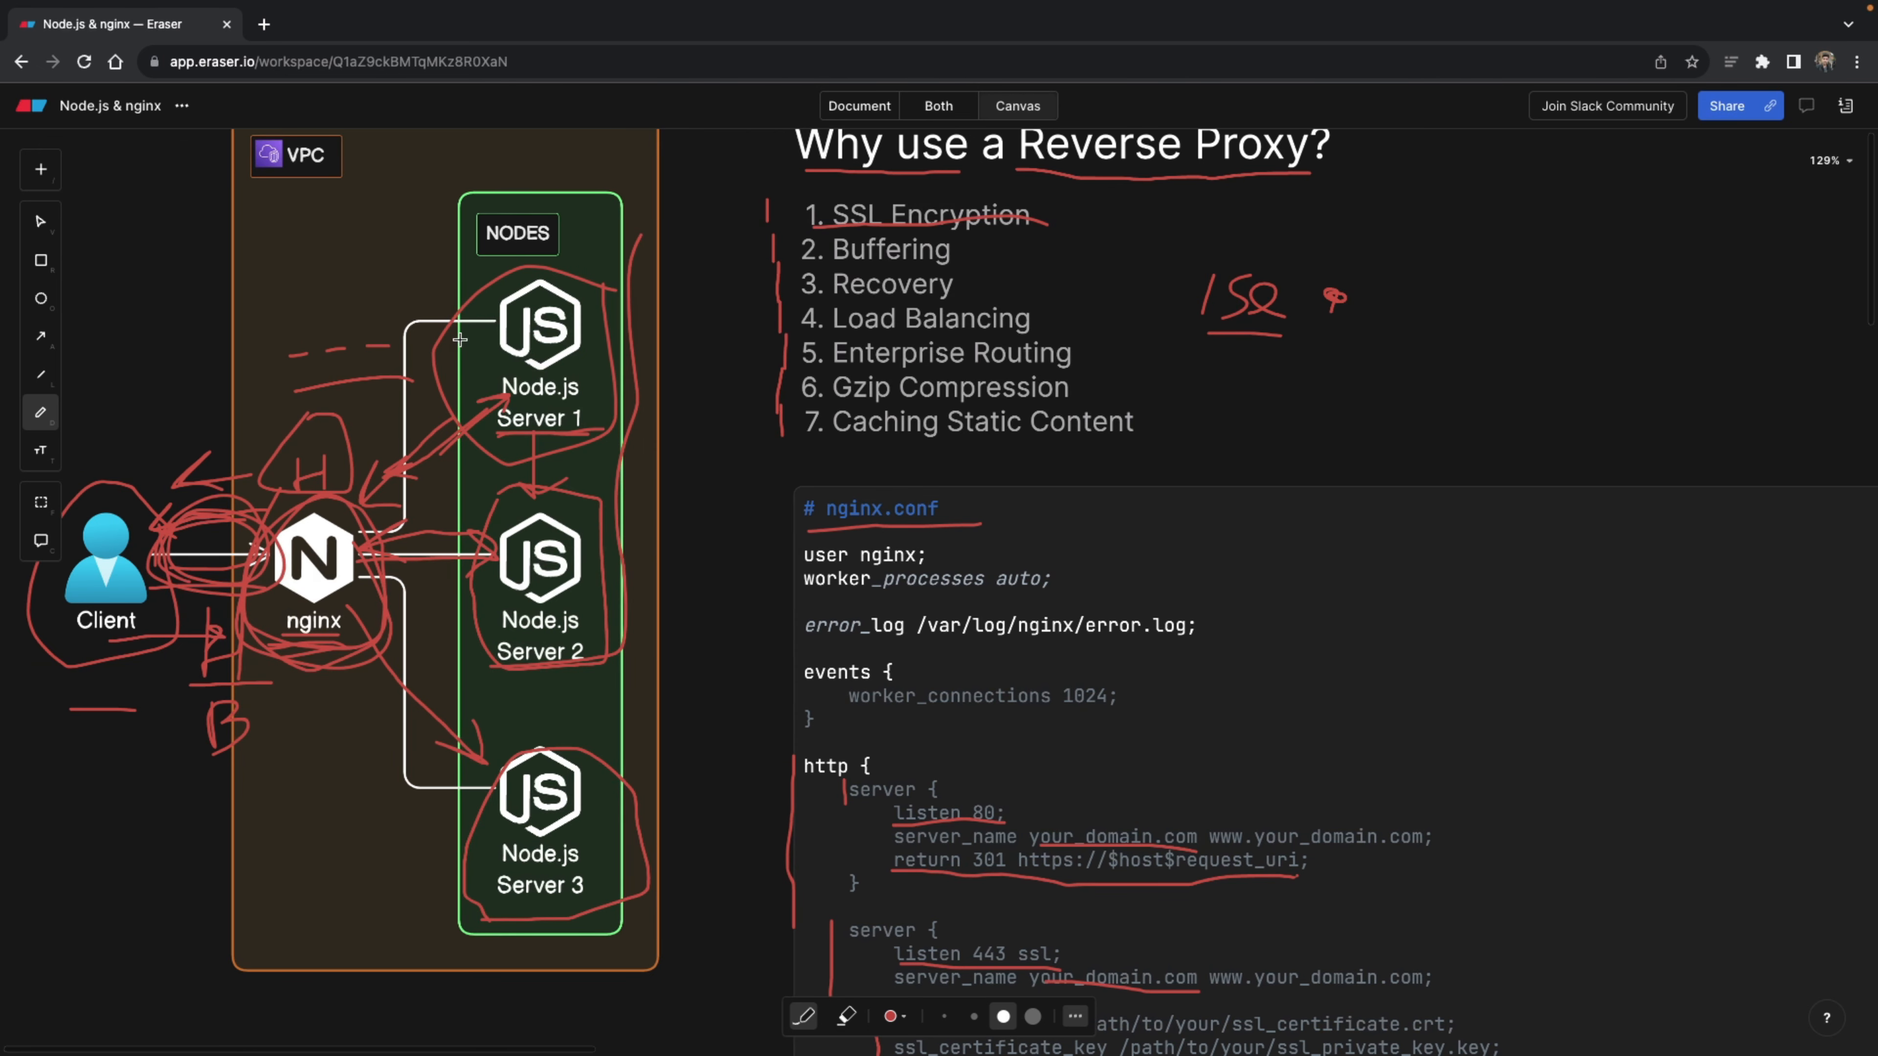
mouse_move(679, 459)
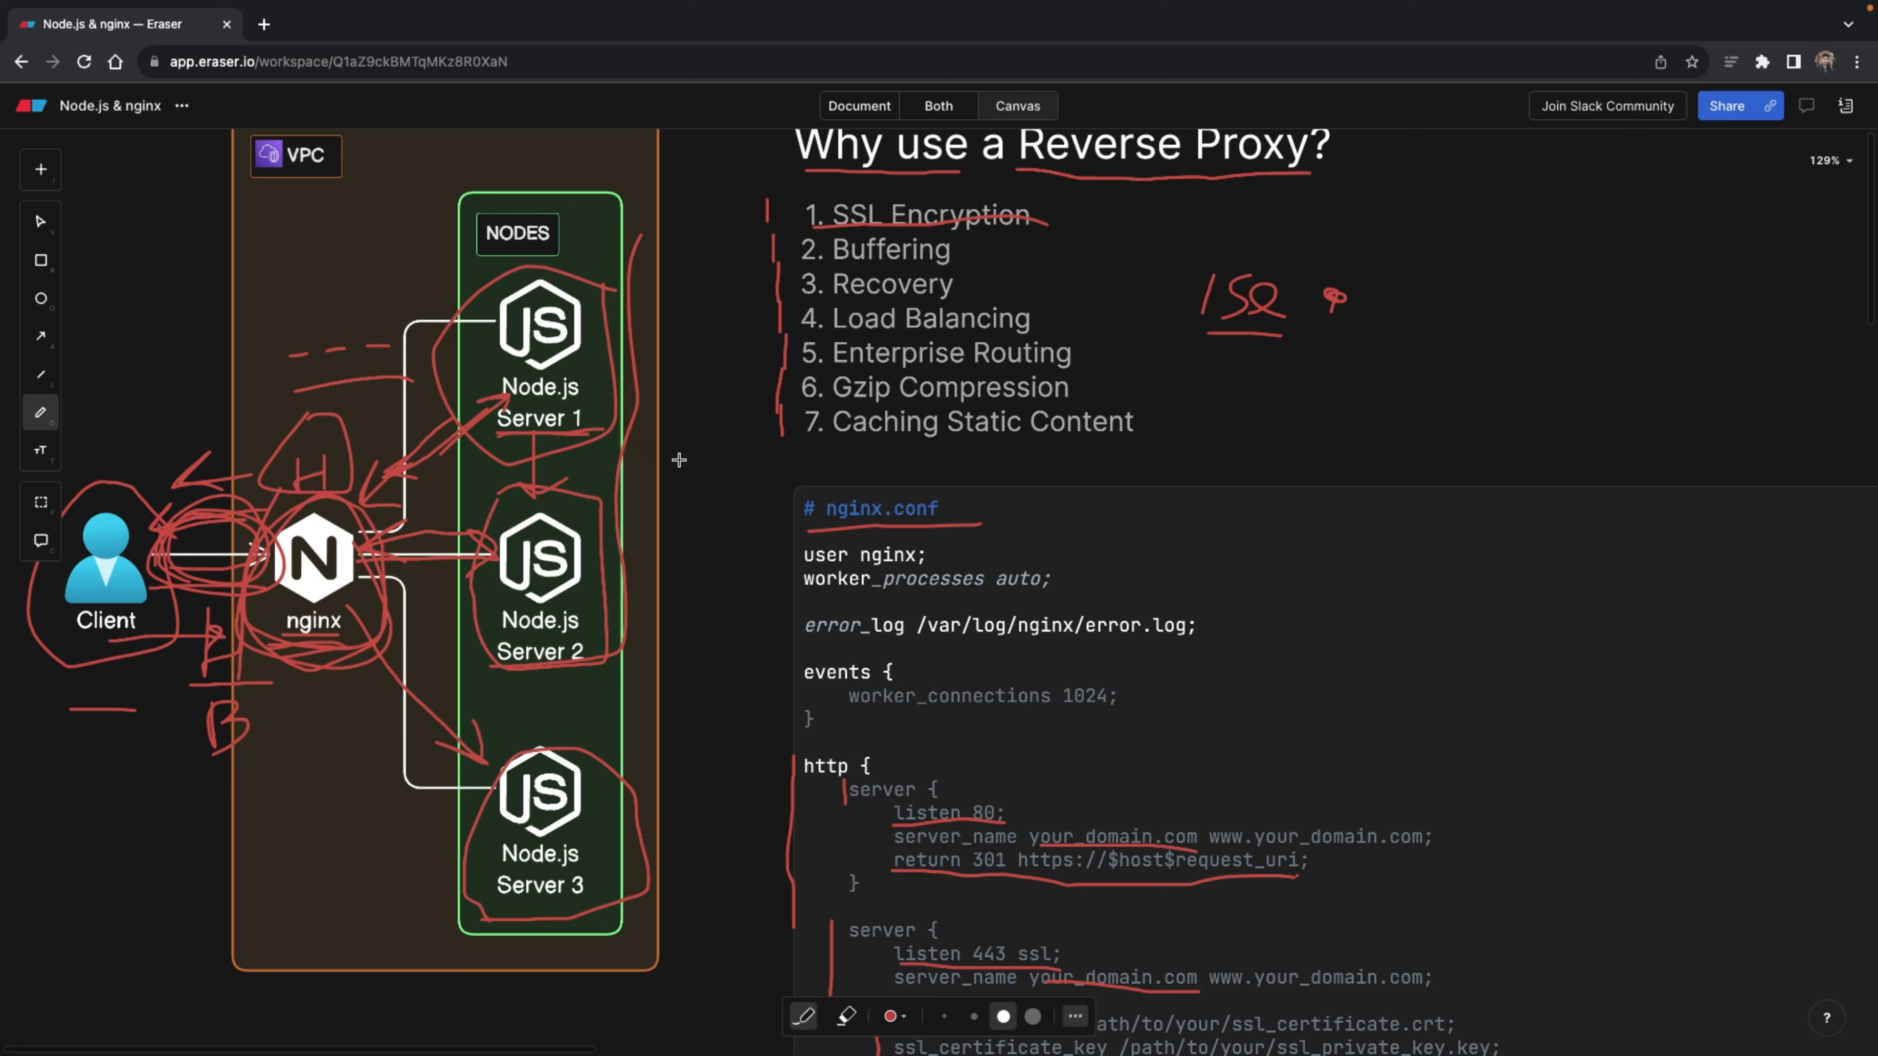
mouse_move(593, 432)
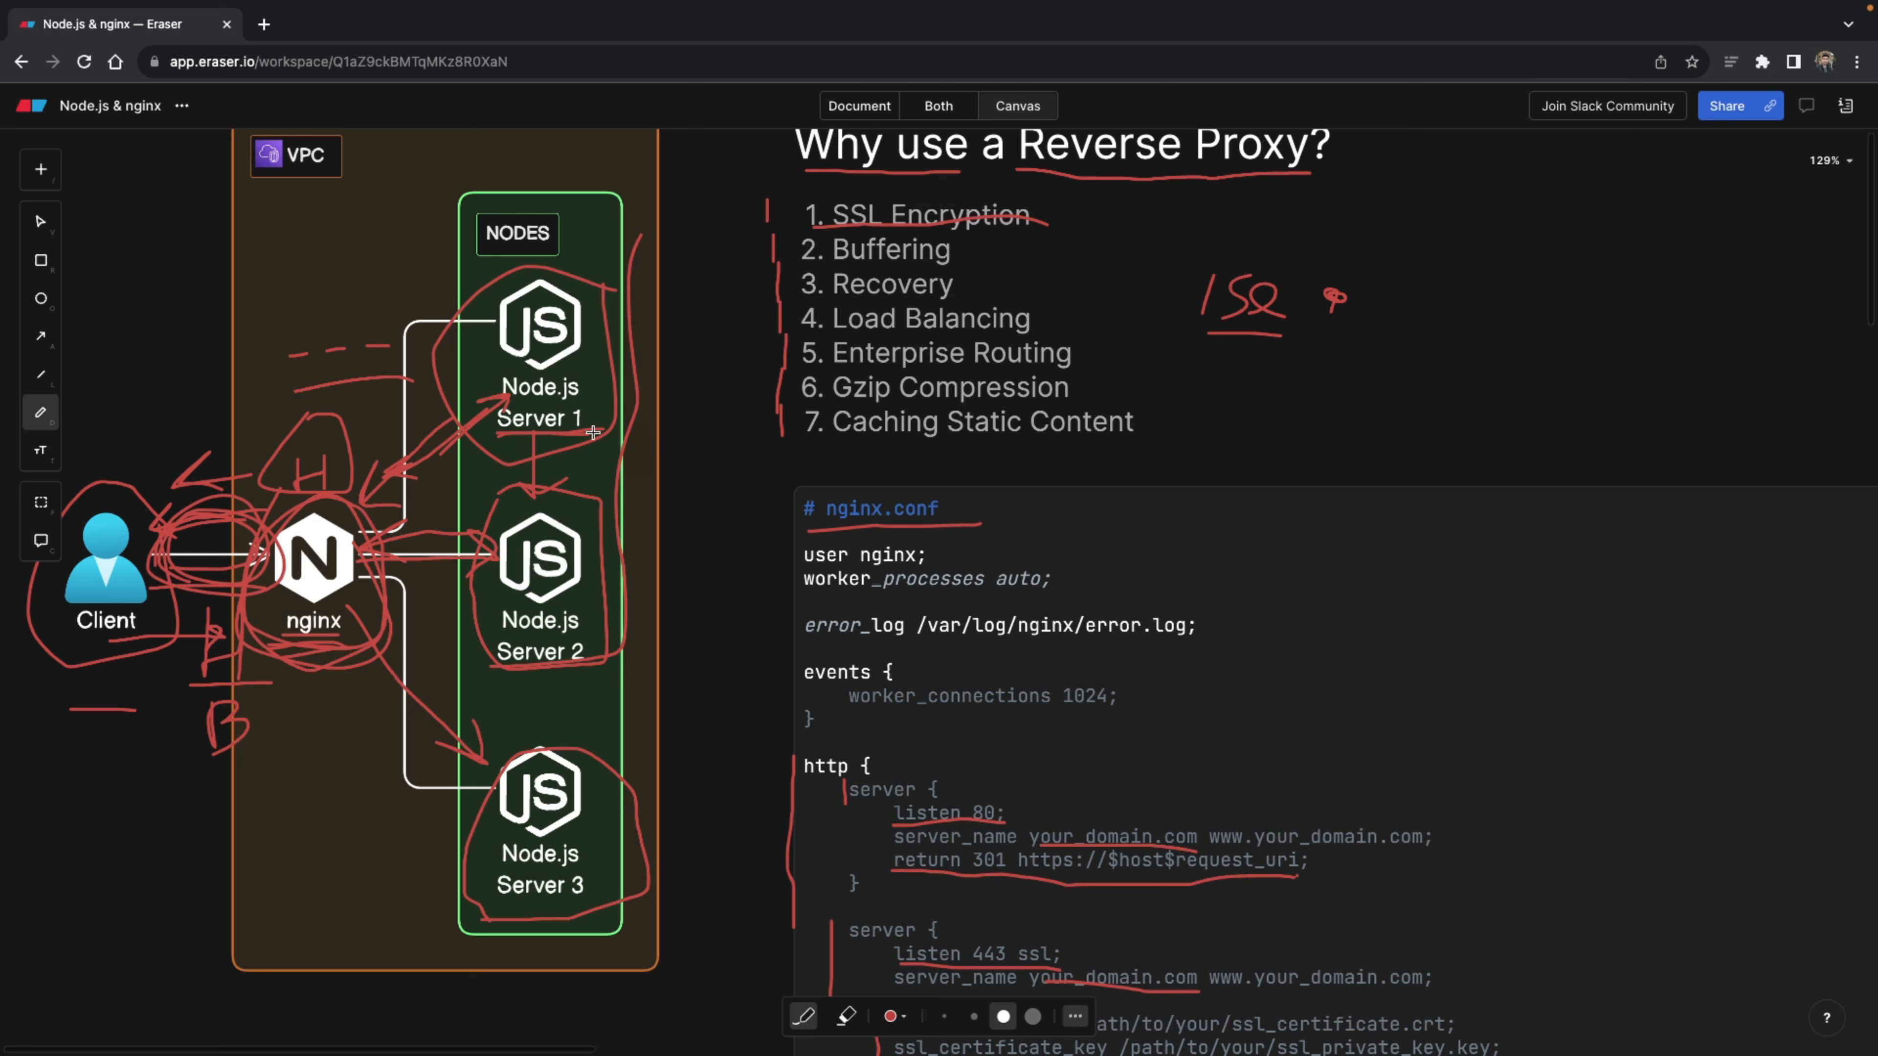
mouse_move(665, 543)
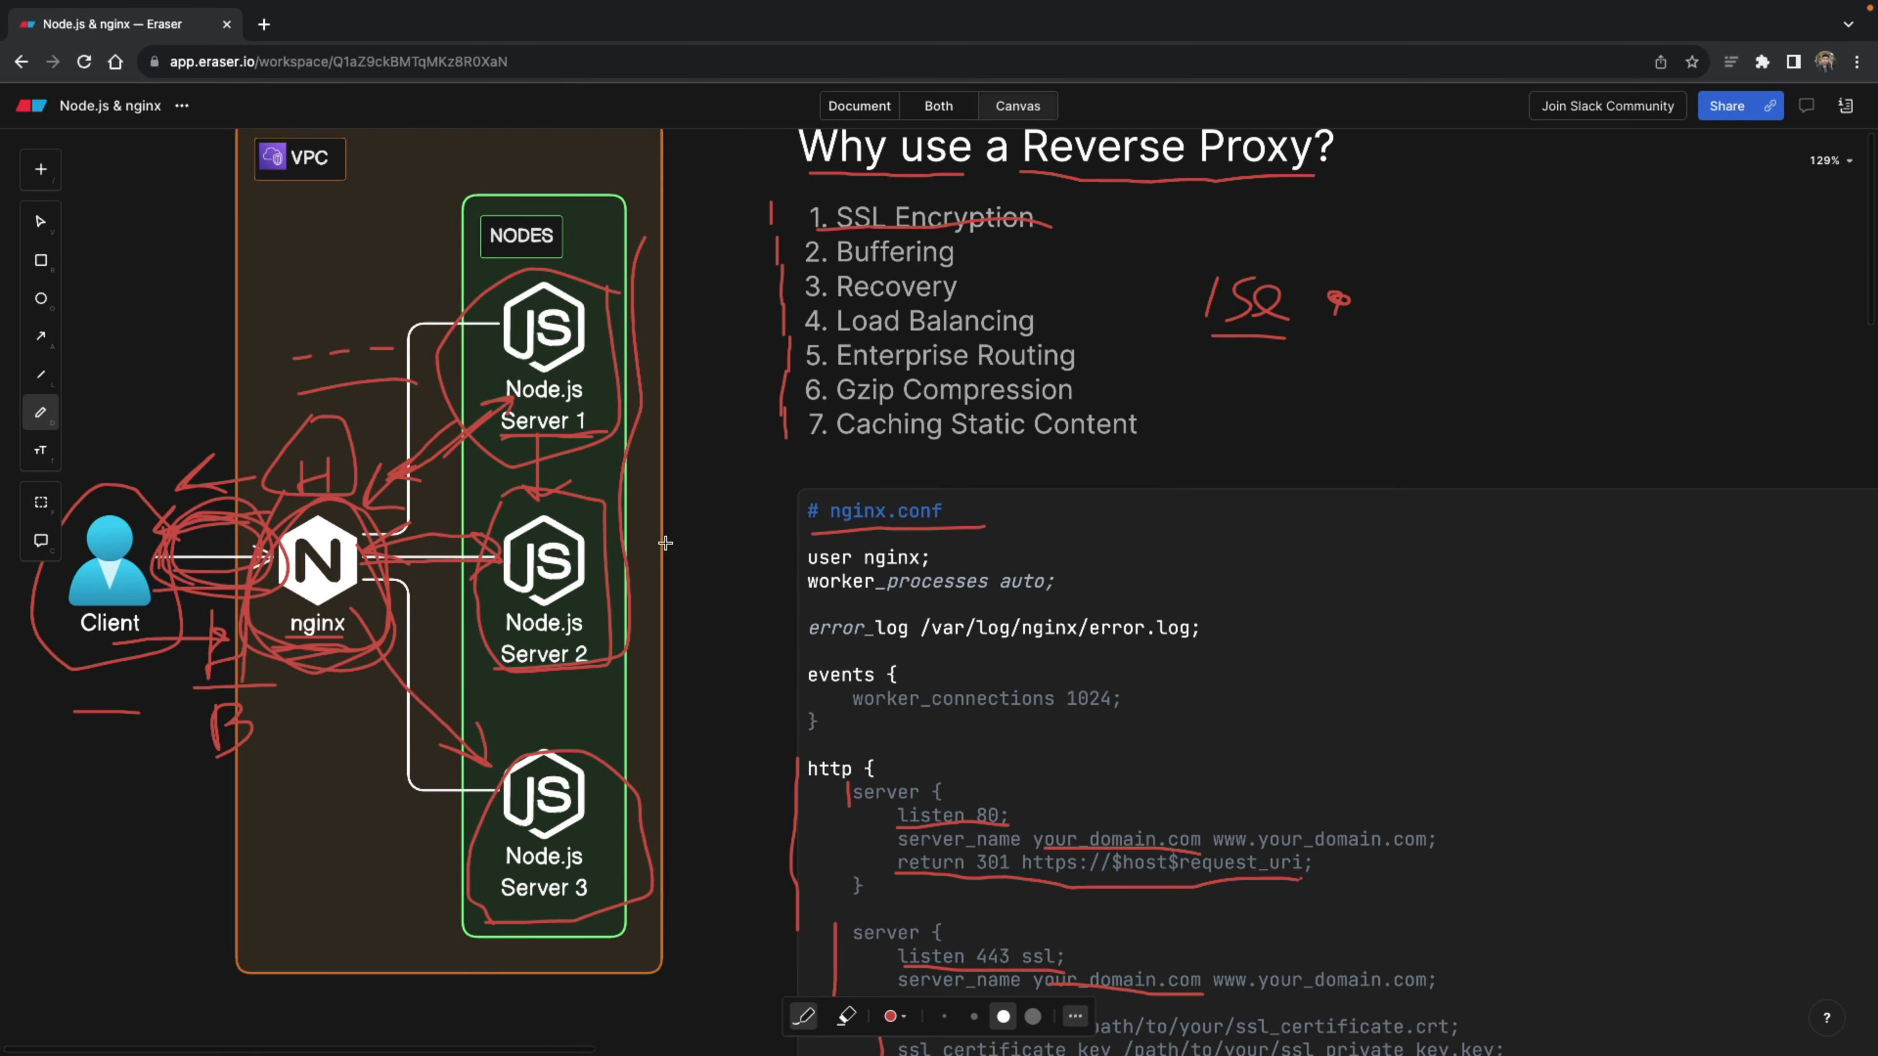
mouse_move(673, 533)
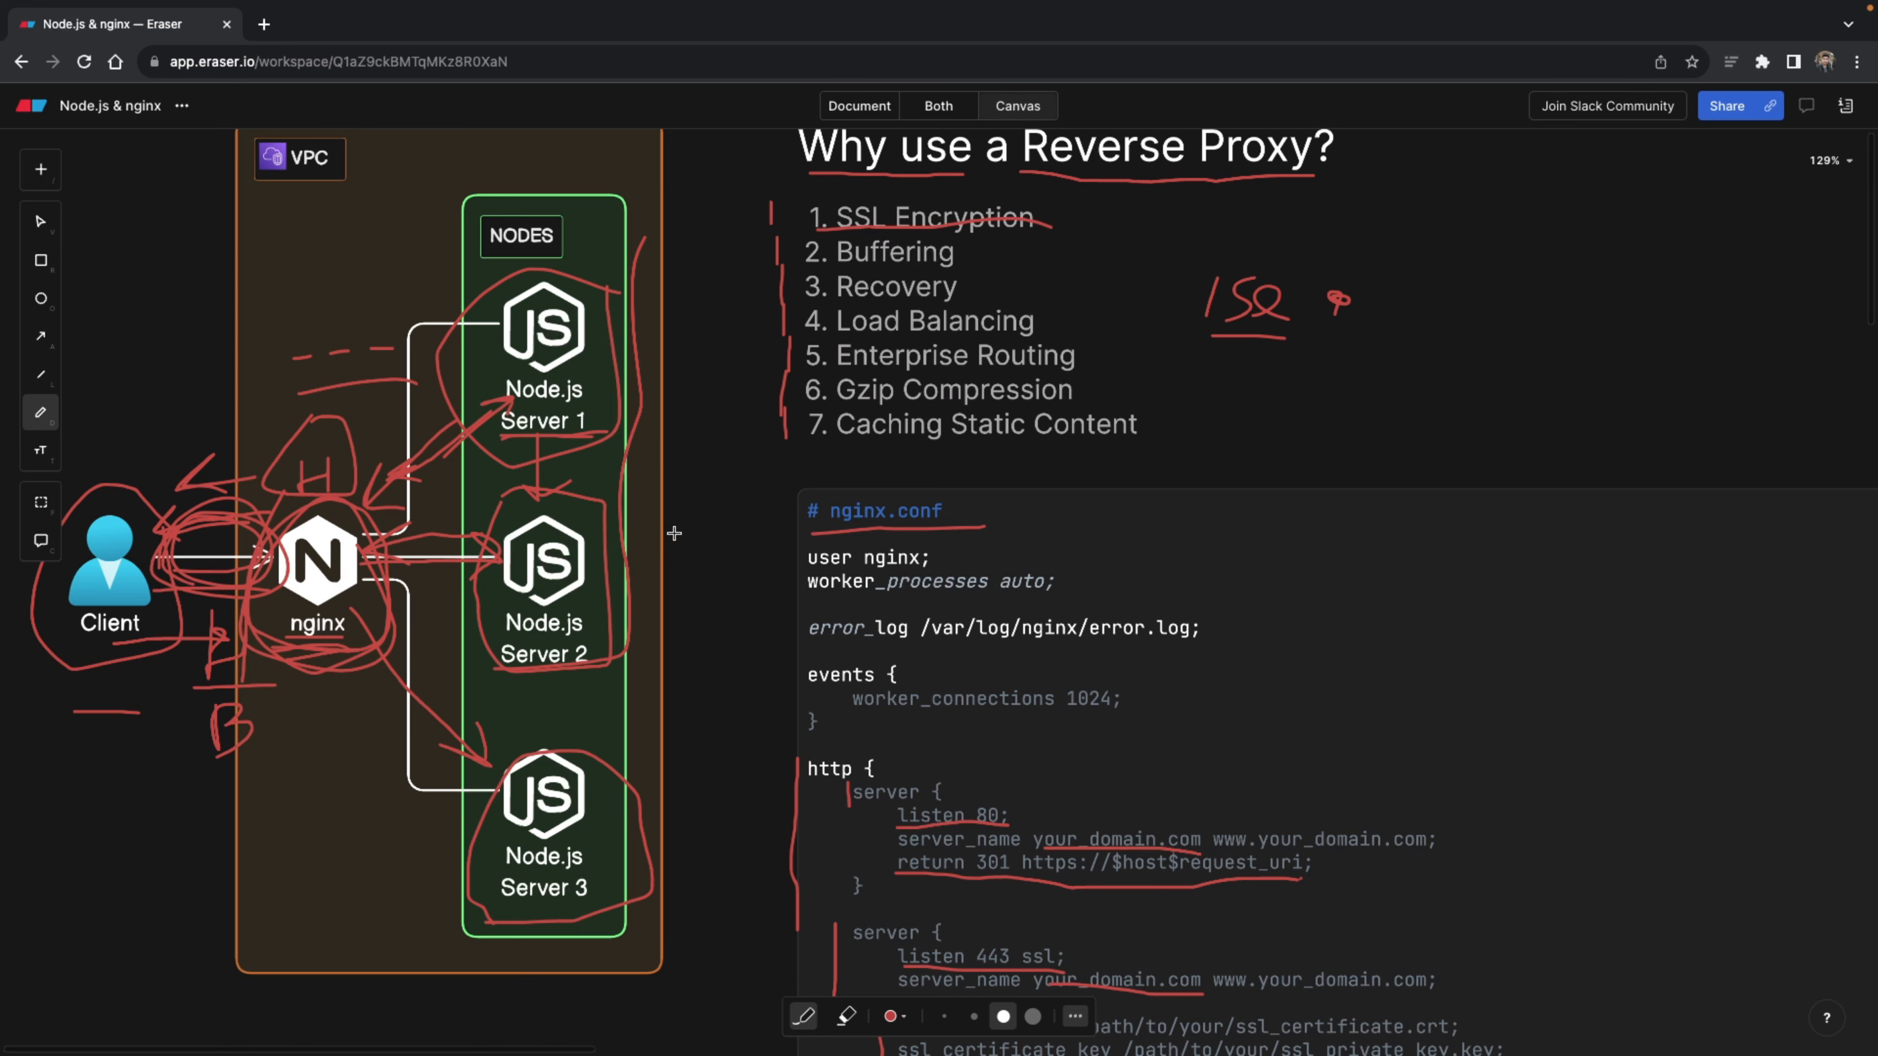
scroll("down", 3)
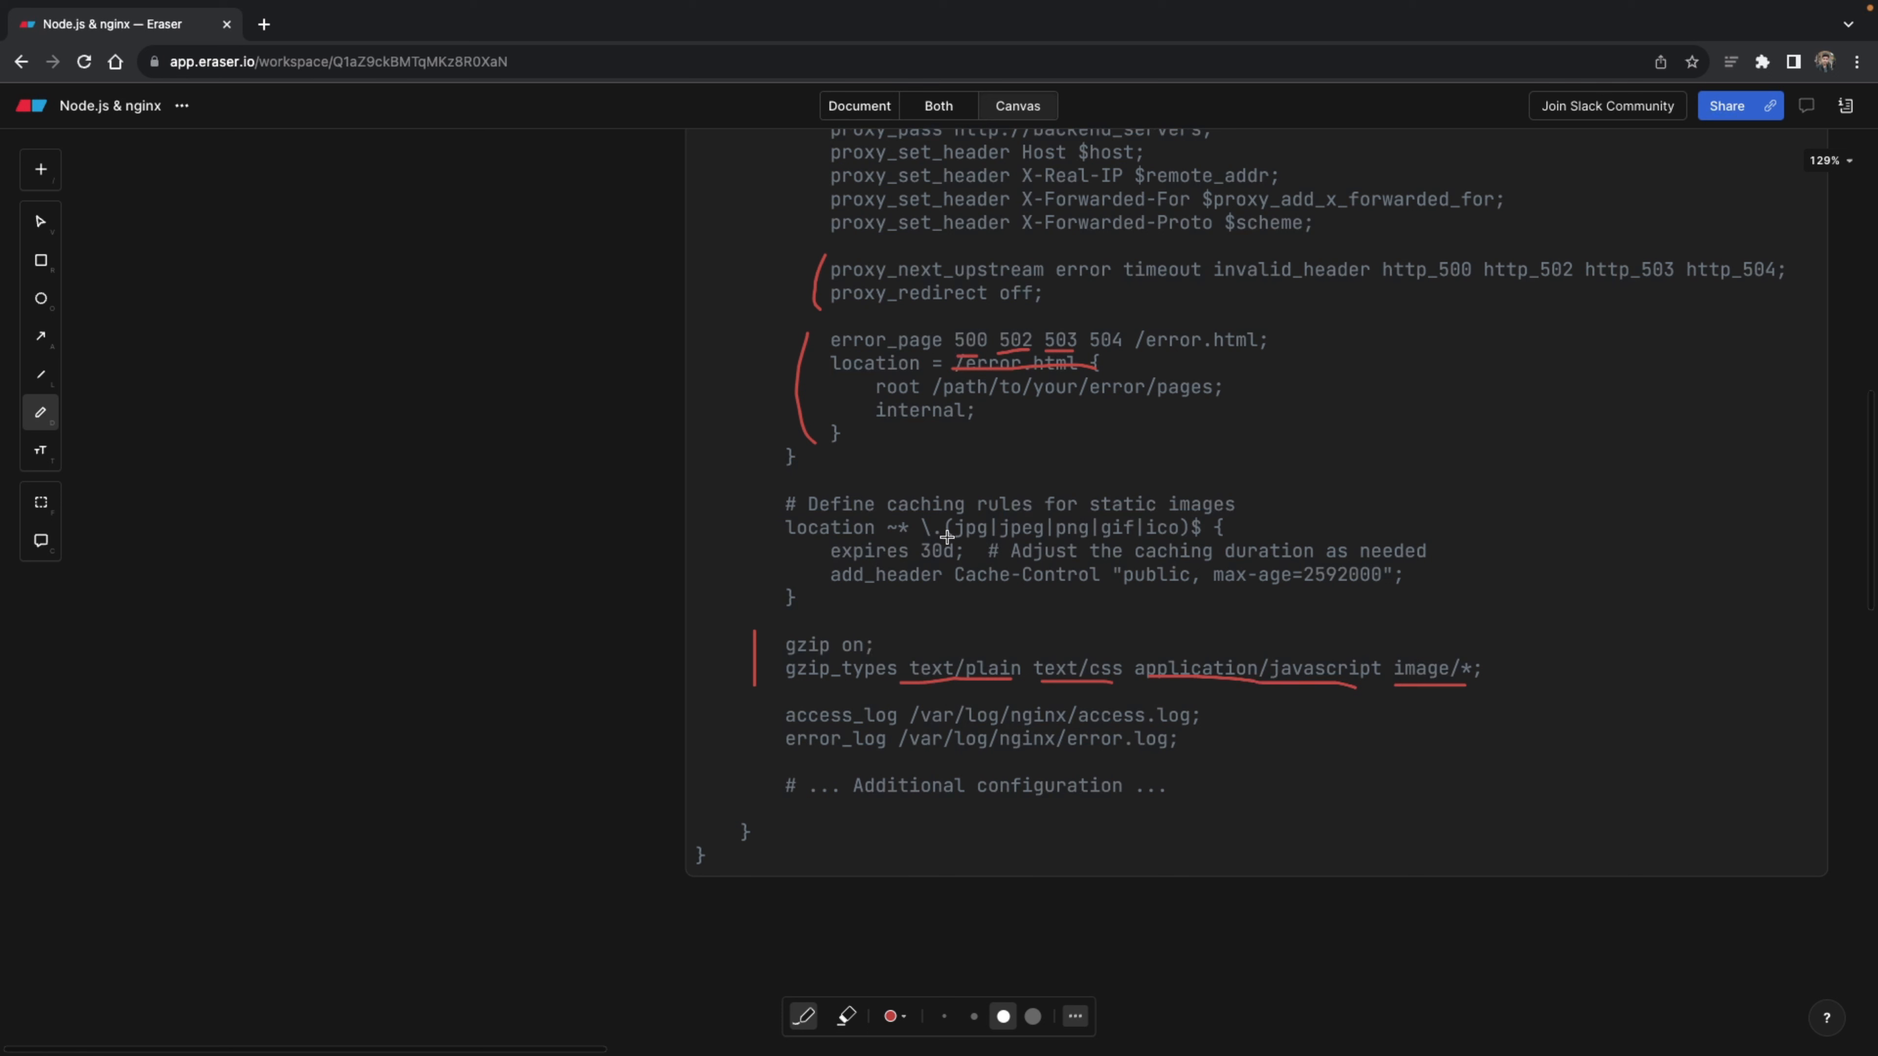
- Underline the jpg|jpeg|png|gif|ico extensions in the static image caching rule
left_click_drag(946, 540, 1084, 540)
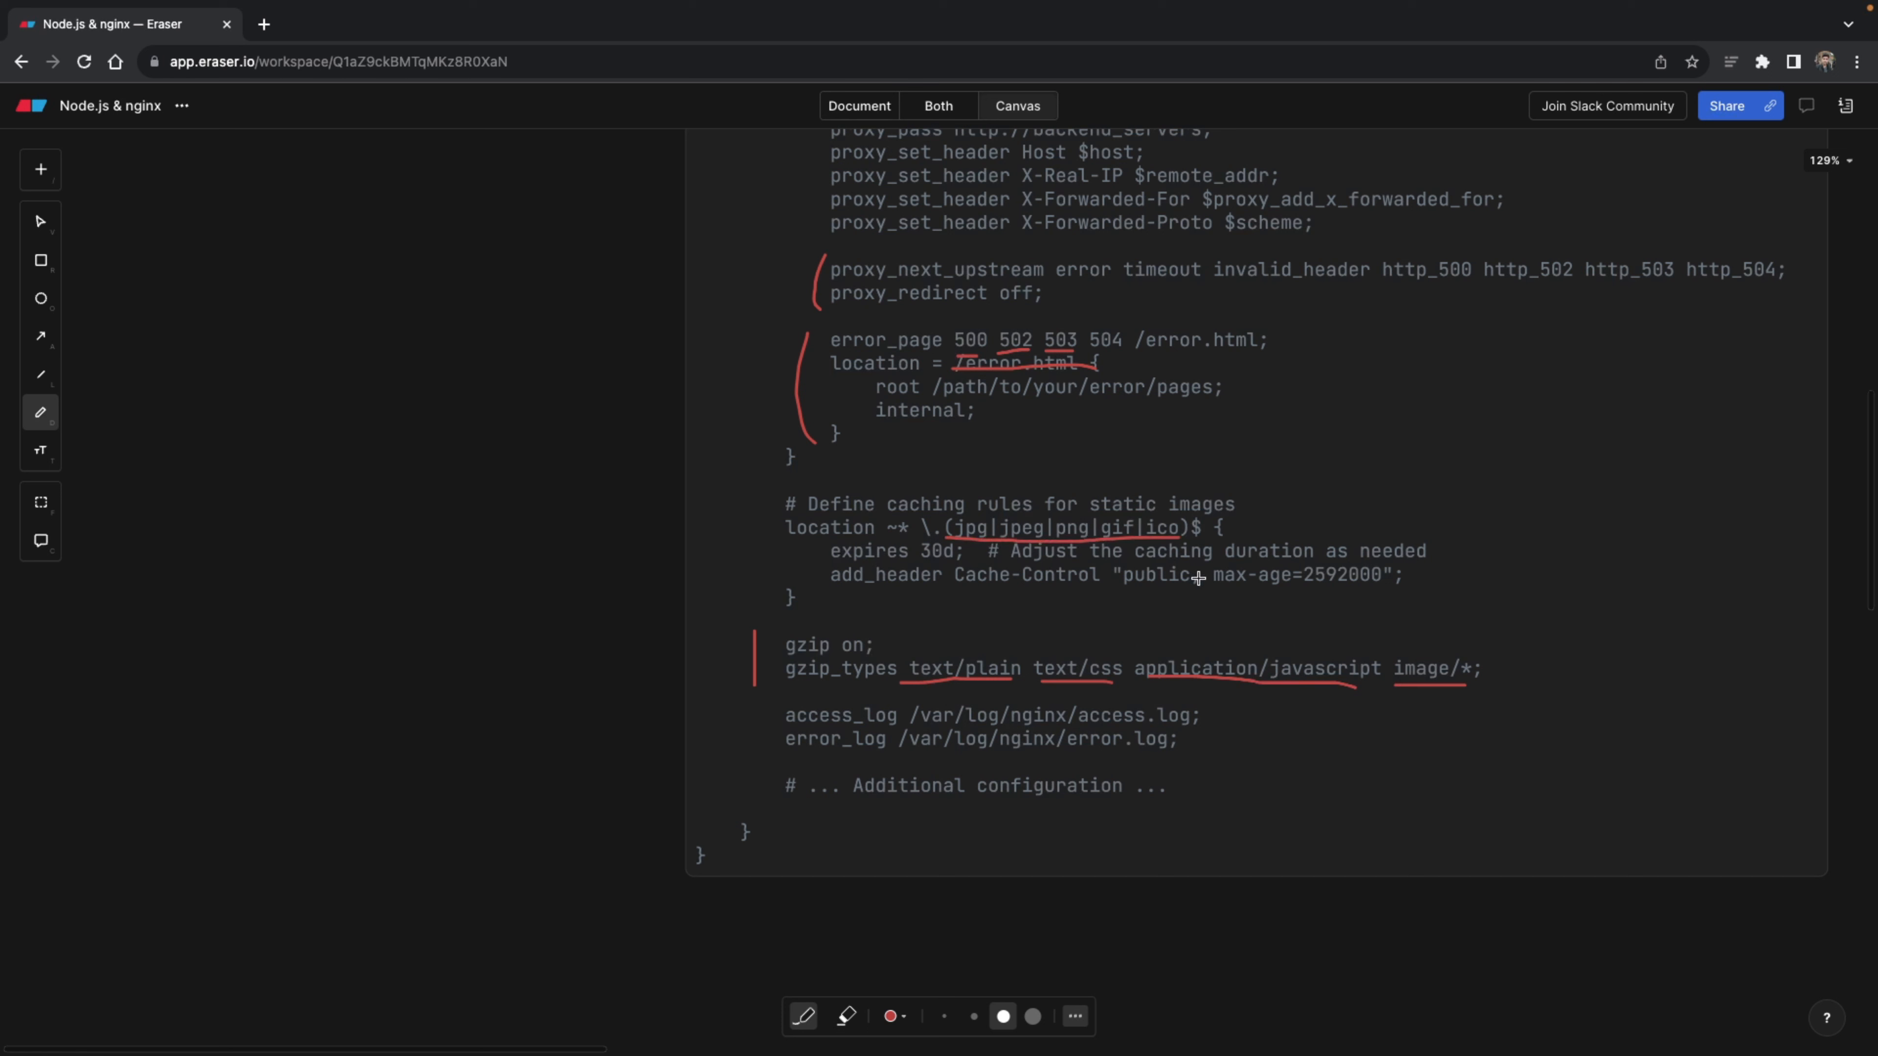
left_click_drag(1201, 586, 1402, 591)
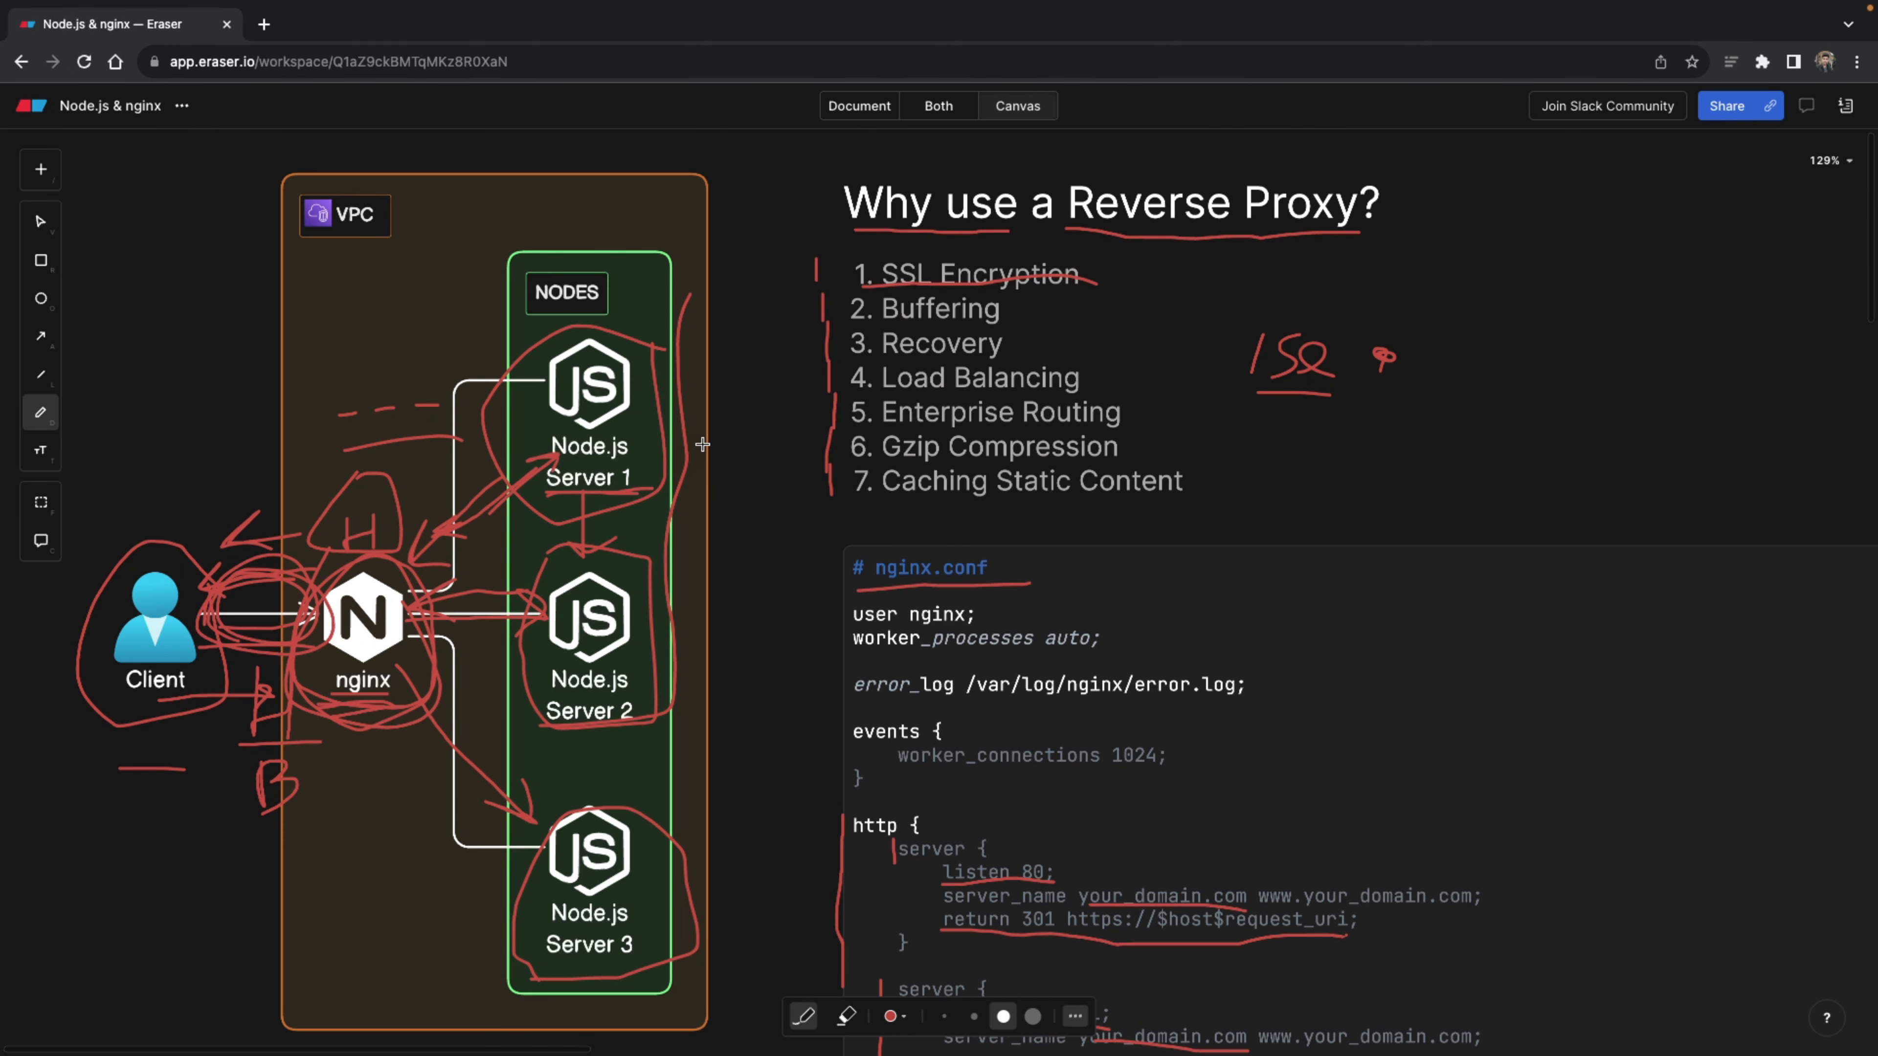
mouse_move(732, 401)
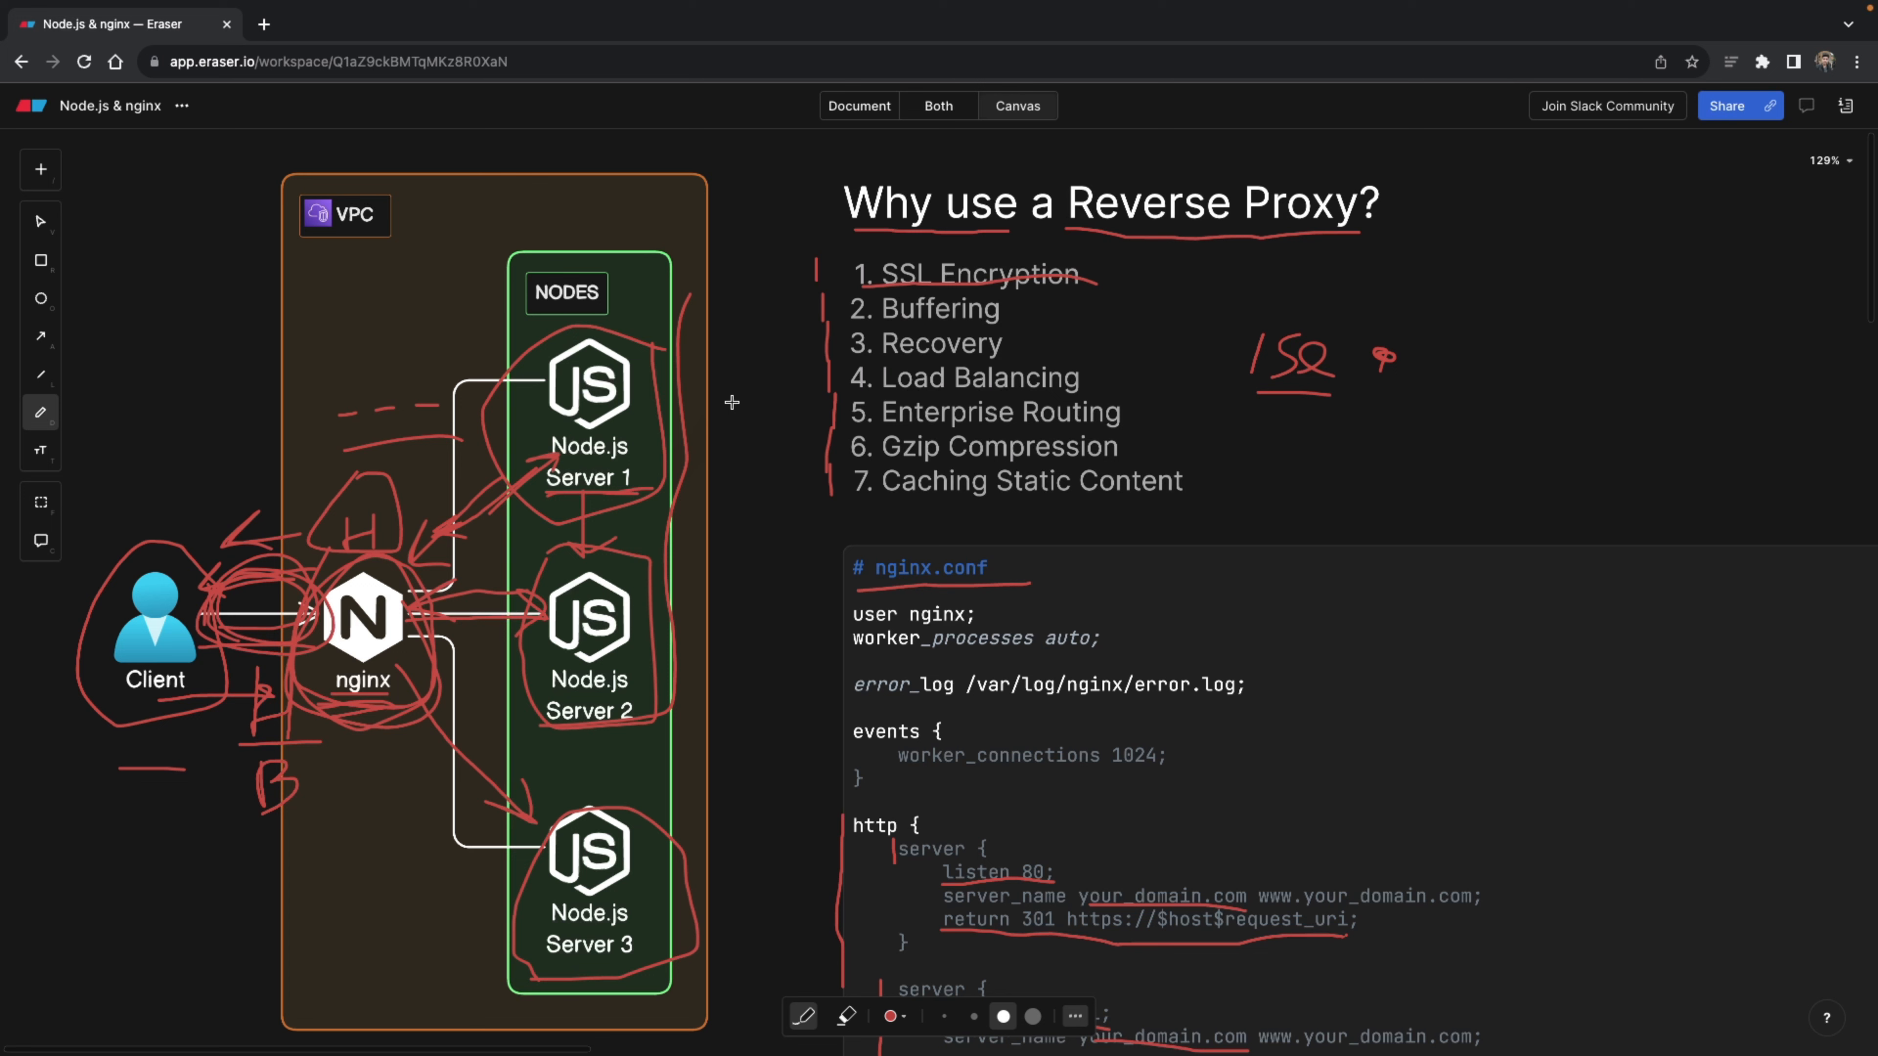
mouse_move(780, 256)
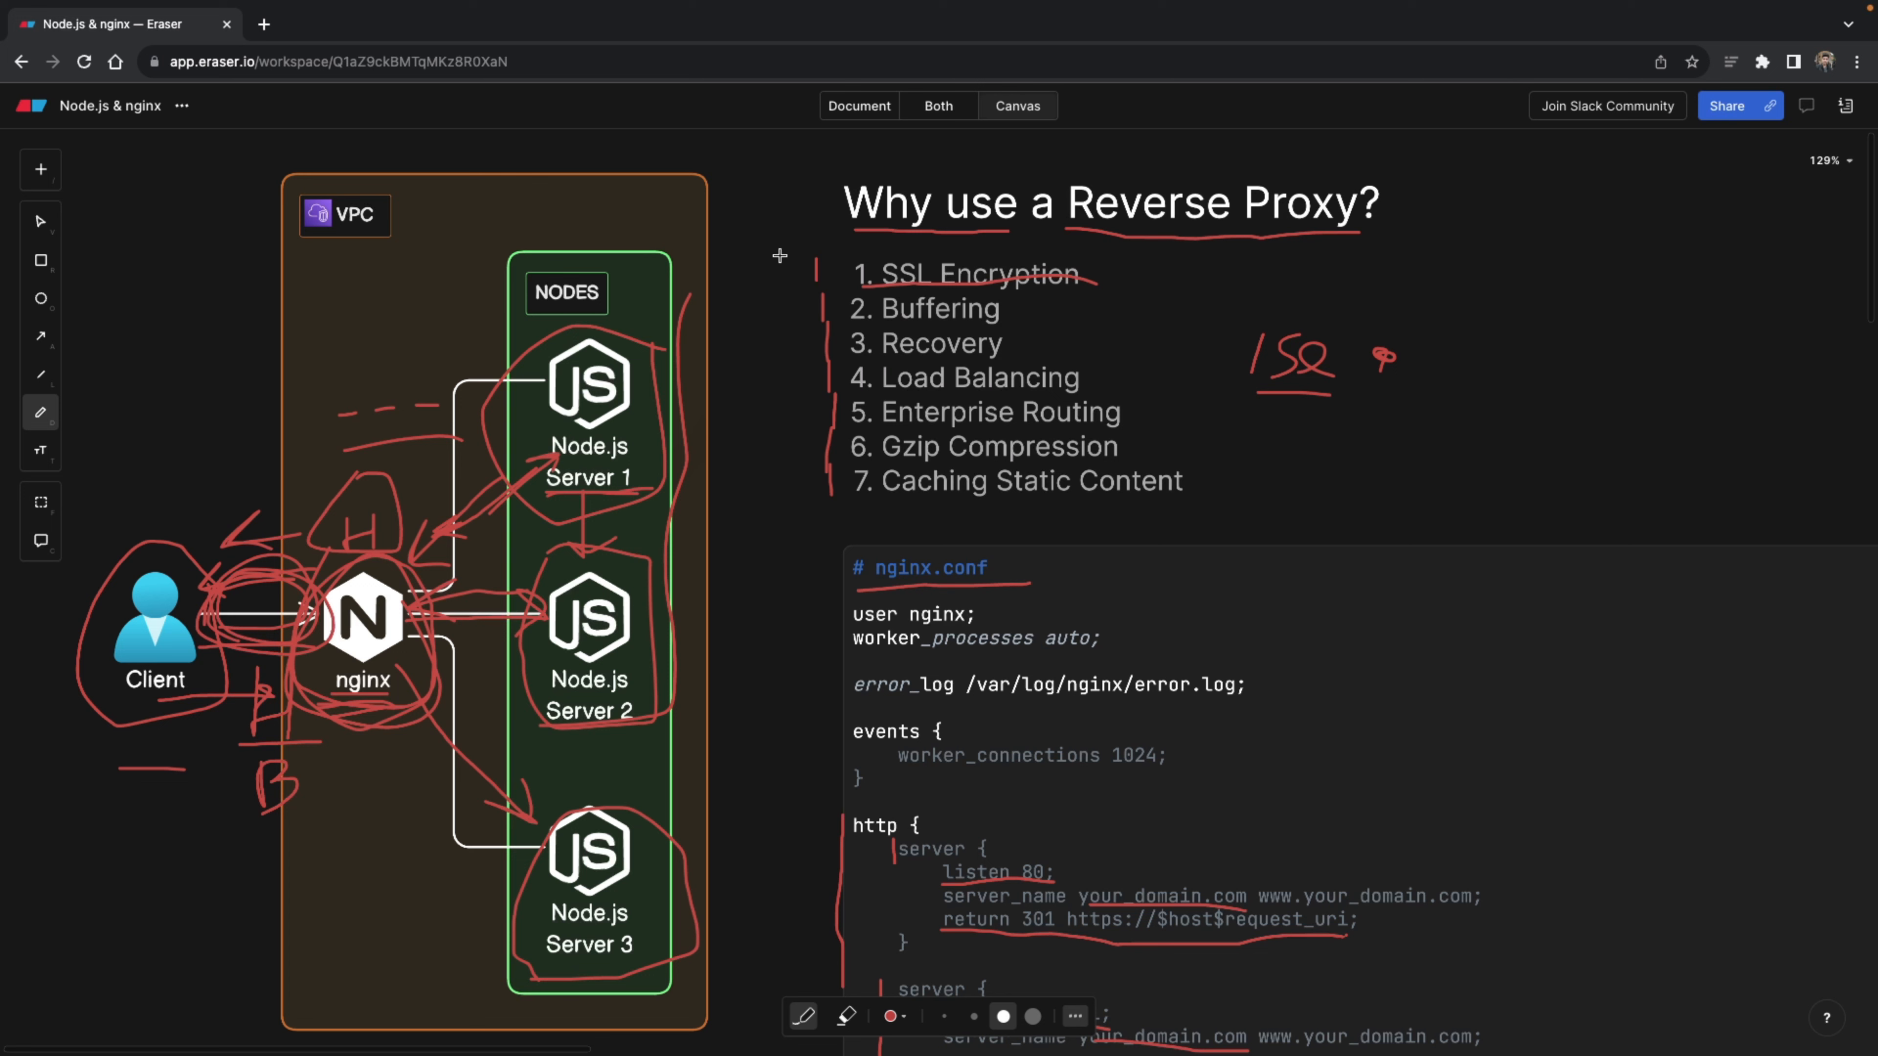
mouse_move(780, 204)
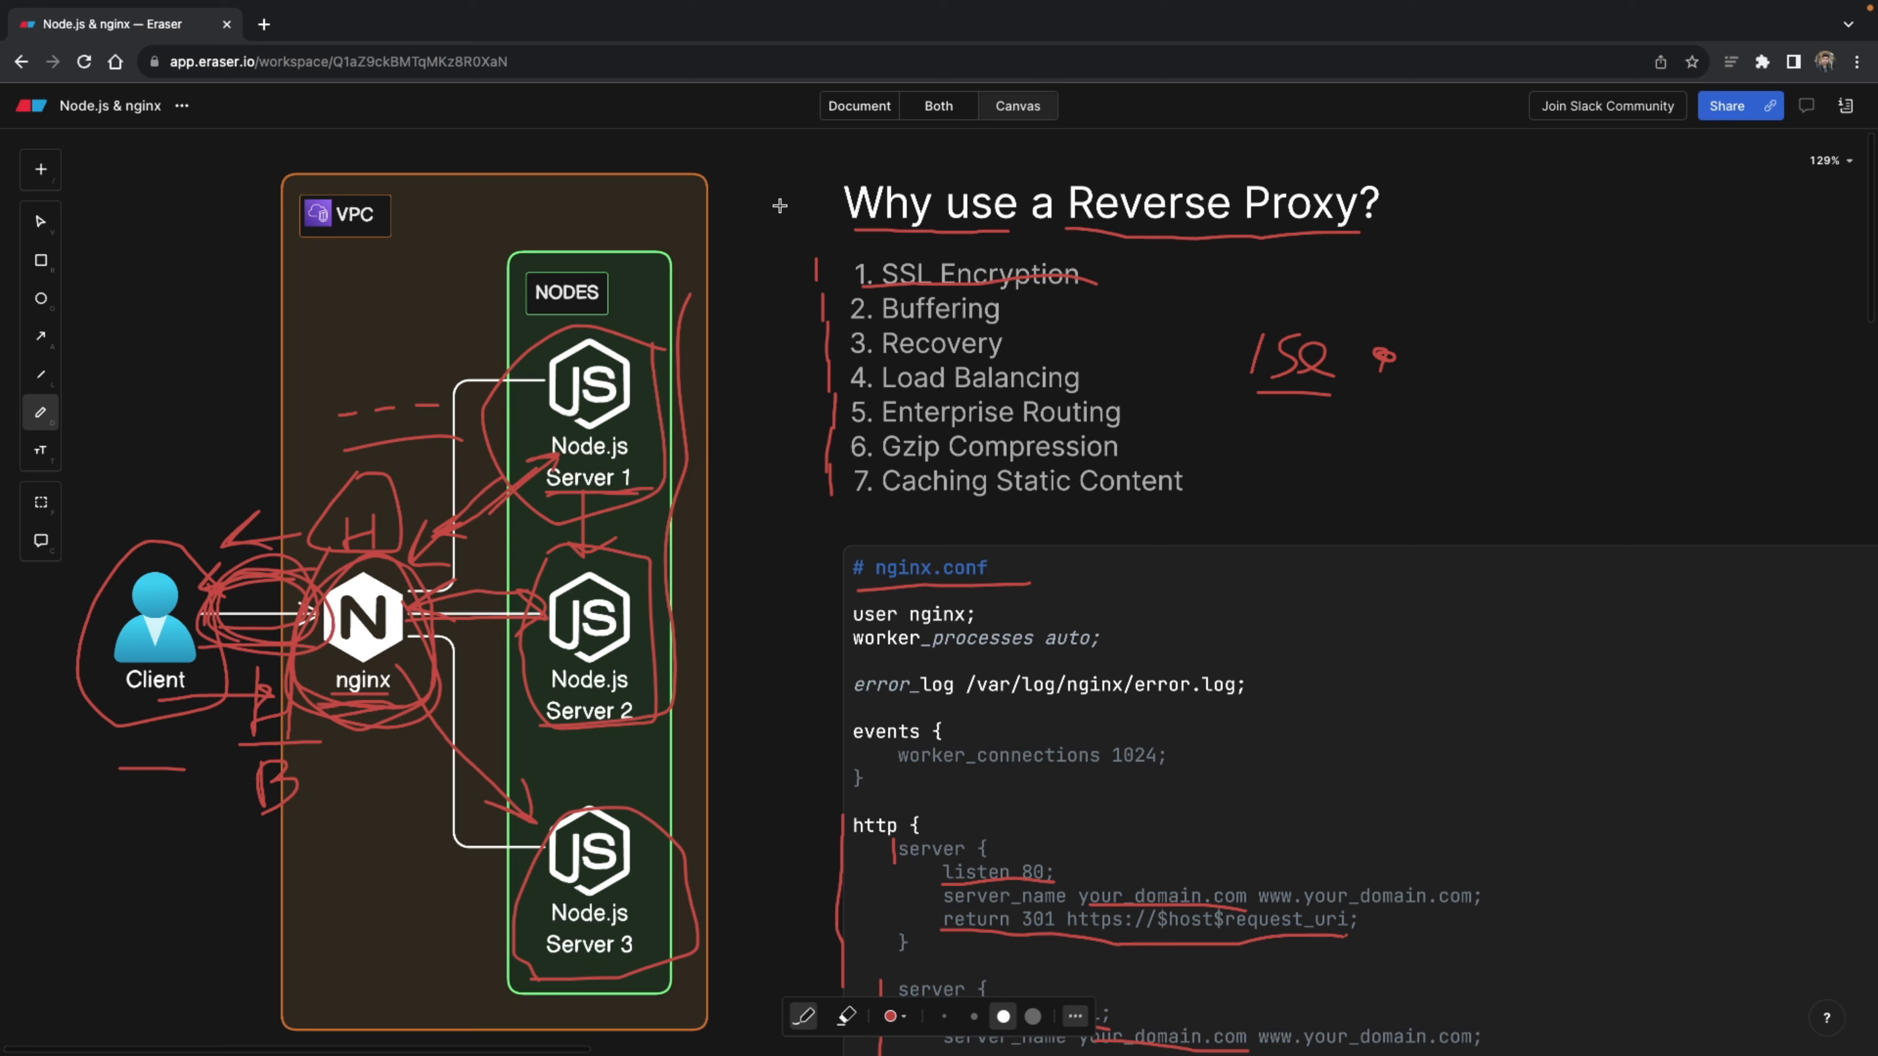